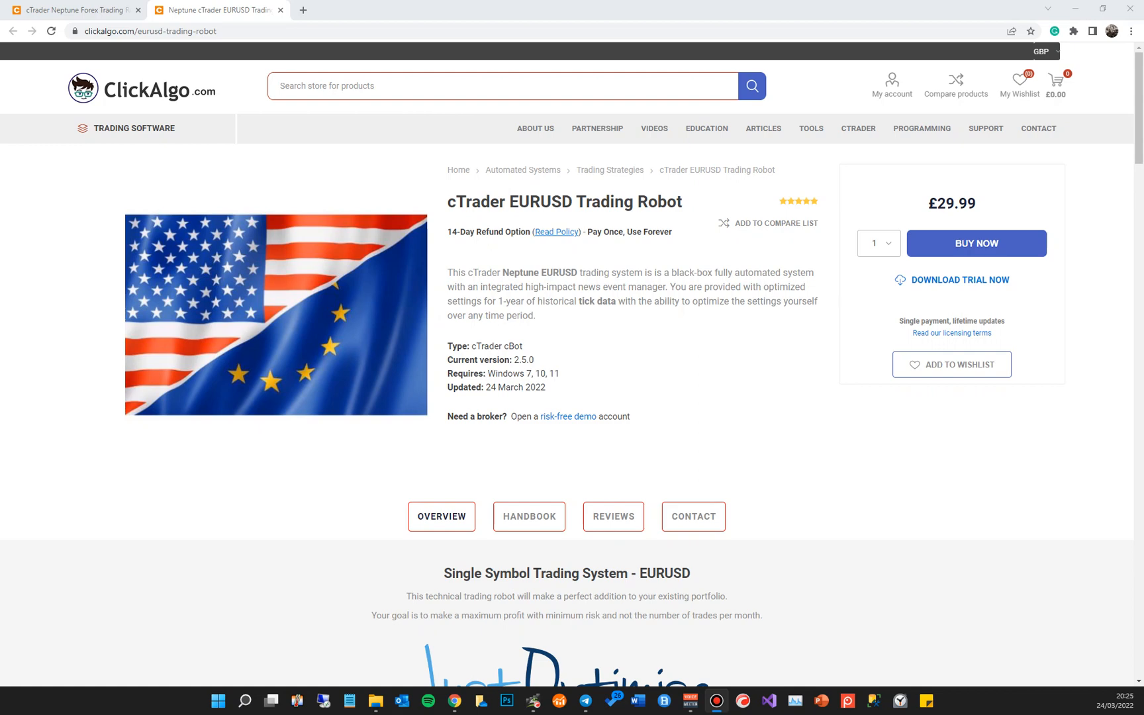
Step: Scroll the ClickAlgo EURUSD robot page down to the IC Markets backtest statistics showing 733.38 net profit
{"action": "scroll", "scroll_direction": "down", "scroll_amount": 3}
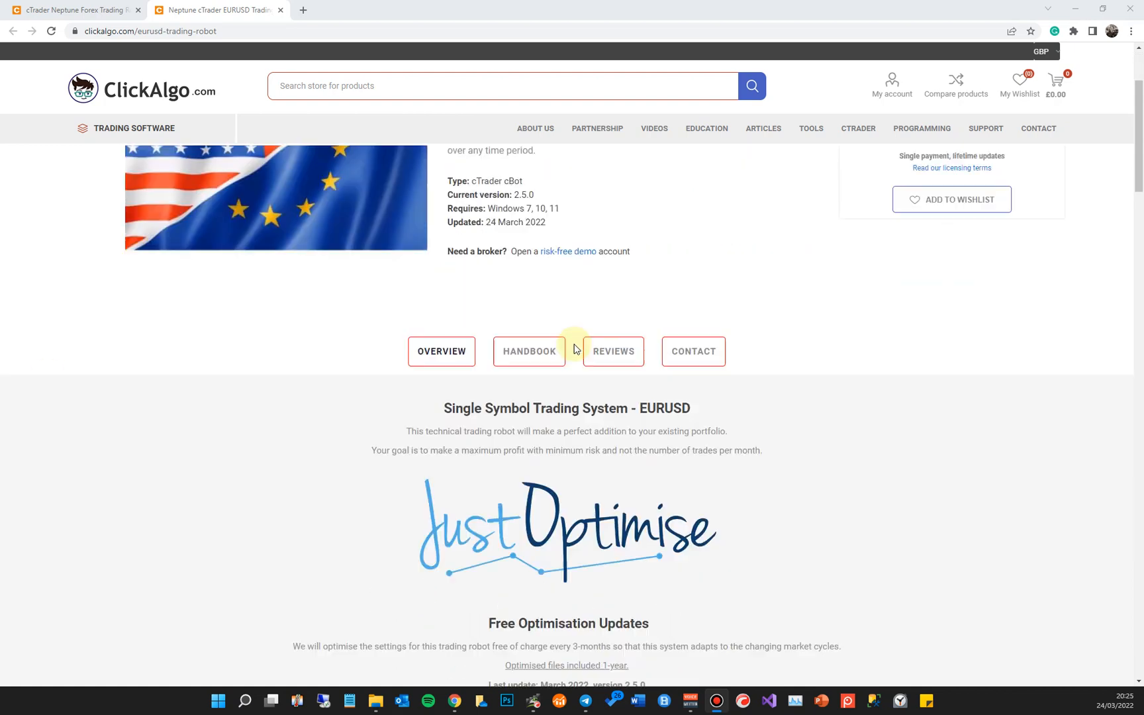
{"action": "scroll", "scroll_direction": "down", "scroll_amount": 3}
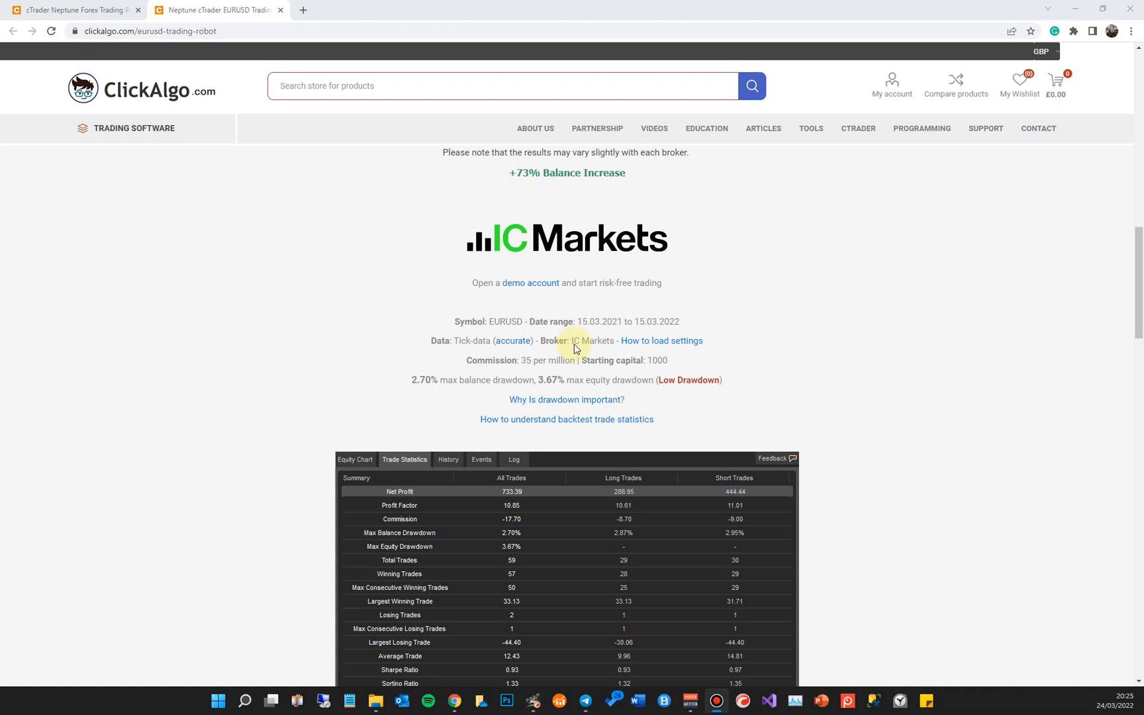
{"action": "mouse_move", "coordinate": [491, 184]}
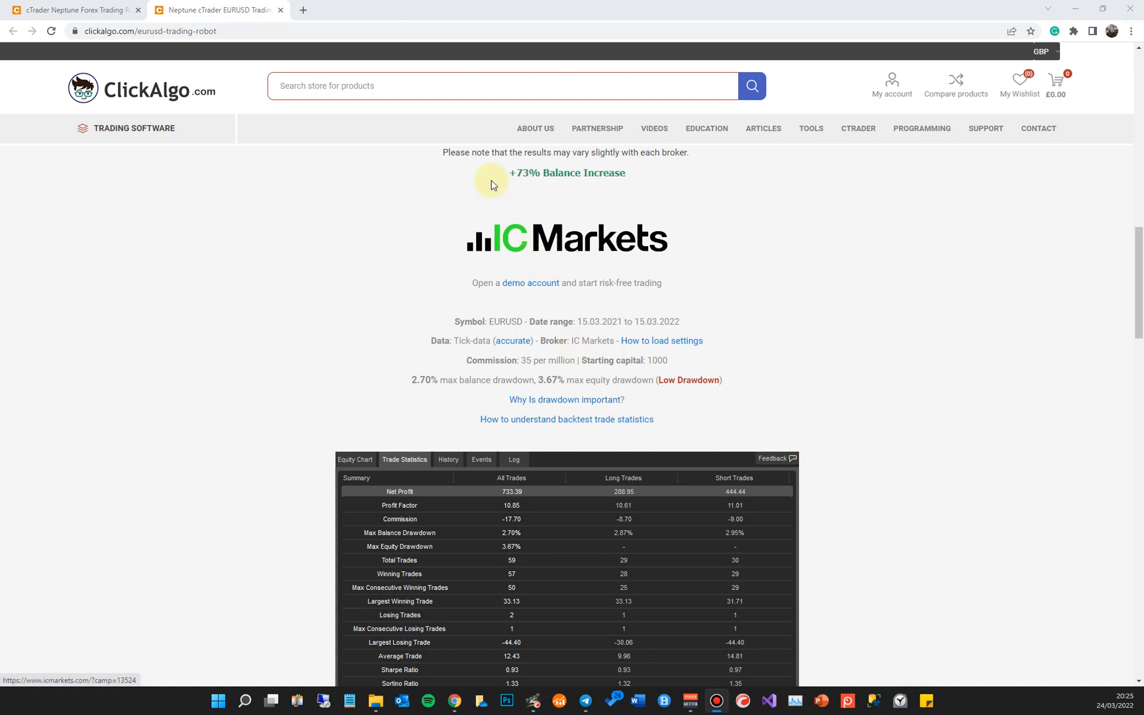
{"action": "scroll", "scroll_direction": "down", "scroll_amount": 3}
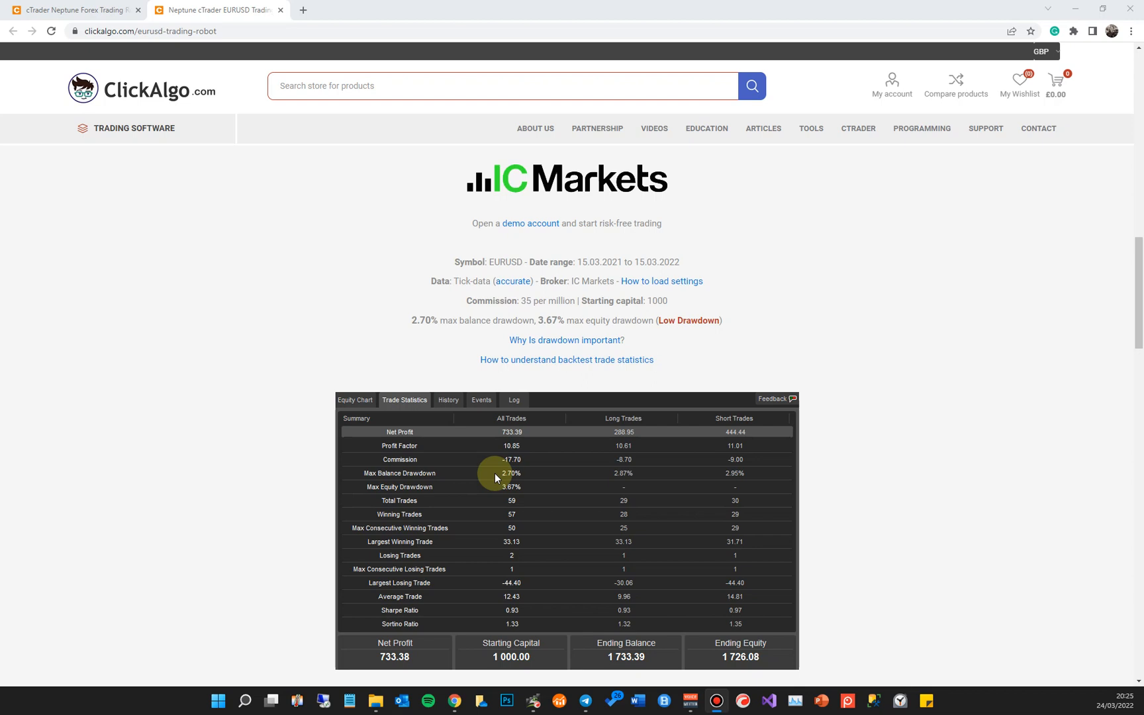
{"action": "mouse_move", "coordinate": [521, 704]}
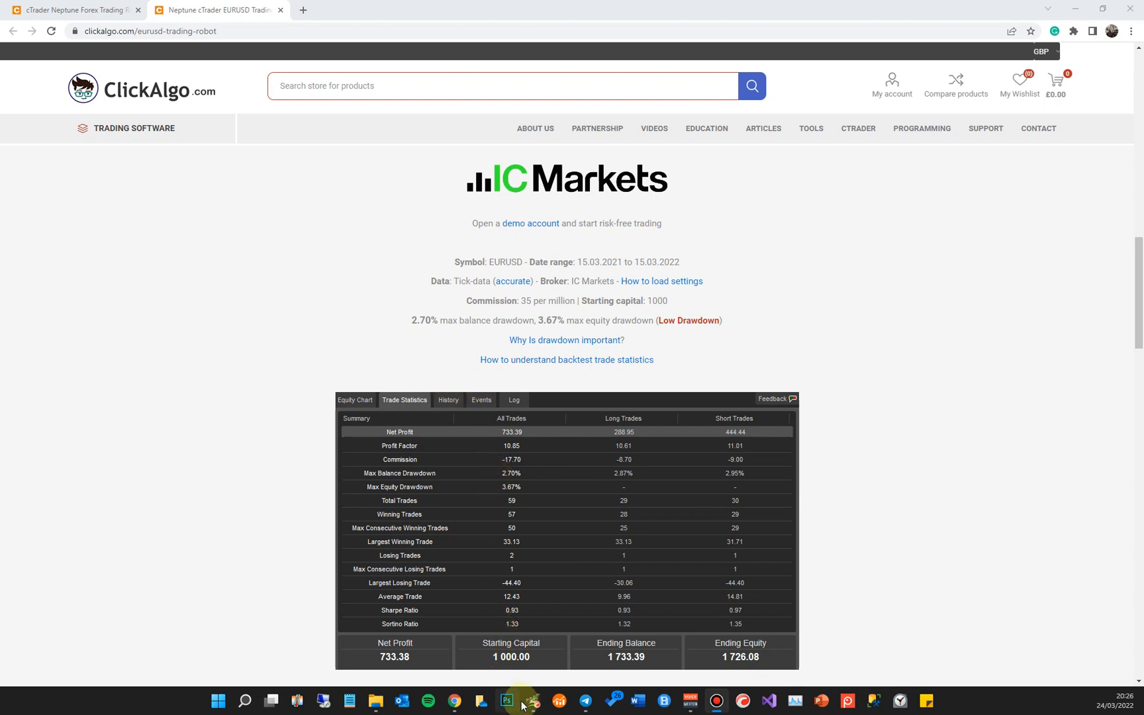
Step: Bring cTrader forward and show the Neptune EURUSD h1 instance in Automate on its Optimization view
{"action": "left_click", "coordinate": [532, 702]}
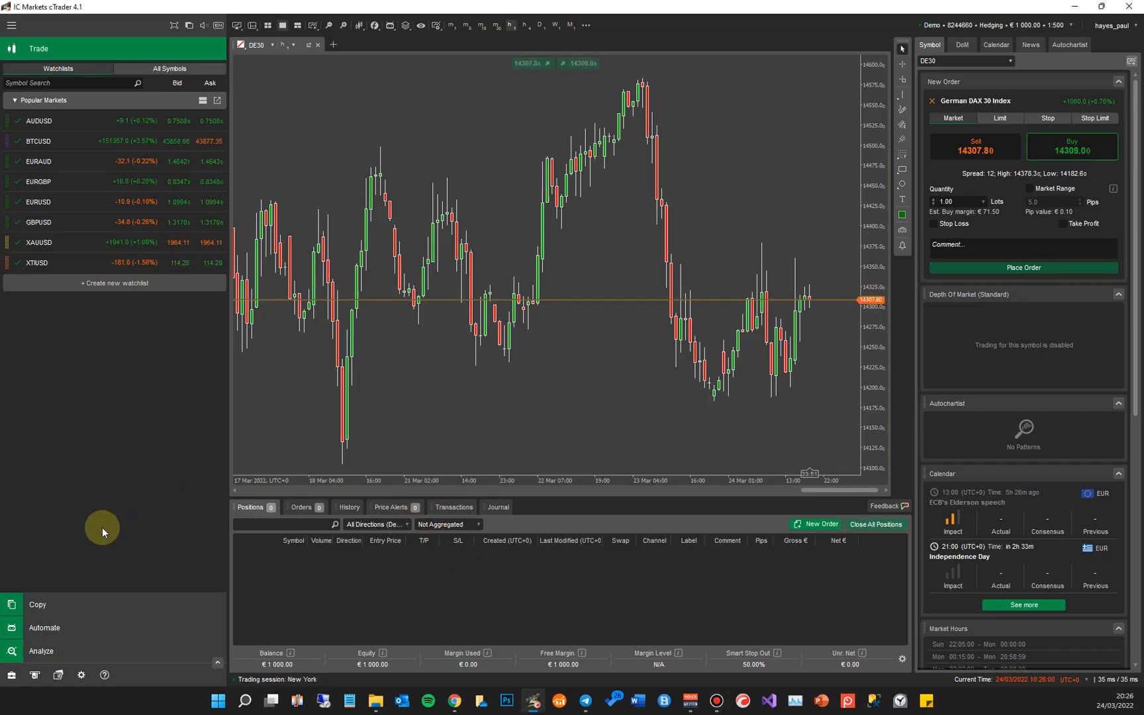
{"action": "mouse_move", "coordinate": [46, 627]}
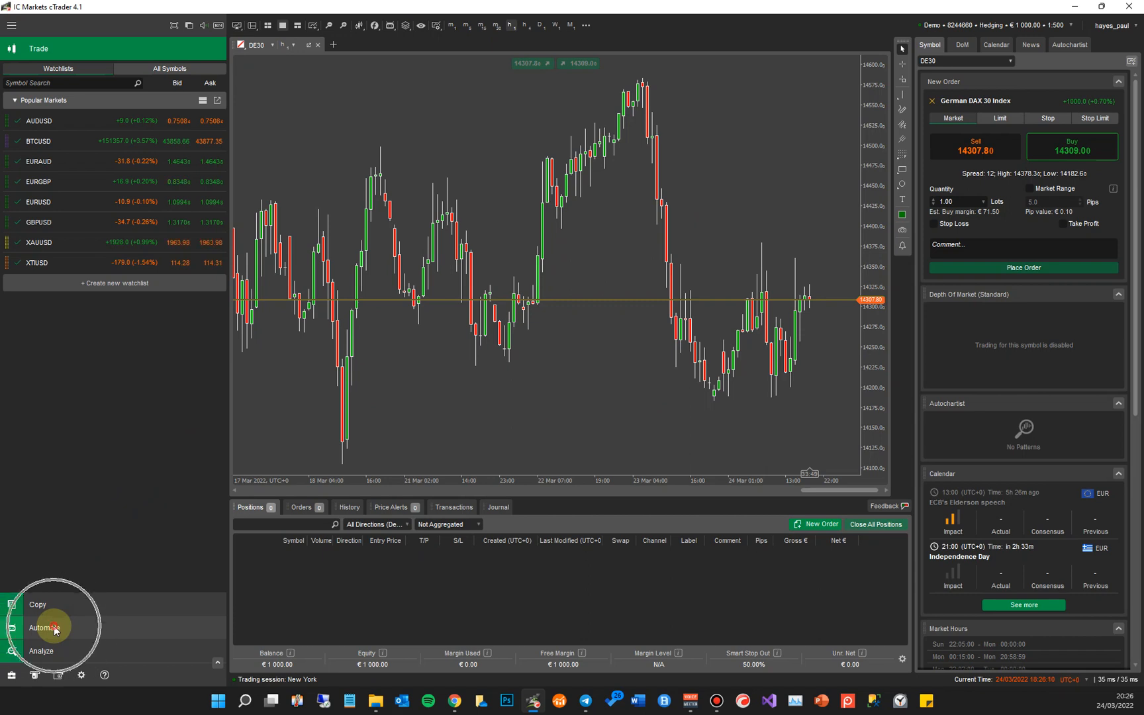
{"action": "left_click", "coordinate": [44, 627]}
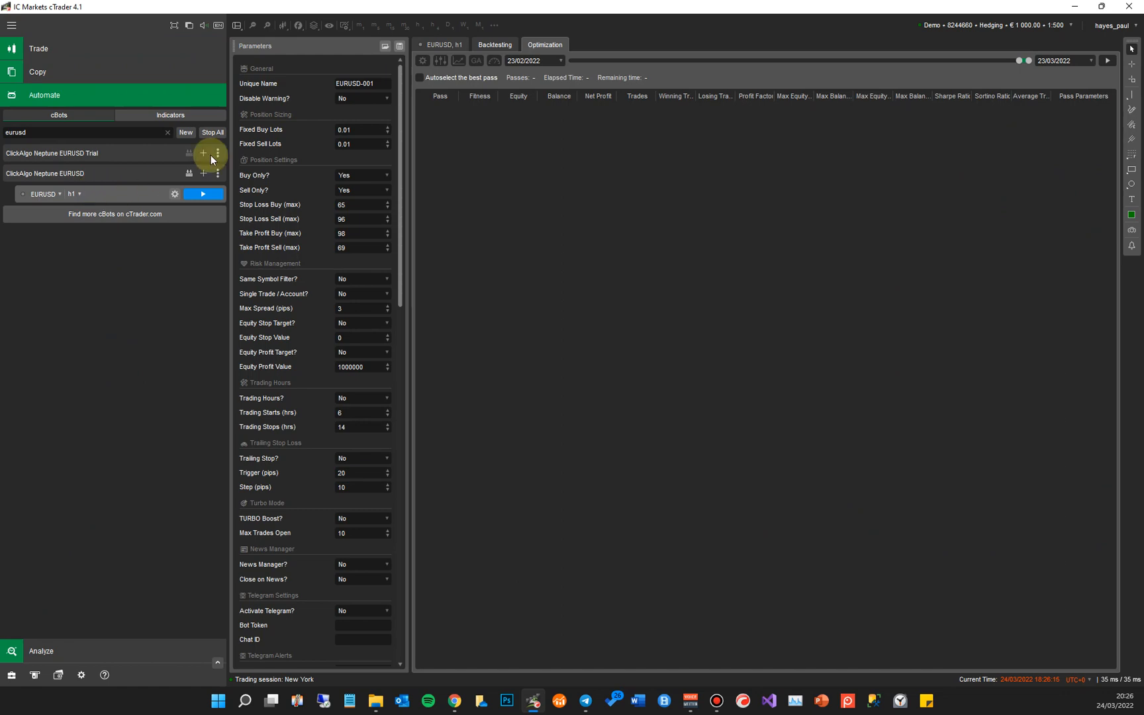
{"action": "mouse_move", "coordinate": [324, 418]}
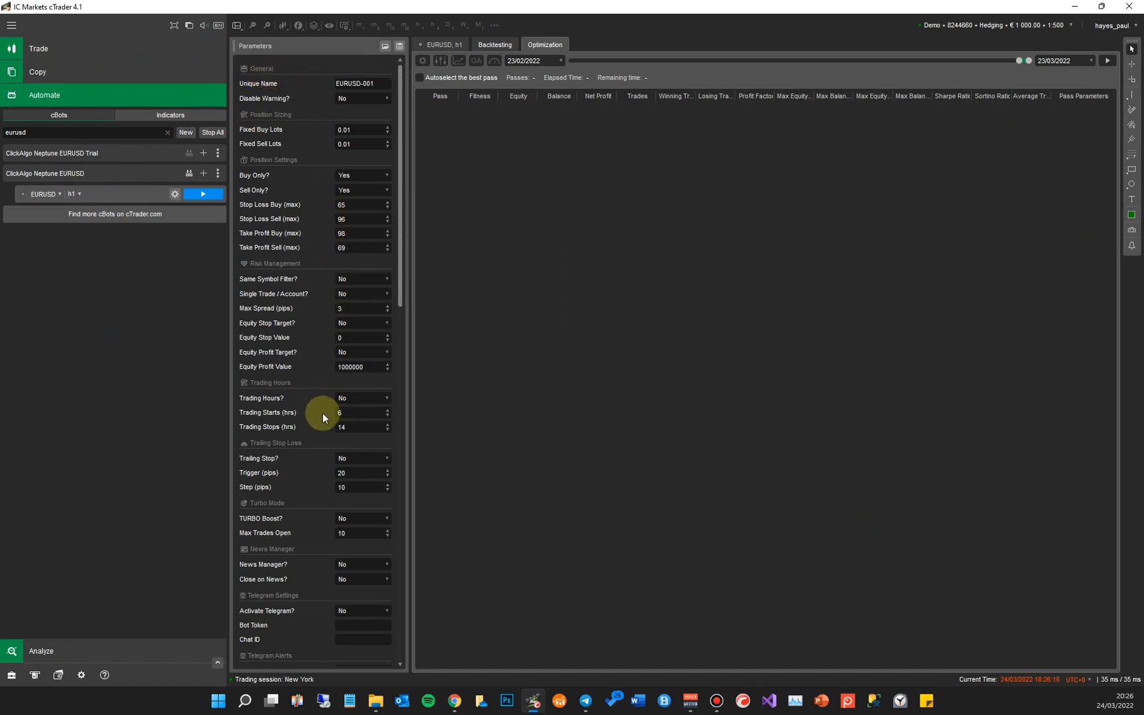
{"action": "mouse_move", "coordinate": [400, 252]}
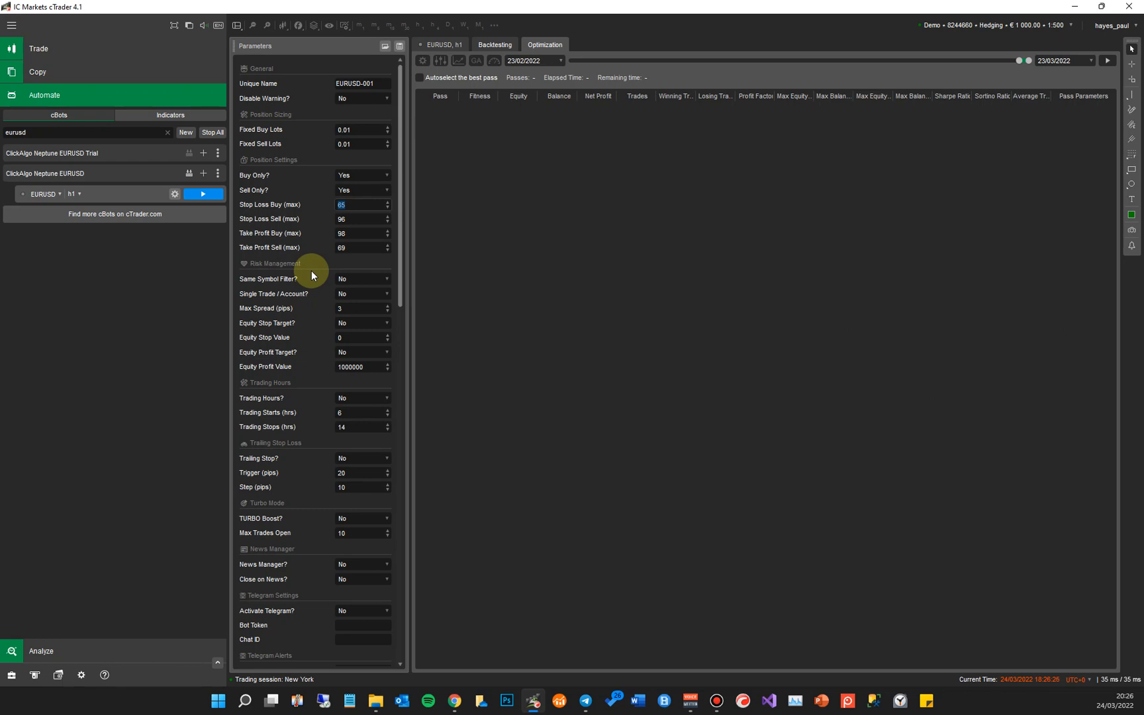
{"action": "left_click", "coordinate": [357, 219]}
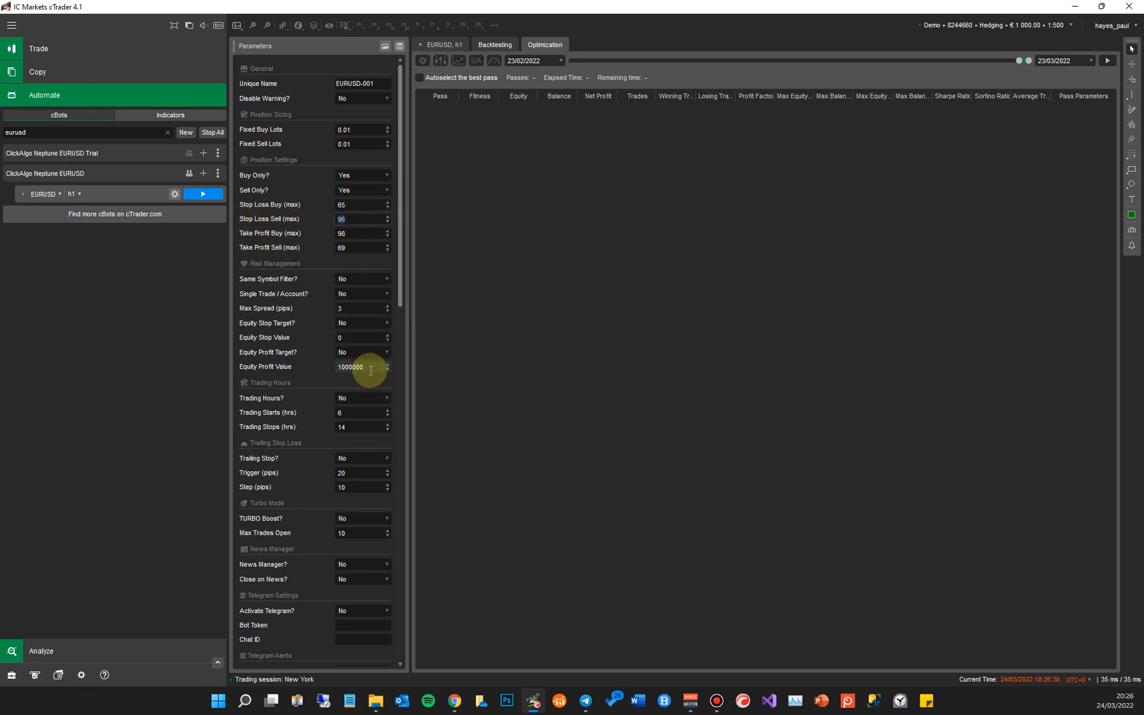
{"action": "scroll", "scroll_direction": "down", "scroll_amount": 3}
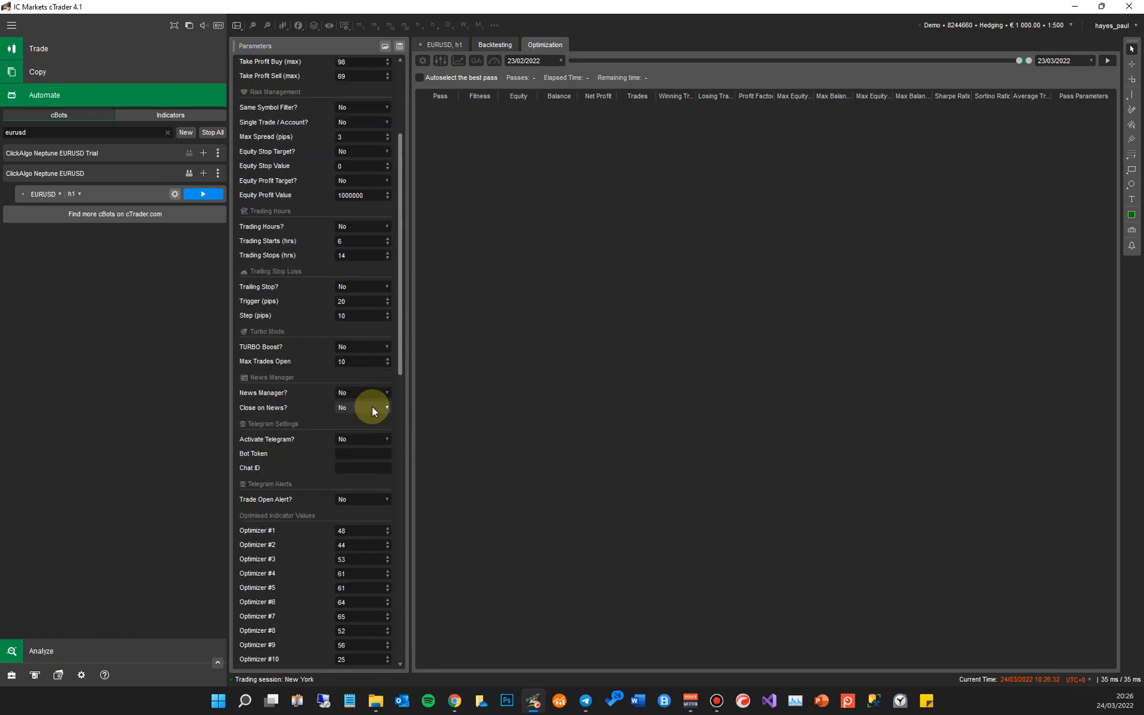
{"action": "scroll", "scroll_direction": "down", "scroll_amount": 3}
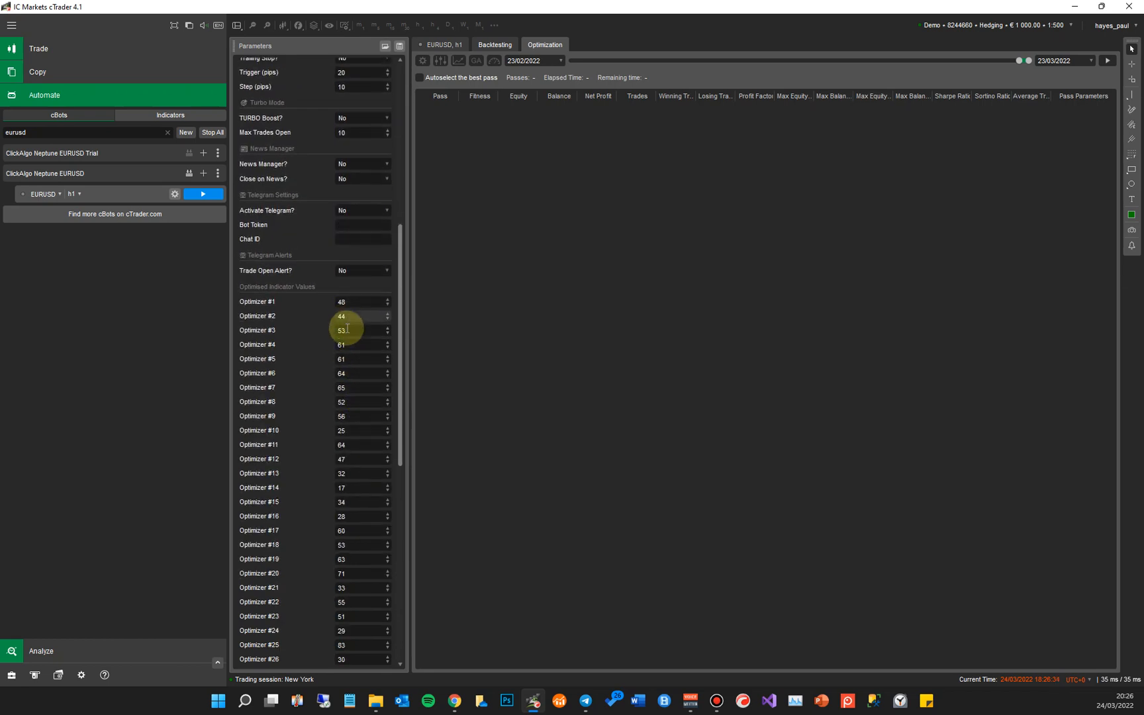
{"action": "mouse_move", "coordinate": [340, 511]}
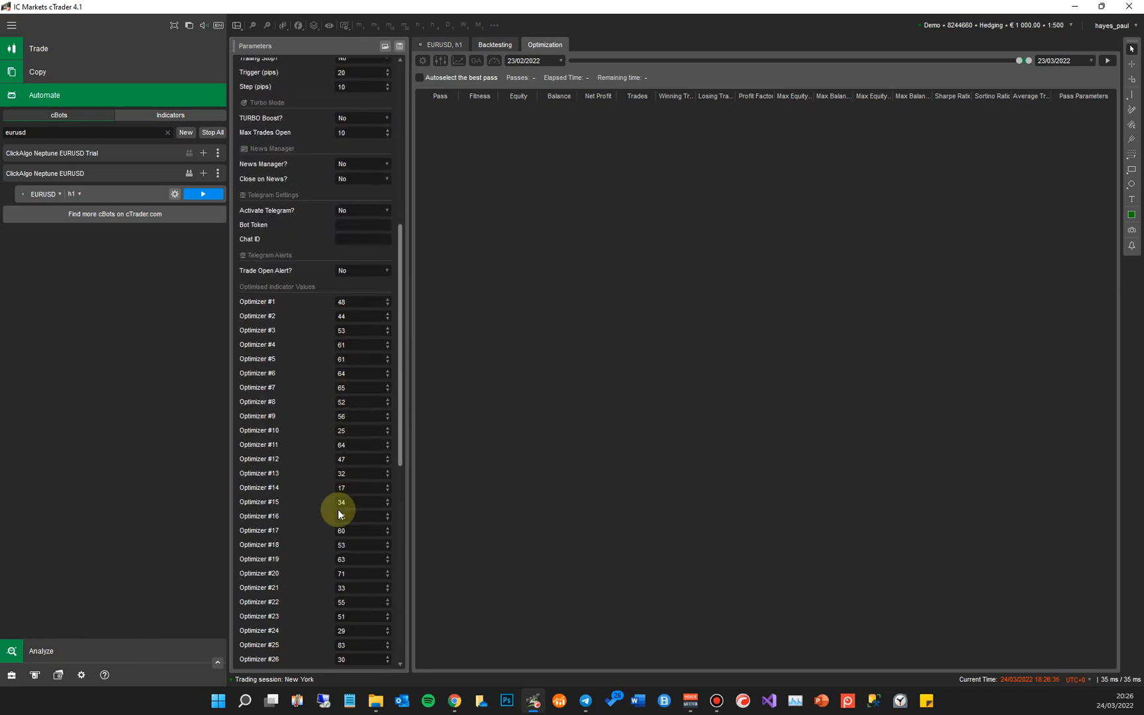
{"action": "scroll", "scroll_direction": "down", "scroll_amount": 3}
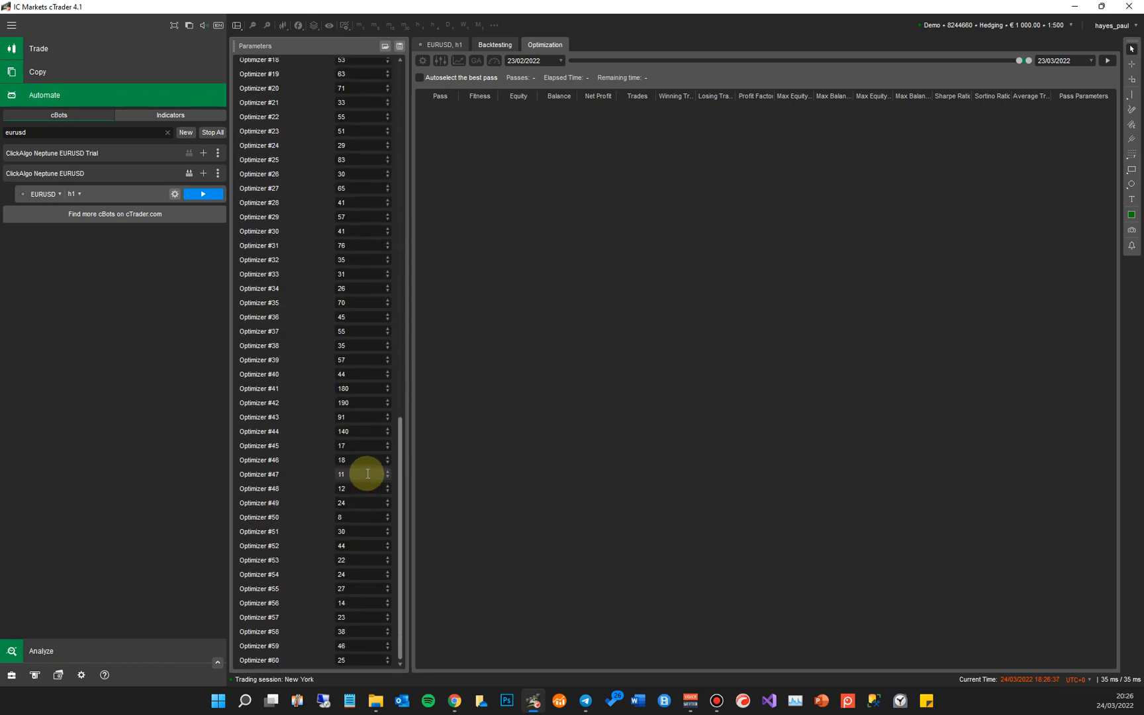
{"action": "scroll", "scroll_direction": "up", "scroll_amount": 3}
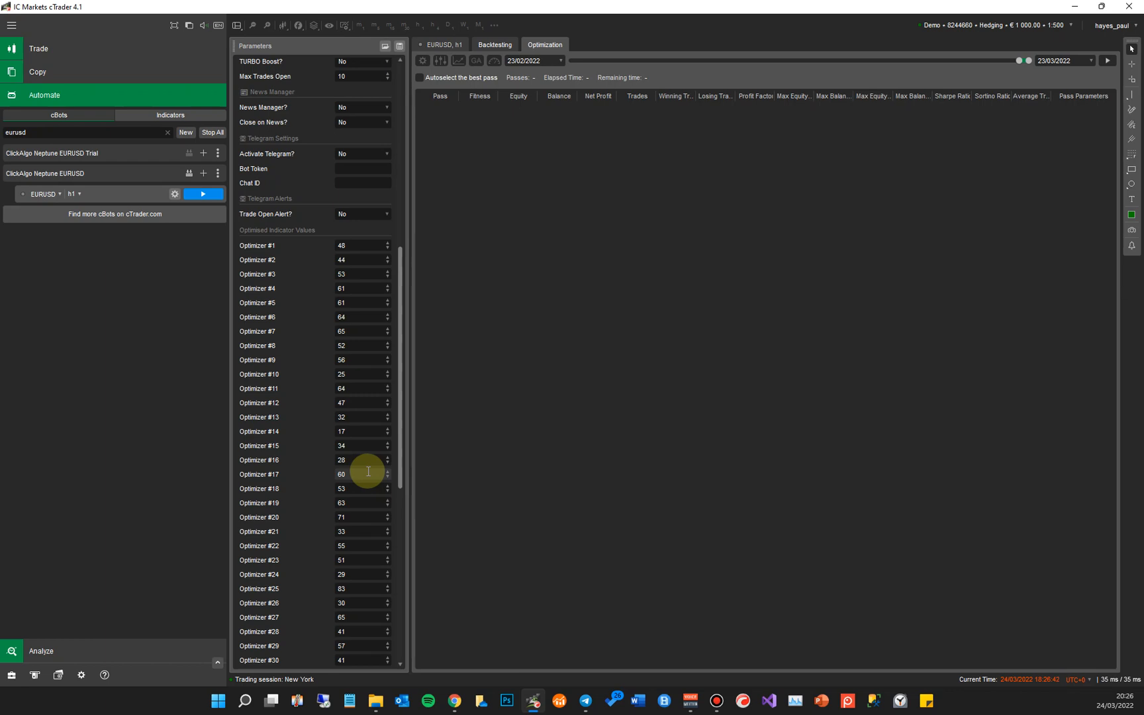
{"action": "mouse_move", "coordinate": [407, 277]}
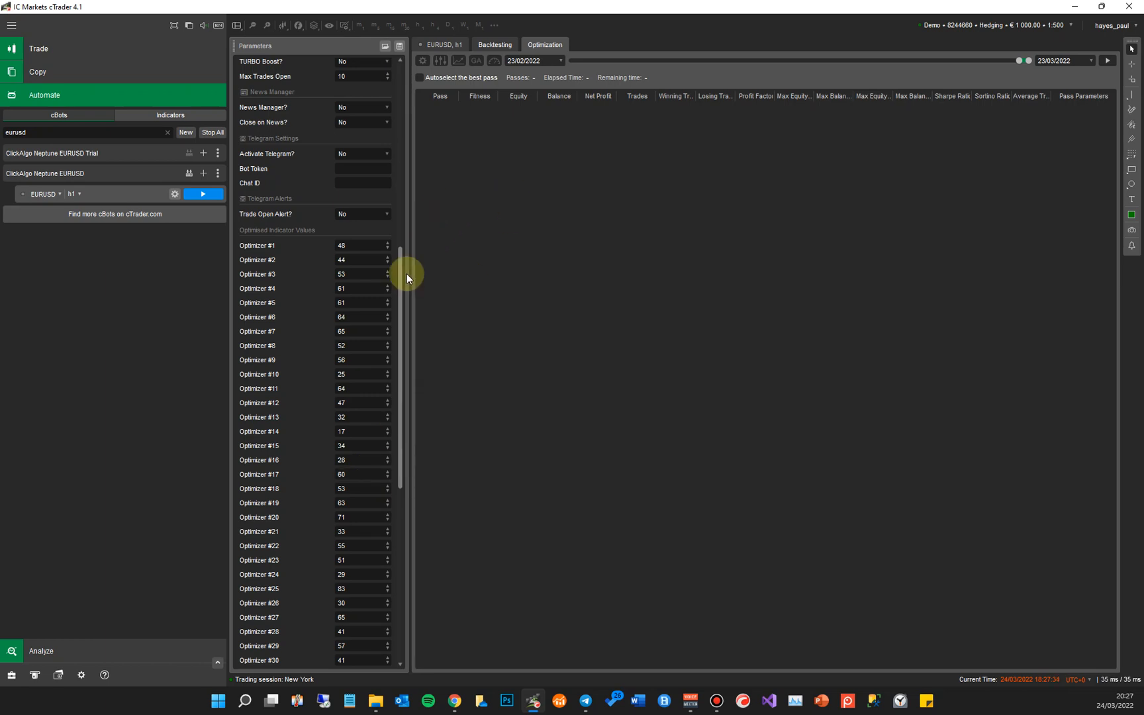
Step: Set the optimization period to run from 15/03/2021 to 15/03/2022
{"action": "scroll", "scroll_direction": "up", "scroll_amount": 3}
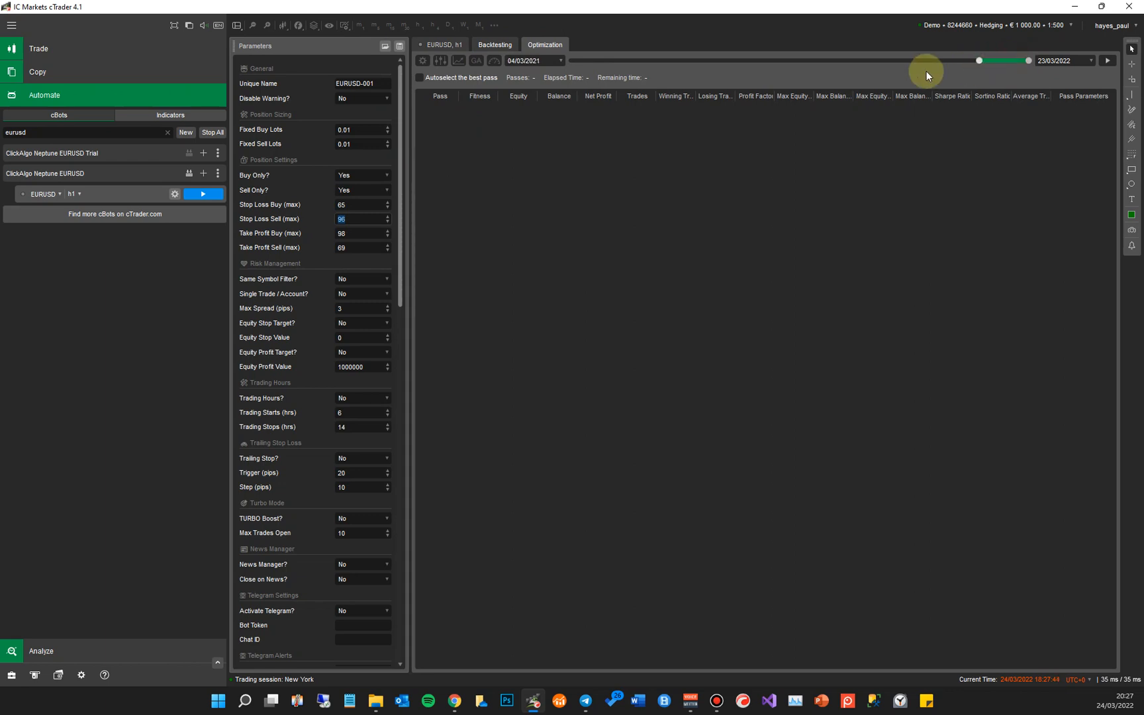
{"action": "left_click", "coordinate": [533, 60]}
{"action": "type", "text": "15"}
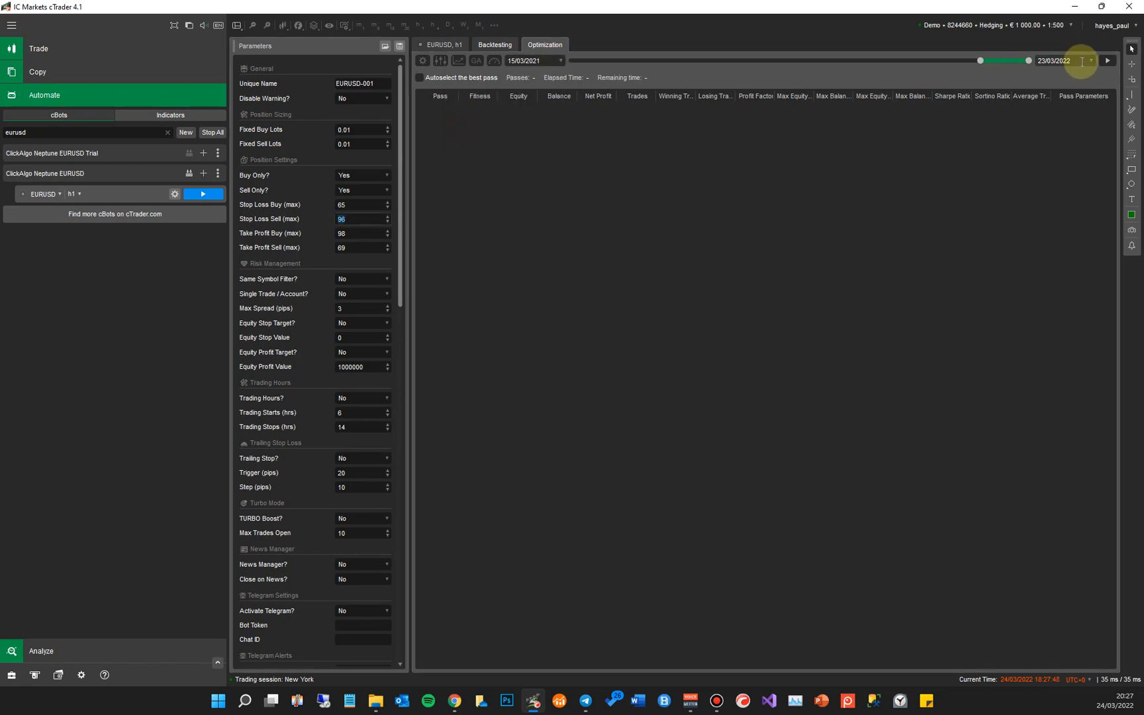
{"action": "left_click", "coordinate": [1063, 61]}
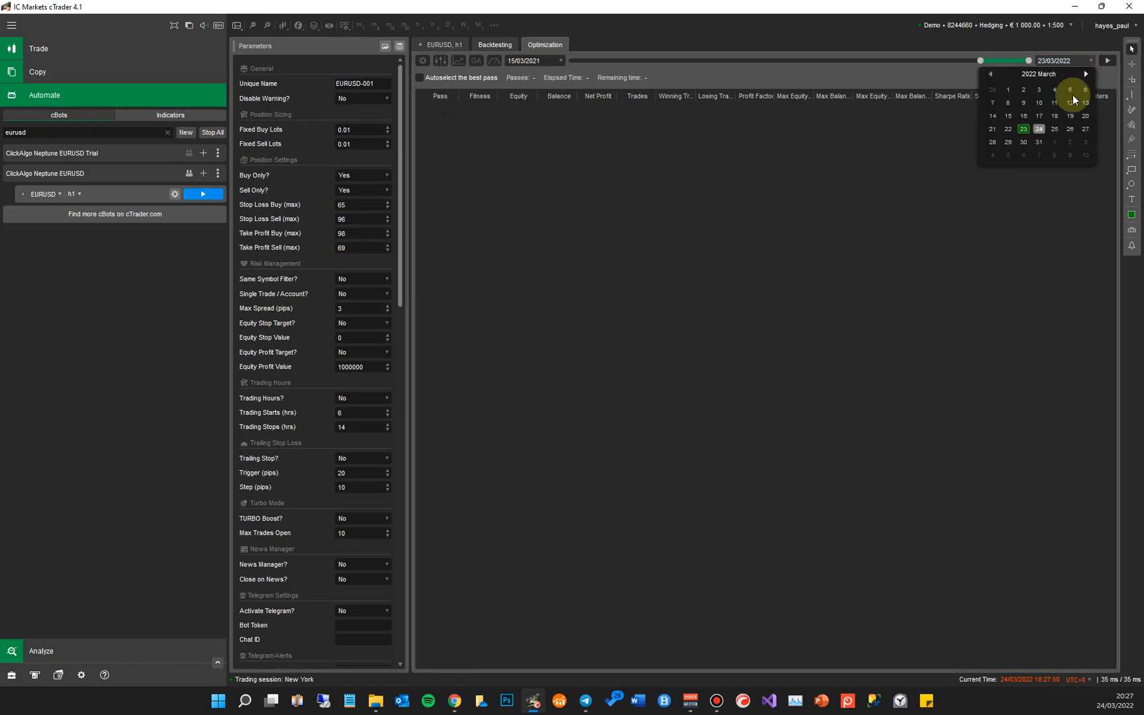
{"action": "left_click", "coordinate": [1007, 128]}
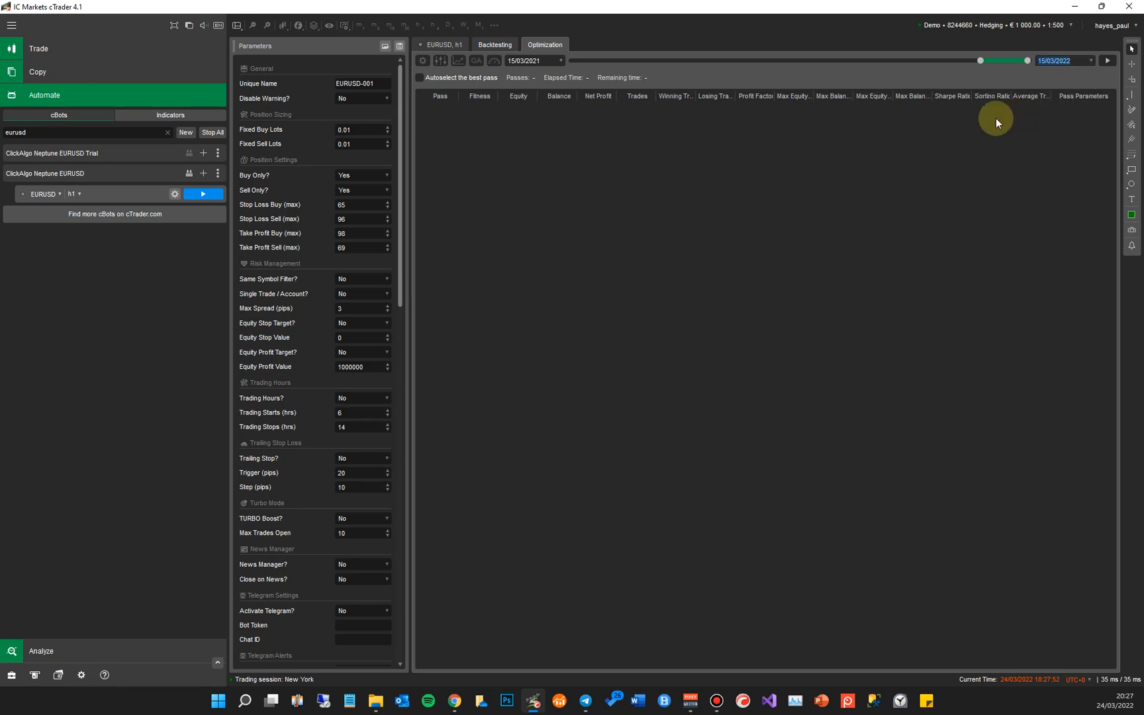
{"action": "left_click", "coordinate": [421, 61]}
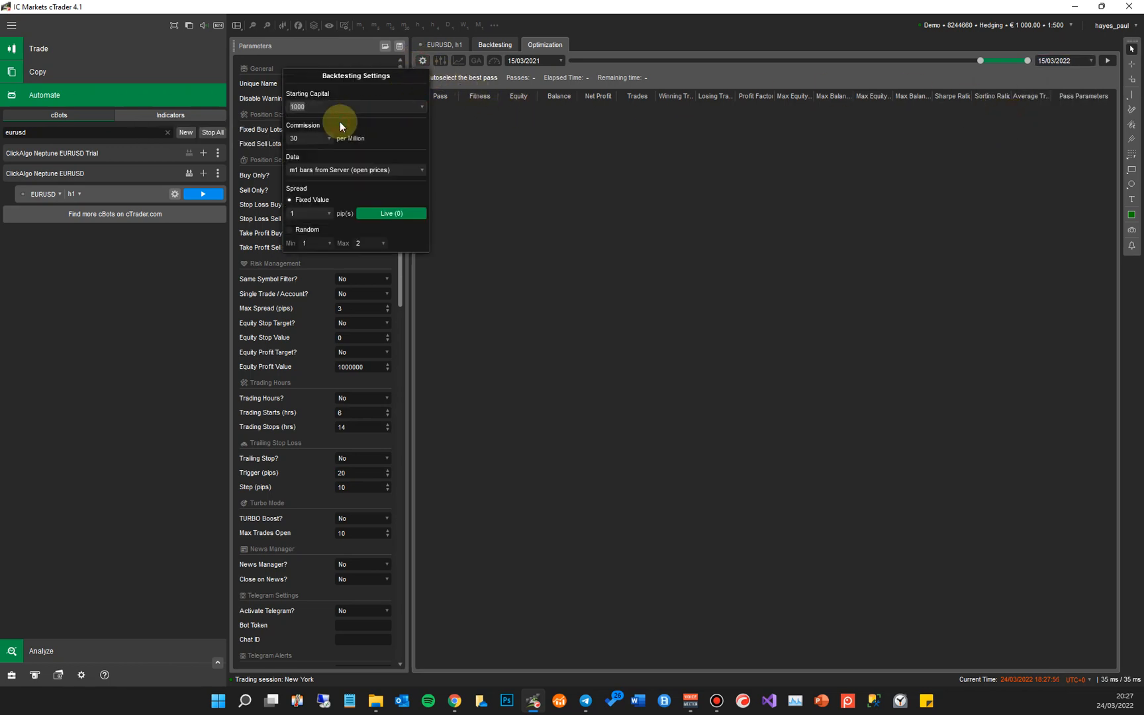
Step: Set backtesting commission to 35 per million, keeping m1 bars from server as data, and close the settings
{"action": "left_click", "coordinate": [327, 137]}
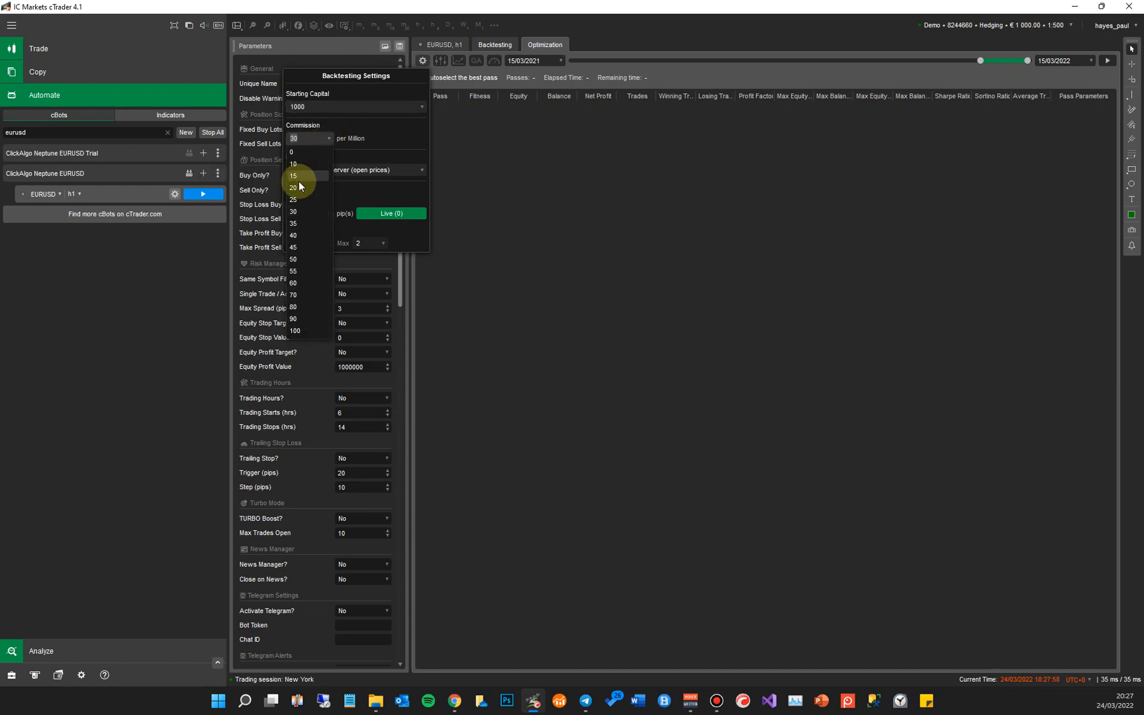
{"action": "left_click", "coordinate": [293, 212]}
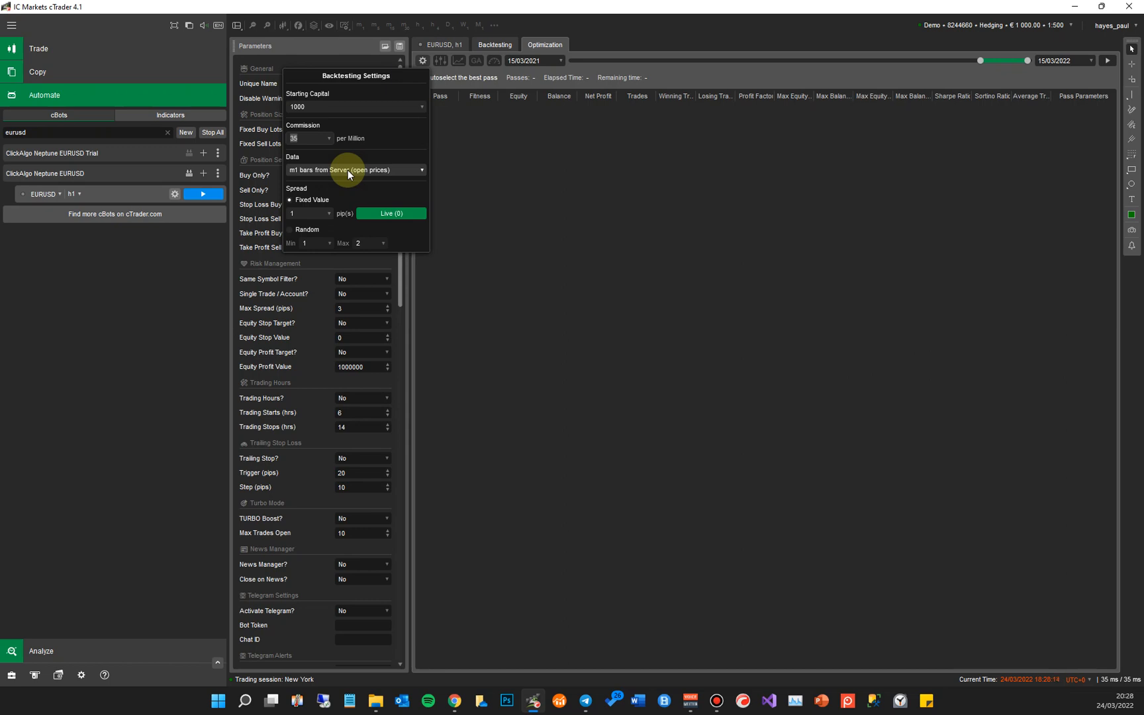
{"action": "left_click", "coordinate": [421, 170]}
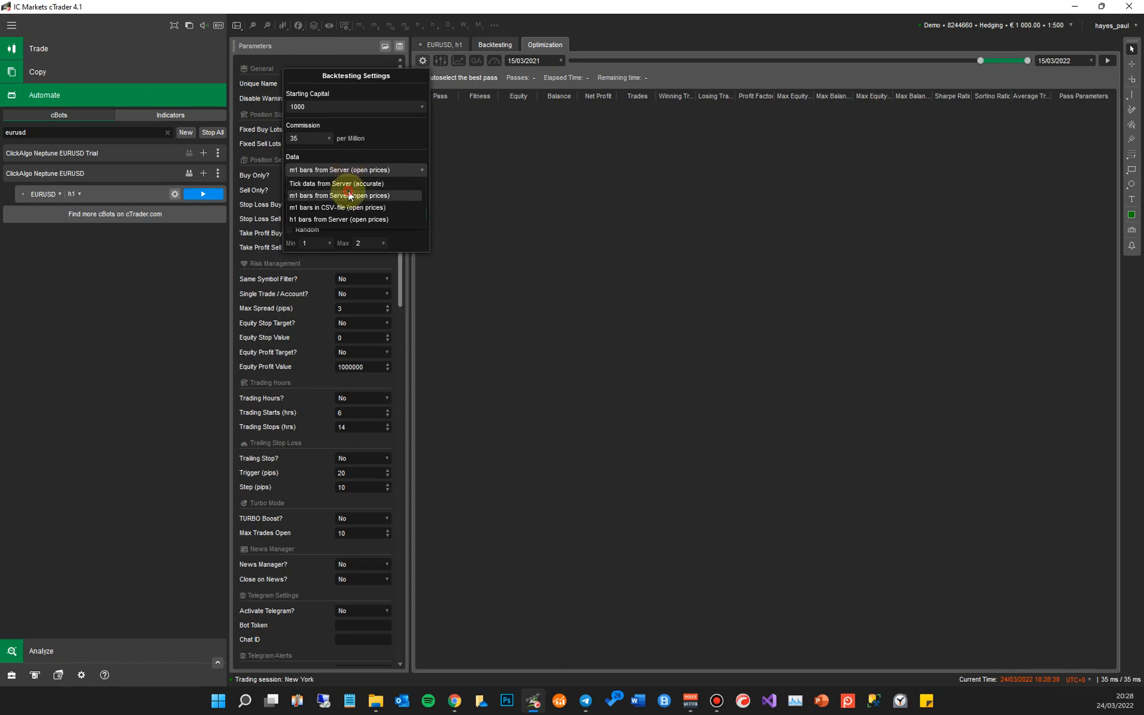
{"action": "left_click", "coordinate": [354, 196]}
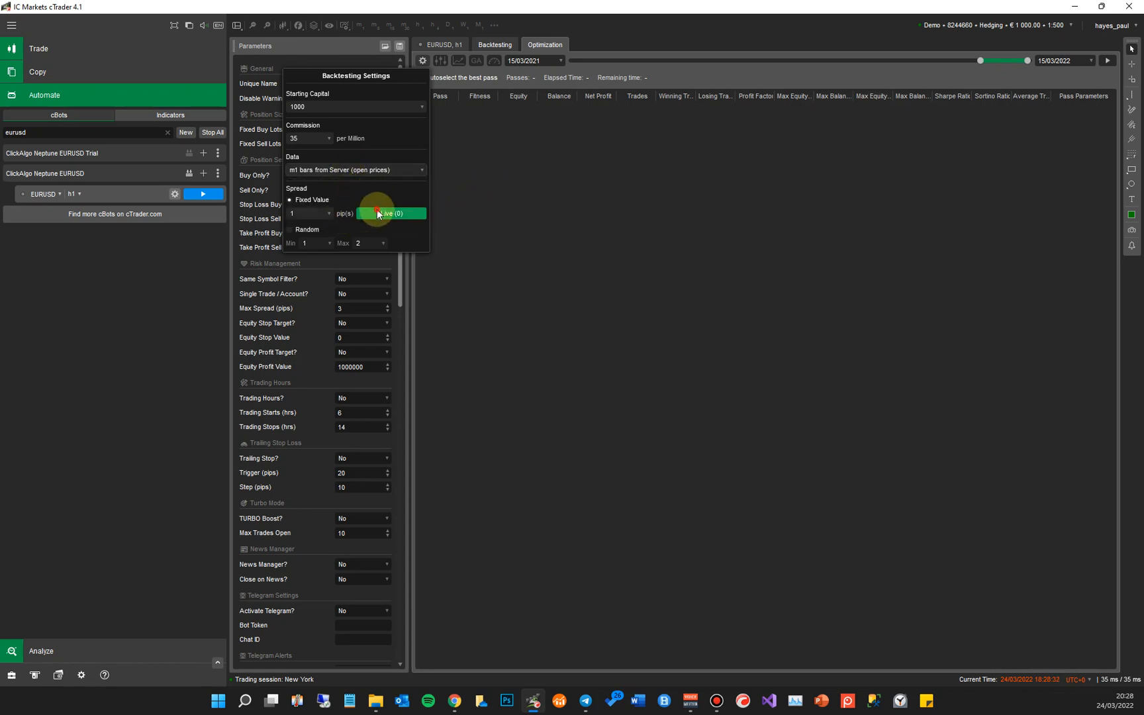
{"action": "left_click", "coordinate": [306, 214]}
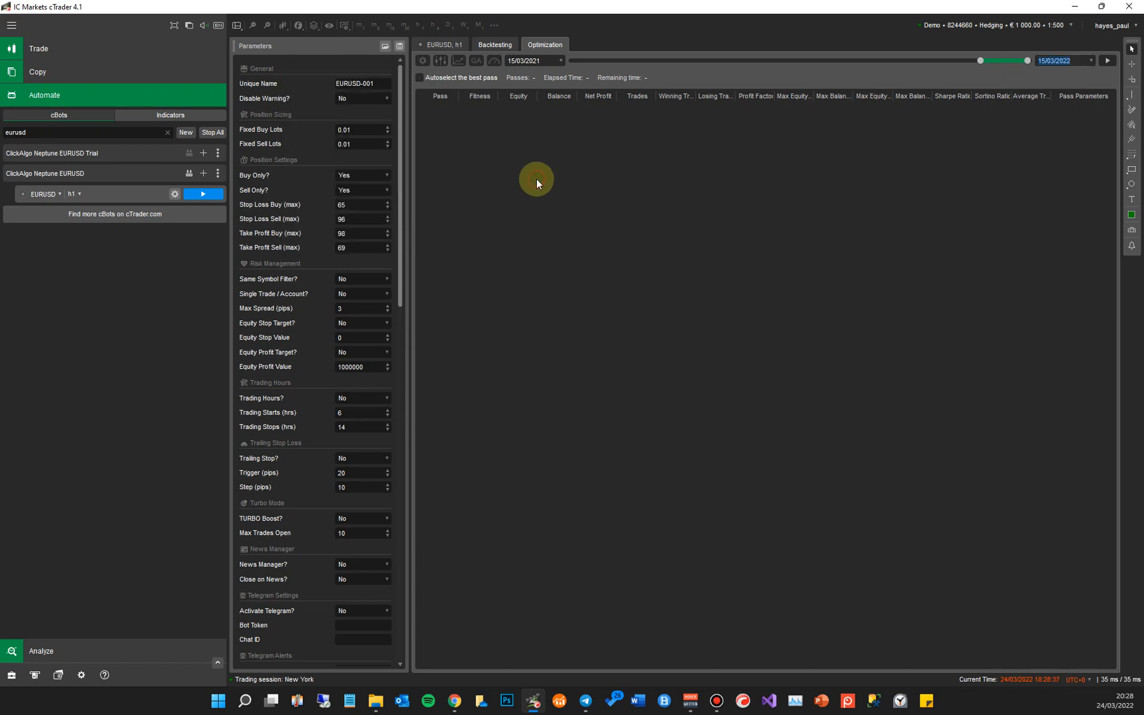
{"action": "mouse_move", "coordinate": [440, 61]}
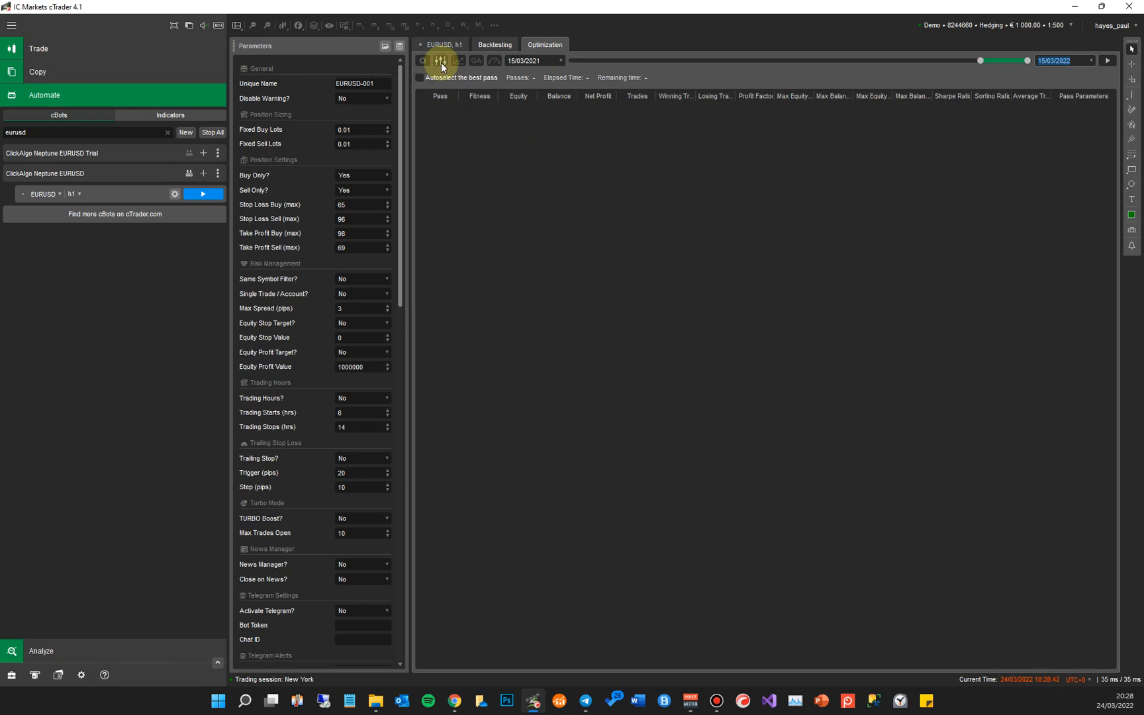
Step: Widen the stop loss and take profit optimisation ranges to 50–200 in the cBot Parameters dialog
{"action": "left_click", "coordinate": [441, 61]}
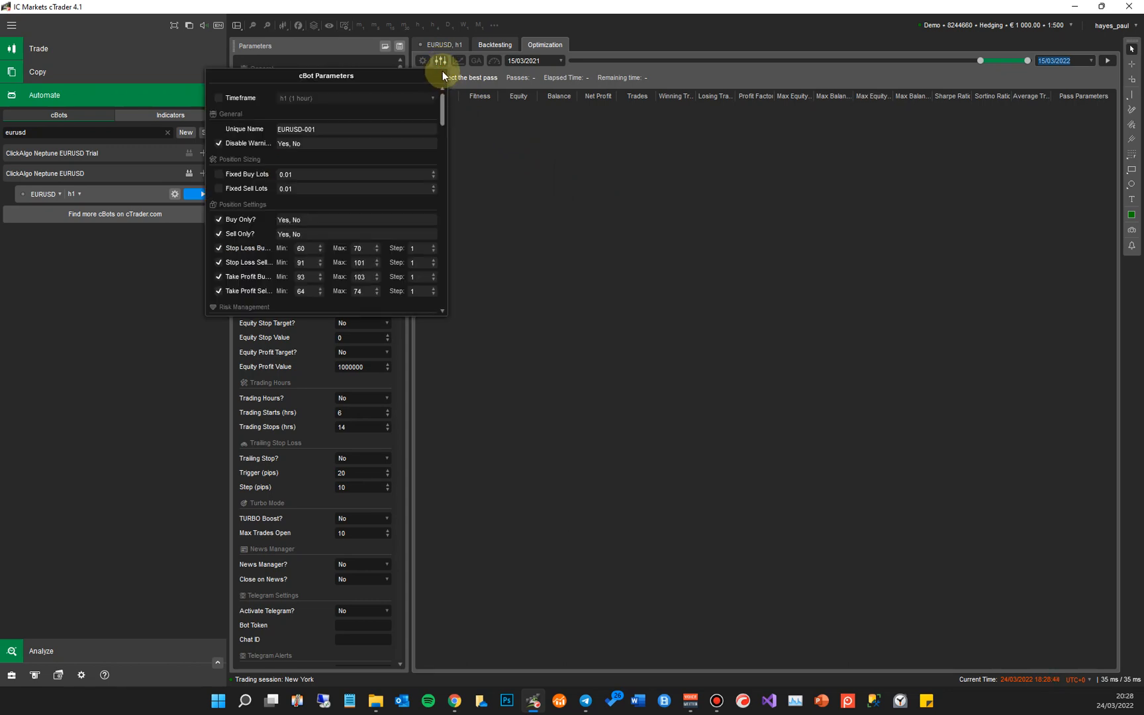
{"action": "mouse_move", "coordinate": [206, 101]}
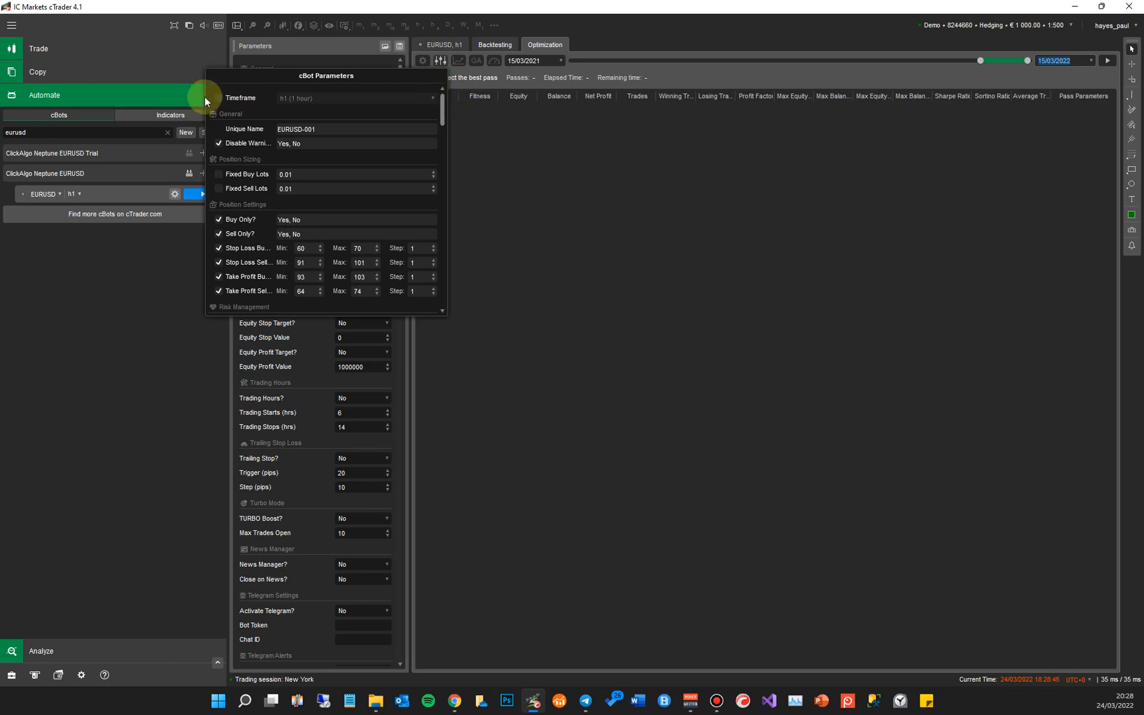
{"action": "mouse_move", "coordinate": [221, 135]}
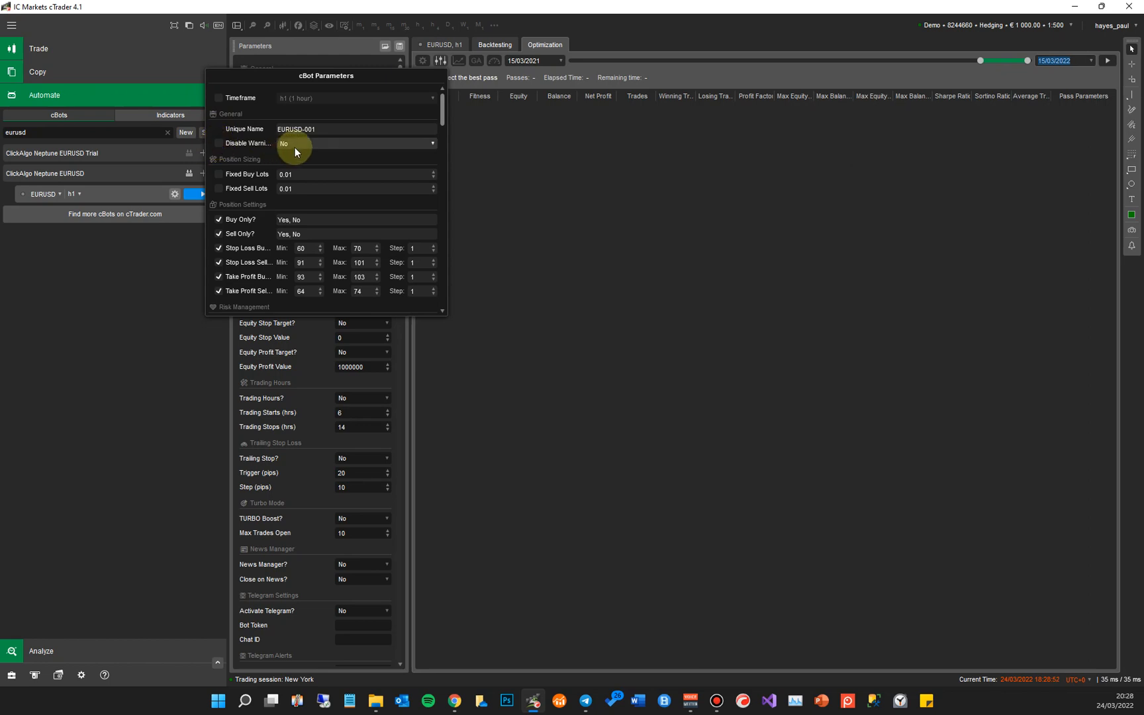
{"action": "mouse_move", "coordinate": [231, 178]}
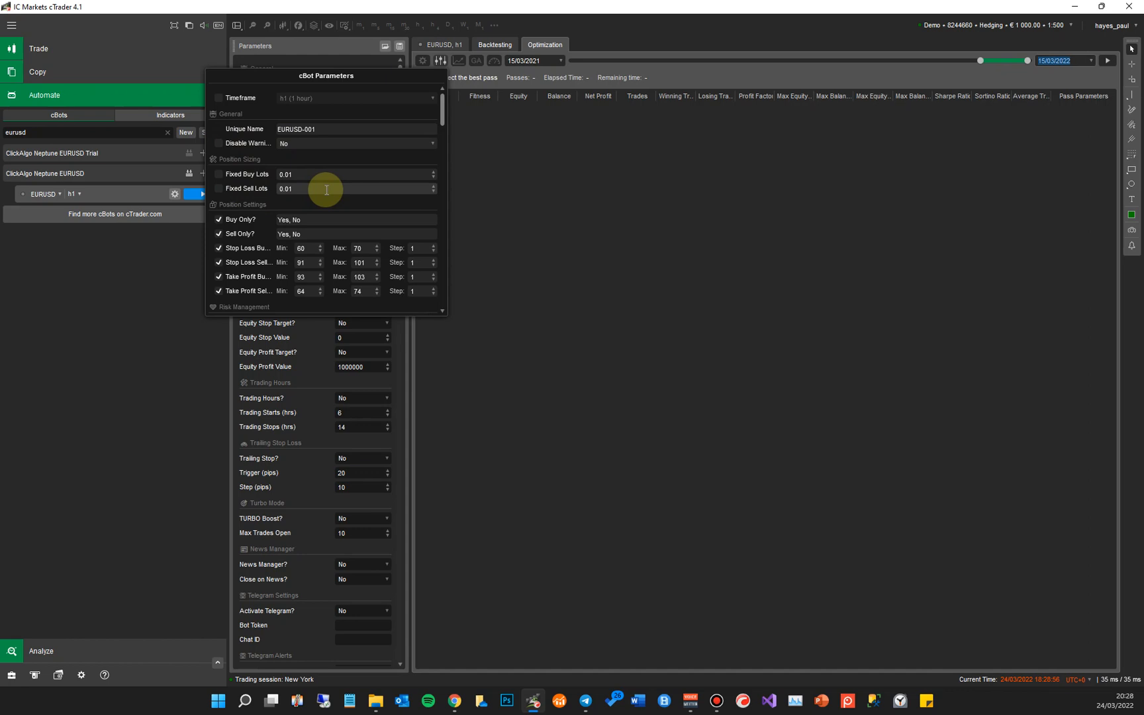
{"action": "mouse_move", "coordinate": [450, 163]}
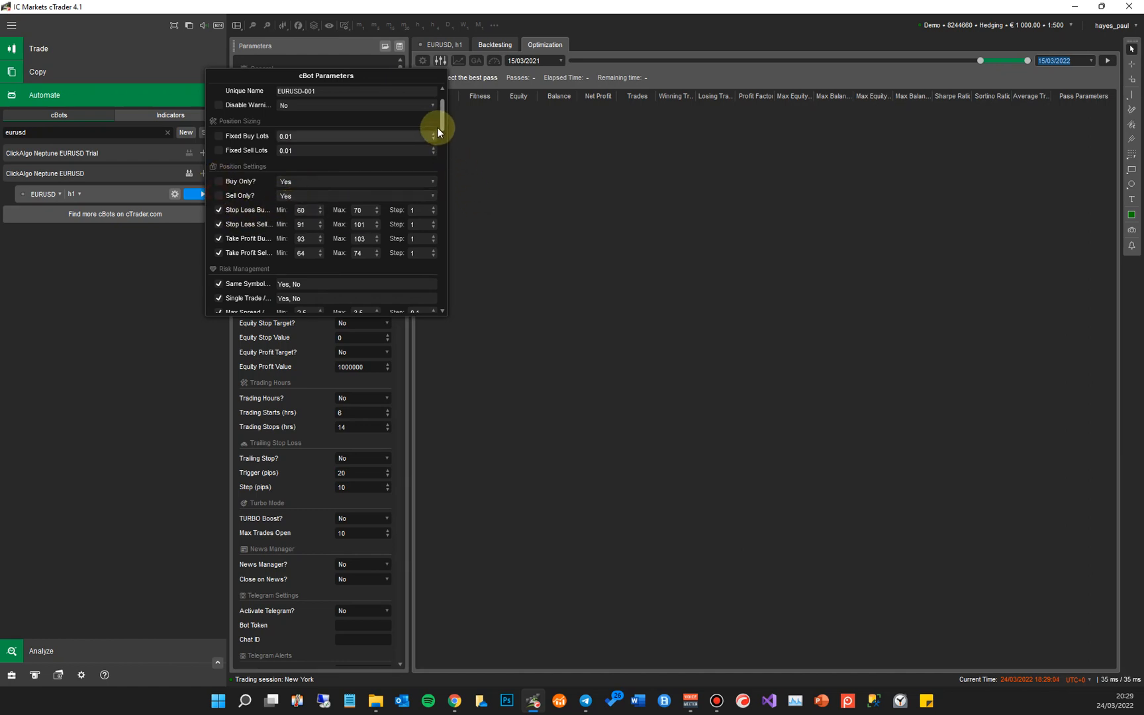
{"action": "scroll", "scroll_direction": "down", "scroll_amount": 3}
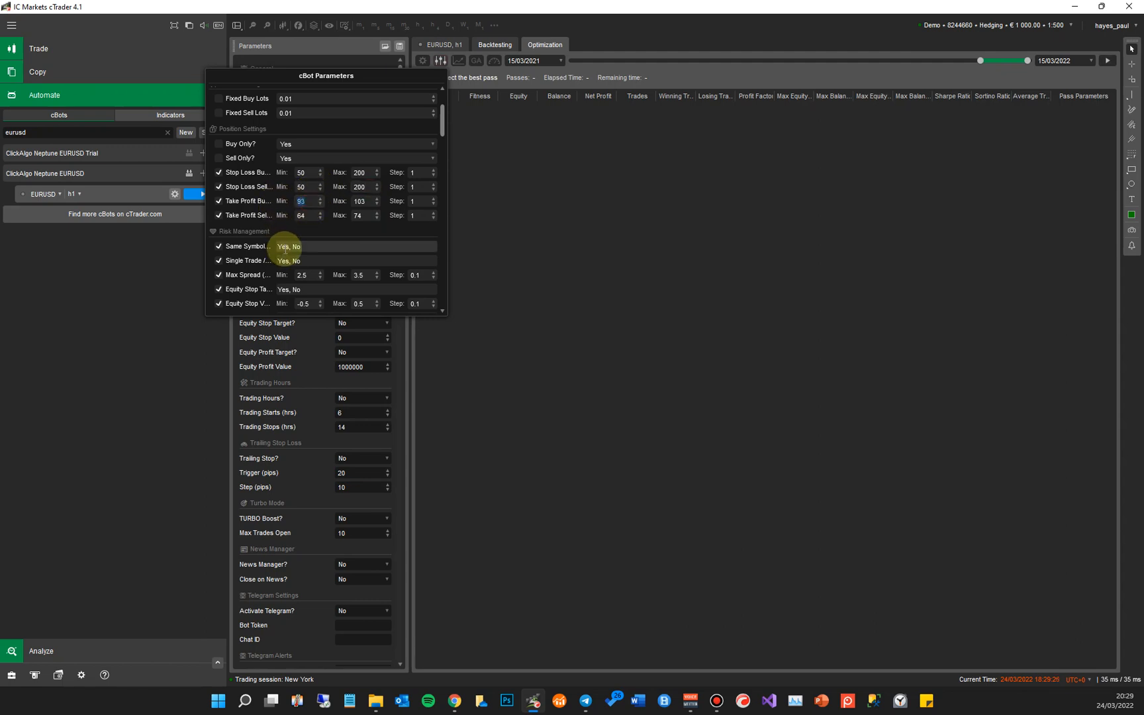
{"action": "mouse_move", "coordinate": [283, 241]}
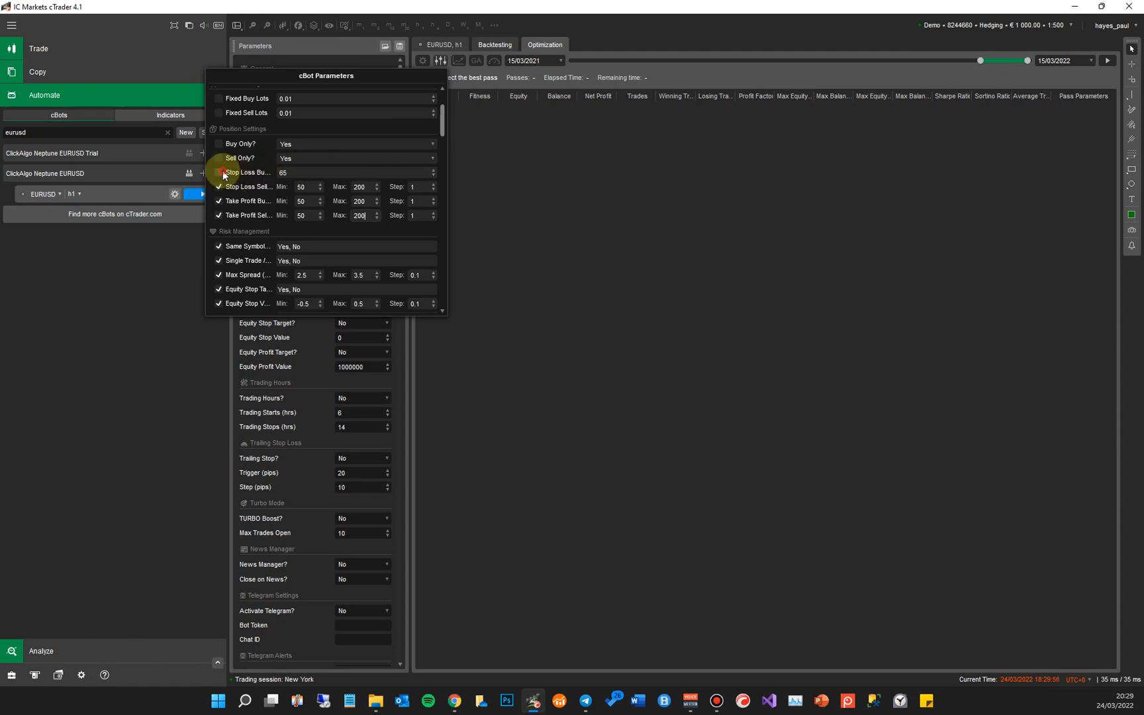
Step: Re-enable the Stop Loss Buy 50–200 range and exclude the risk management equity targets from optimisation
{"action": "left_click", "coordinate": [219, 172]}
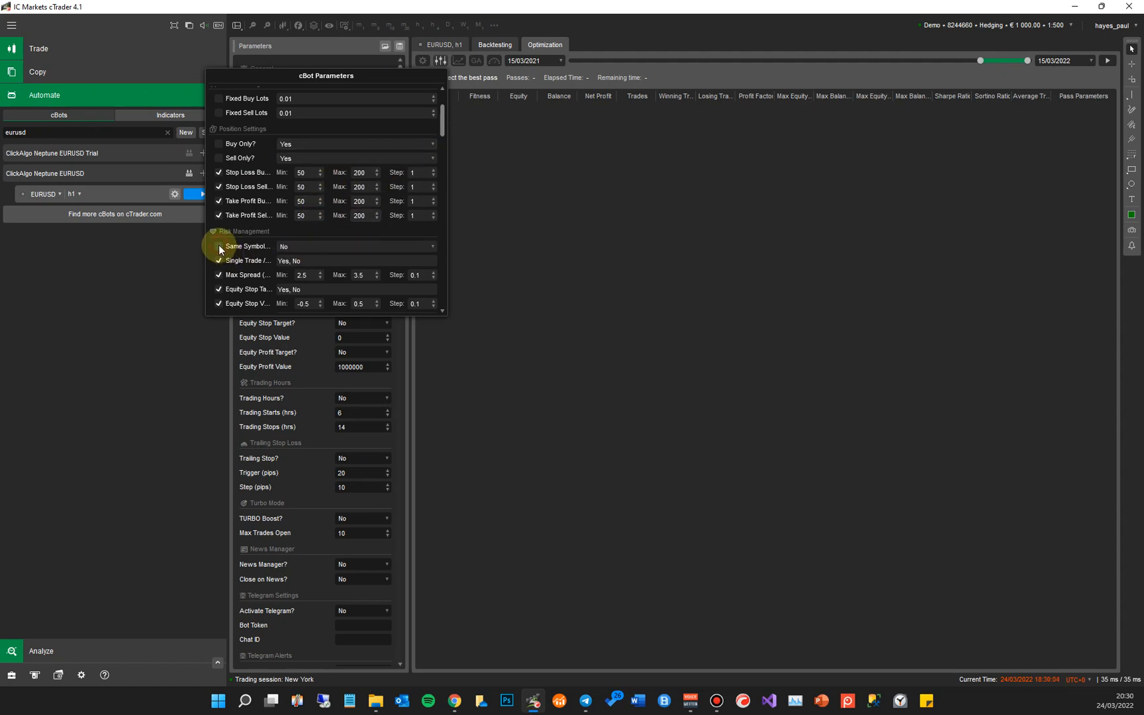
{"action": "scroll", "scroll_direction": "down", "scroll_amount": 3}
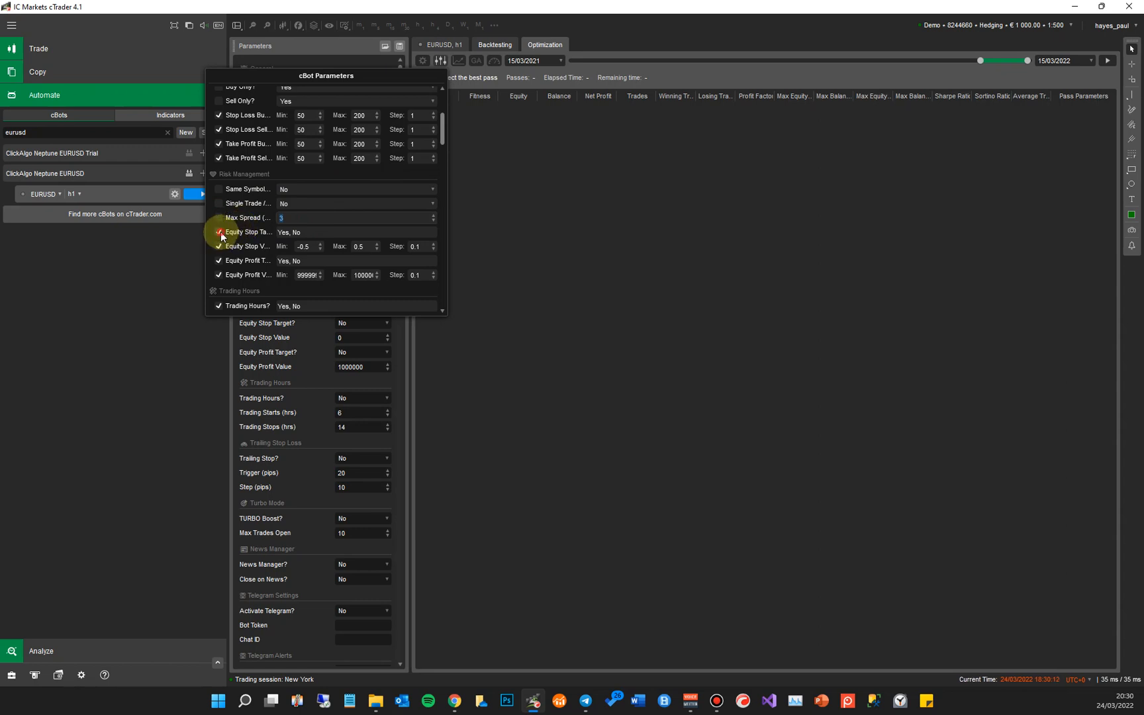
{"action": "left_click", "coordinate": [219, 232]}
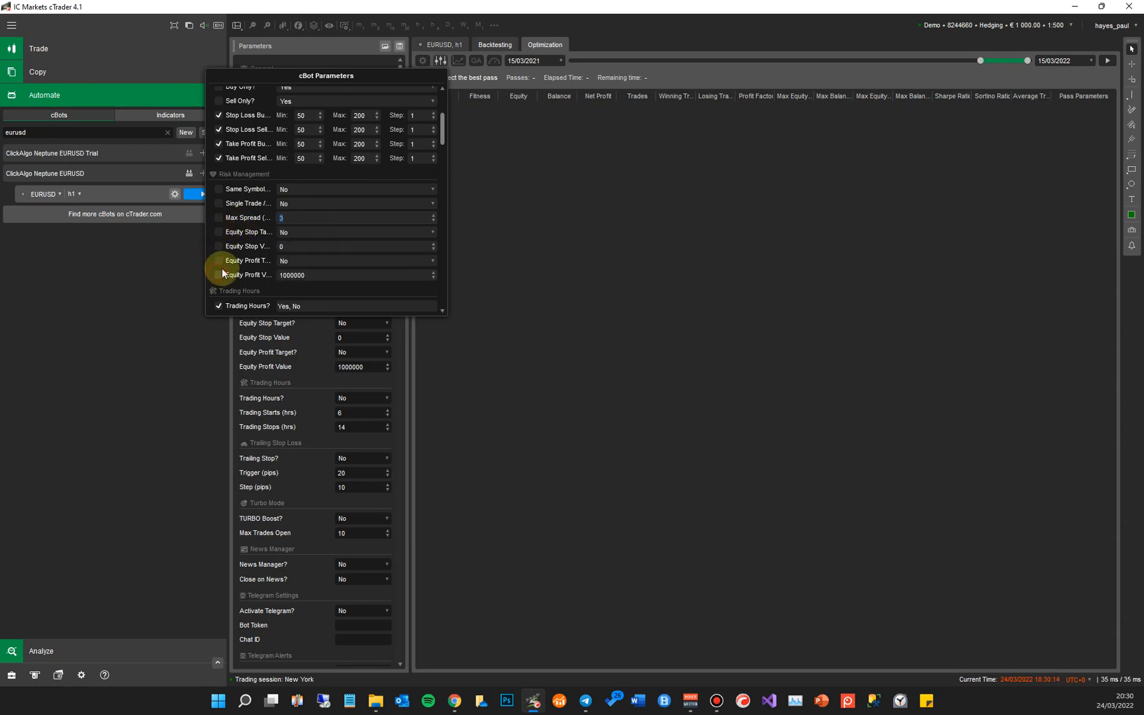
{"action": "scroll", "scroll_direction": "down", "scroll_amount": 3}
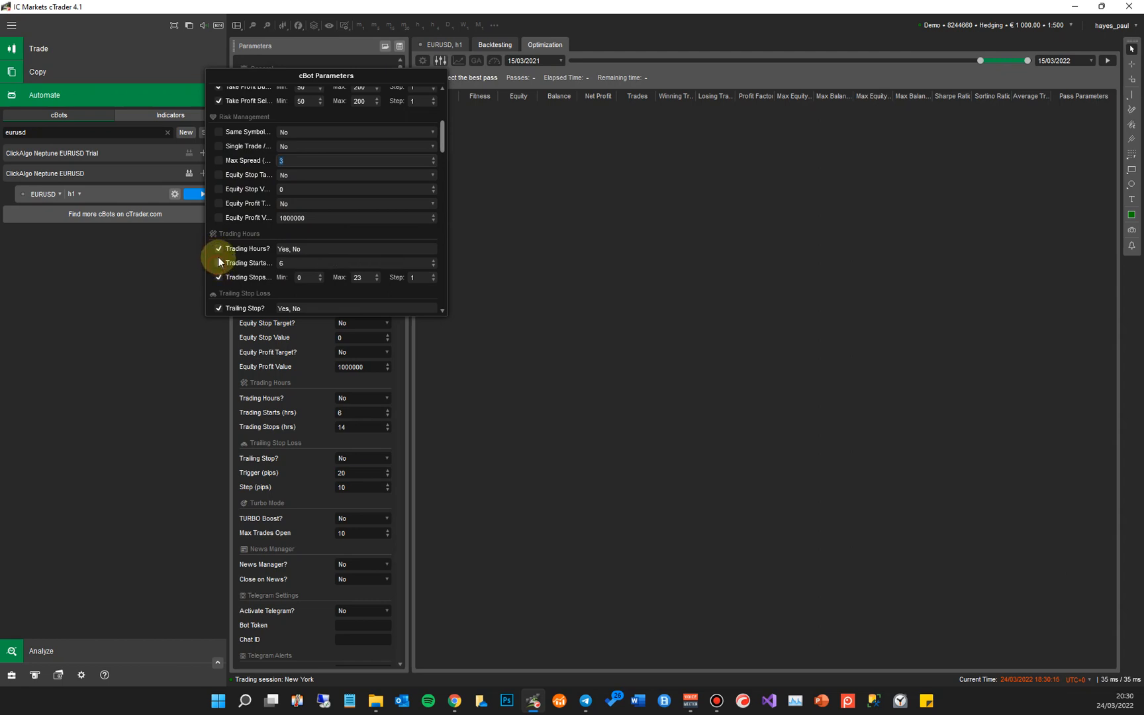
Step: Exclude trading hours, turbo mode, news and Telegram settings from optimisation, keeping optimizer ranges enabled
{"action": "scroll", "scroll_direction": "down", "scroll_amount": 3}
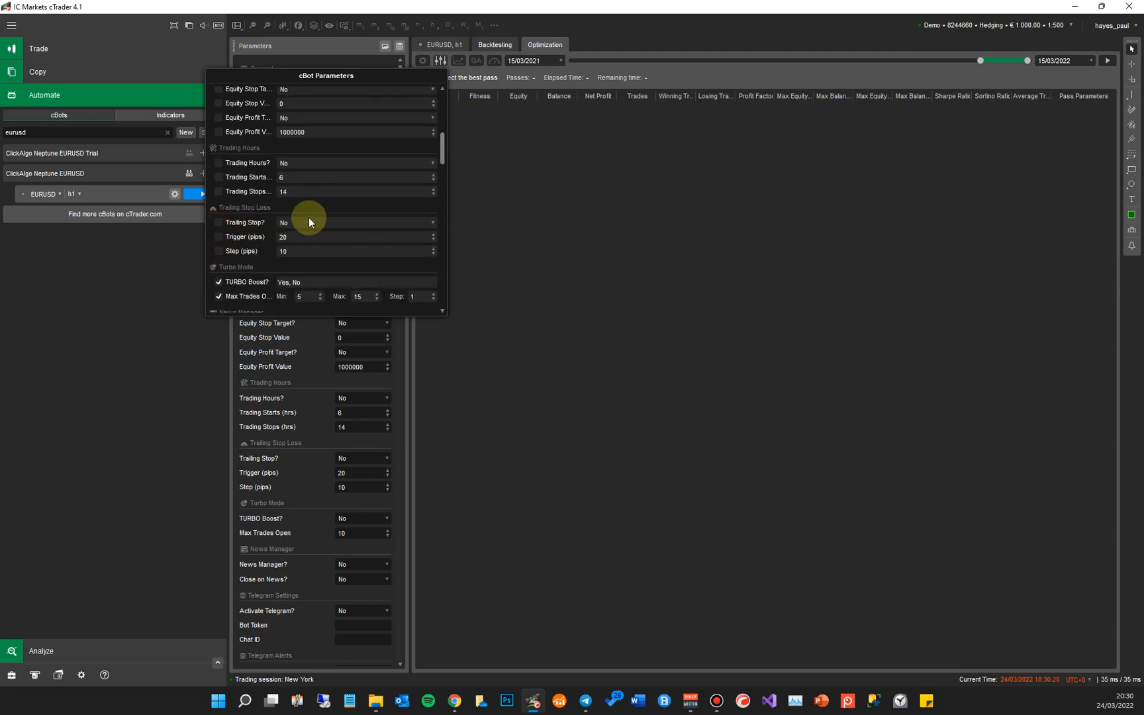
{"action": "scroll", "scroll_direction": "down", "scroll_amount": 3}
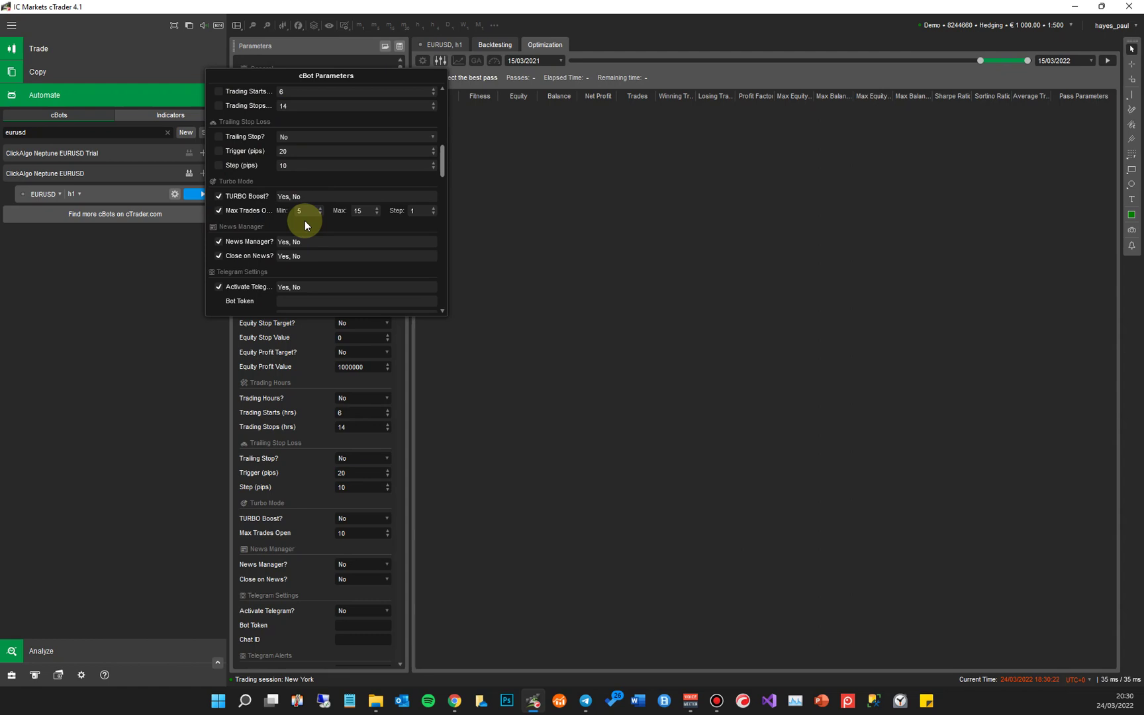
{"action": "left_click", "coordinate": [218, 195]}
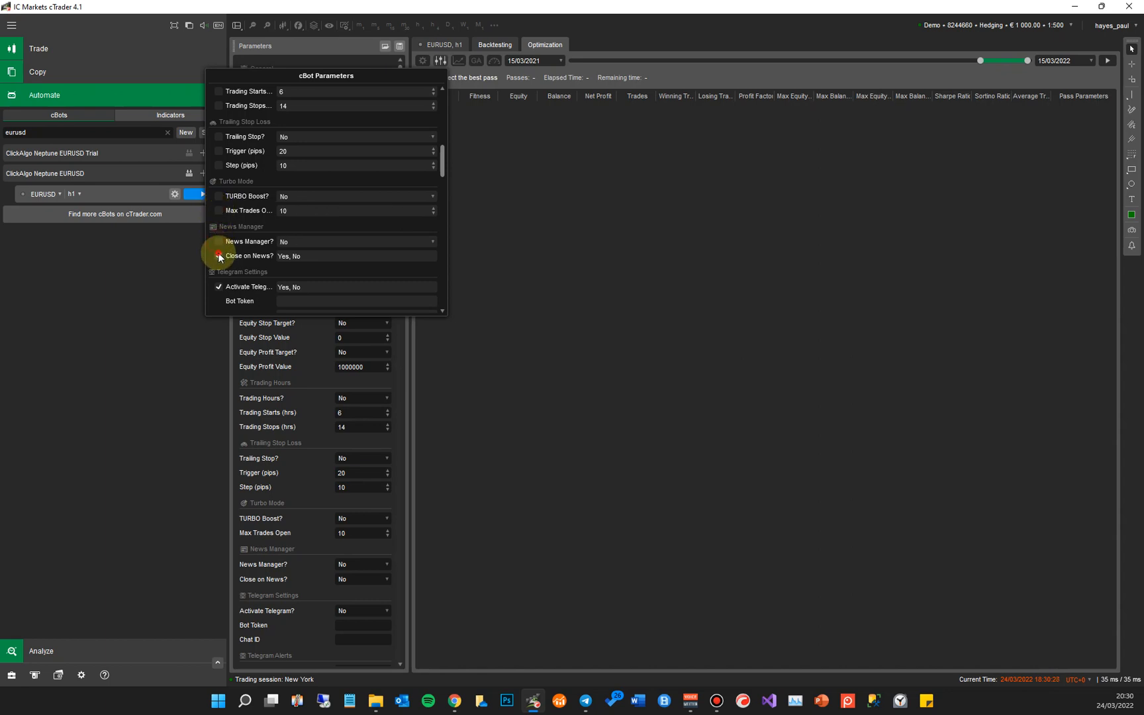
{"action": "scroll", "scroll_direction": "down", "scroll_amount": 3}
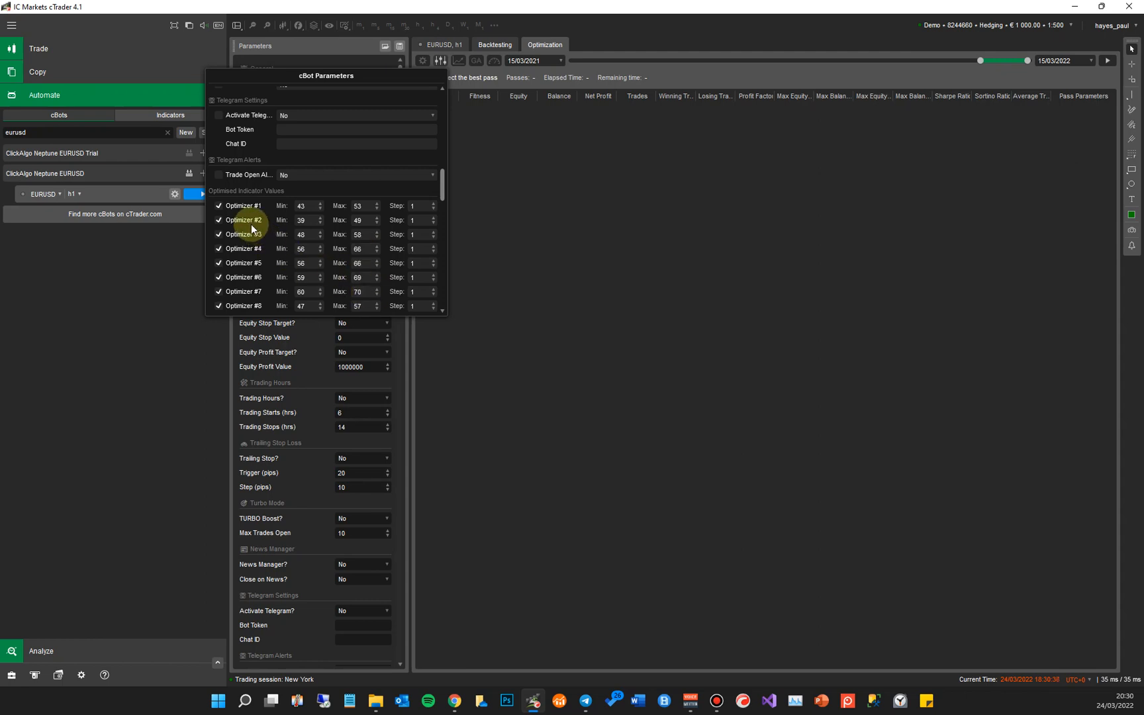
{"action": "mouse_move", "coordinate": [220, 212]}
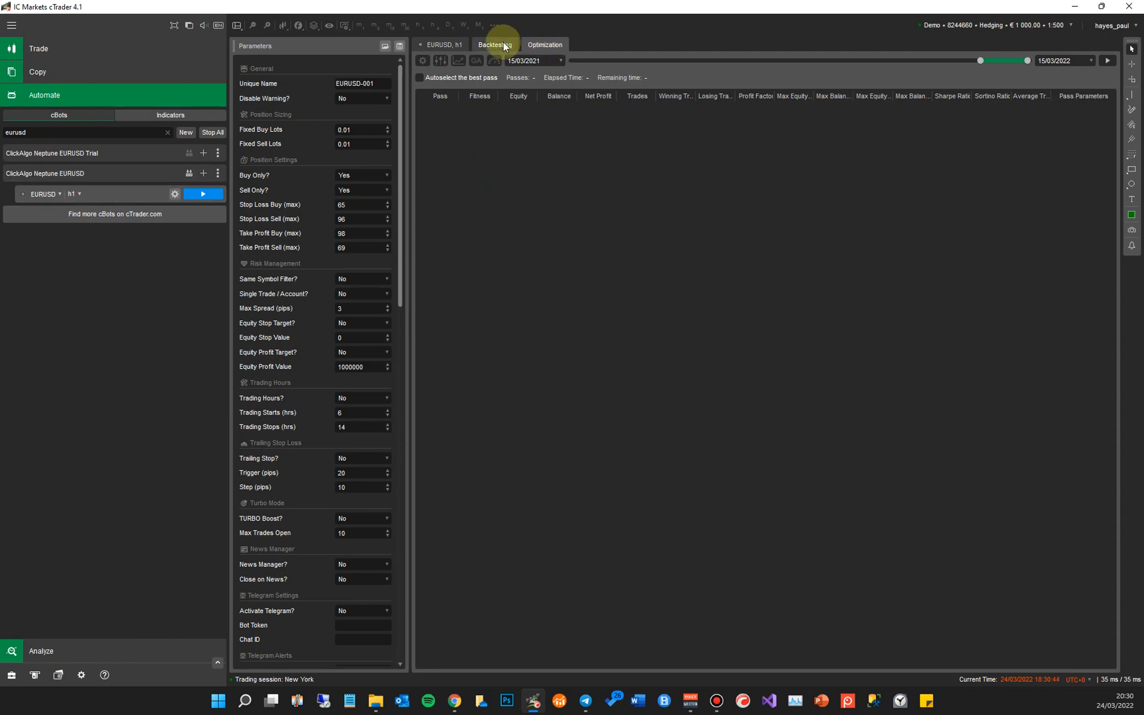
Step: Run a backtest from 15/03/2021 to 15/03/2022, yielding a rising equity curve and 154.55 € (+15%) profit
{"action": "left_click", "coordinate": [997, 59]}
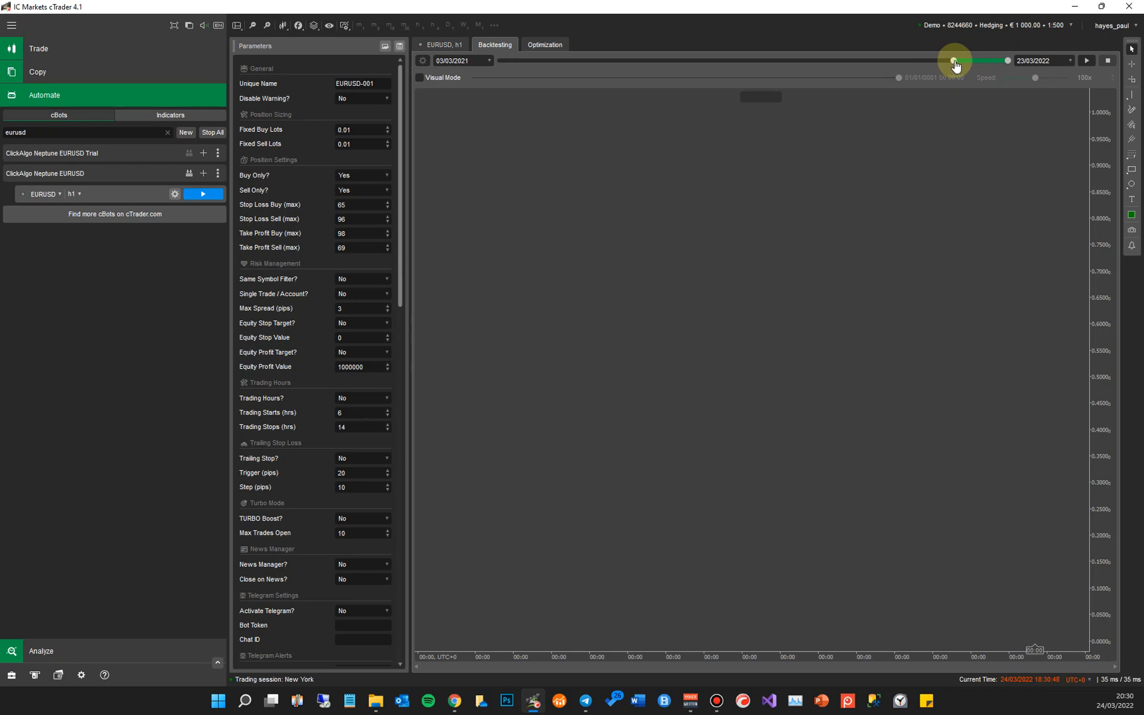
{"action": "left_click", "coordinate": [461, 59]}
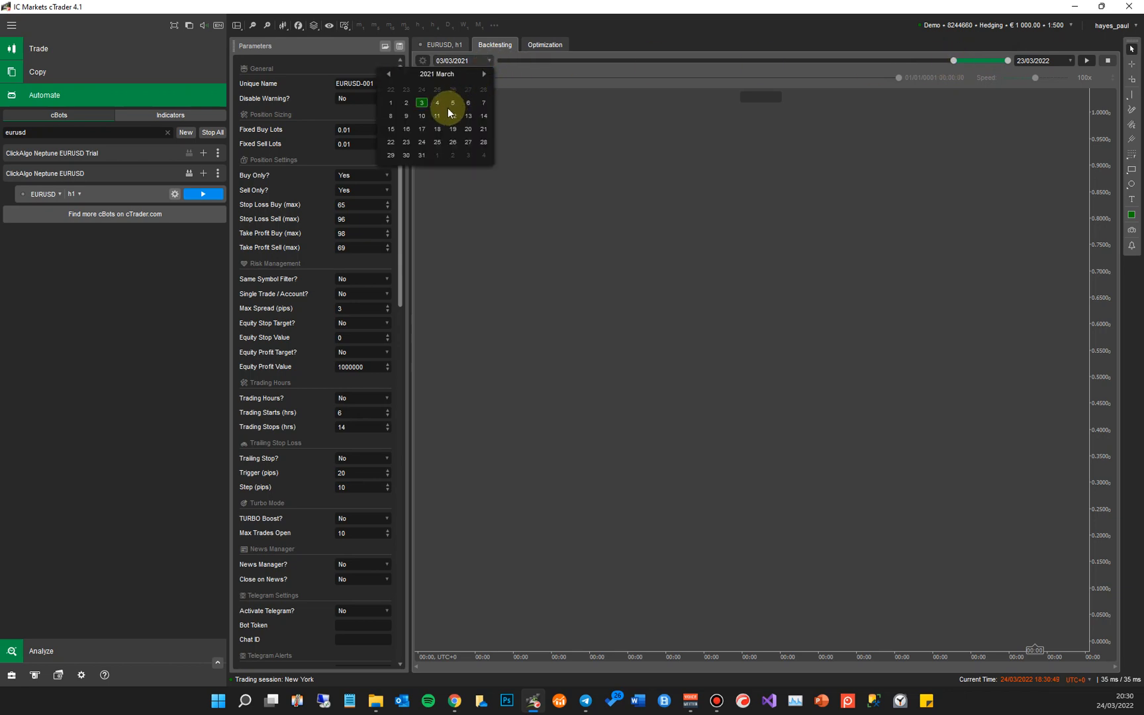
{"action": "left_click", "coordinate": [405, 116]}
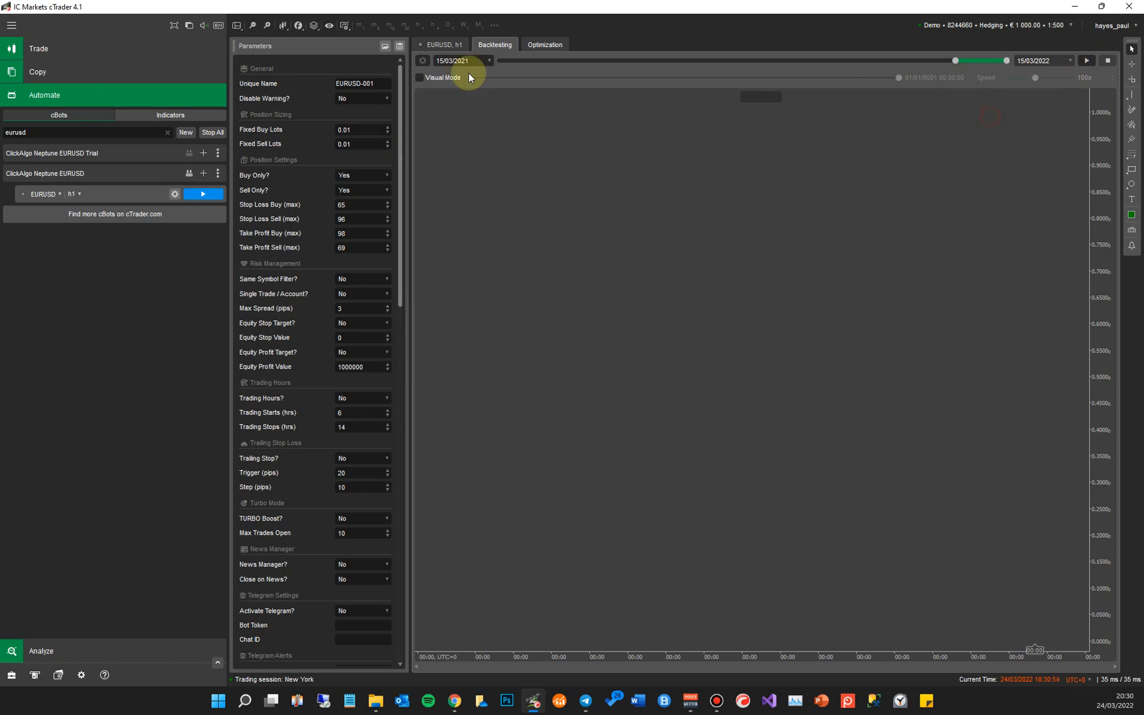
{"action": "left_click", "coordinate": [421, 60]}
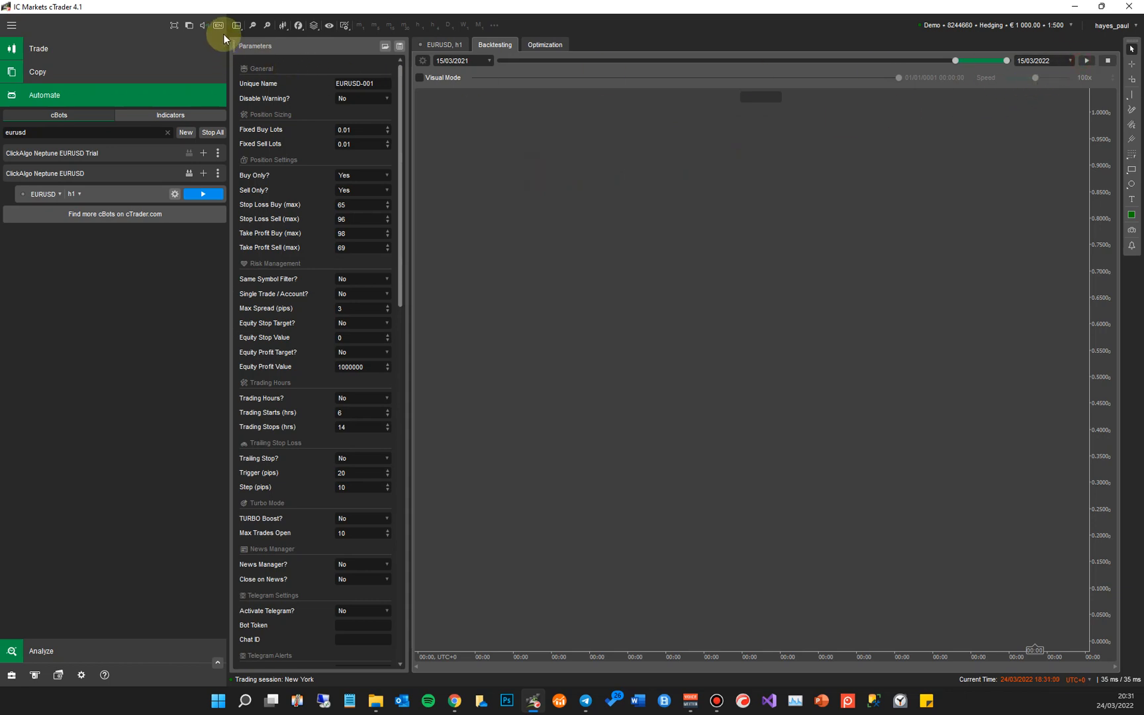
{"action": "left_click", "coordinate": [237, 25]}
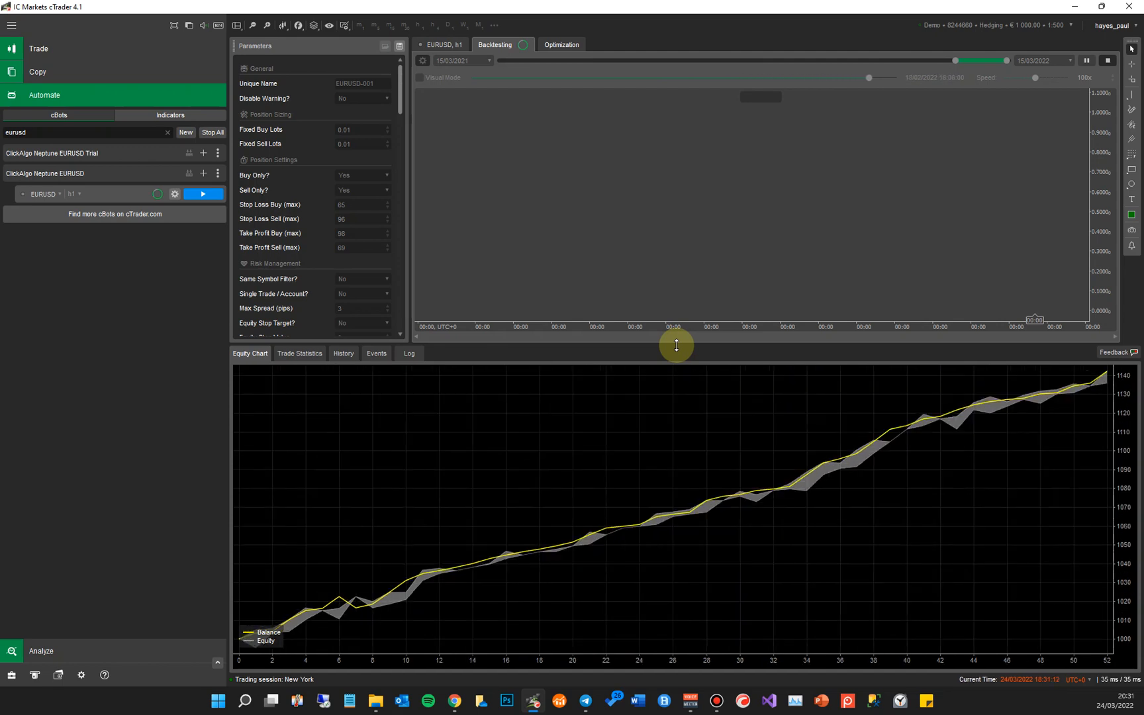
{"action": "left_click", "coordinate": [1086, 60]}
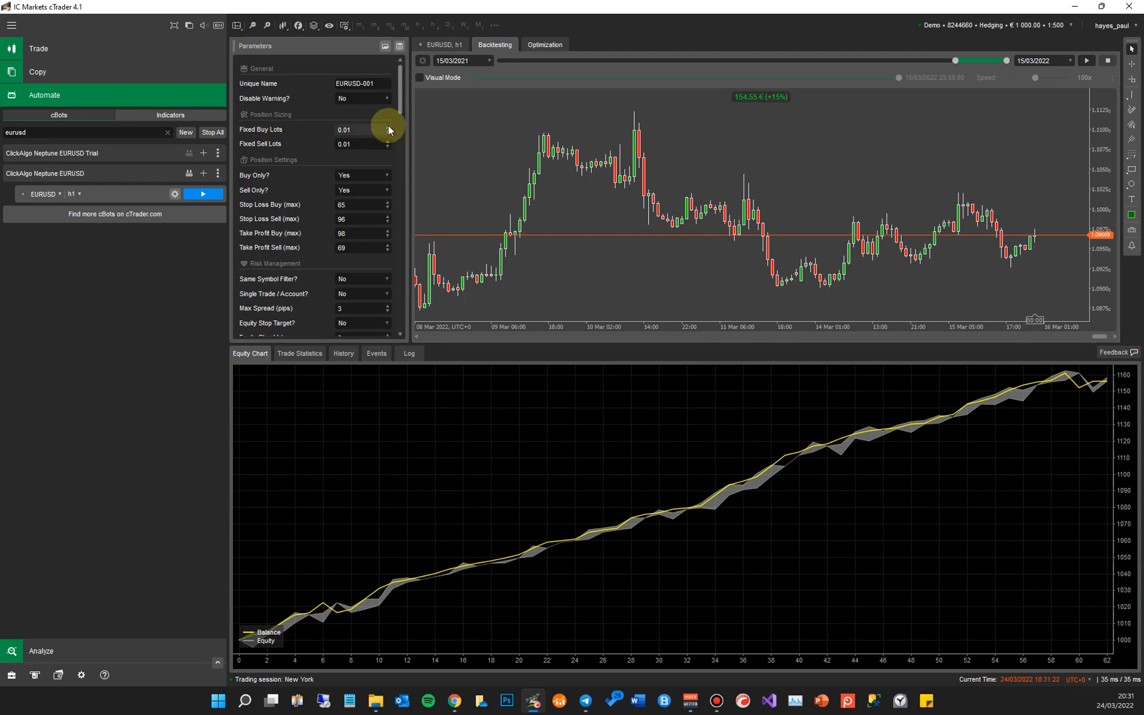
Step: Rerun the backtest with 0.05 fixed buy and sell lots, showing 779.99 net profit and 1 780.00 ending balance
{"action": "left_click", "coordinate": [388, 128]}
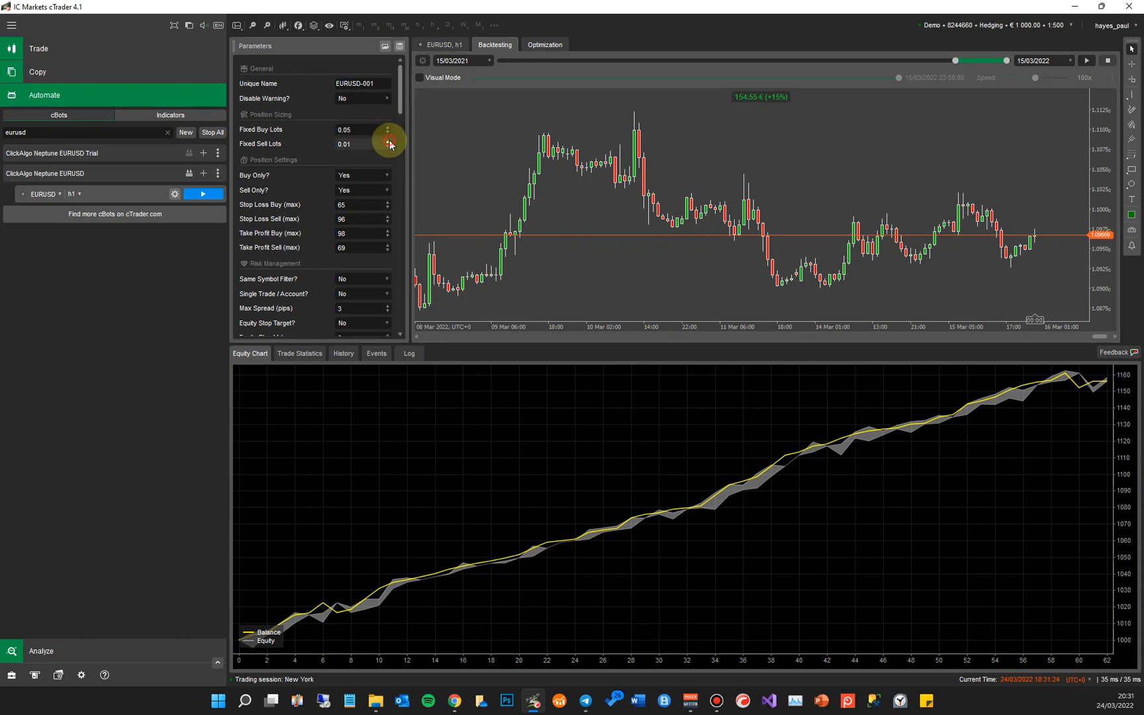
{"action": "left_click", "coordinate": [388, 140]}
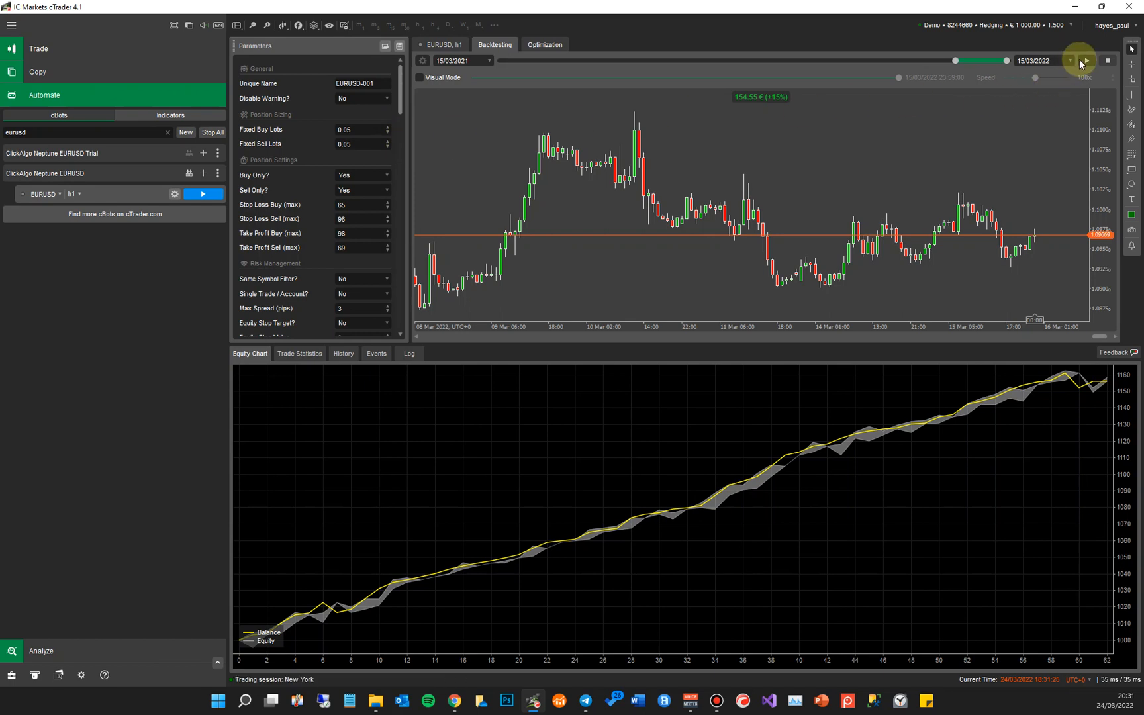
{"action": "left_click", "coordinate": [1086, 60]}
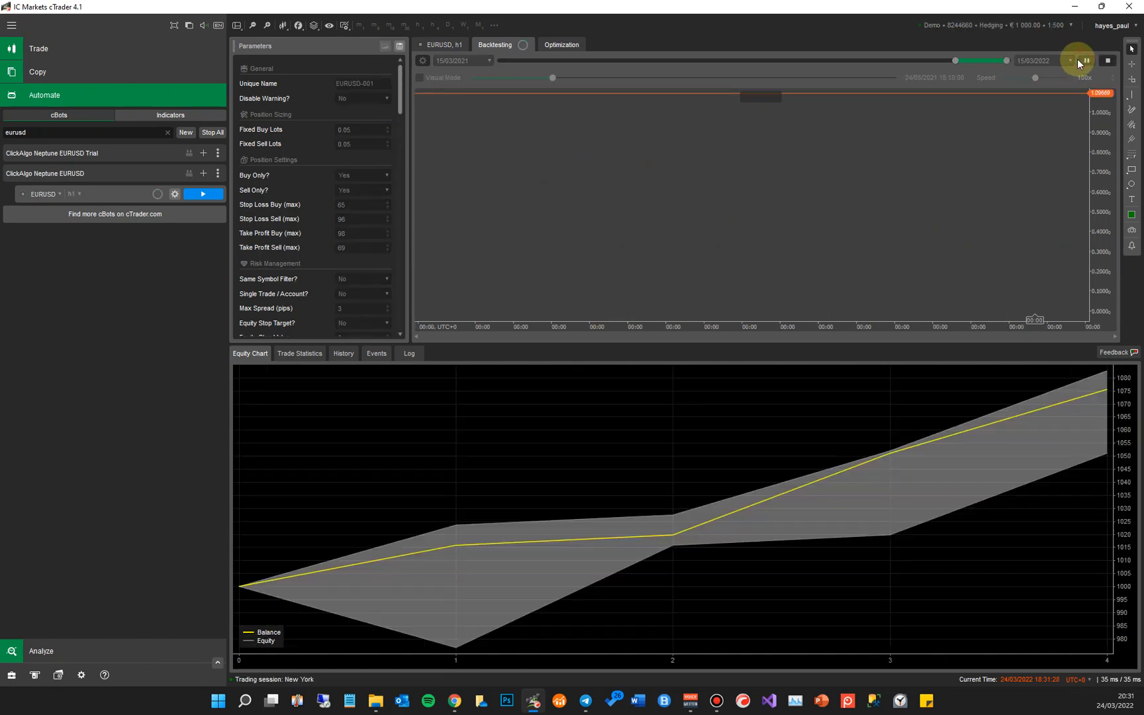
{"action": "left_click", "coordinate": [1086, 61]}
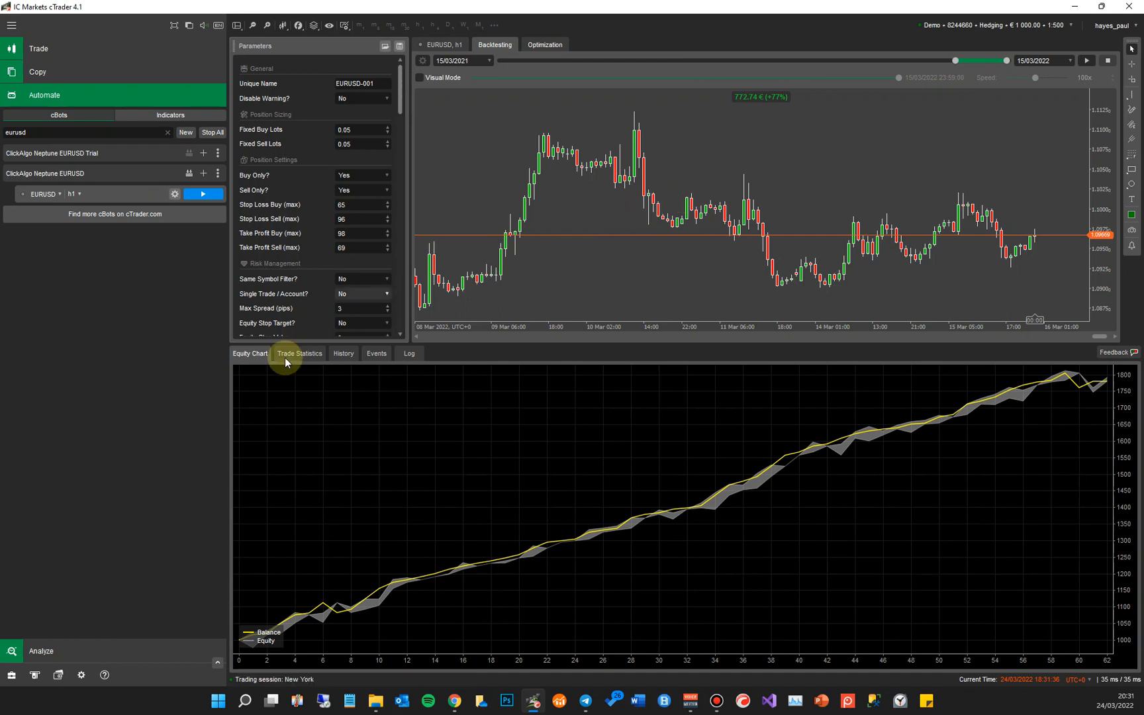
{"action": "left_click", "coordinate": [299, 354]}
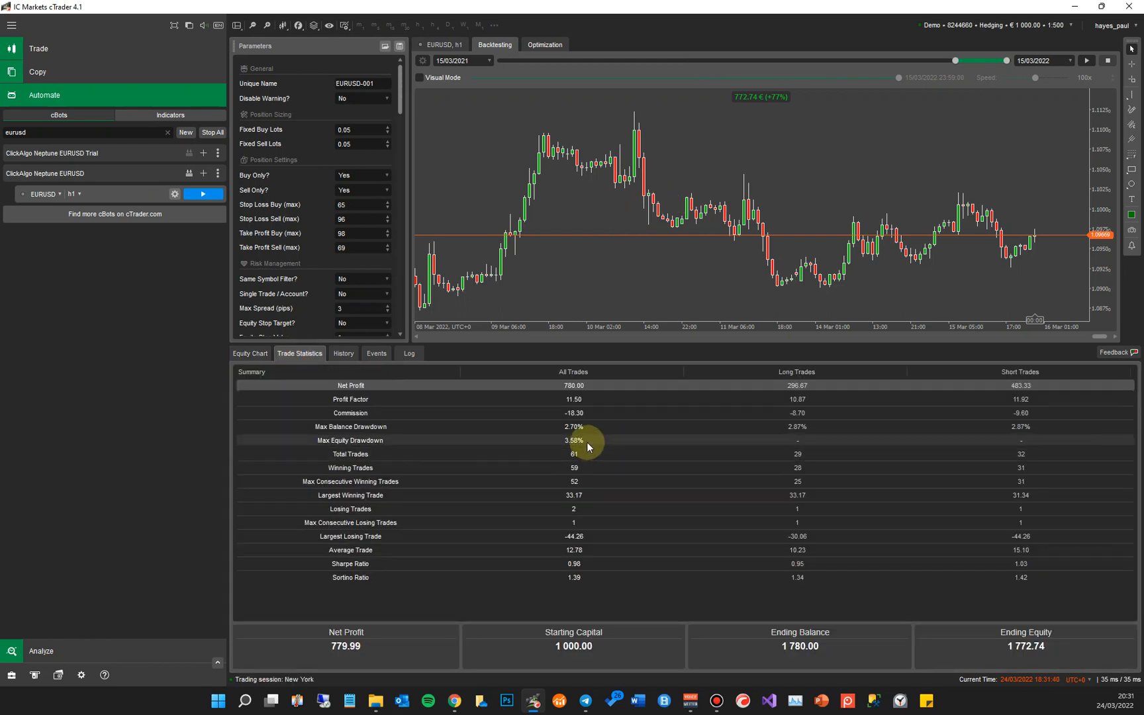
{"action": "mouse_move", "coordinate": [584, 441]}
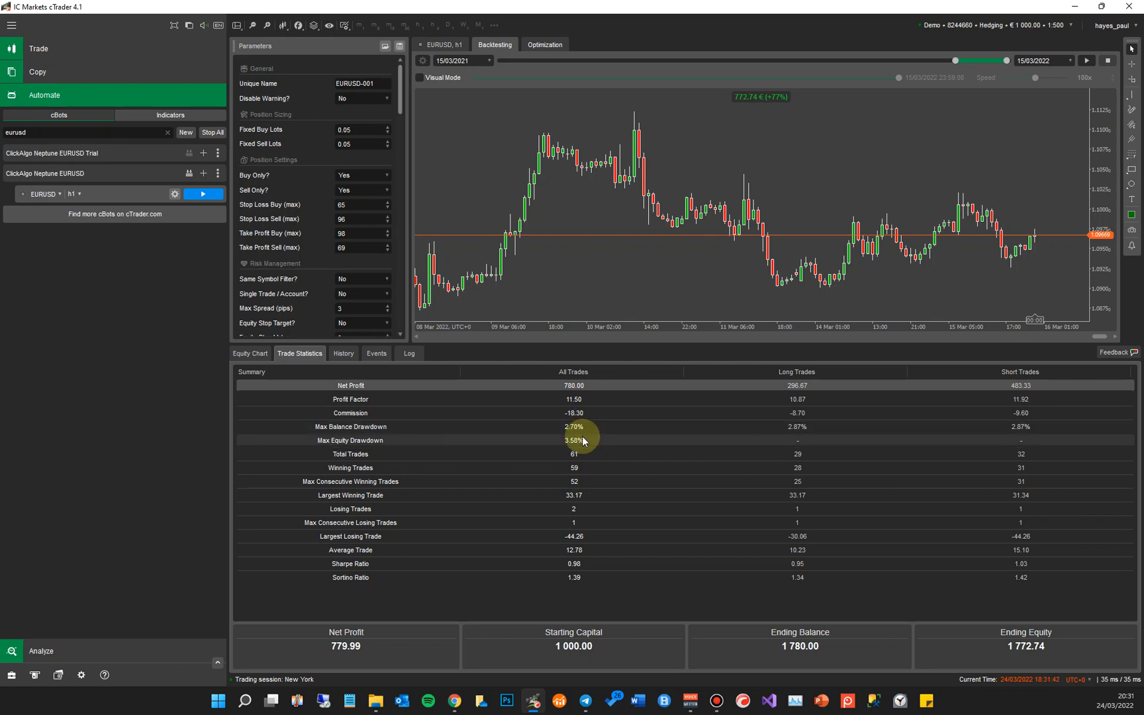
{"action": "mouse_move", "coordinate": [506, 273]}
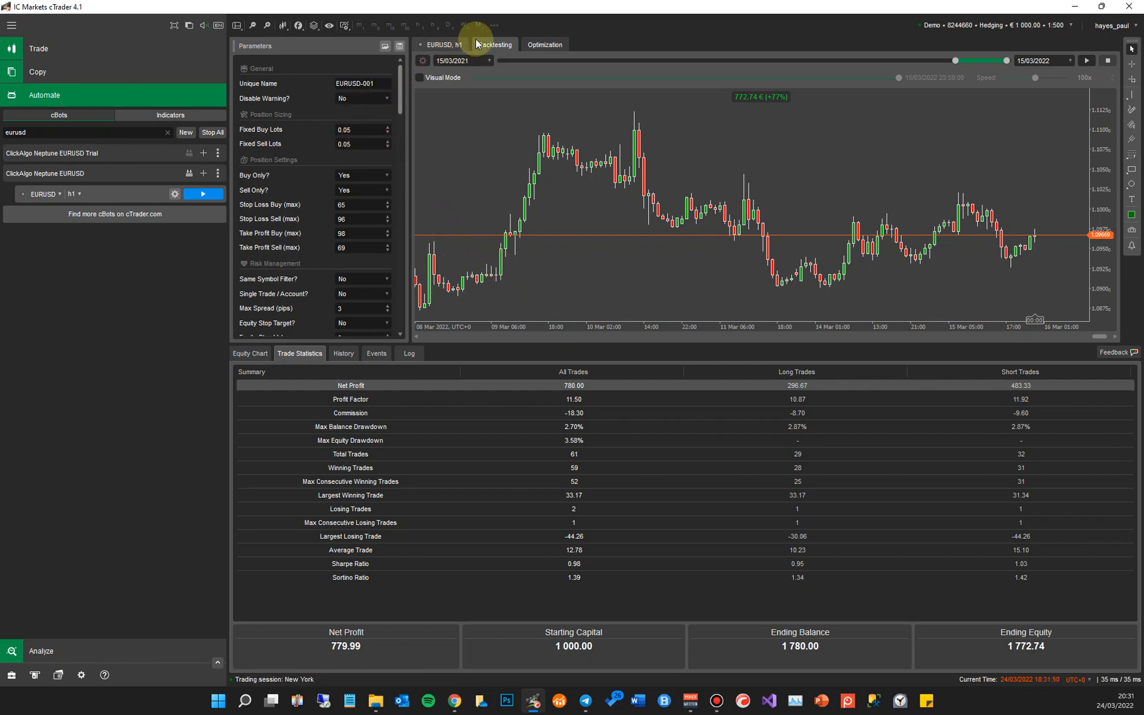
Step: Return to Optimization and recheck the 50–200 stop loss and take profit parameter ranges
{"action": "left_click", "coordinate": [544, 45]}
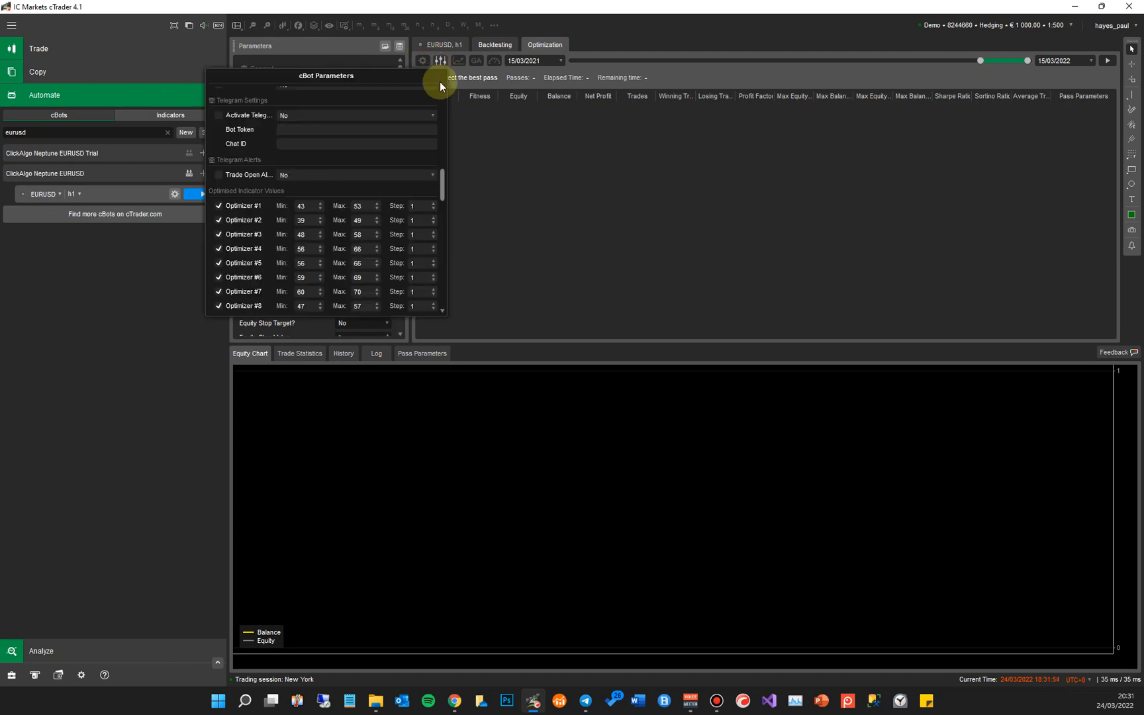
{"action": "scroll", "scroll_direction": "down", "scroll_amount": 3}
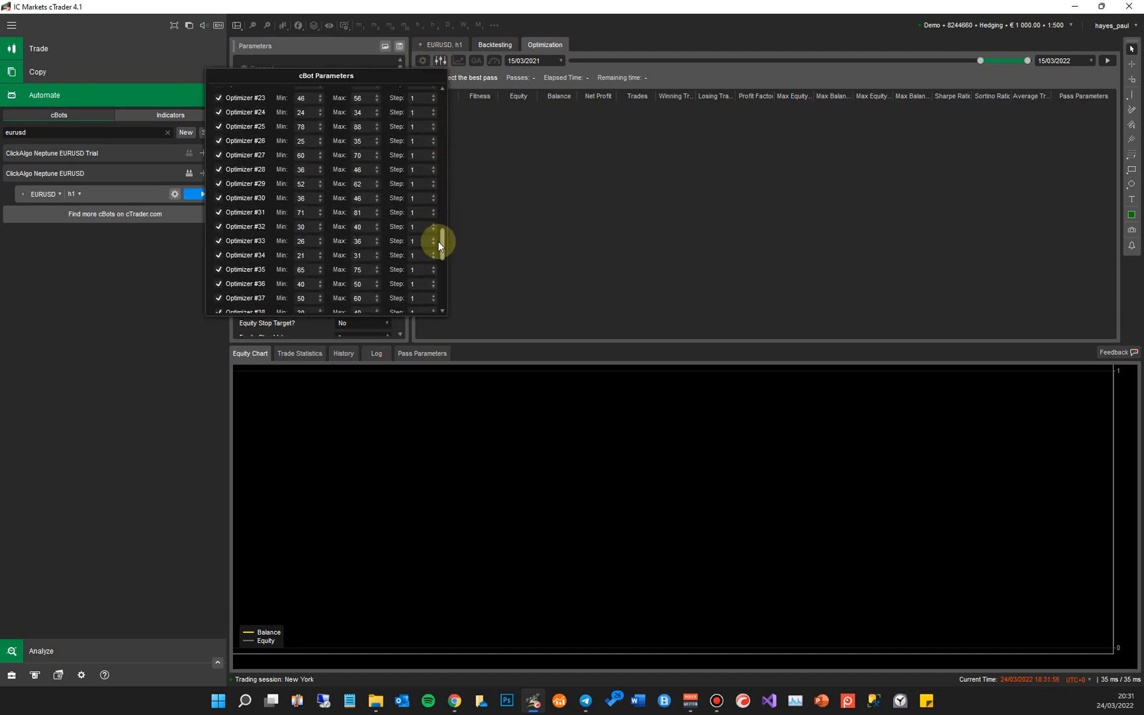
{"action": "scroll", "scroll_direction": "down", "scroll_amount": 3}
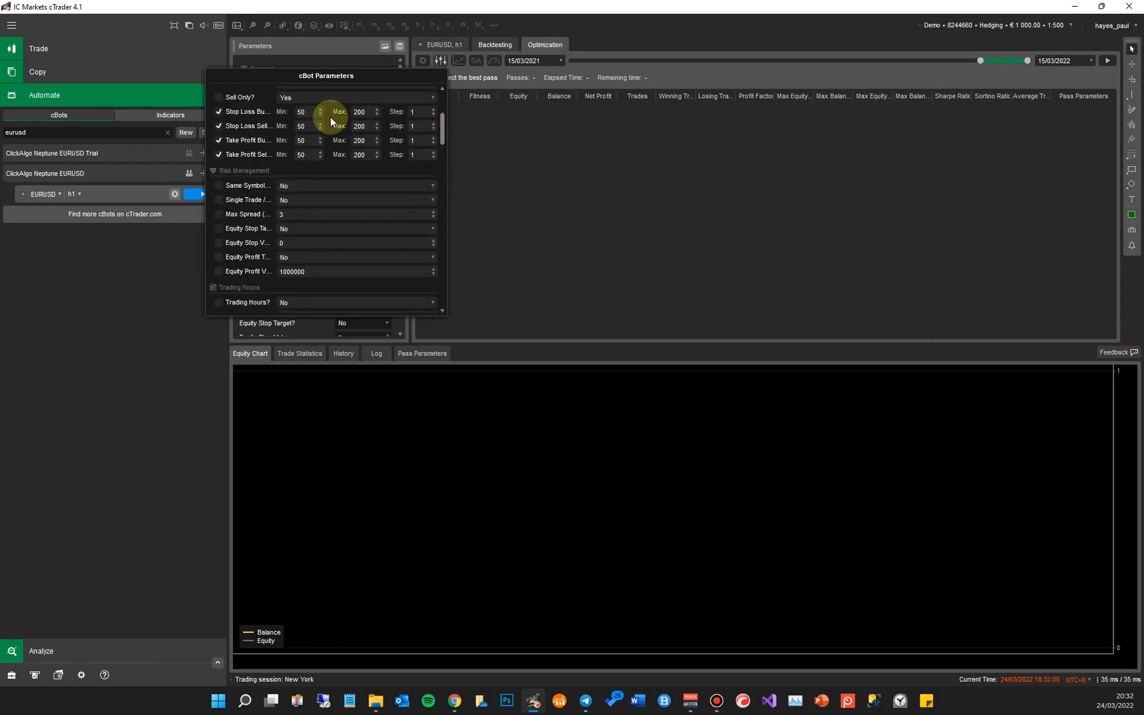
{"action": "mouse_move", "coordinate": [294, 126]}
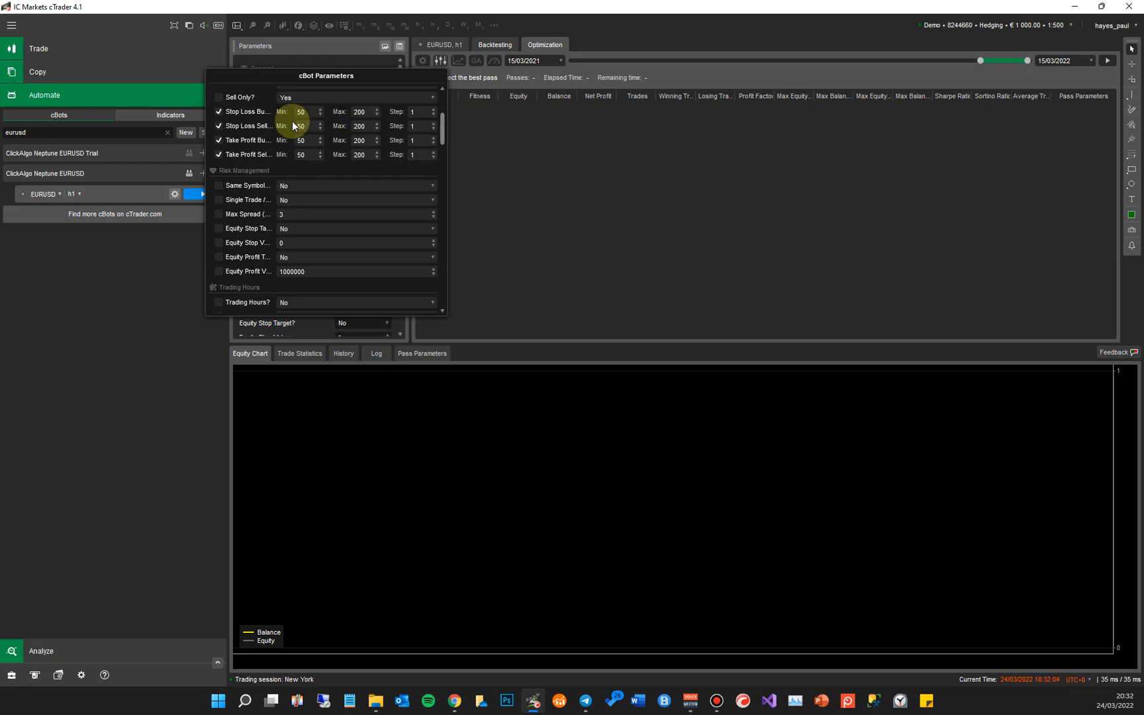
{"action": "scroll", "scroll_direction": "up", "scroll_amount": 3}
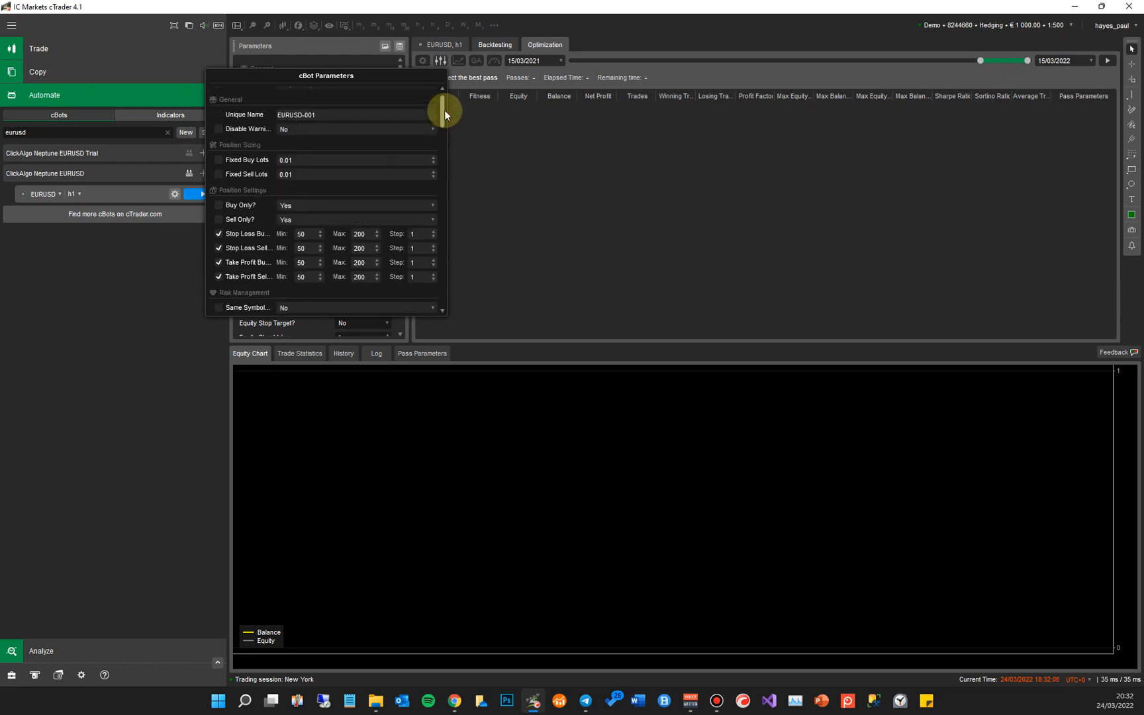
{"action": "scroll", "scroll_direction": "down", "scroll_amount": 3}
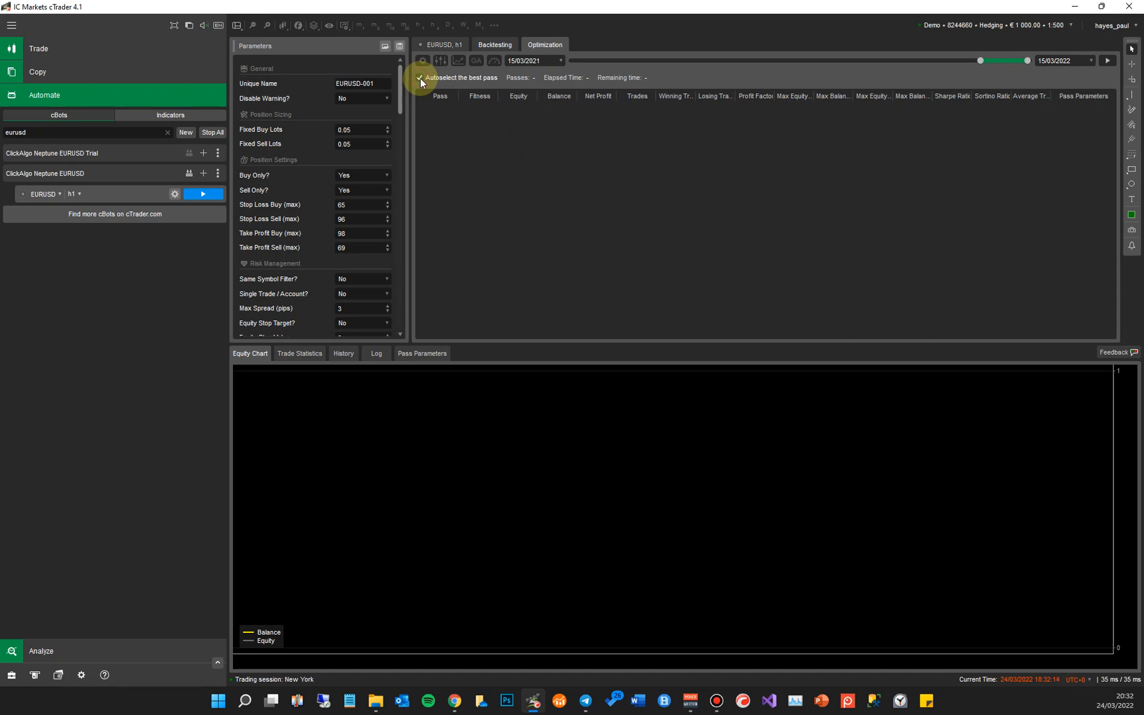
Step: Start the optimization run with autoselect best pass enabled
{"action": "left_click", "coordinate": [419, 77]}
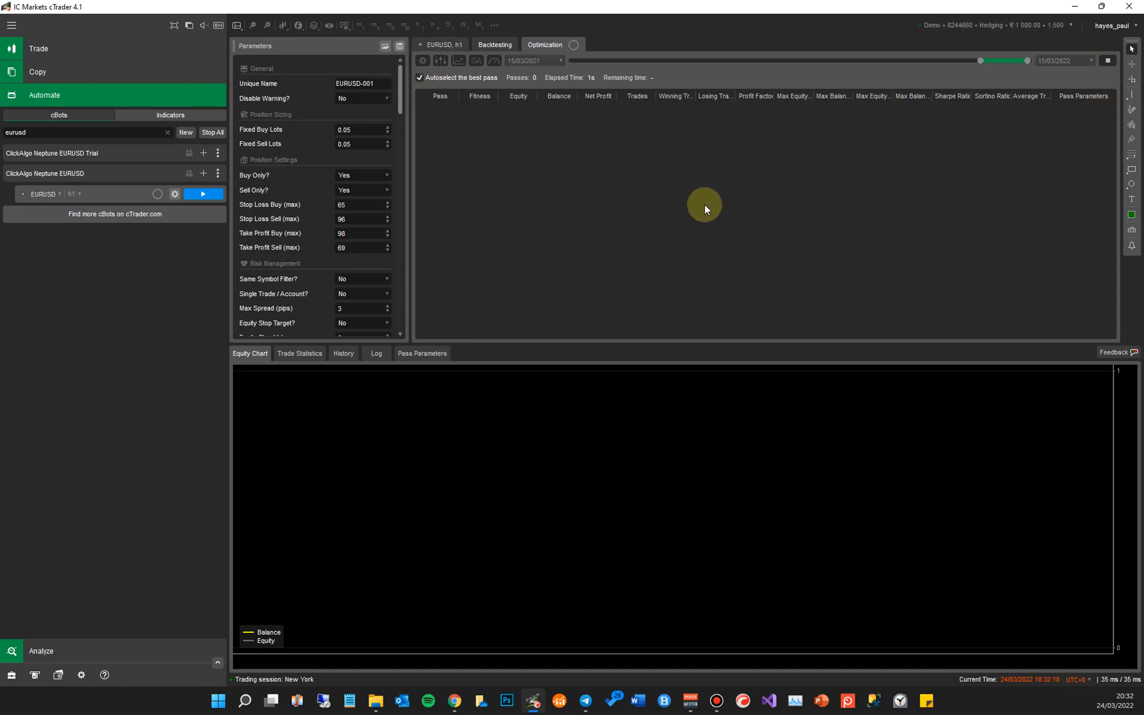
{"action": "mouse_move", "coordinate": [589, 344]}
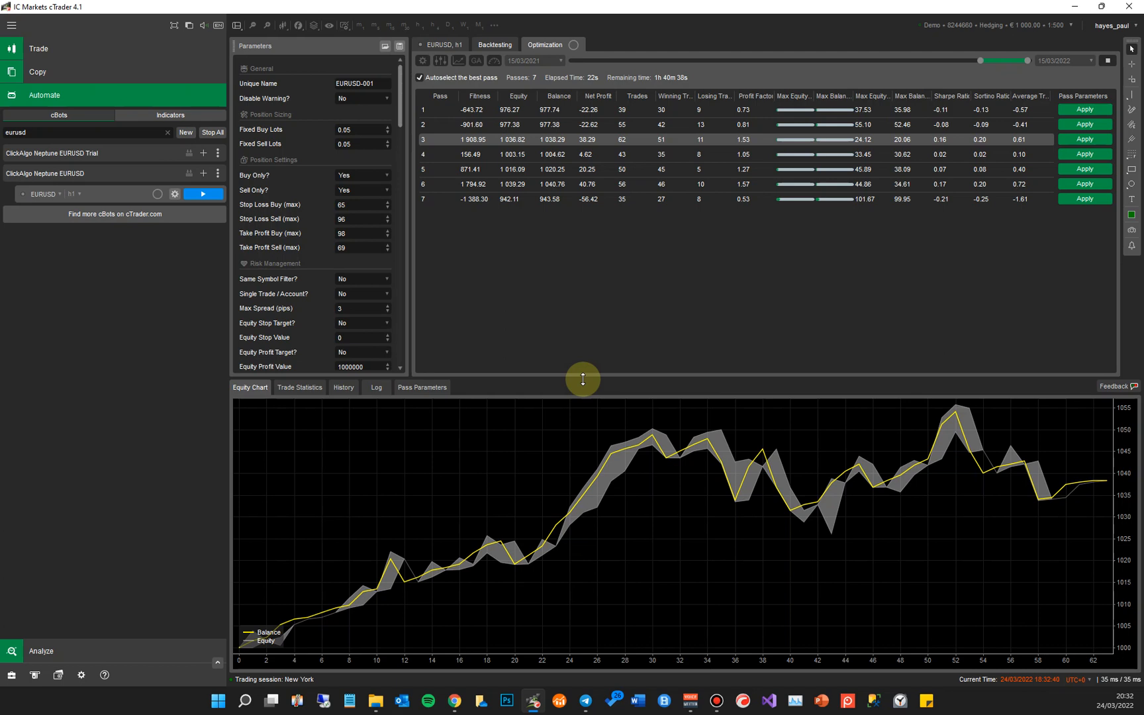
{"action": "mouse_move", "coordinate": [712, 140]}
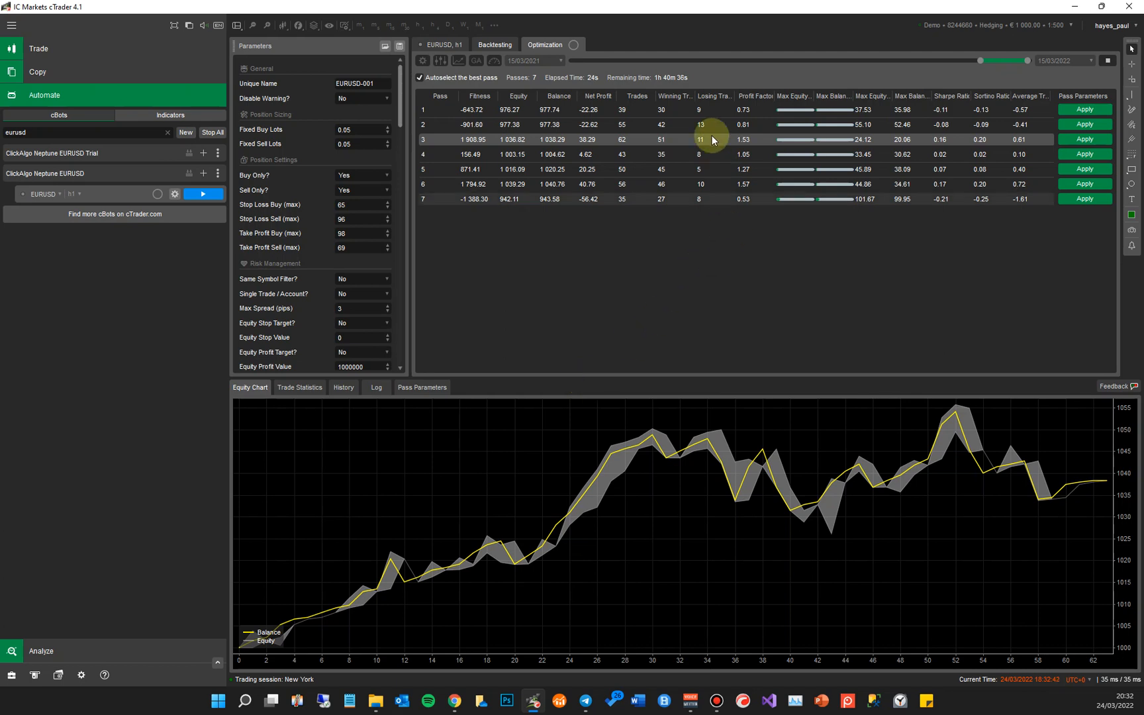
{"action": "mouse_move", "coordinate": [573, 116]}
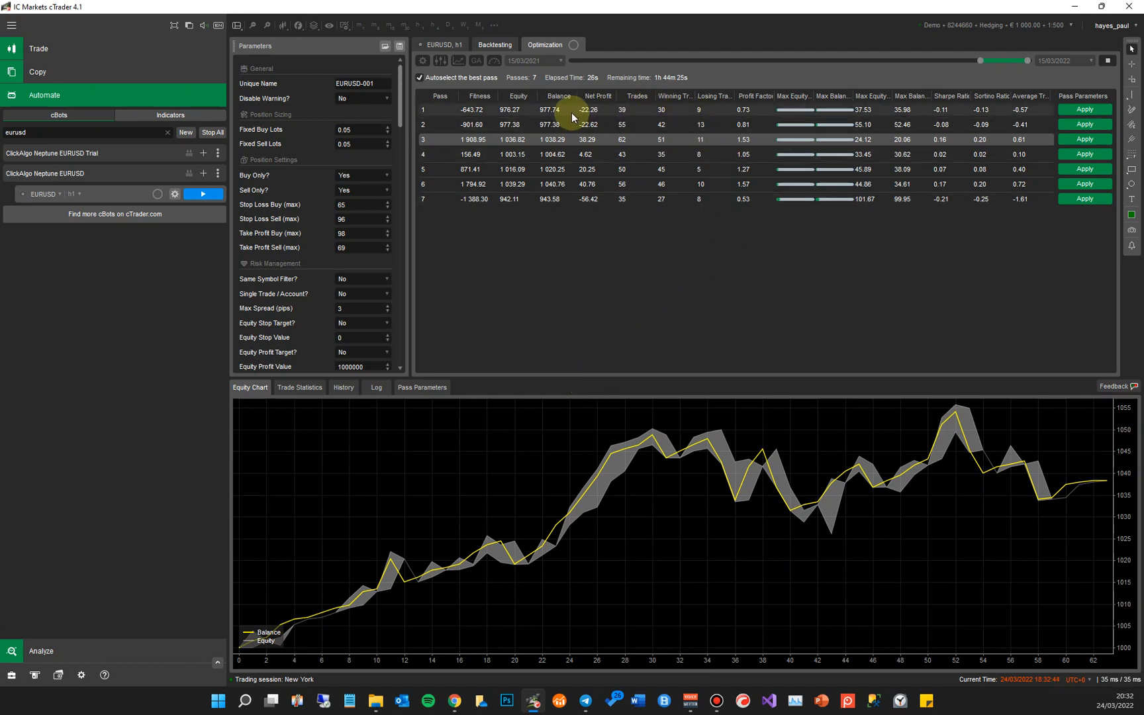
{"action": "mouse_move", "coordinate": [506, 104]}
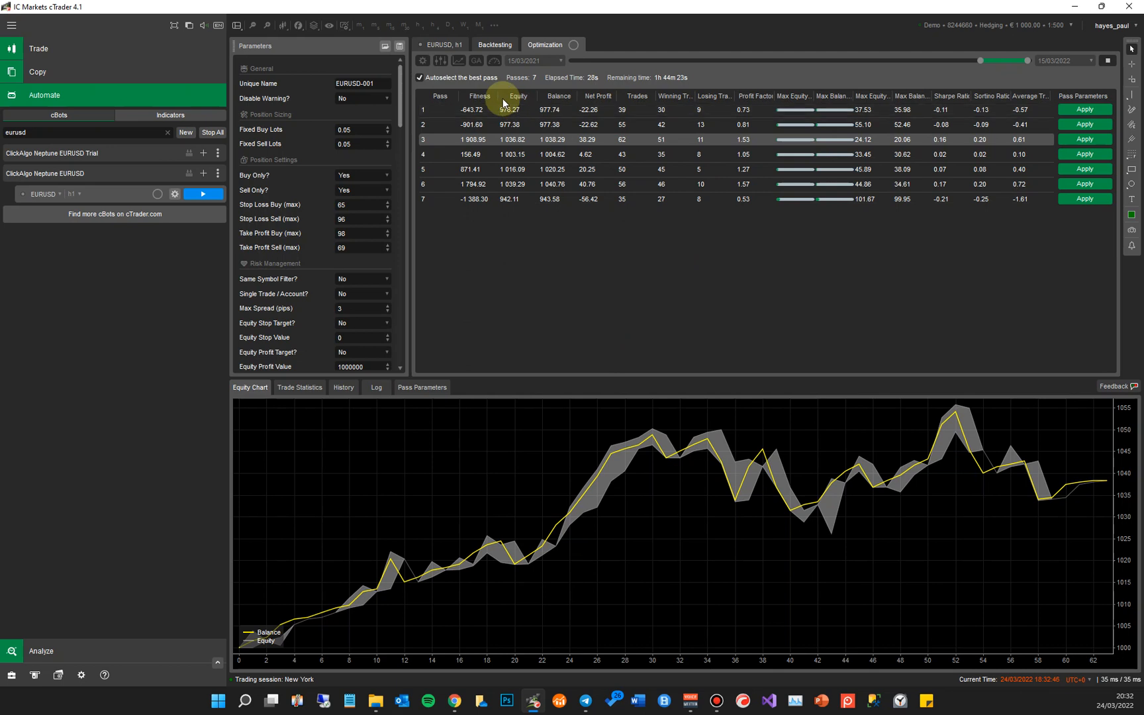
Step: Review the earlier backtest's trade statistics and equity curve, then scroll the optimization parameters to Trailing Stop Loss
{"action": "left_click", "coordinate": [494, 45]}
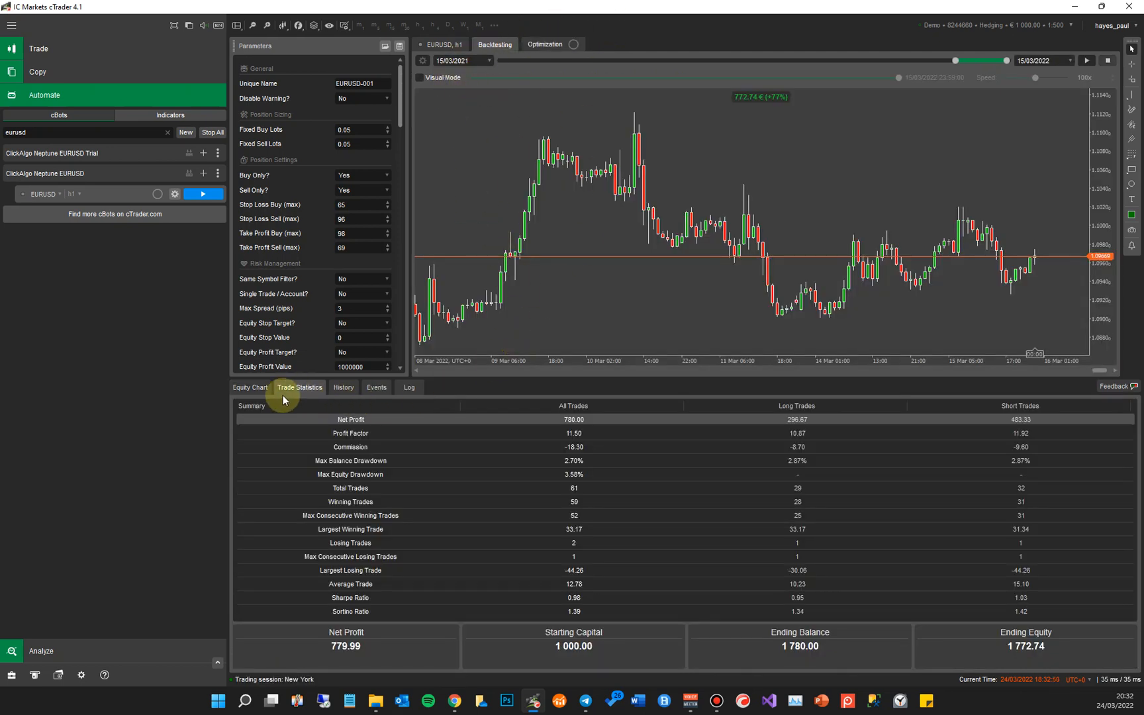
{"action": "left_click", "coordinate": [249, 388]}
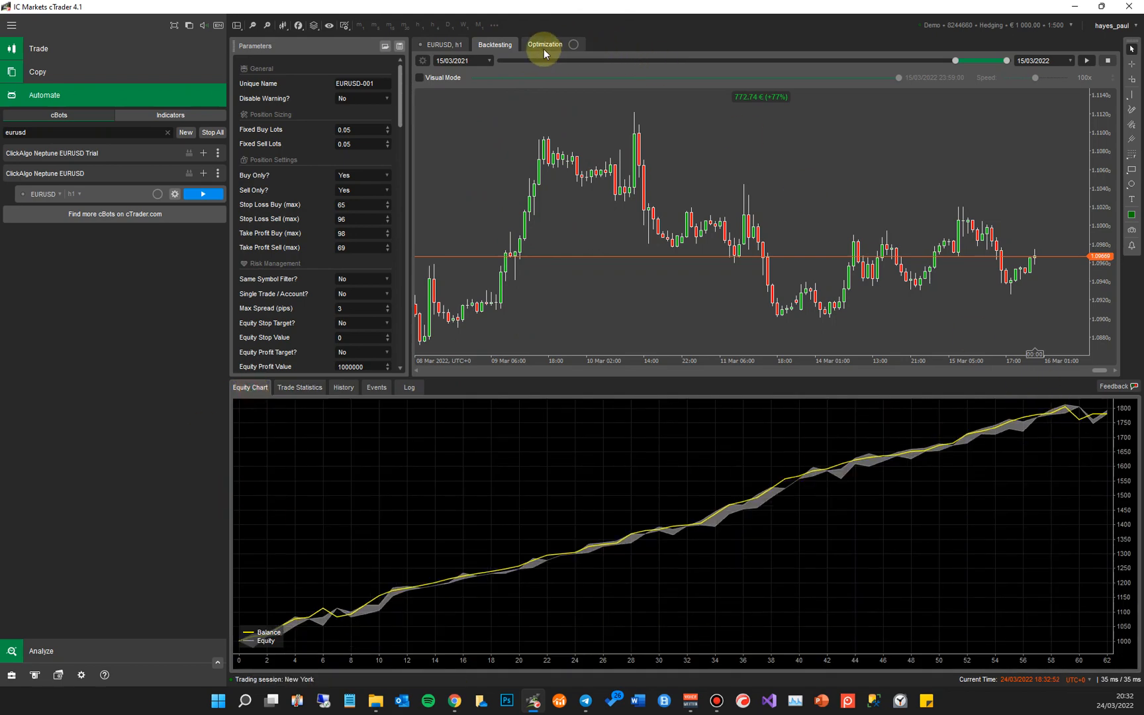
{"action": "left_click", "coordinate": [545, 45]}
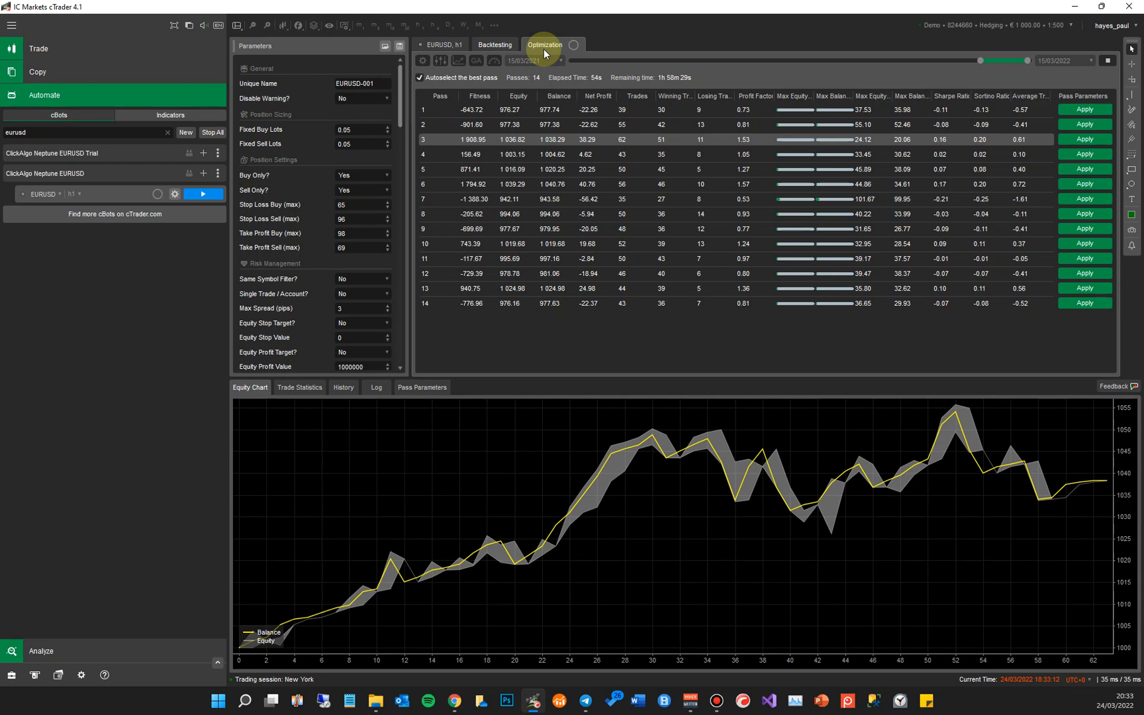
{"action": "mouse_move", "coordinate": [538, 213]}
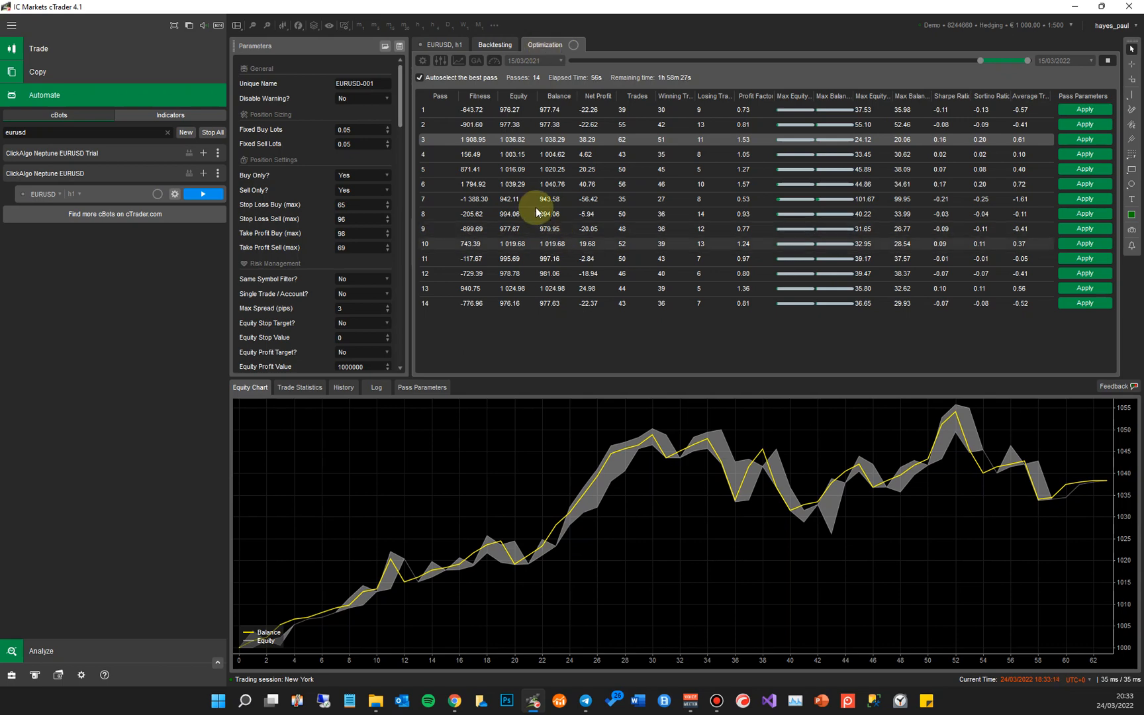
{"action": "mouse_move", "coordinate": [1097, 667]}
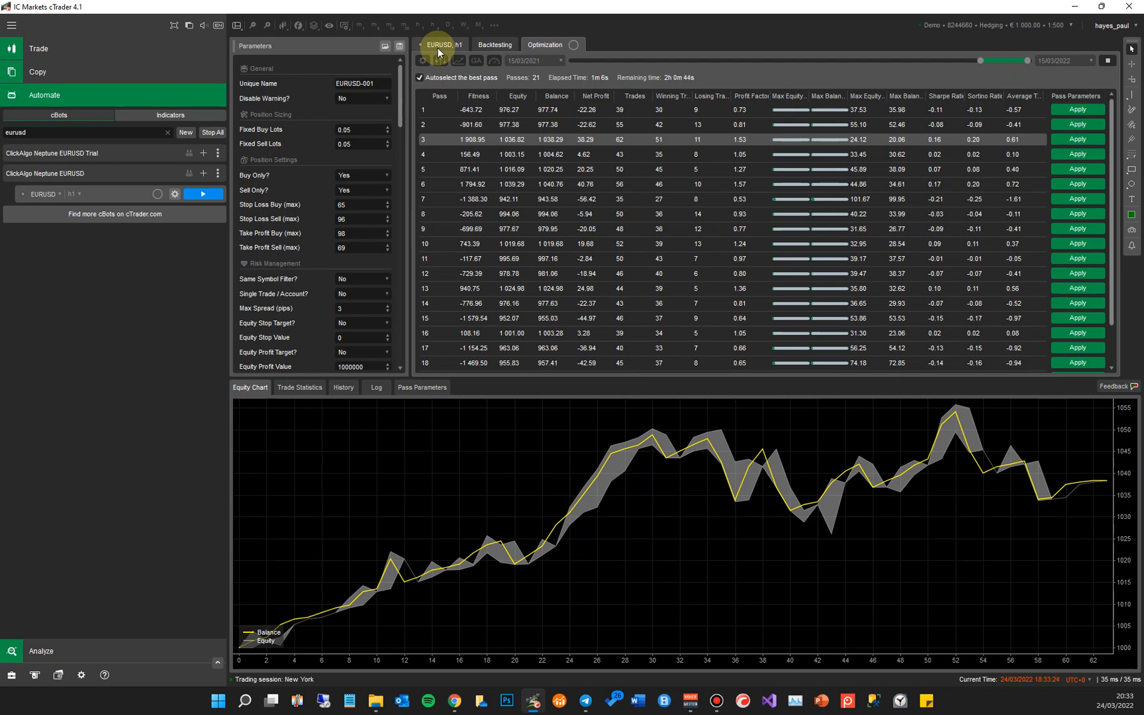
{"action": "mouse_move", "coordinate": [401, 117]}
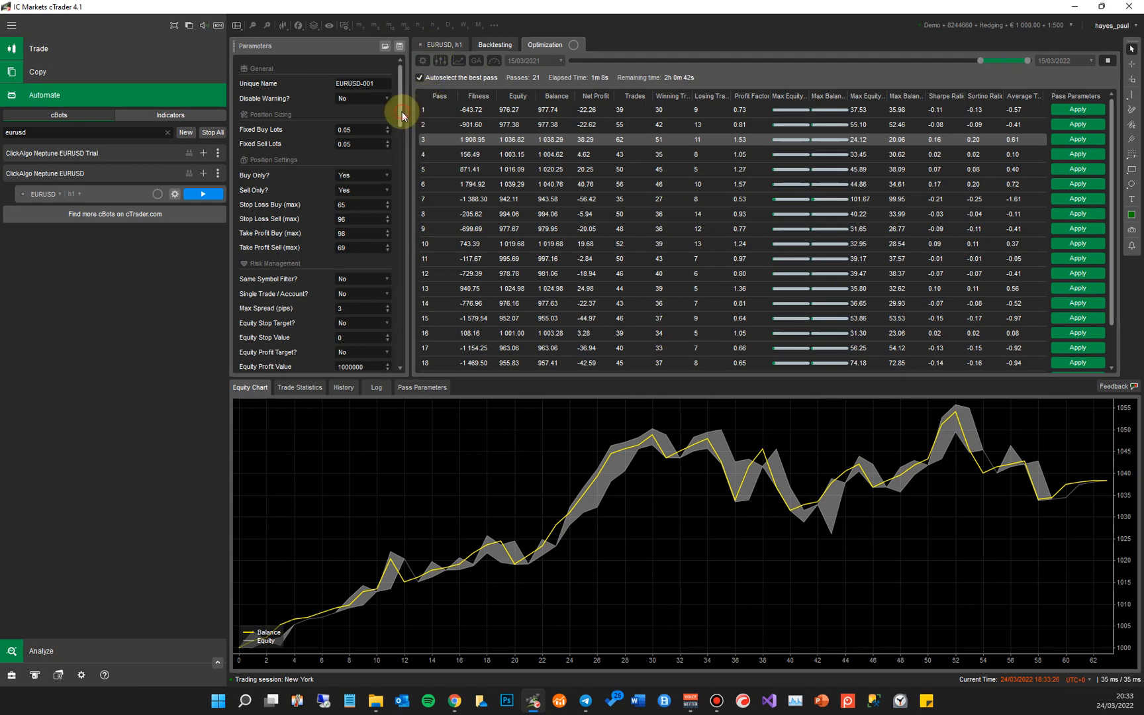
{"action": "scroll", "scroll_direction": "down", "scroll_amount": 3}
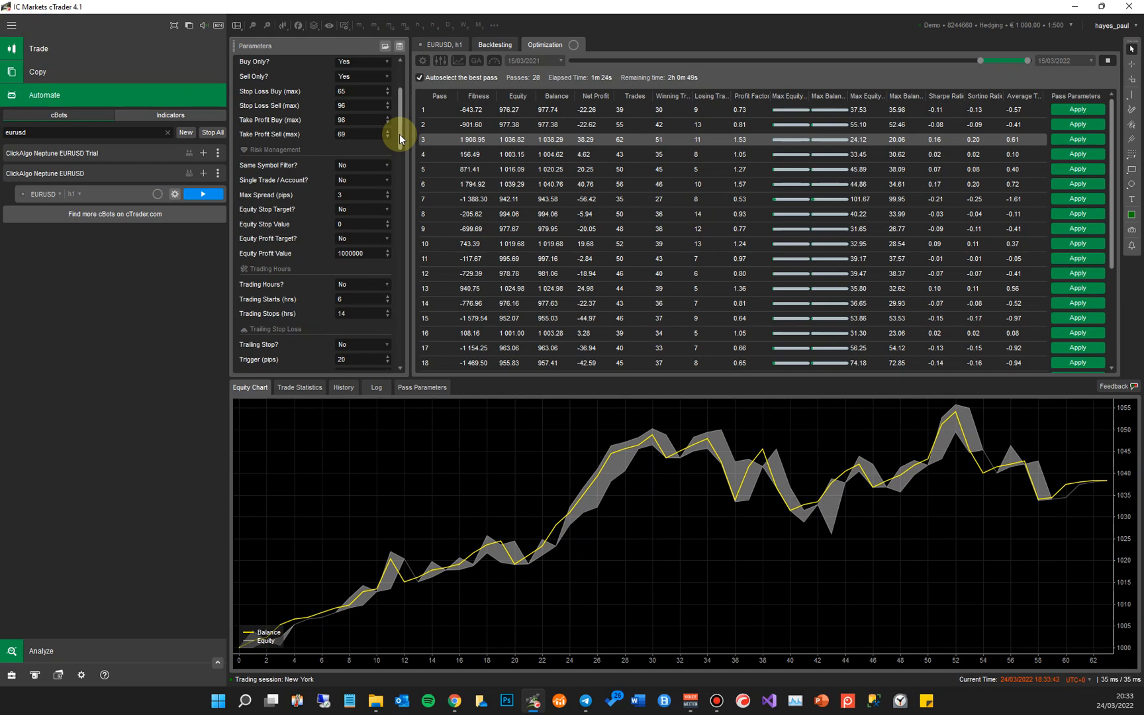
{"action": "mouse_move", "coordinate": [448, 213]}
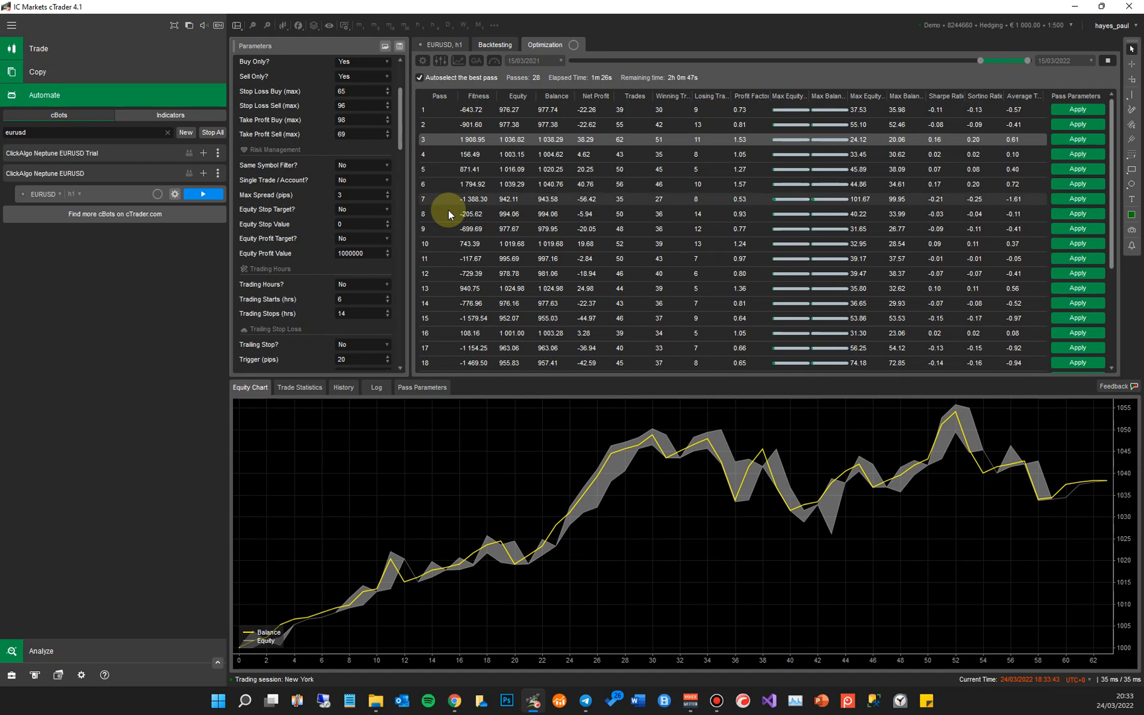
{"action": "mouse_move", "coordinate": [479, 96]}
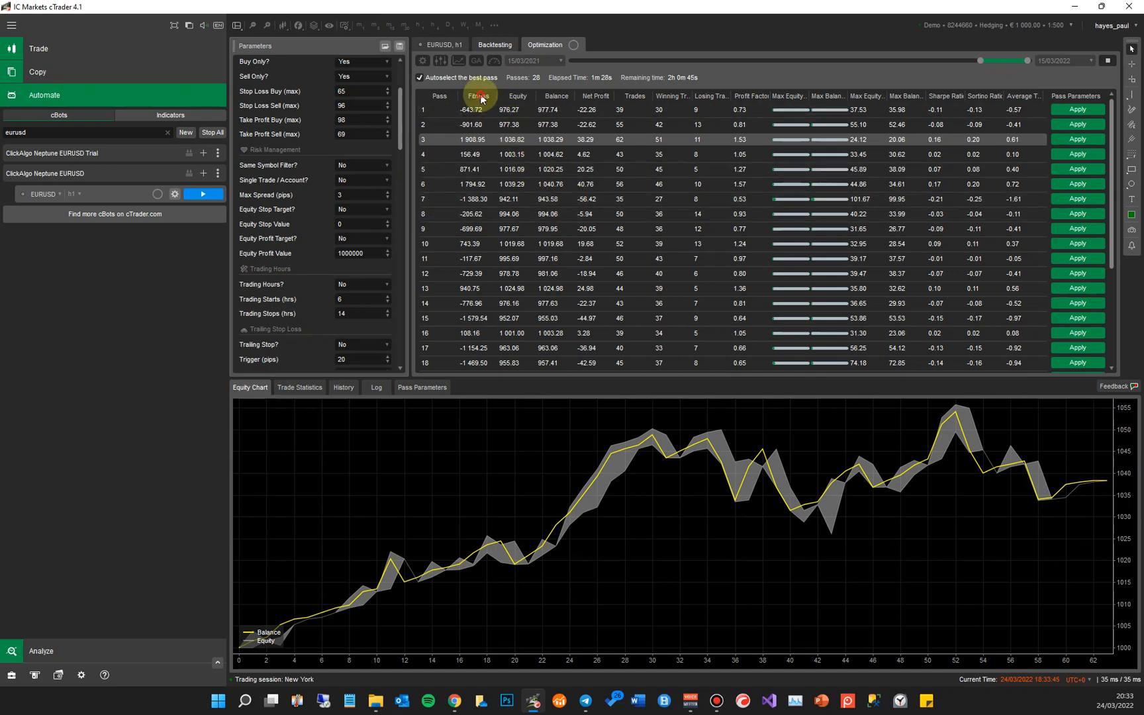
Step: Sort passes by fitness, compare pass 6's equity curve with the best pass's, and enable best-pass autoselect
{"action": "left_click", "coordinate": [473, 95]}
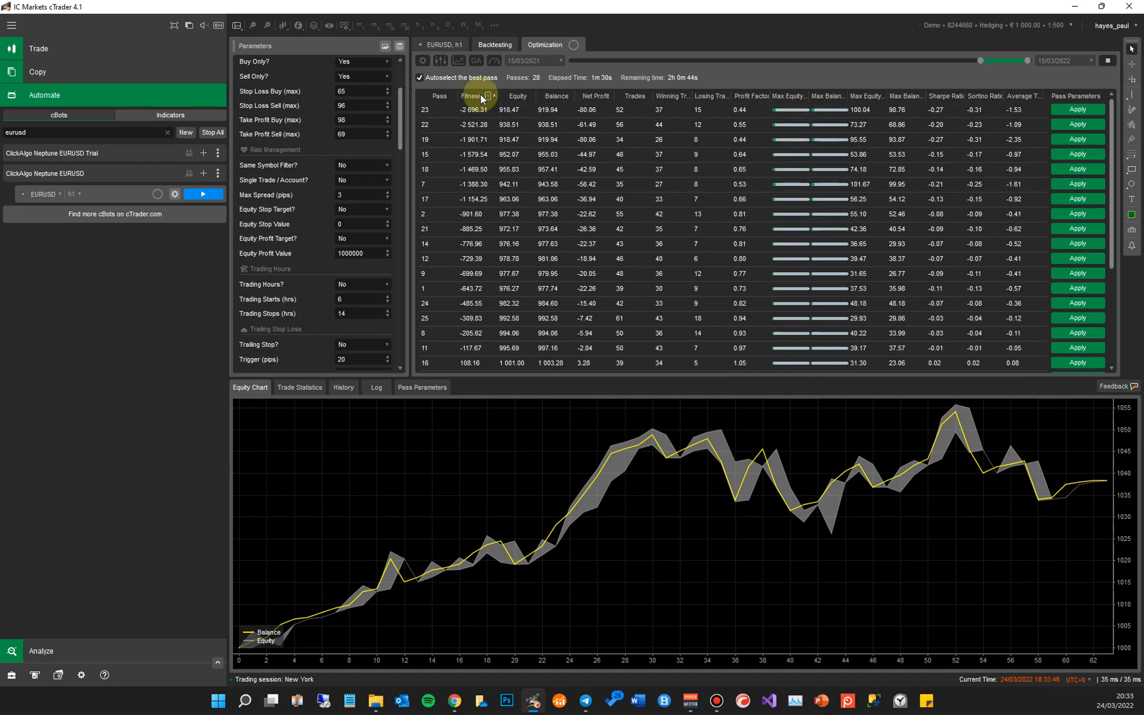
{"action": "mouse_move", "coordinate": [478, 95]}
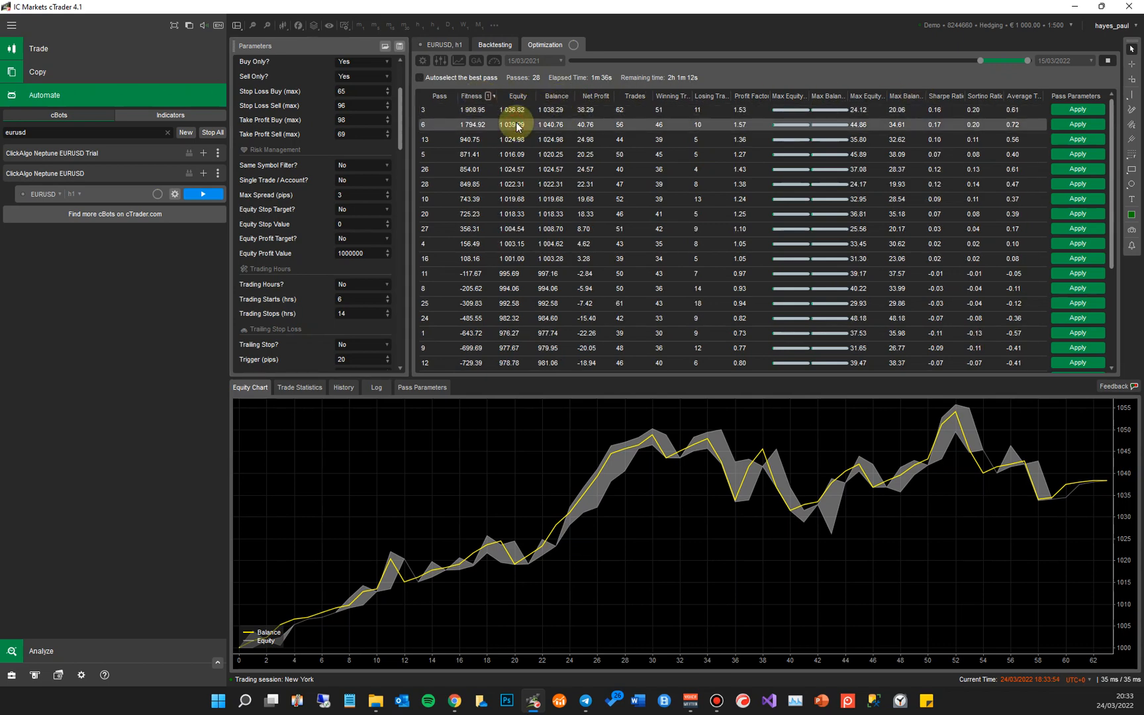
{"action": "left_click", "coordinate": [512, 125]}
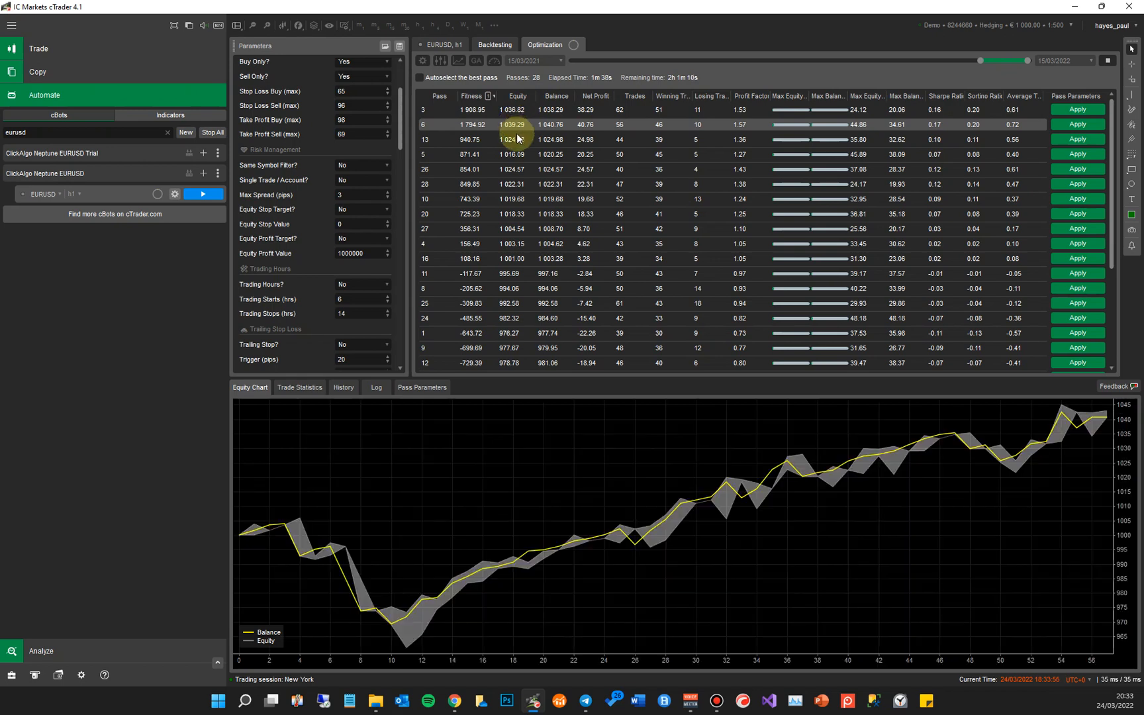
{"action": "left_click", "coordinate": [512, 139]}
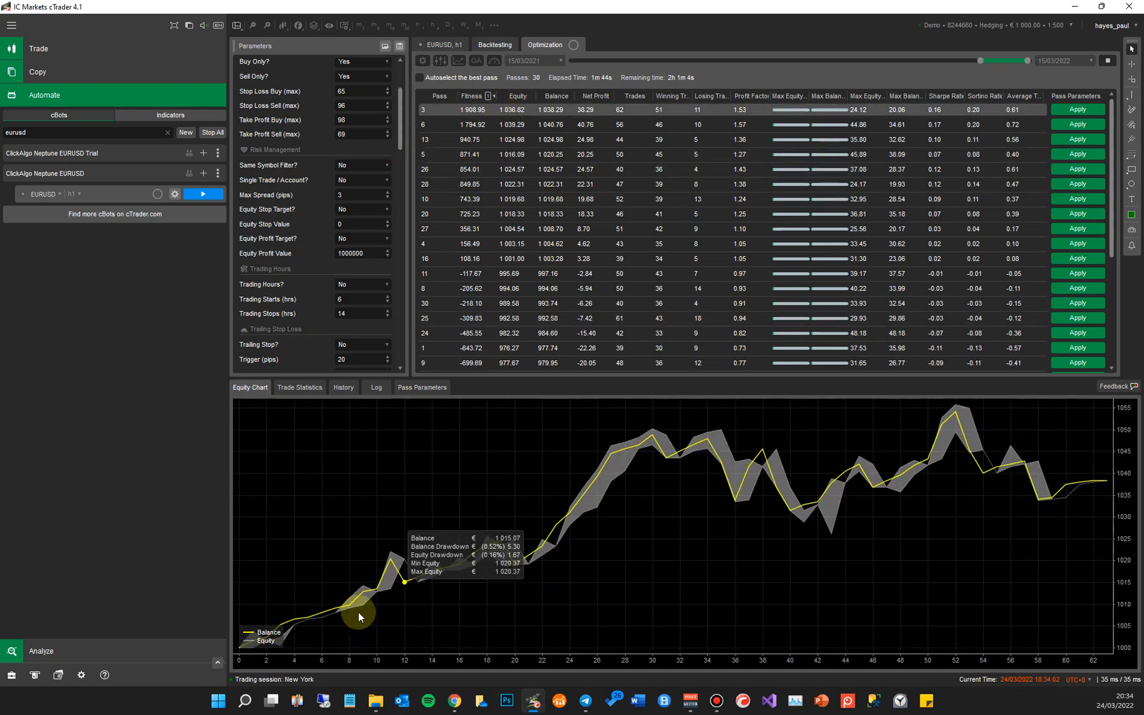
{"action": "mouse_move", "coordinate": [875, 490]}
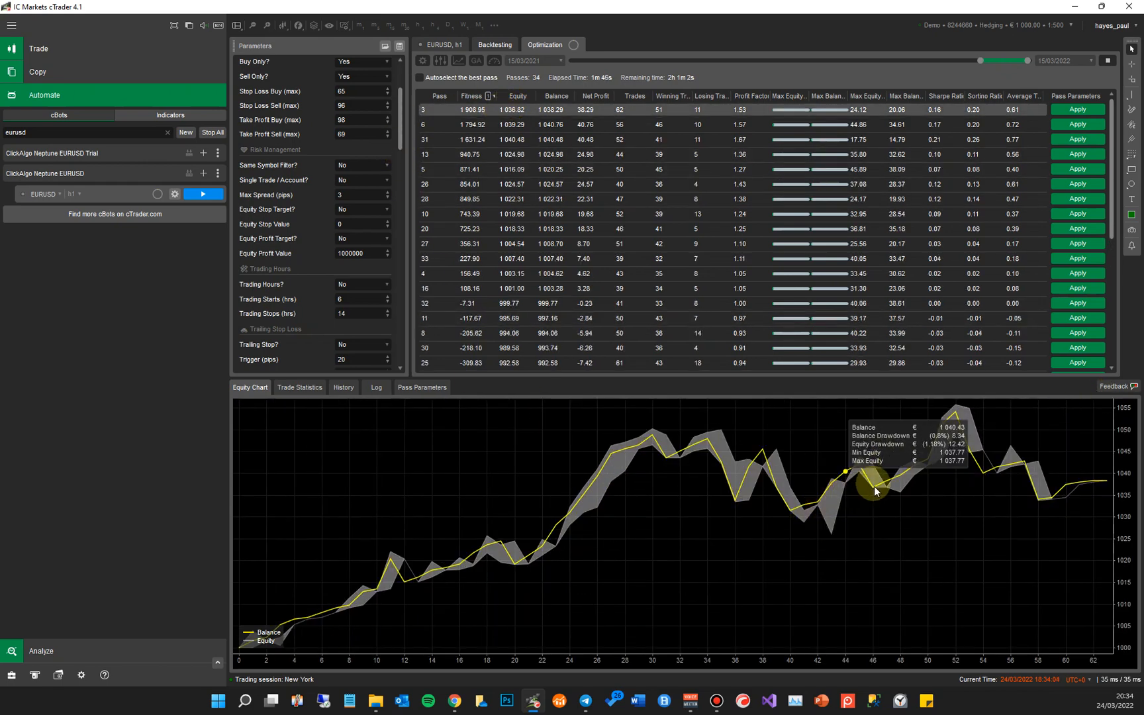
{"action": "mouse_move", "coordinate": [415, 82]}
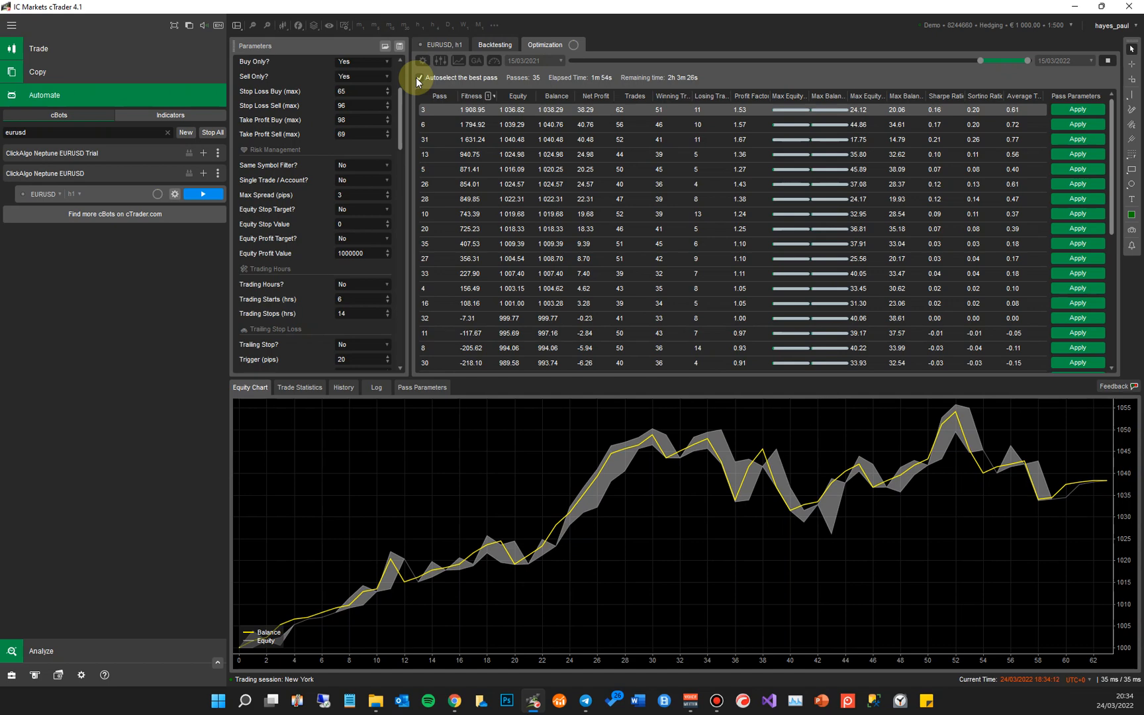
{"action": "left_click", "coordinate": [419, 77]}
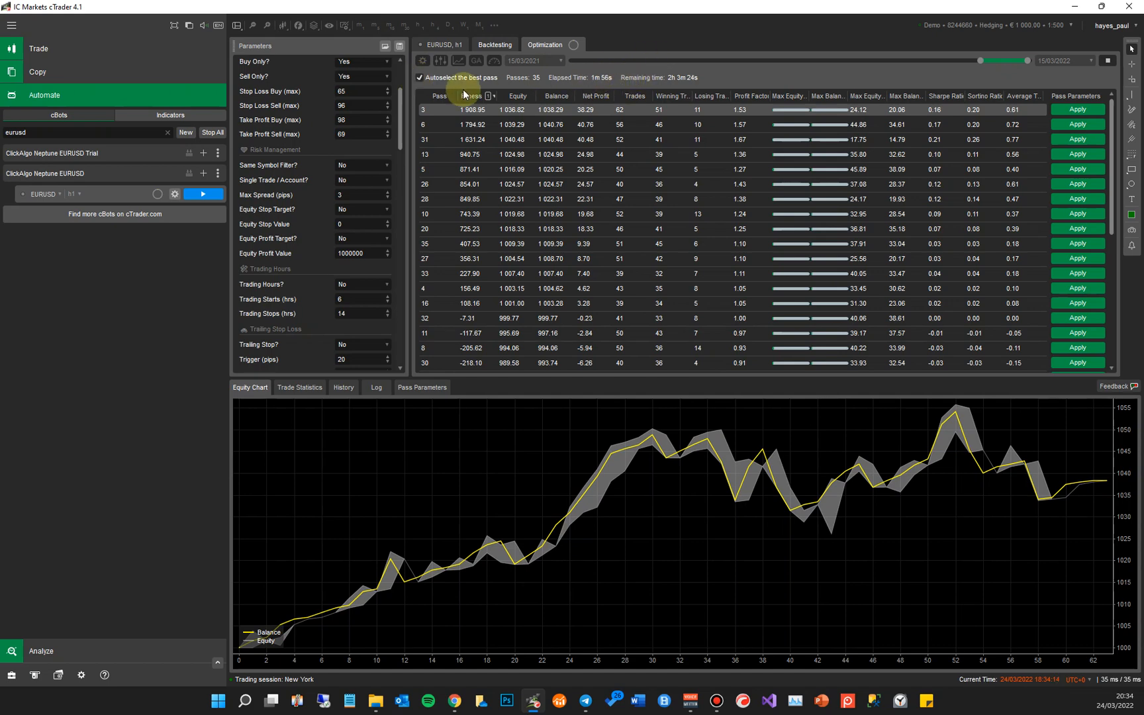
{"action": "mouse_move", "coordinate": [619, 82]}
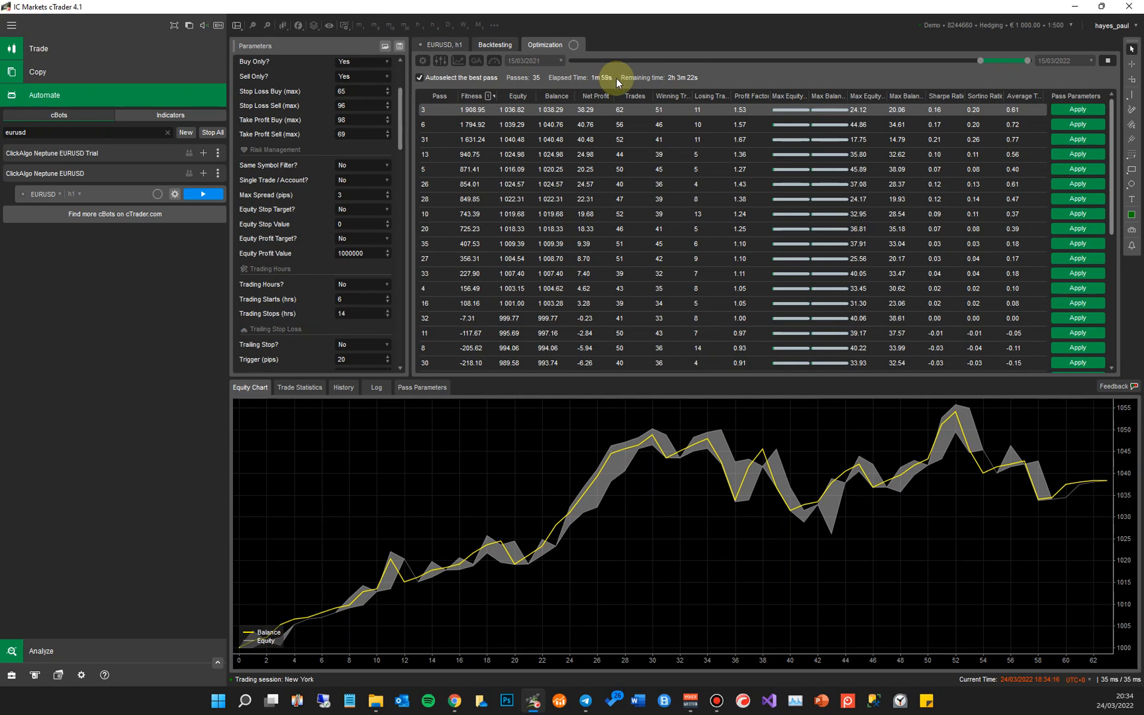
{"action": "mouse_move", "coordinate": [653, 82]}
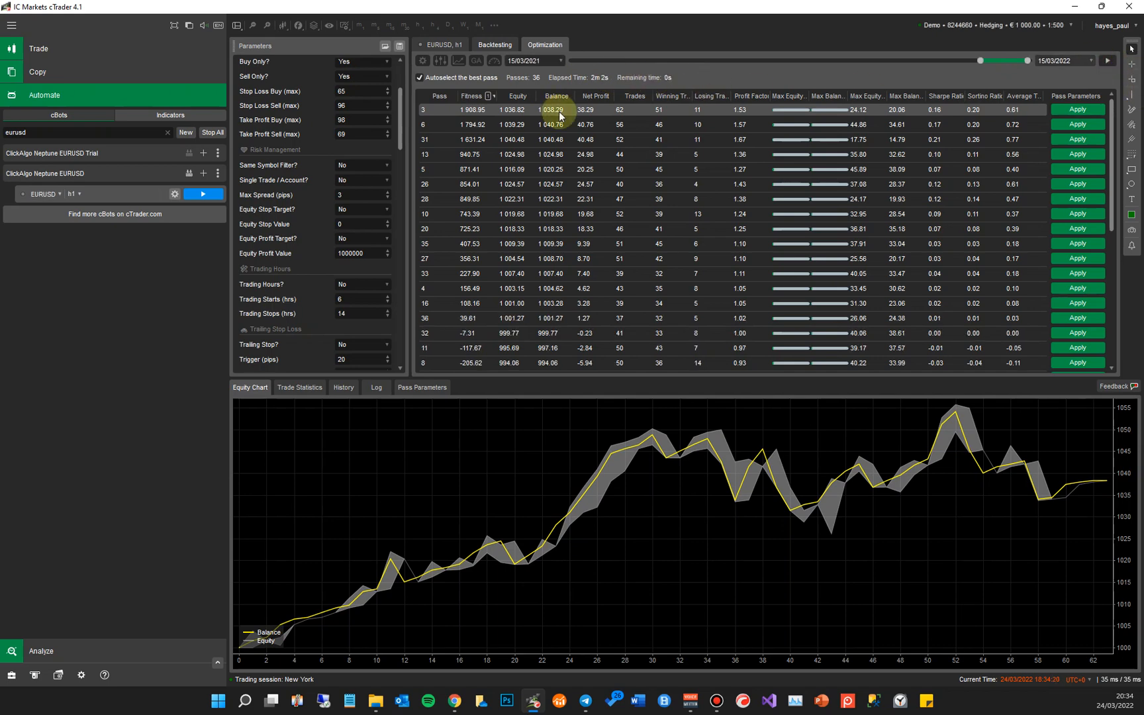
Step: Add a second instance of the ClickAlgo Neptune EURUSD cBot and select it for optimization
{"action": "right_click", "coordinate": [46, 173]}
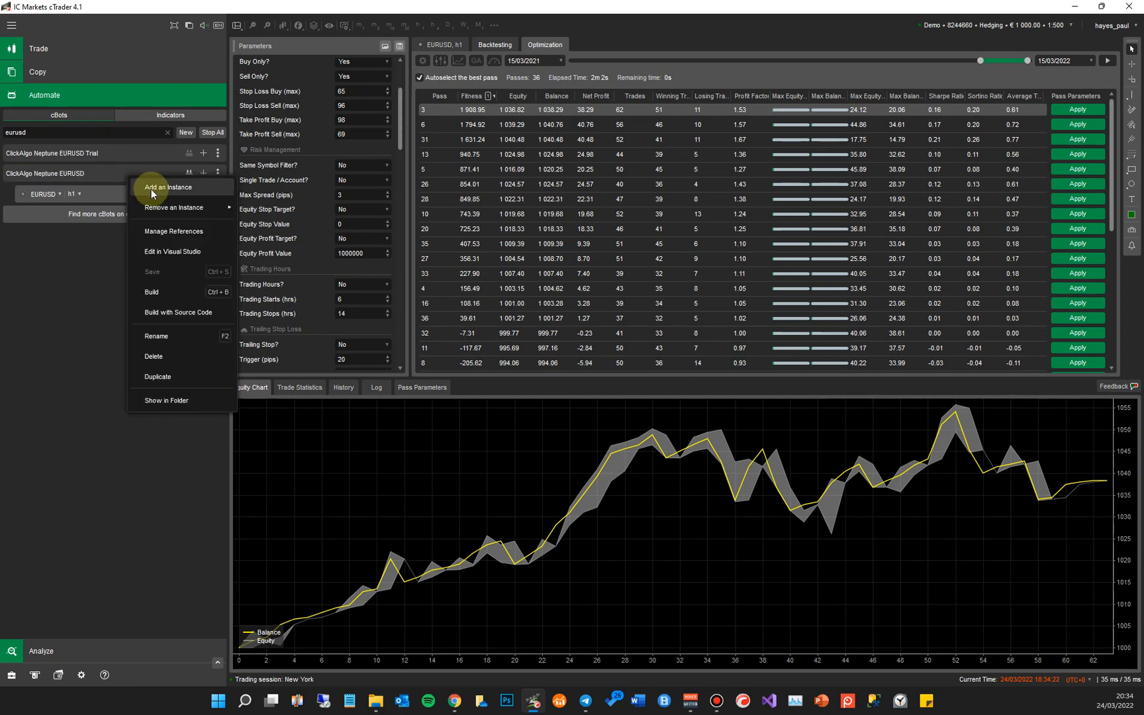
{"action": "left_click", "coordinate": [168, 187]}
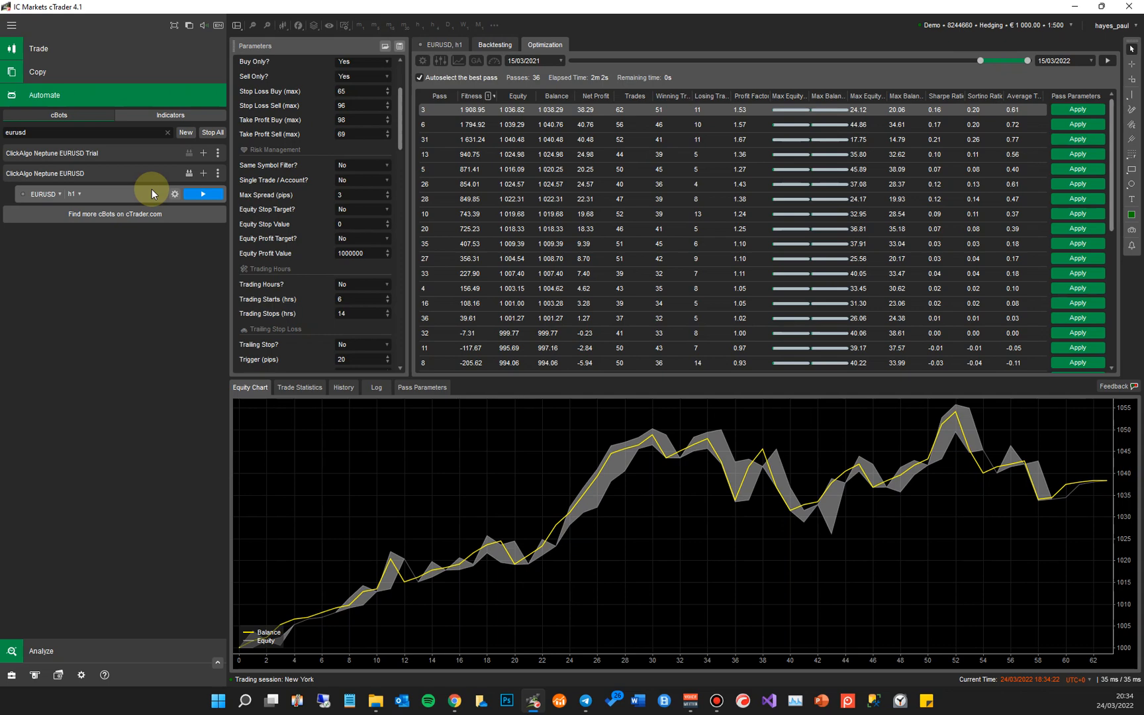
{"action": "left_click", "coordinate": [204, 173]}
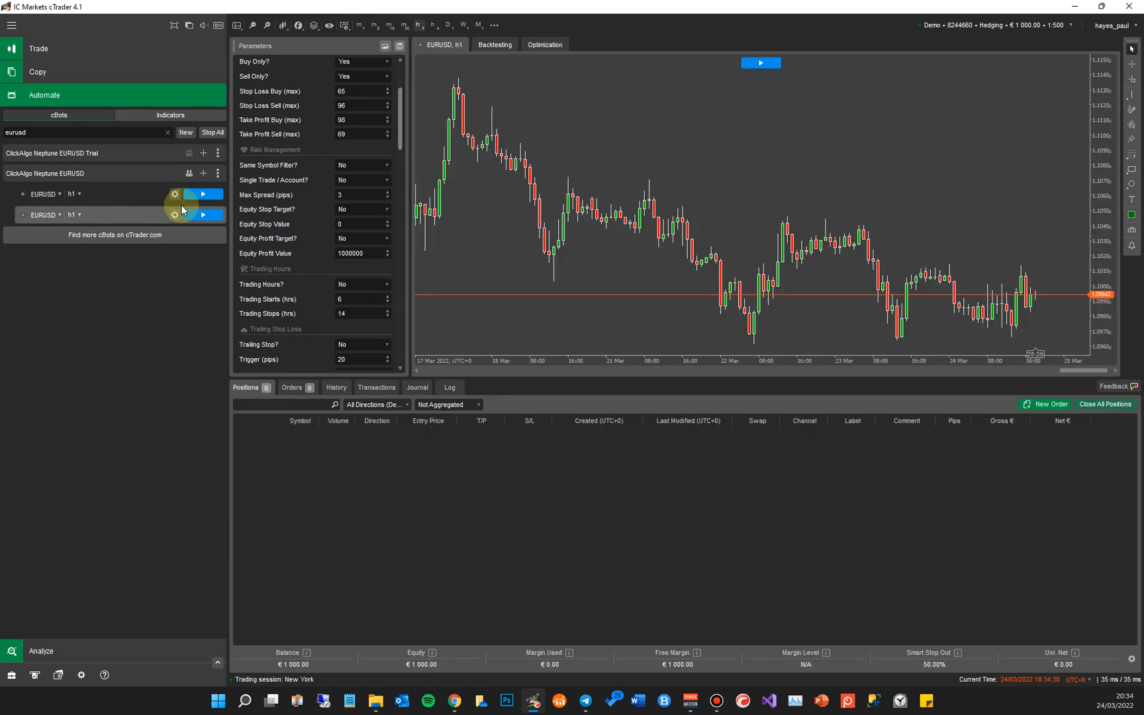
{"action": "left_click", "coordinate": [544, 45]}
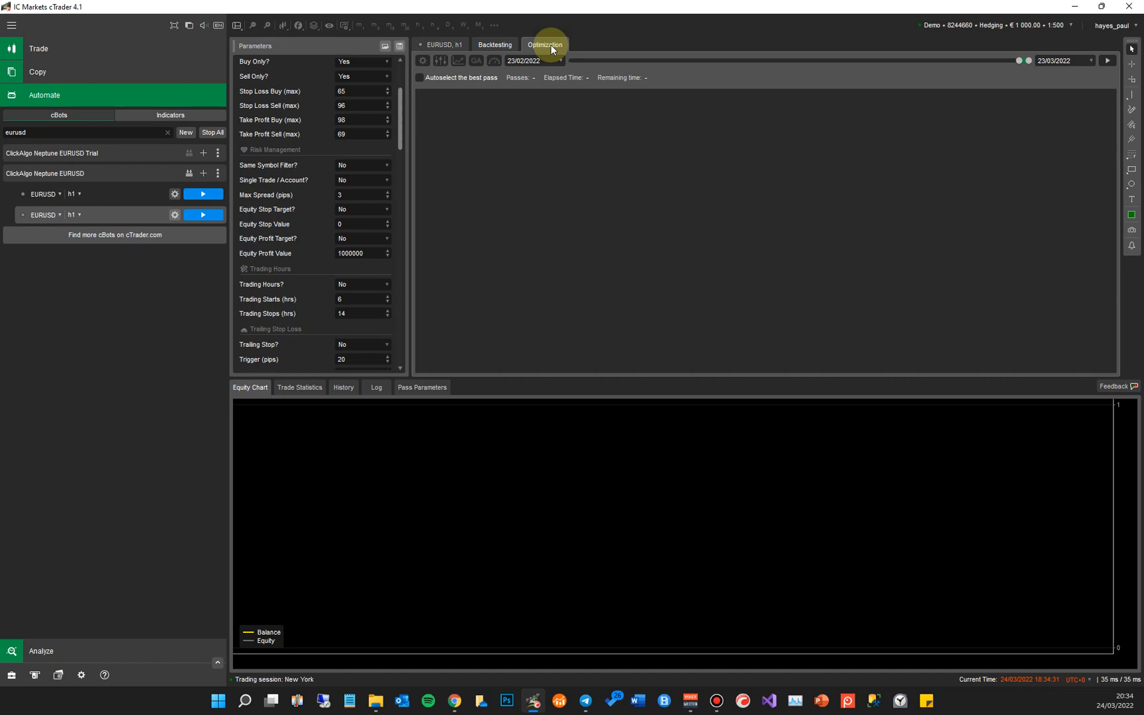
Step: Limit optimization to the stop loss and take profit ranges, leaving trading hours, trailing stop and news manager fixed
{"action": "left_click", "coordinate": [441, 61]}
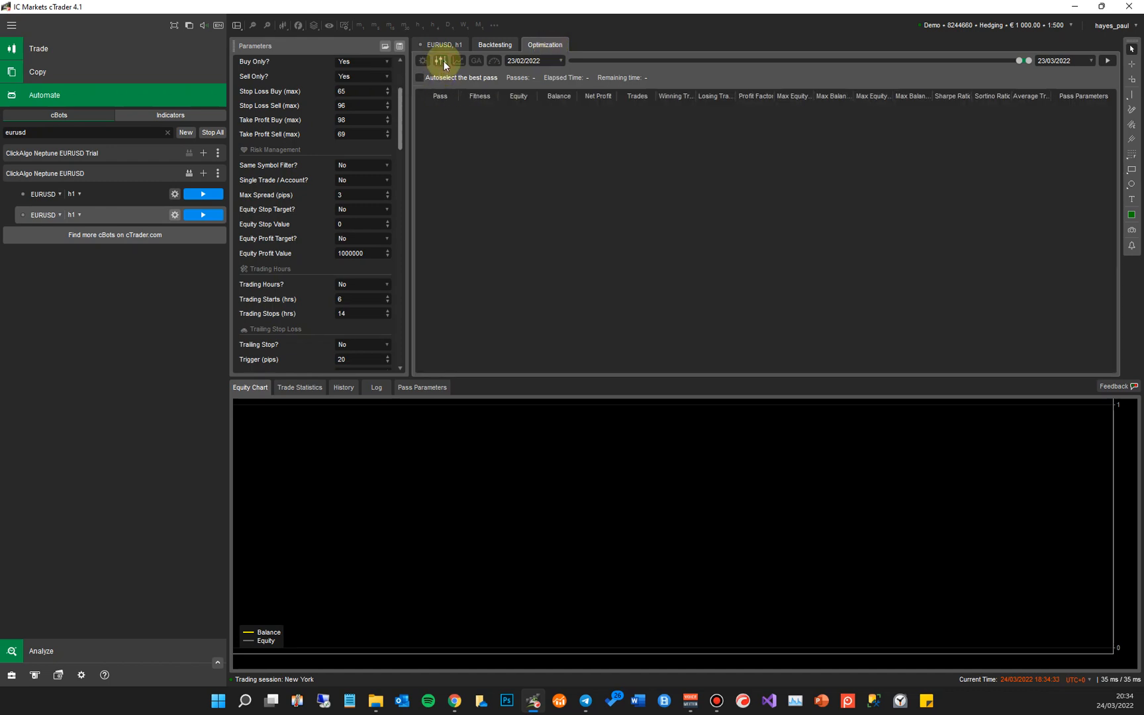
{"action": "left_click", "coordinate": [439, 61]}
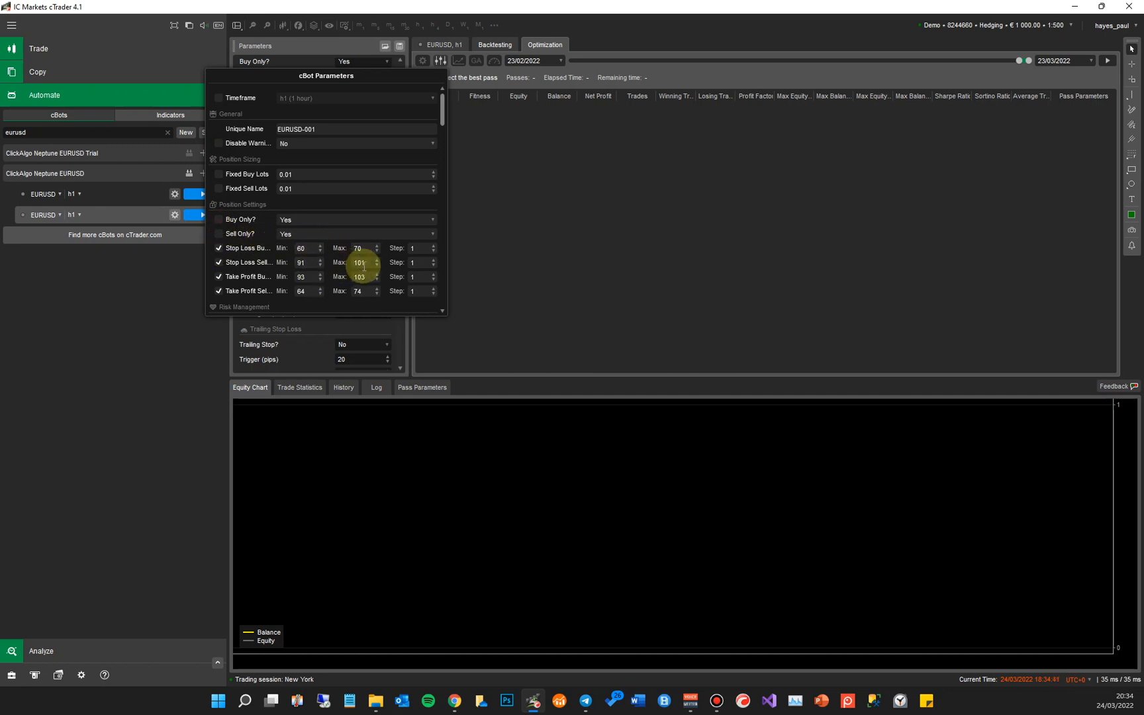
{"action": "mouse_move", "coordinate": [353, 306]}
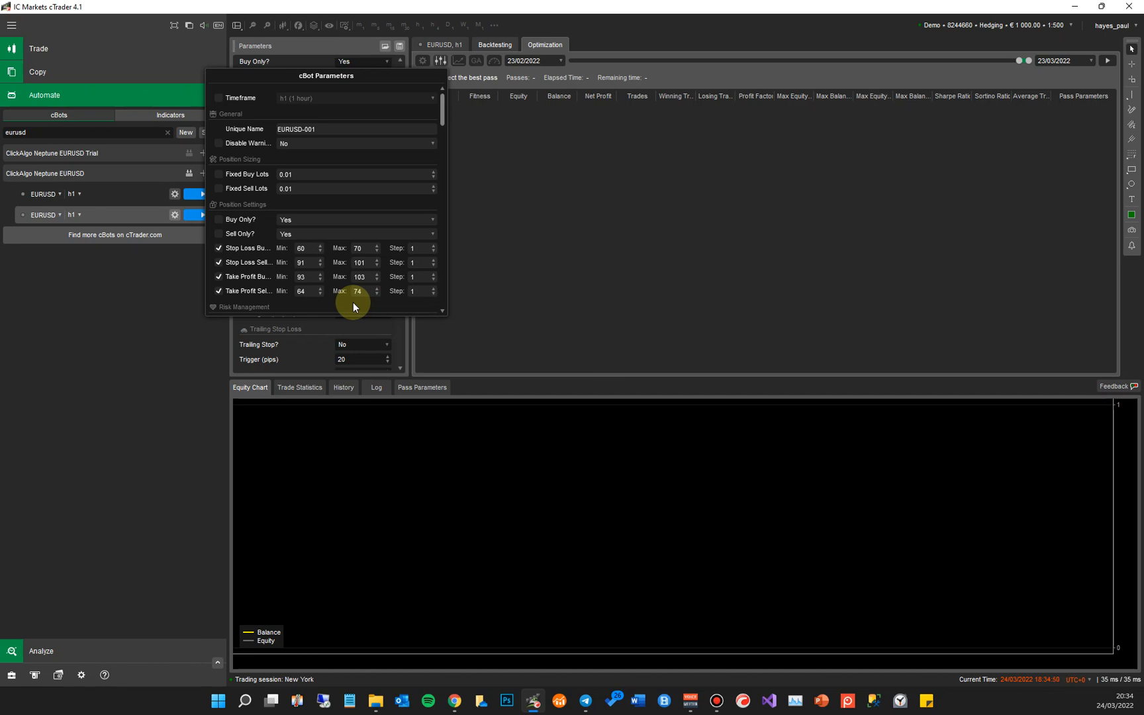
{"action": "scroll", "scroll_direction": "down", "scroll_amount": 3}
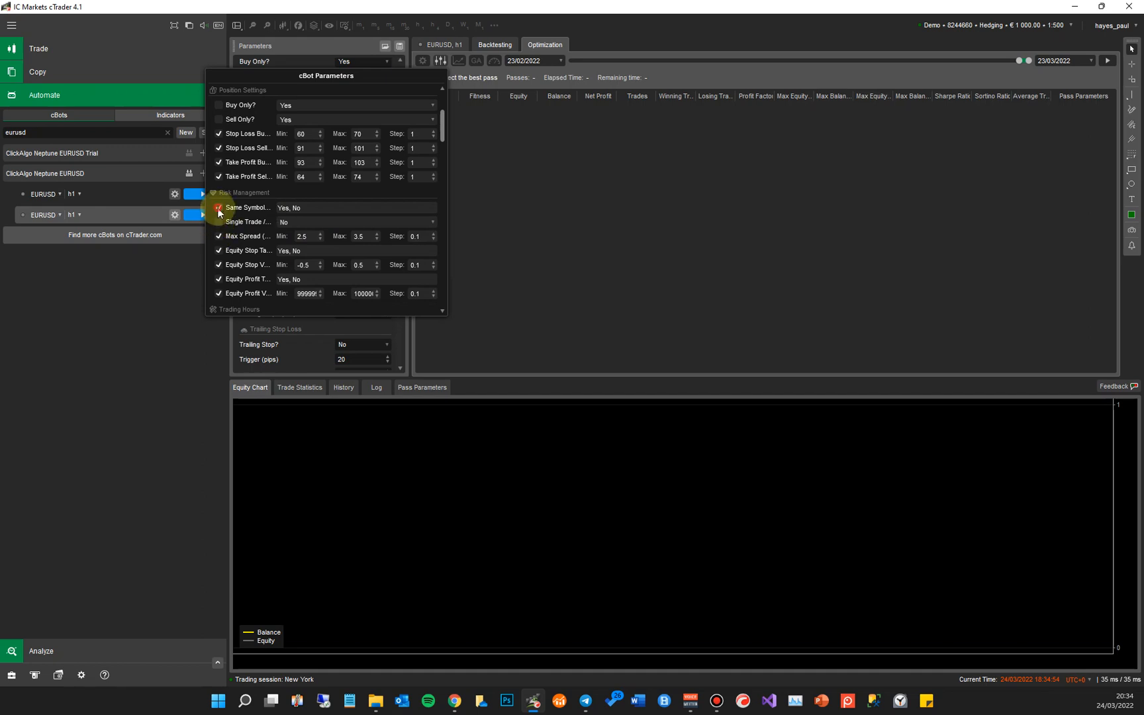
{"action": "left_click", "coordinate": [219, 207]}
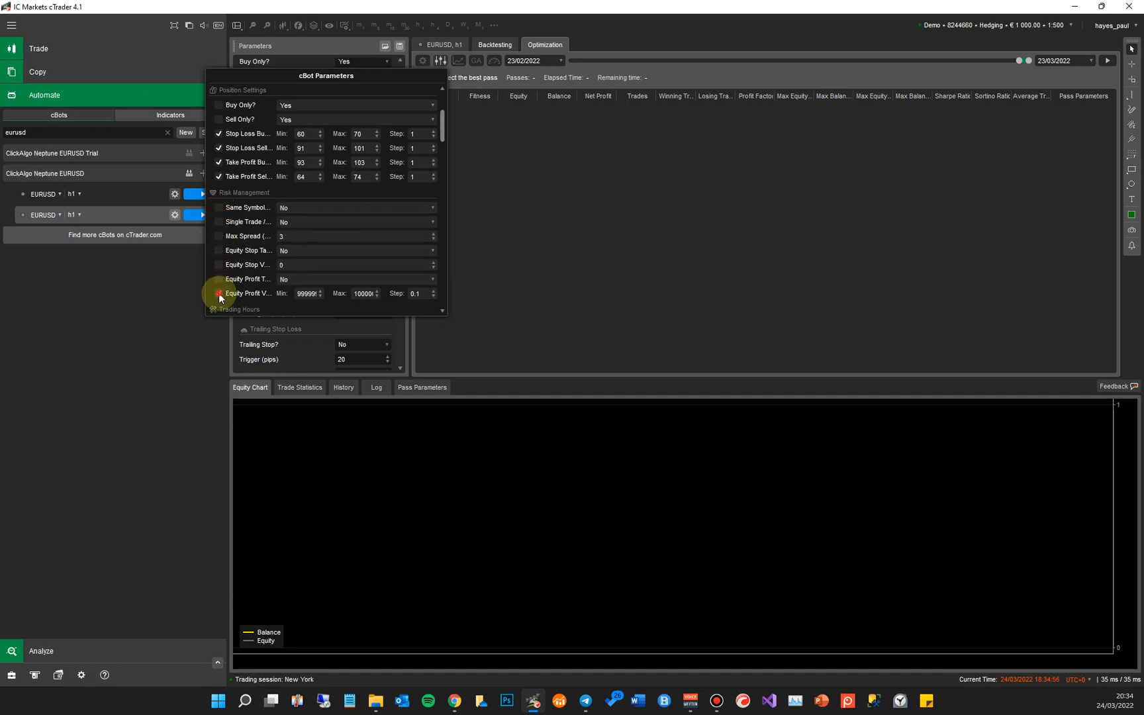
{"action": "scroll", "scroll_direction": "down", "scroll_amount": 3}
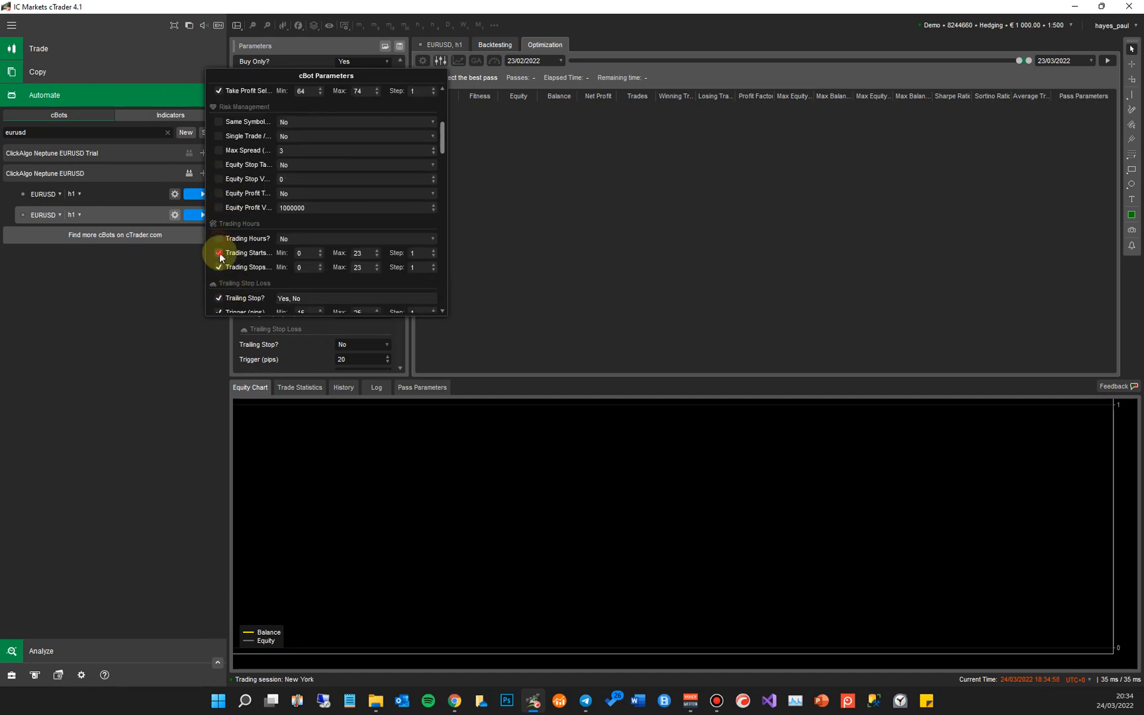
{"action": "scroll", "scroll_direction": "down", "scroll_amount": 3}
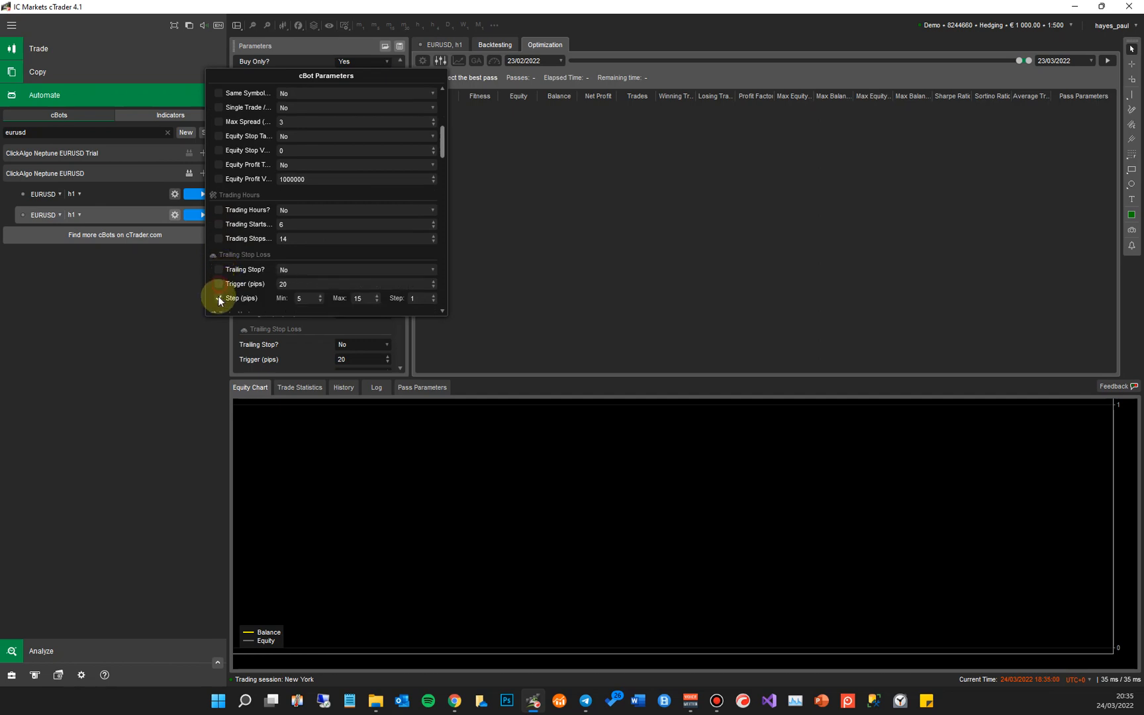
{"action": "scroll", "scroll_direction": "down", "scroll_amount": 3}
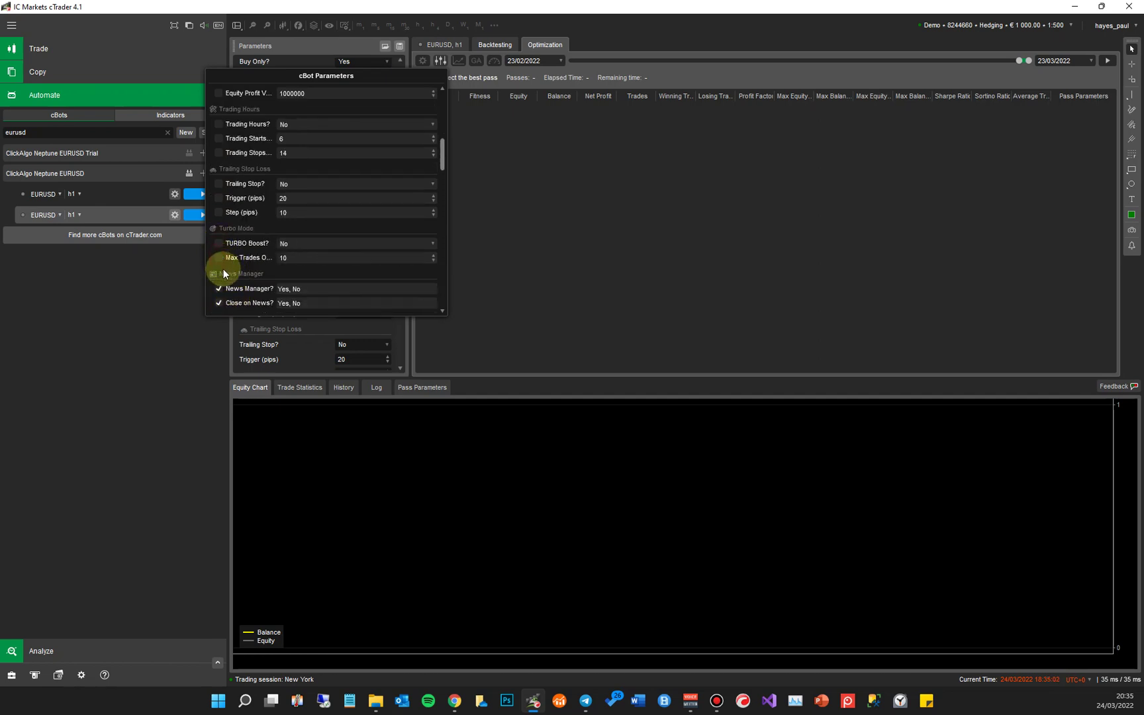
{"action": "scroll", "scroll_direction": "down", "scroll_amount": 3}
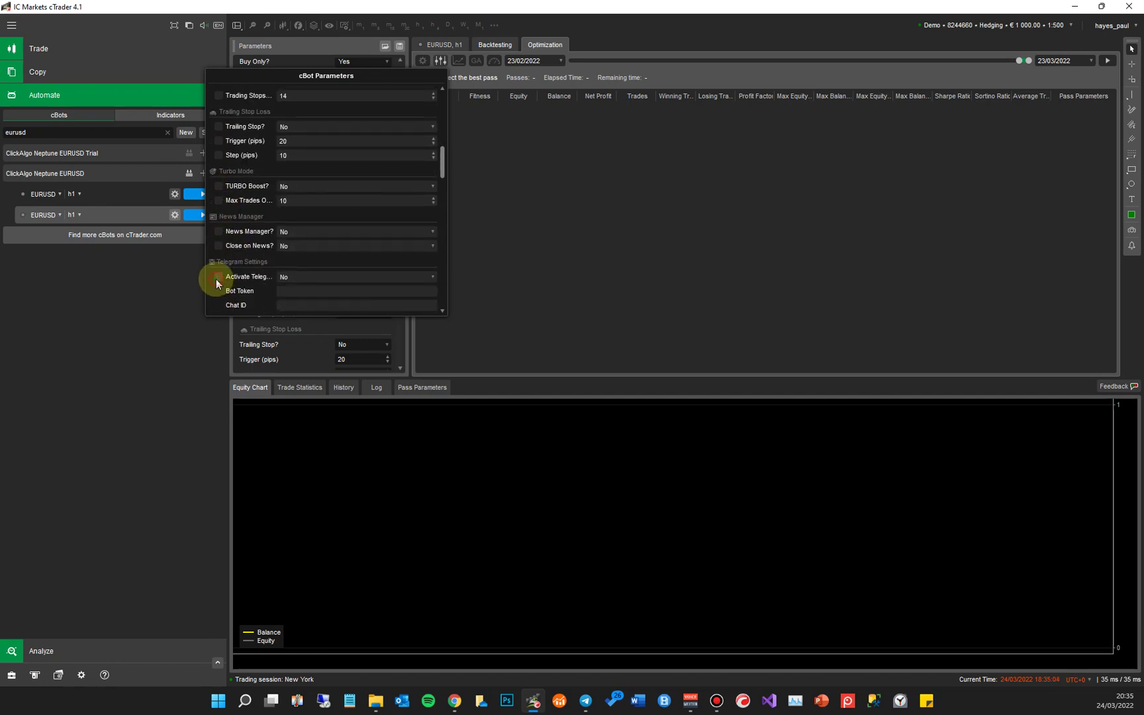
{"action": "scroll", "scroll_direction": "up", "scroll_amount": 3}
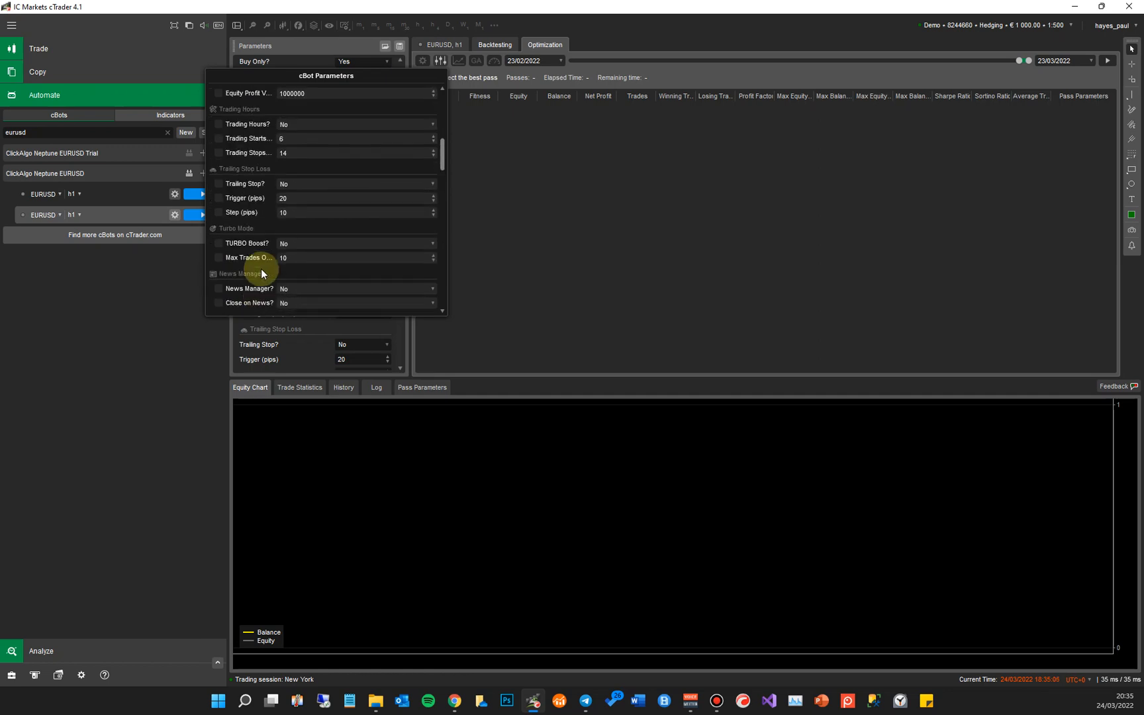
{"action": "scroll", "scroll_direction": "up", "scroll_amount": 3}
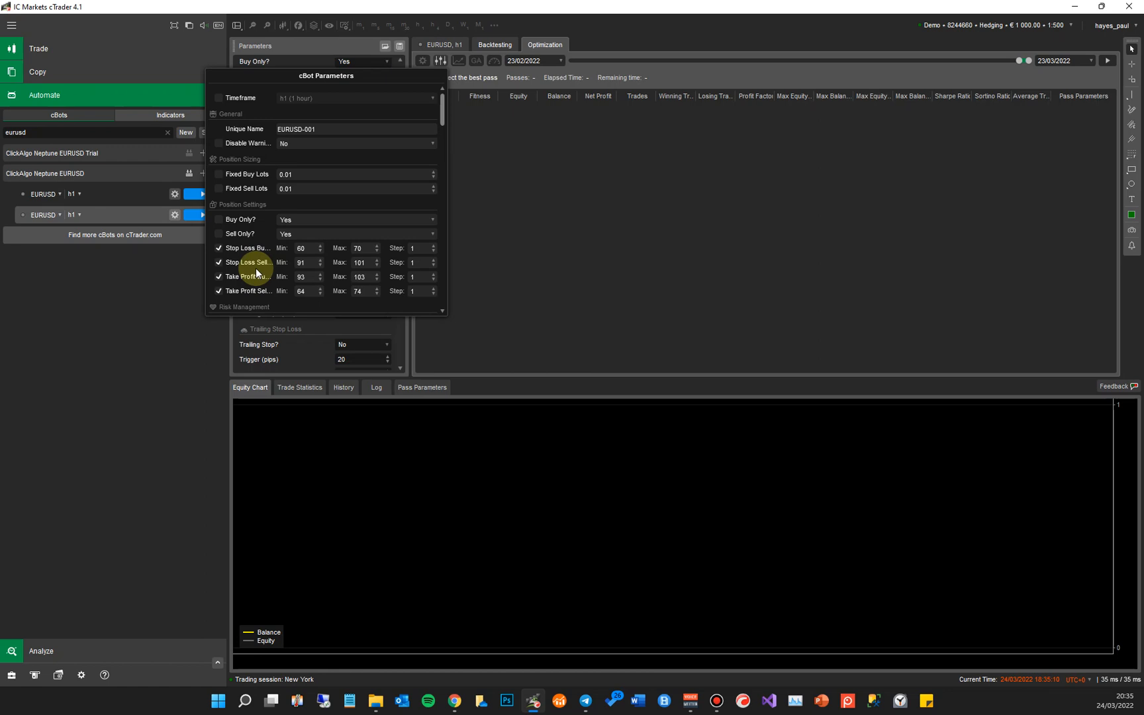
{"action": "mouse_move", "coordinate": [222, 250]}
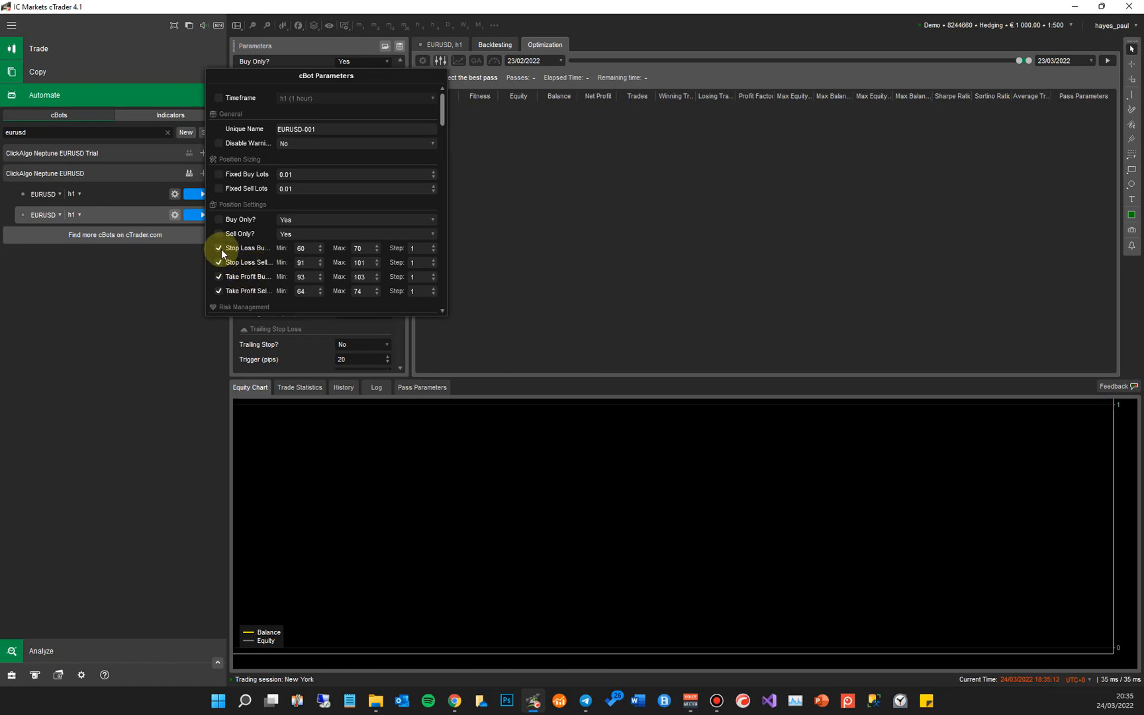
{"action": "left_click", "coordinate": [218, 248]}
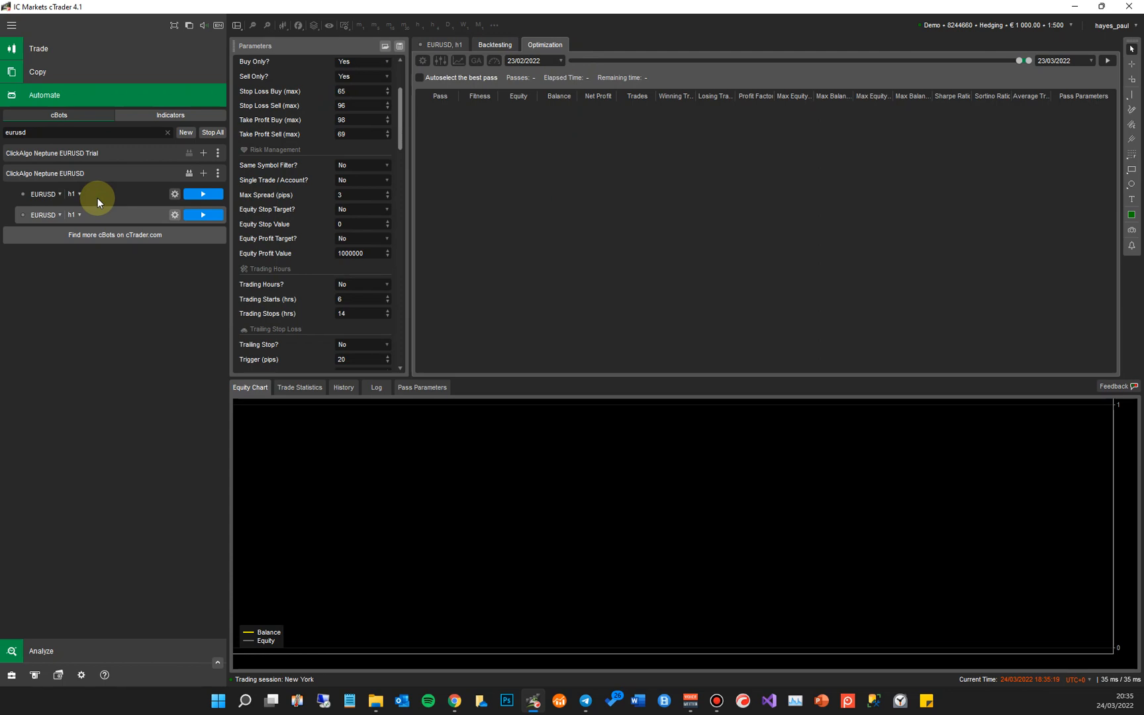
{"action": "mouse_move", "coordinate": [102, 196]}
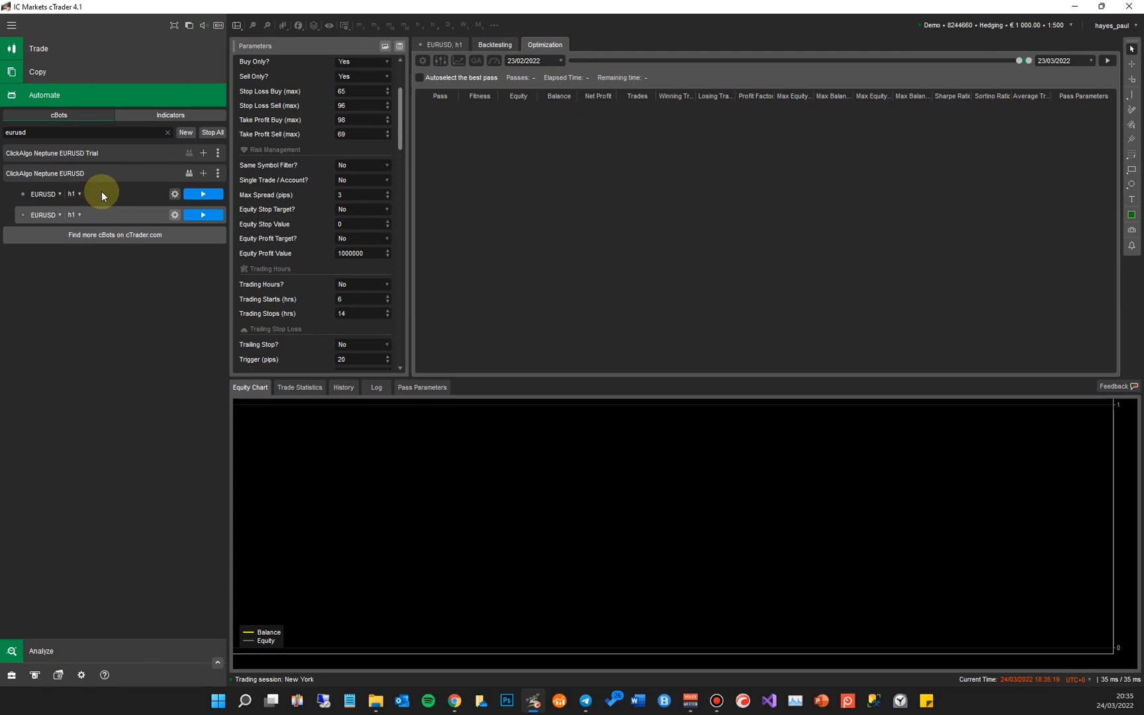
Step: Run the optimization and apply passes 6, 31 and 13 in turn, ending with pass 13's SL/TP values loaded
{"action": "left_click", "coordinate": [1105, 61]}
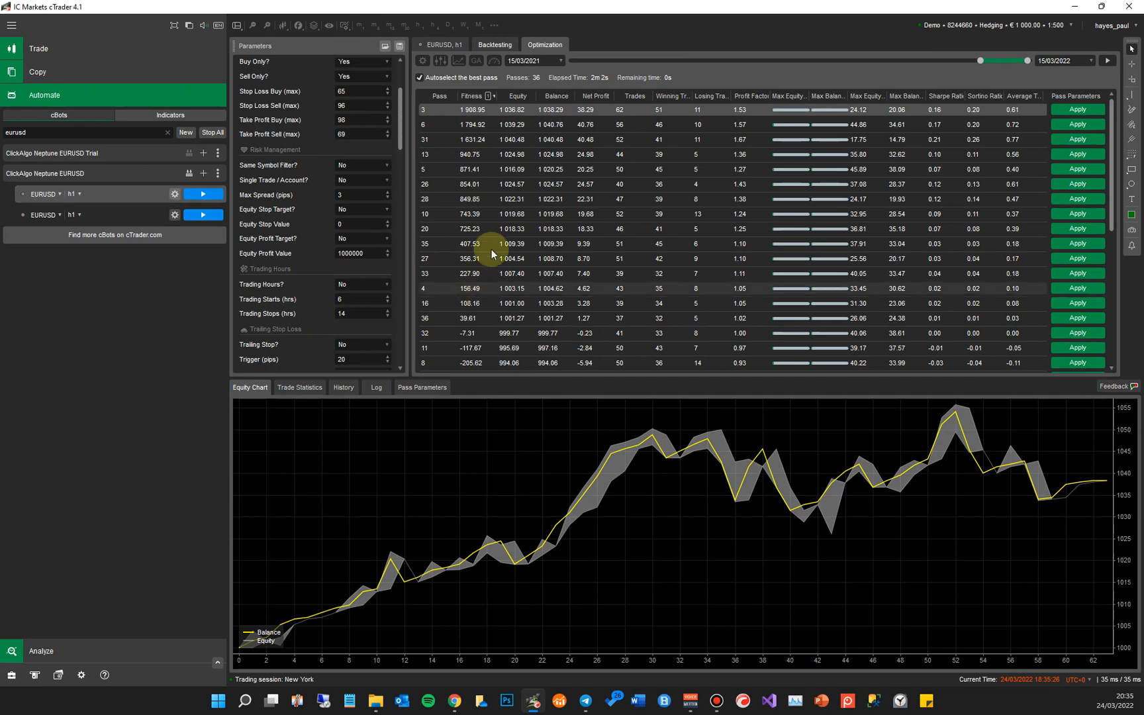
{"action": "mouse_move", "coordinate": [812, 127]}
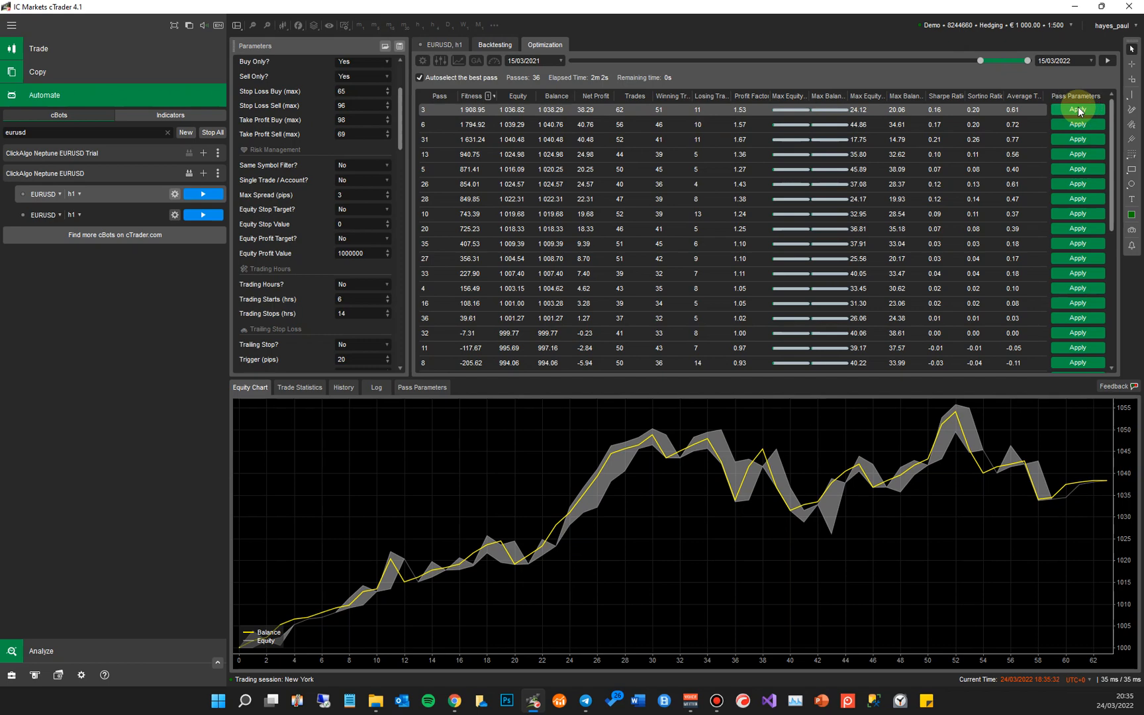
{"action": "mouse_move", "coordinate": [457, 98]}
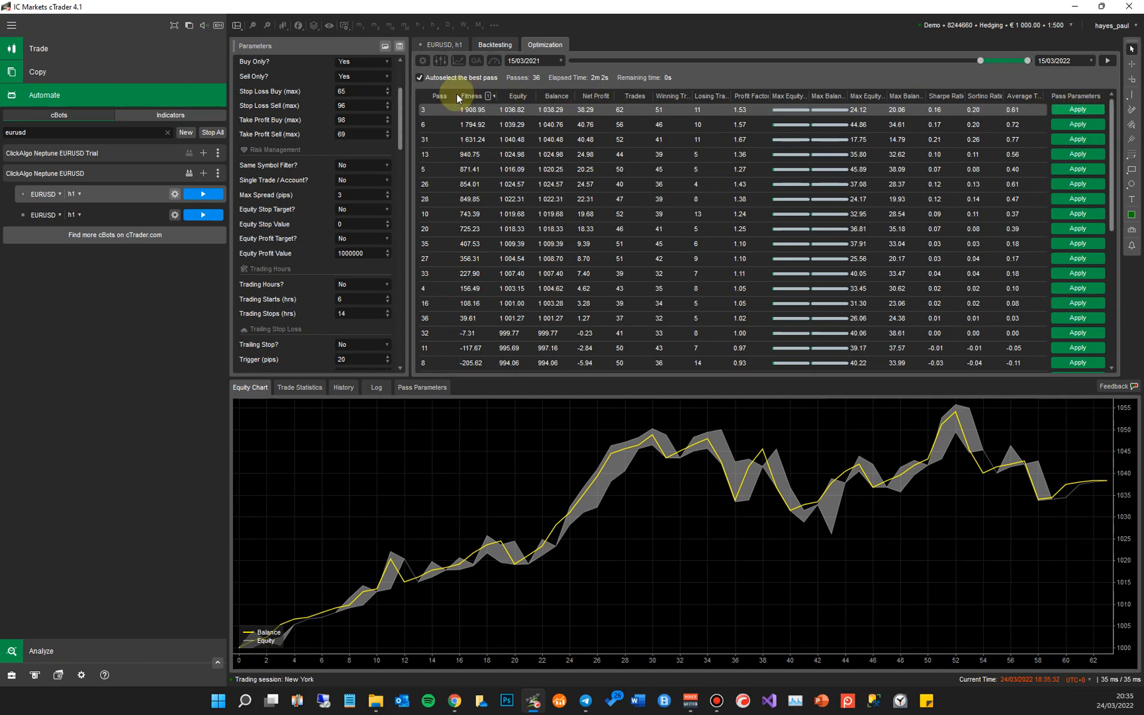
{"action": "scroll", "scroll_direction": "up", "scroll_amount": 3}
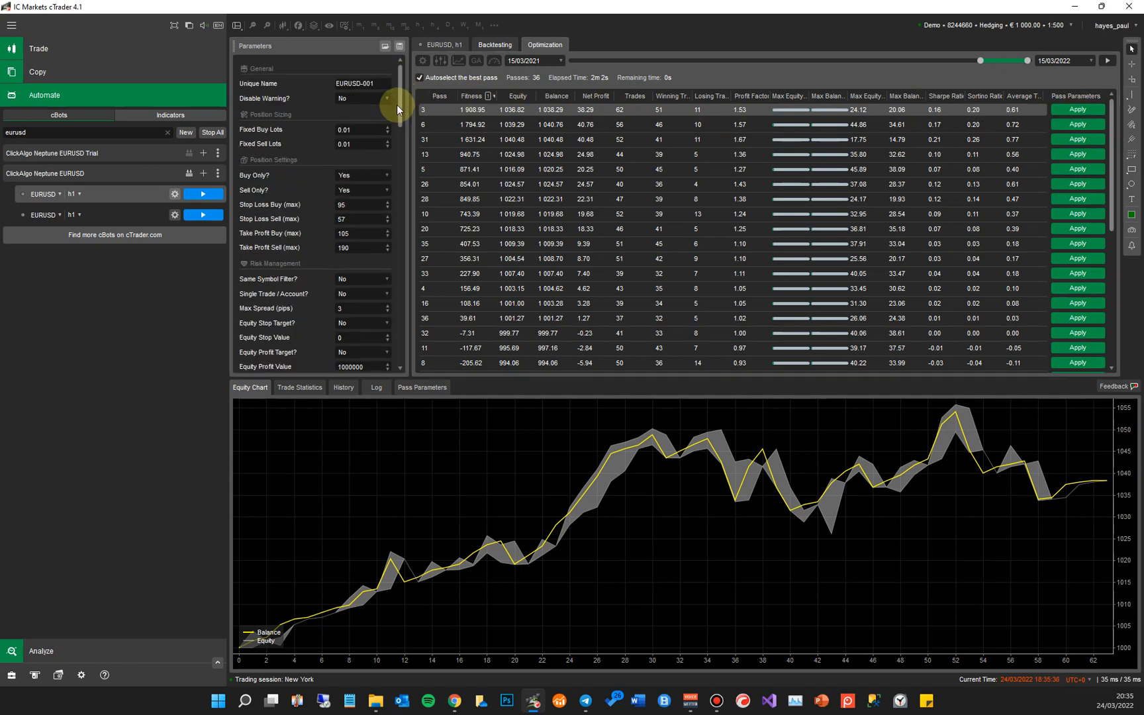
{"action": "mouse_move", "coordinate": [1078, 124]}
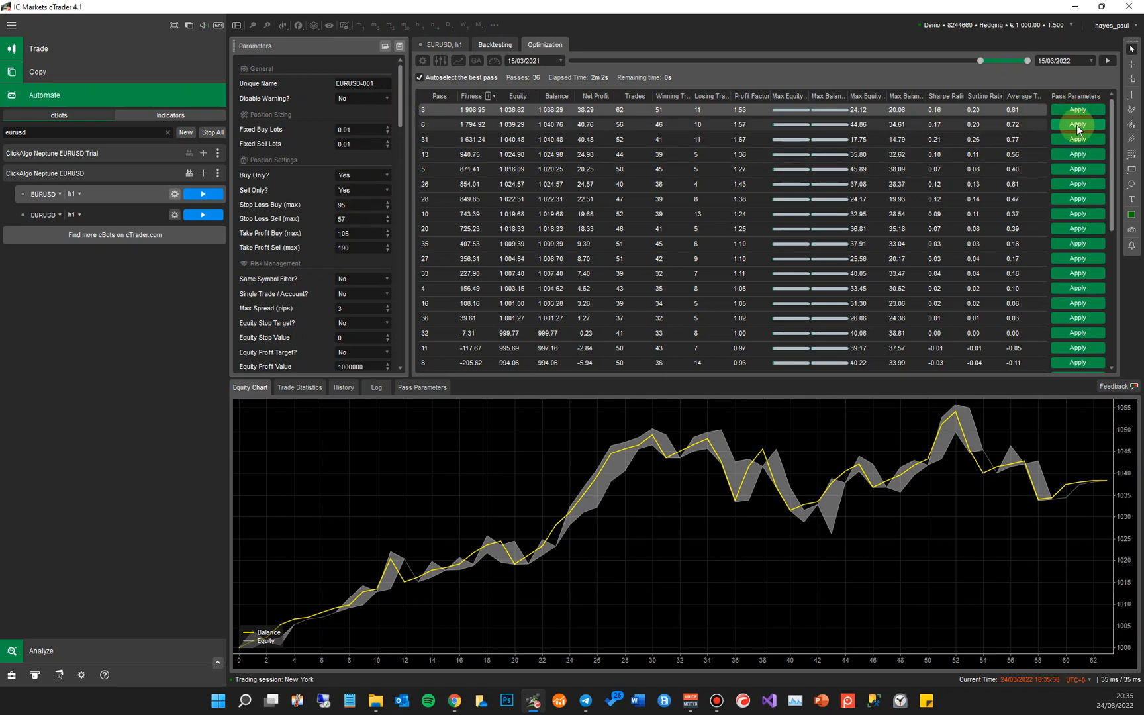
{"action": "left_click", "coordinate": [1078, 124]}
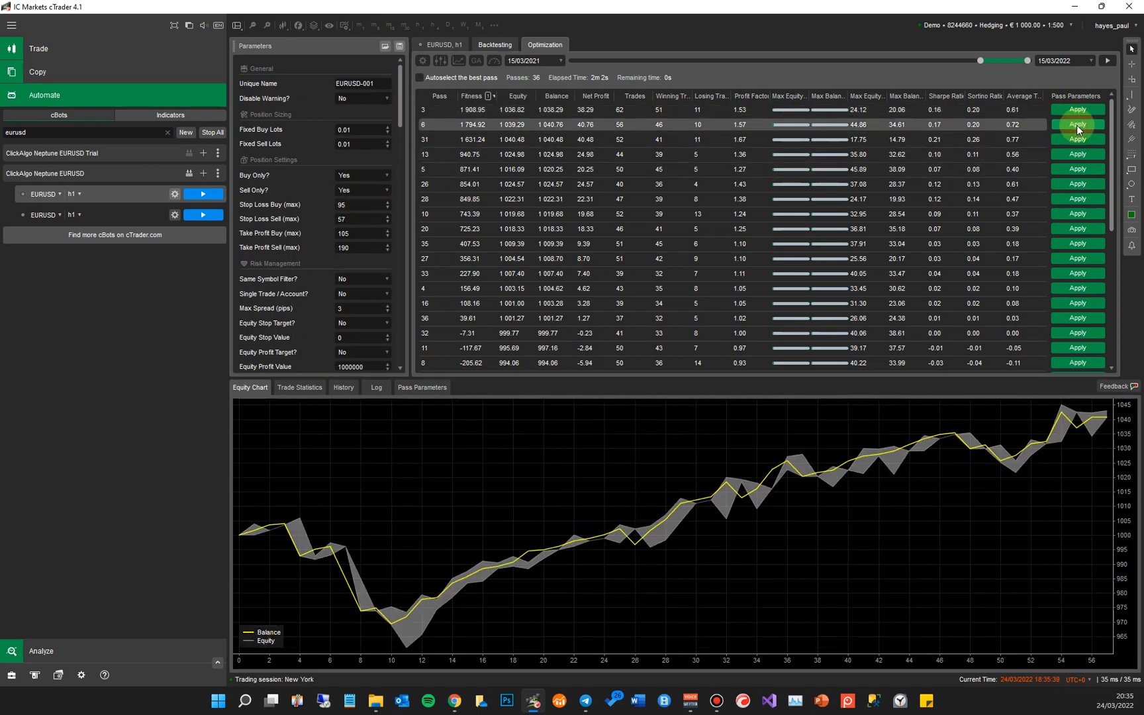
{"action": "left_click", "coordinate": [1077, 139]}
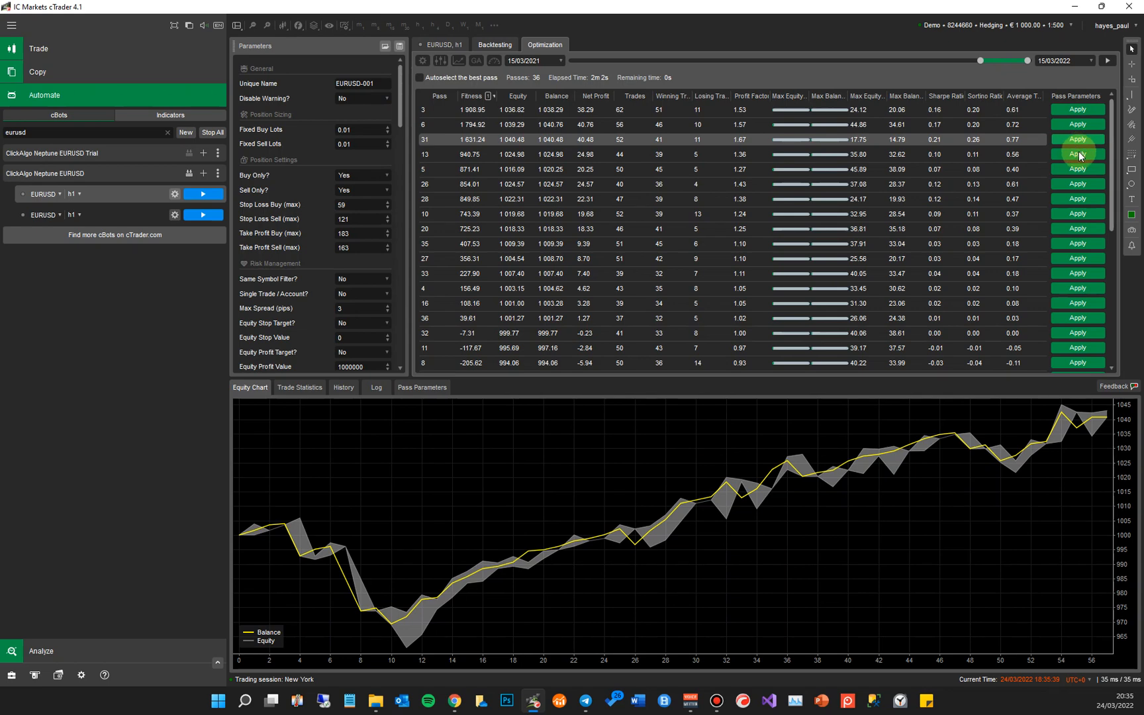
{"action": "left_click", "coordinate": [1077, 154]}
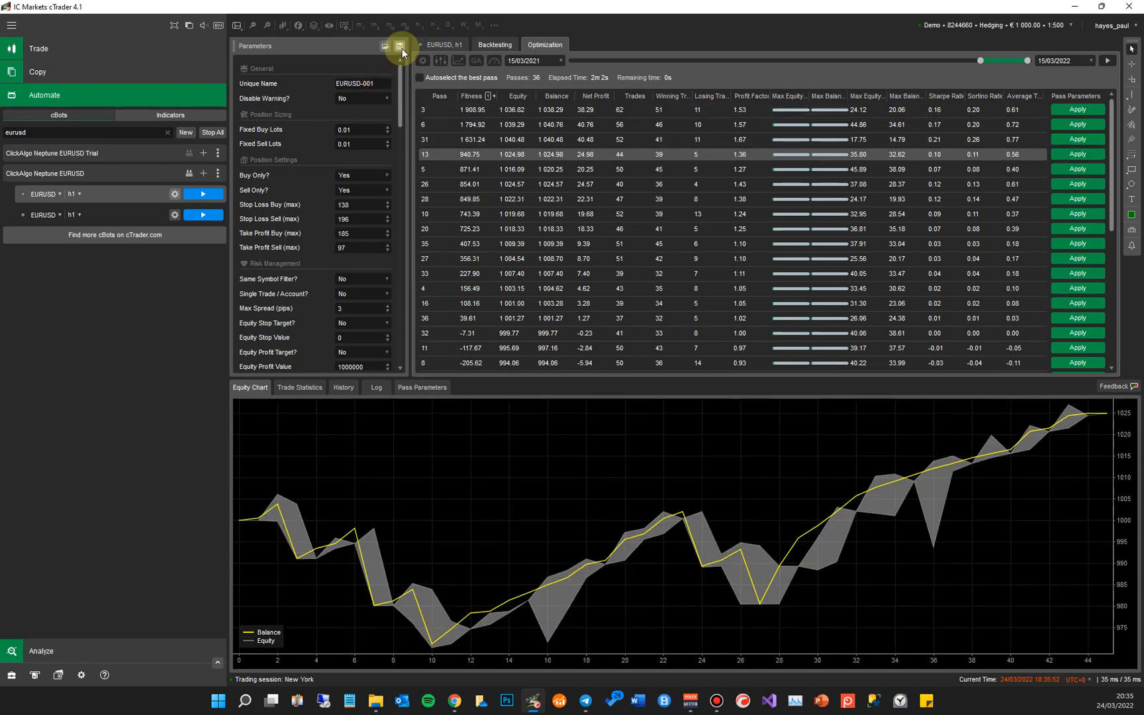
{"action": "left_click", "coordinate": [399, 46]}
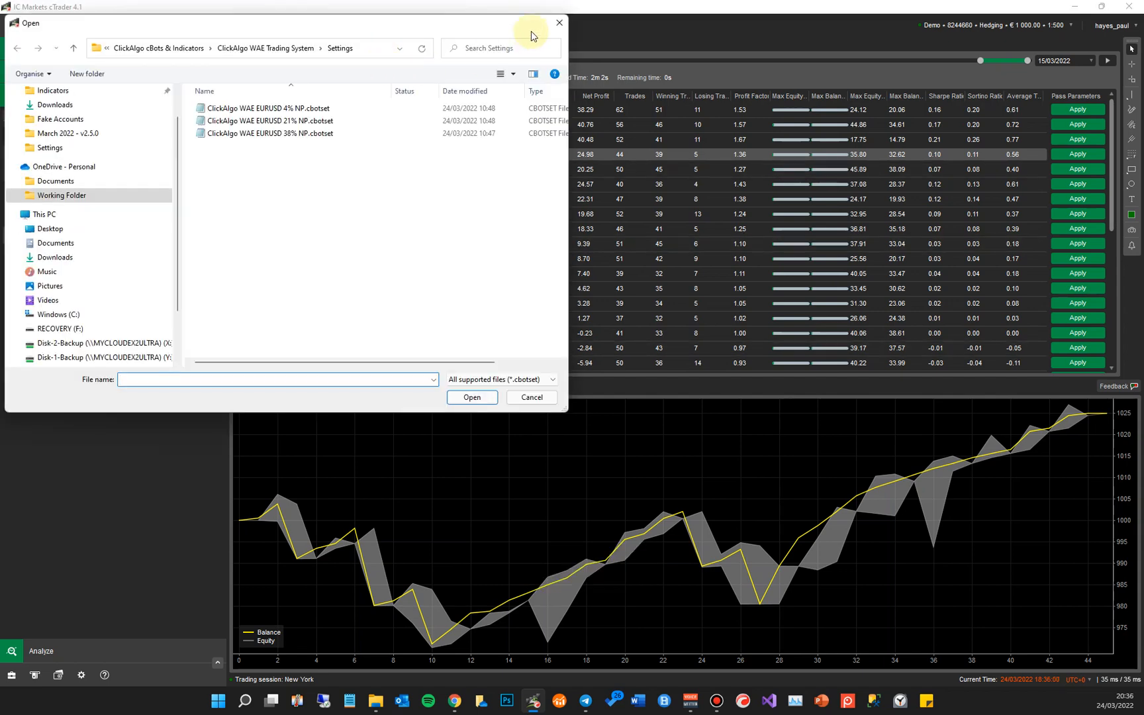
Step: Cancel loading a cbotset settings file and reopen the optimization parameter ranges
{"action": "left_click", "coordinate": [531, 397]}
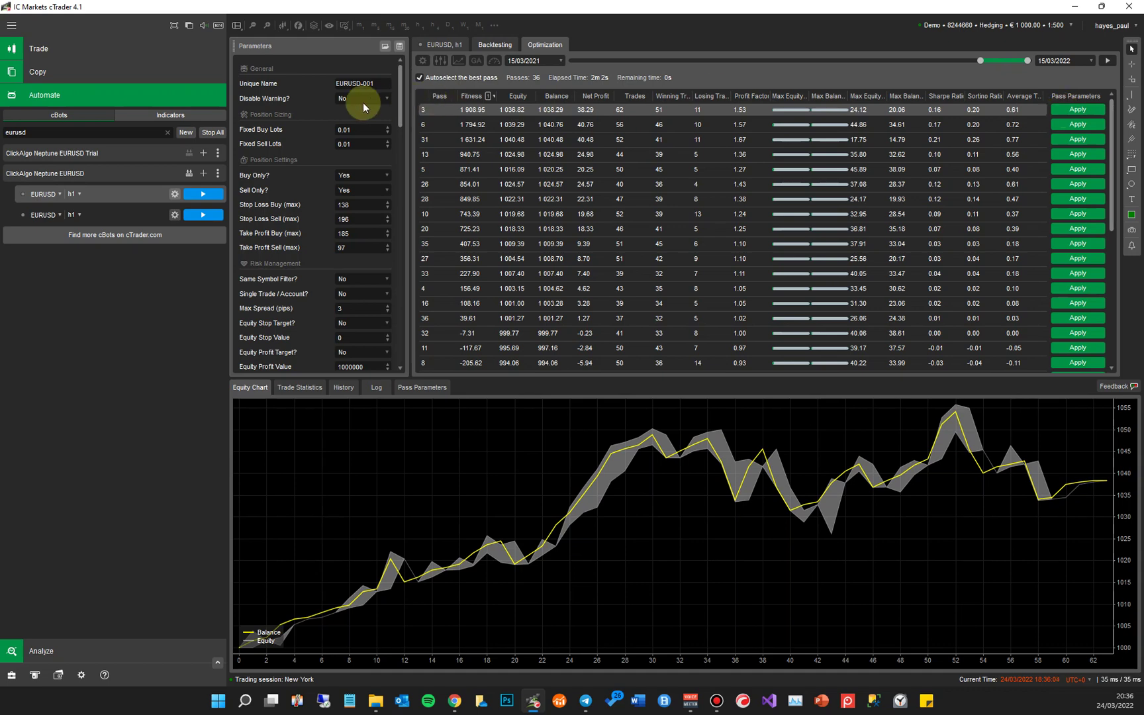
{"action": "left_click", "coordinate": [516, 96]}
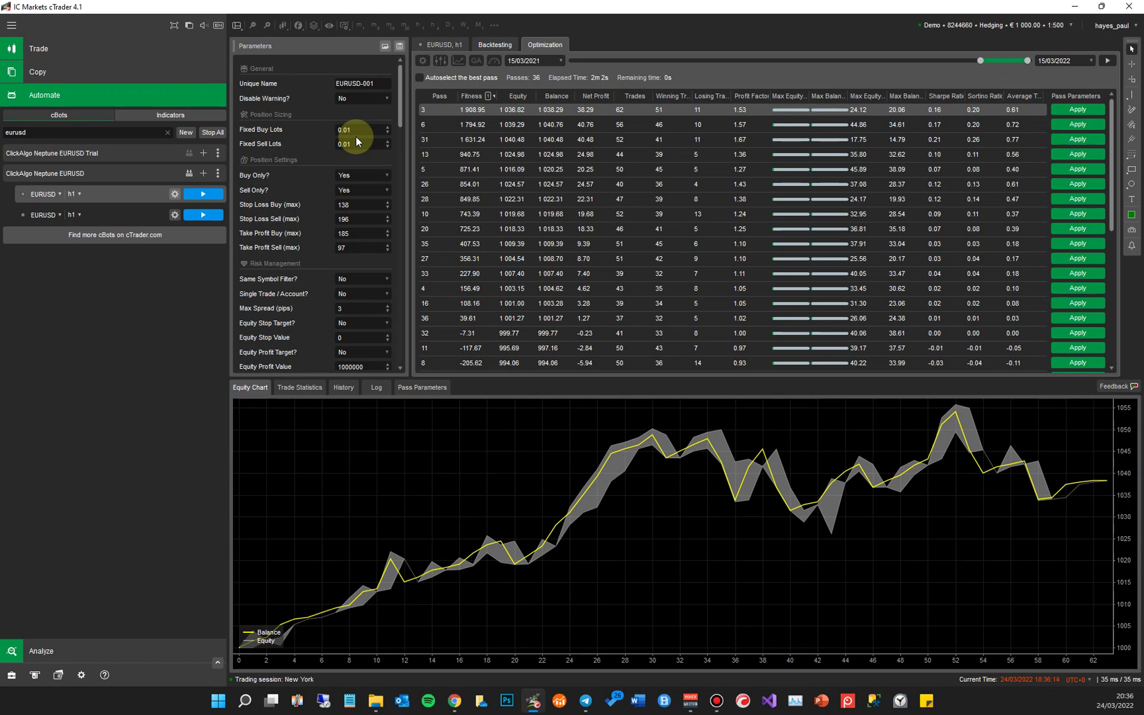
{"action": "mouse_move", "coordinate": [366, 130]}
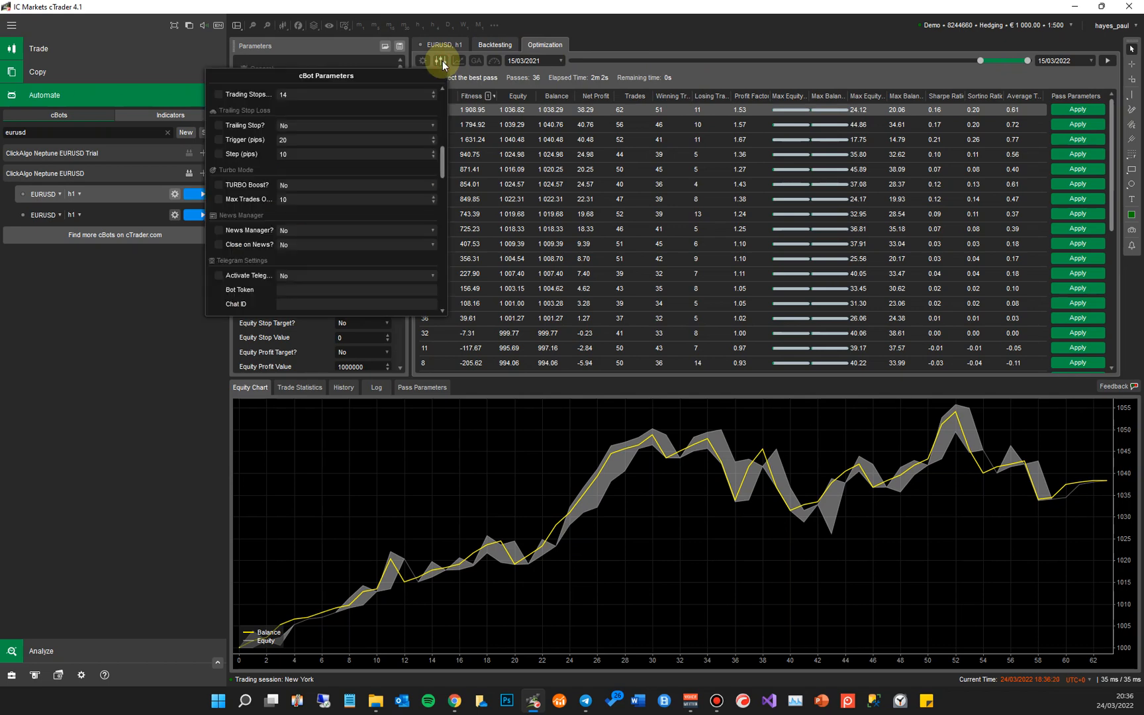
Step: Exclude Stop Loss Buy from optimization and close the range editor, leaving stop loss 95/57 and take profit 105/190
{"action": "scroll", "scroll_direction": "up", "scroll_amount": 3}
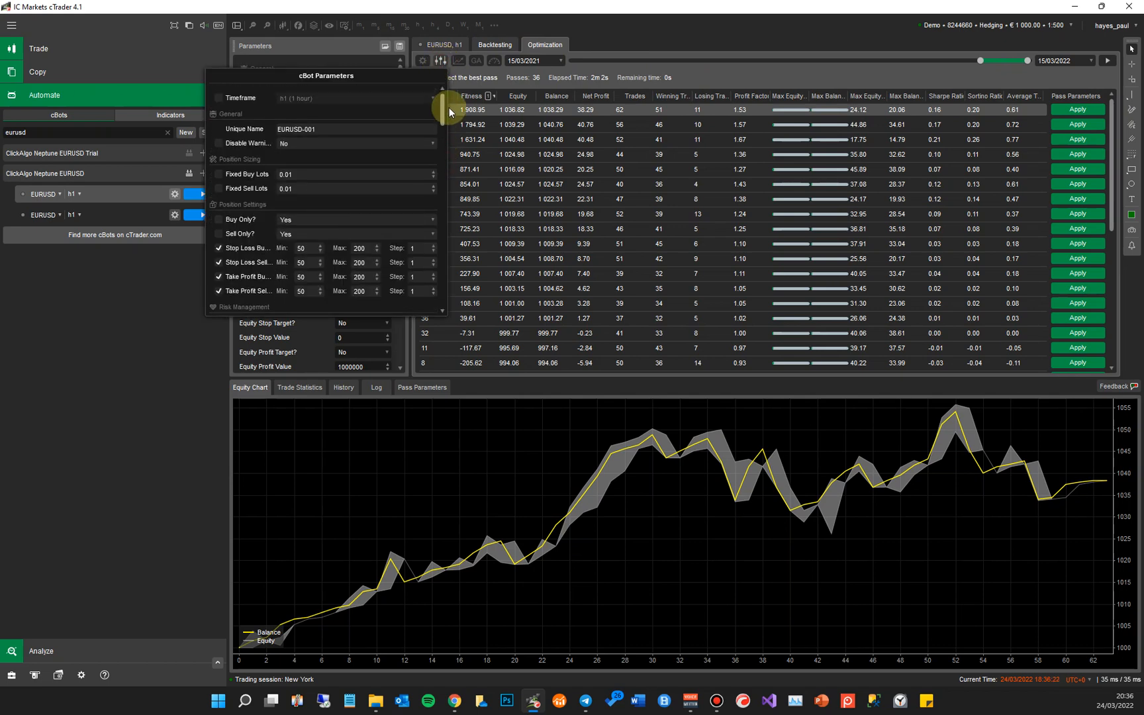
{"action": "left_click", "coordinate": [219, 248]}
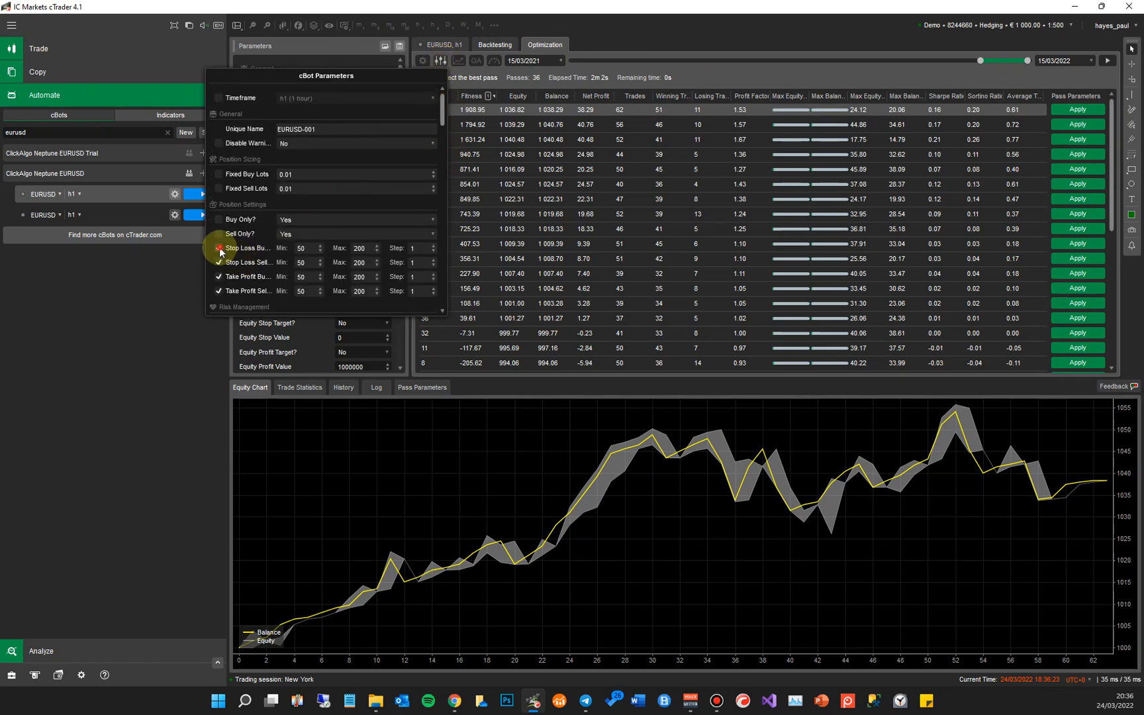
{"action": "left_click", "coordinate": [219, 247]}
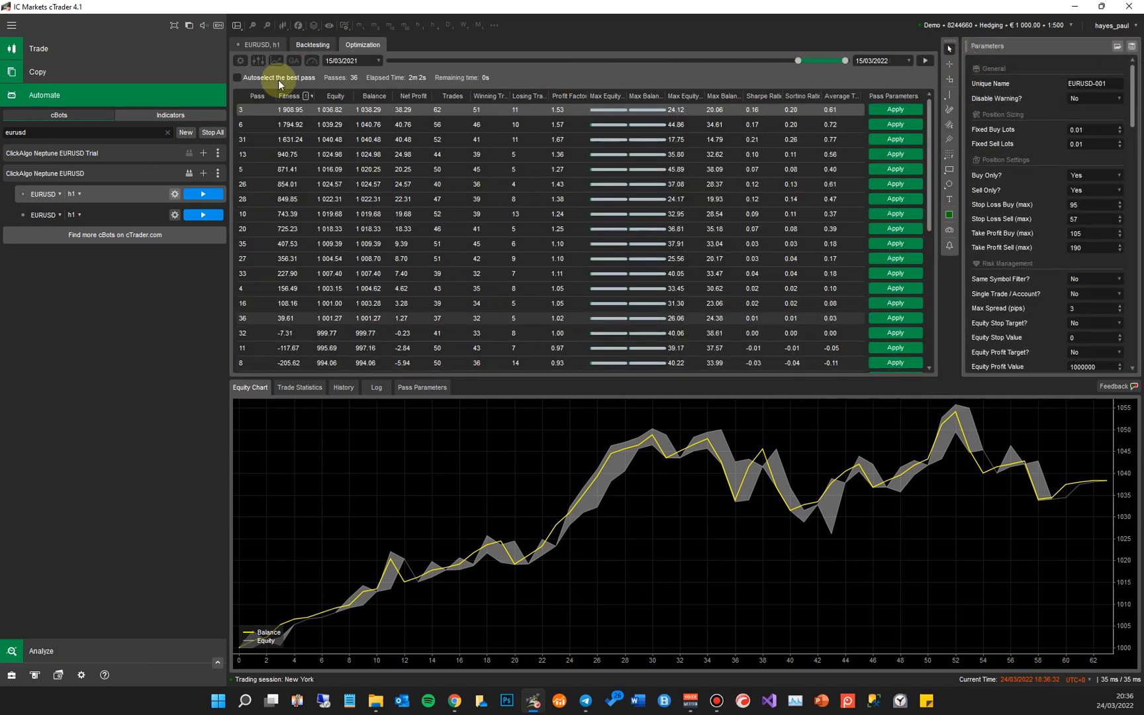
Step: Apply pass 7's results so stop loss reads 59/121 pips and take profit 183/163 pips
{"action": "left_click", "coordinate": [237, 25]}
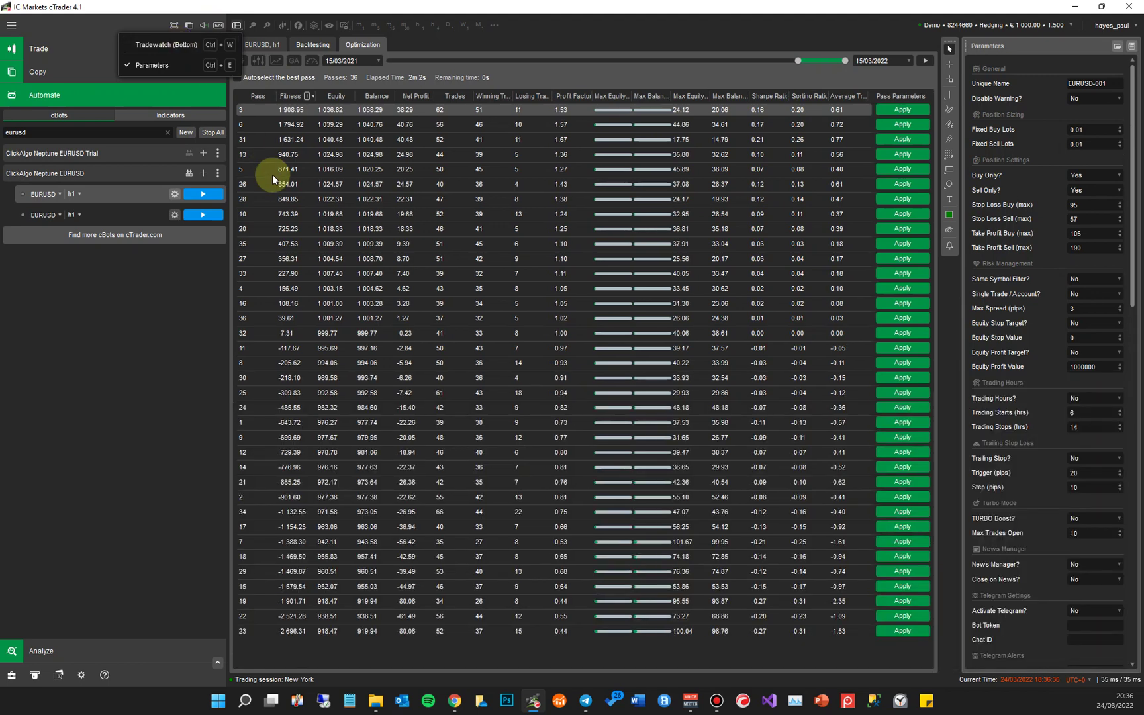
{"action": "left_click", "coordinate": [264, 59]}
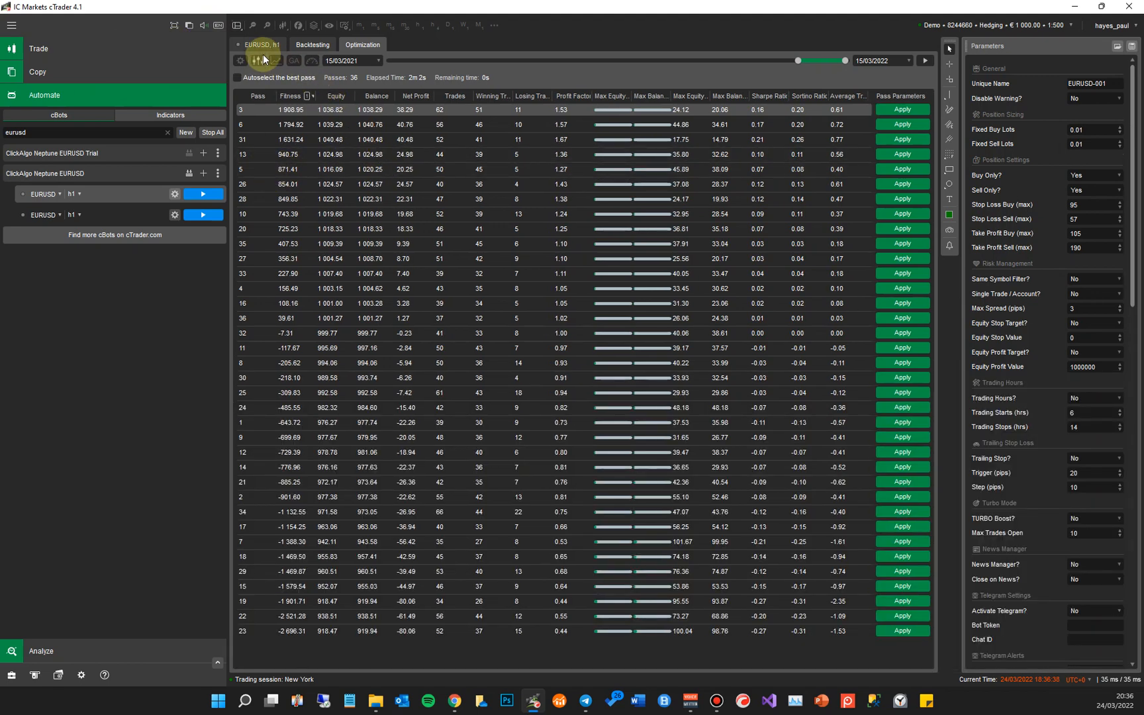
{"action": "mouse_move", "coordinate": [259, 61]}
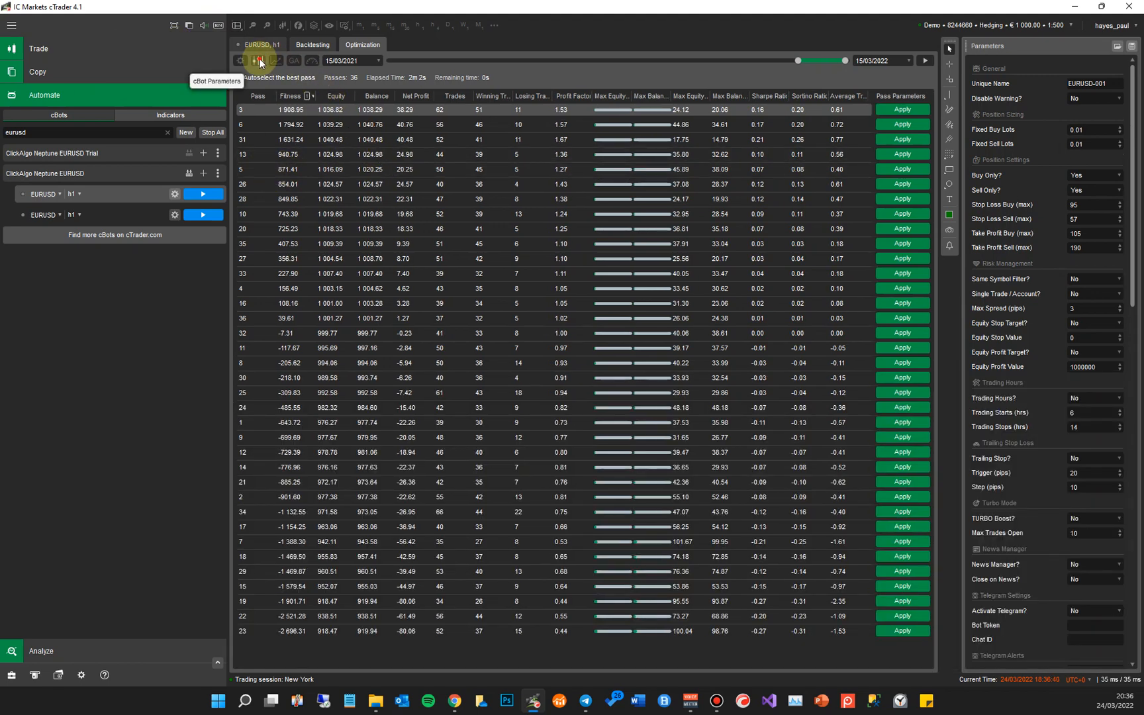
{"action": "left_click", "coordinate": [259, 61]}
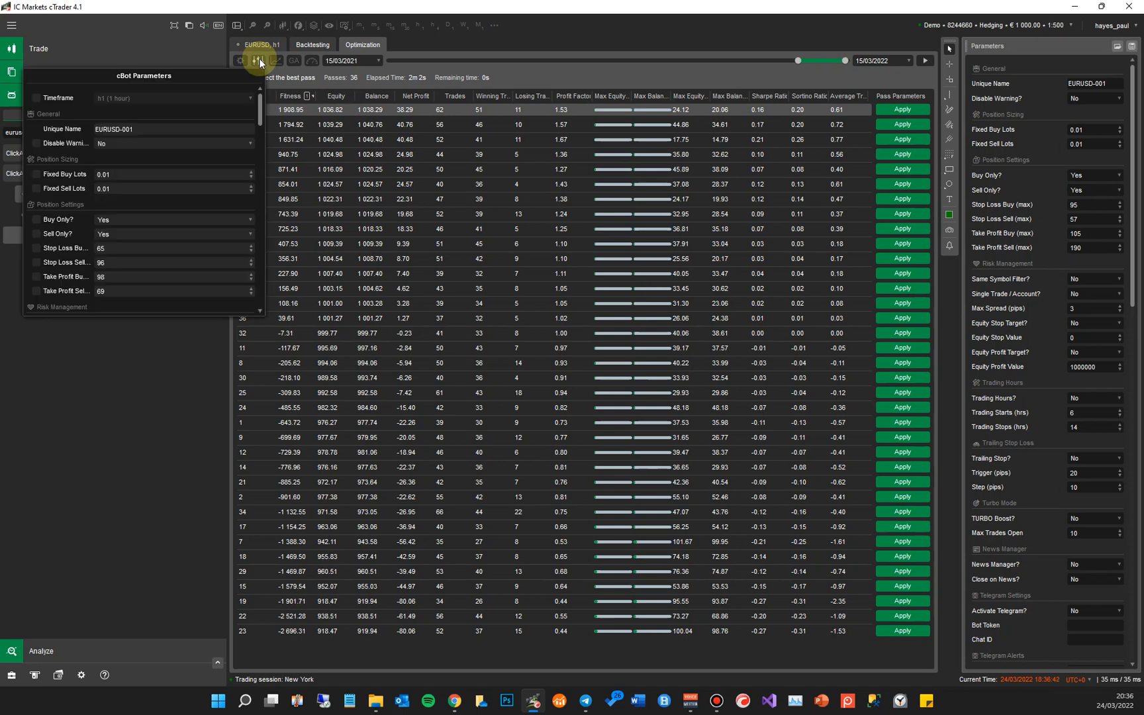
{"action": "mouse_move", "coordinate": [812, 275]}
{"action": "type", "text": "95"}
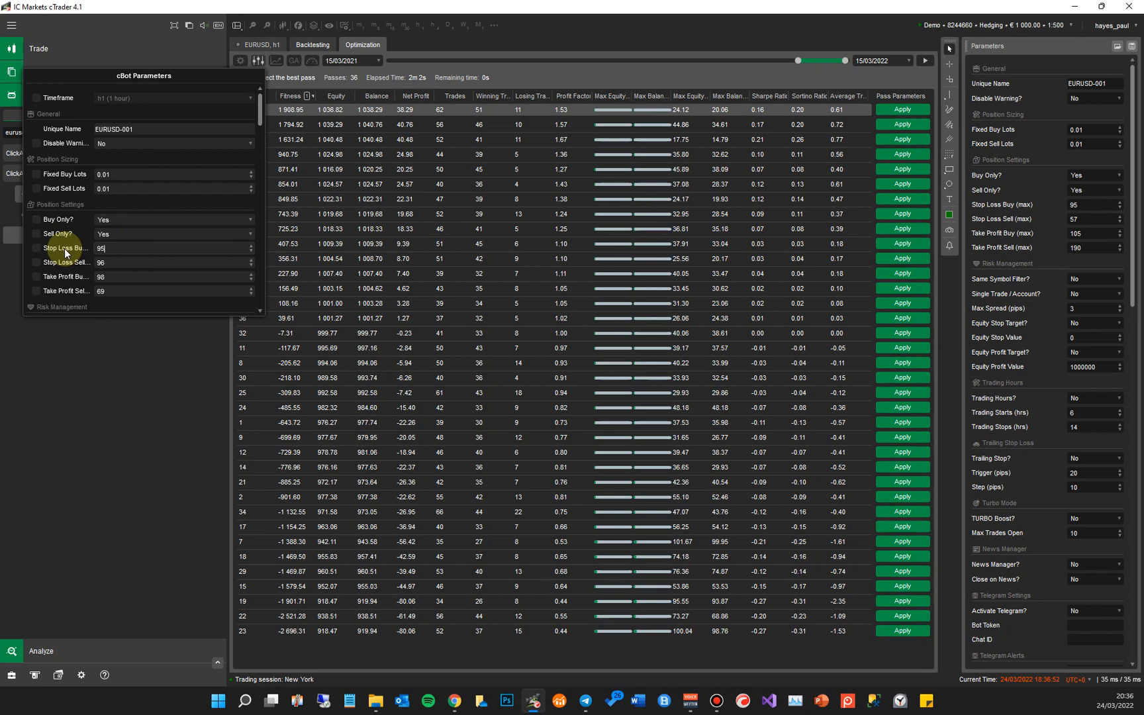
{"action": "mouse_move", "coordinate": [1049, 53]}
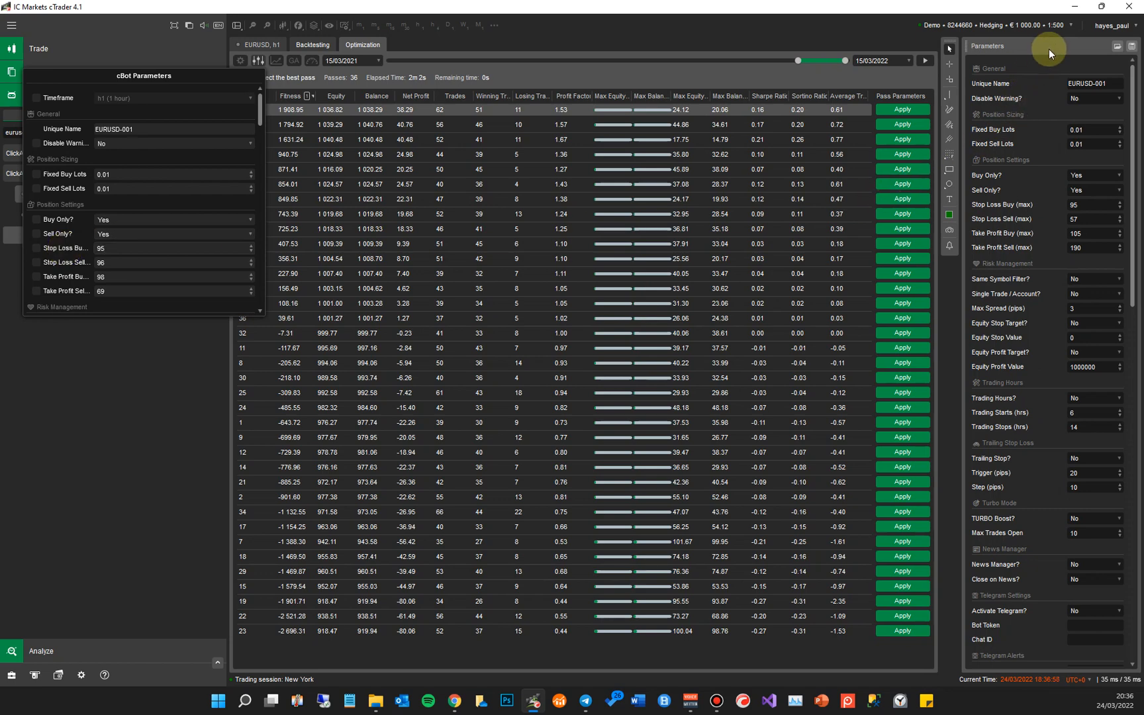
{"action": "mouse_move", "coordinate": [1083, 48]}
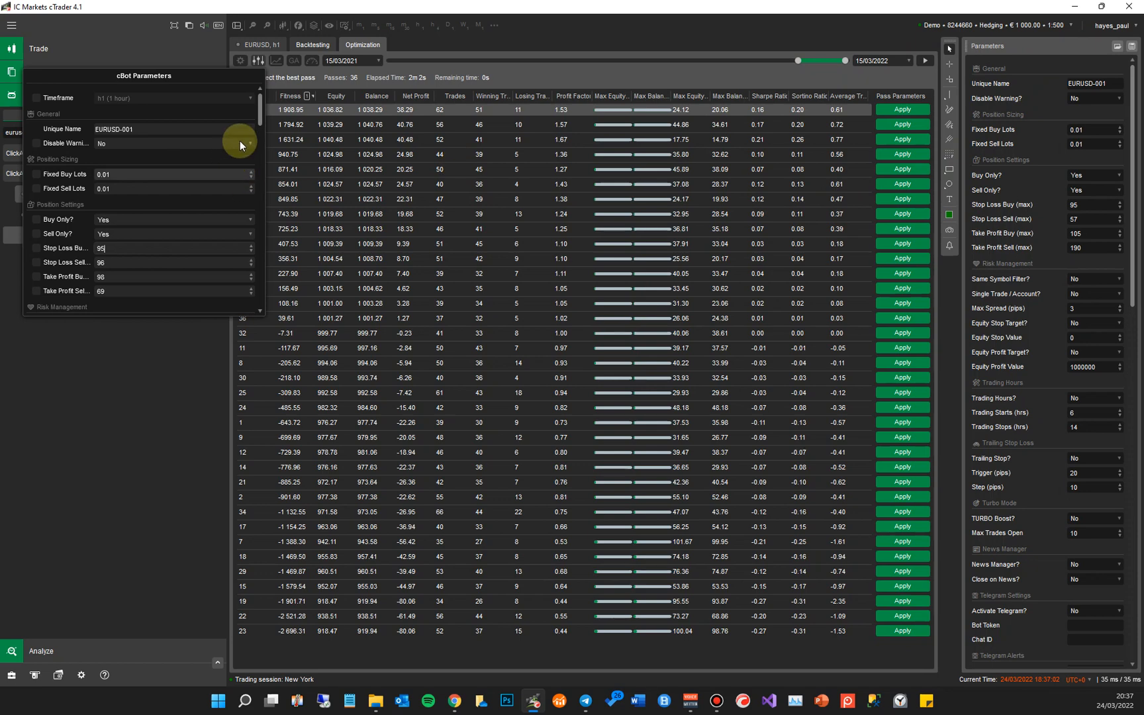
{"action": "scroll", "scroll_direction": "down", "scroll_amount": 3}
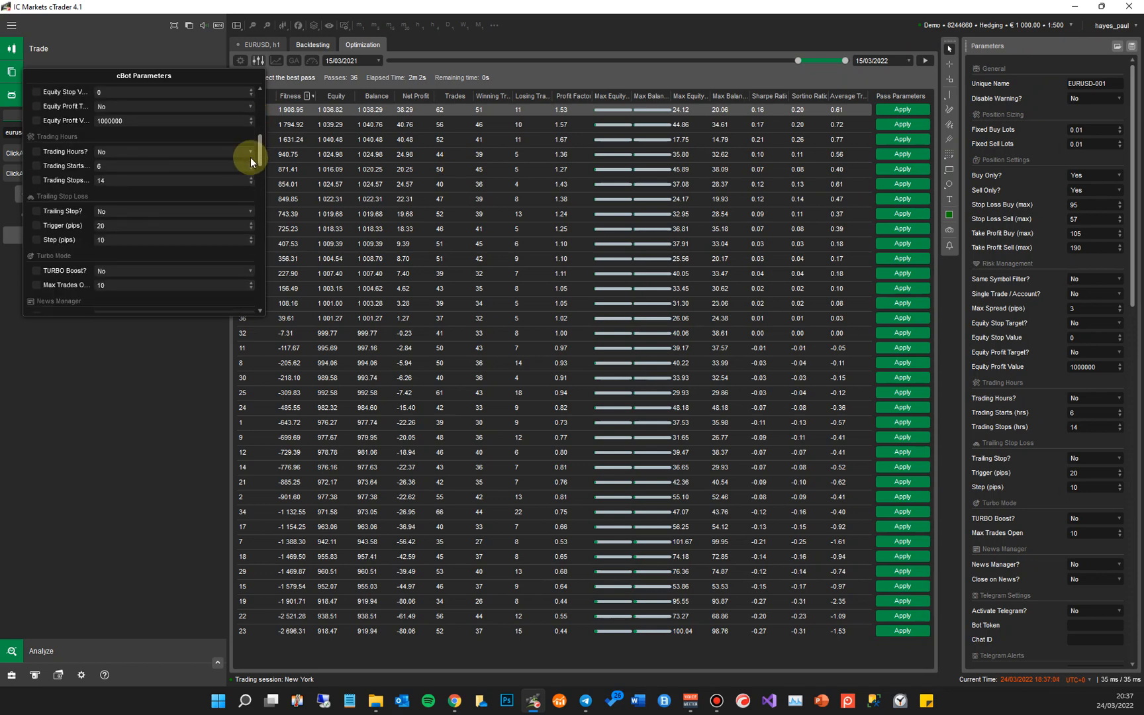
{"action": "scroll", "scroll_direction": "down", "scroll_amount": 3}
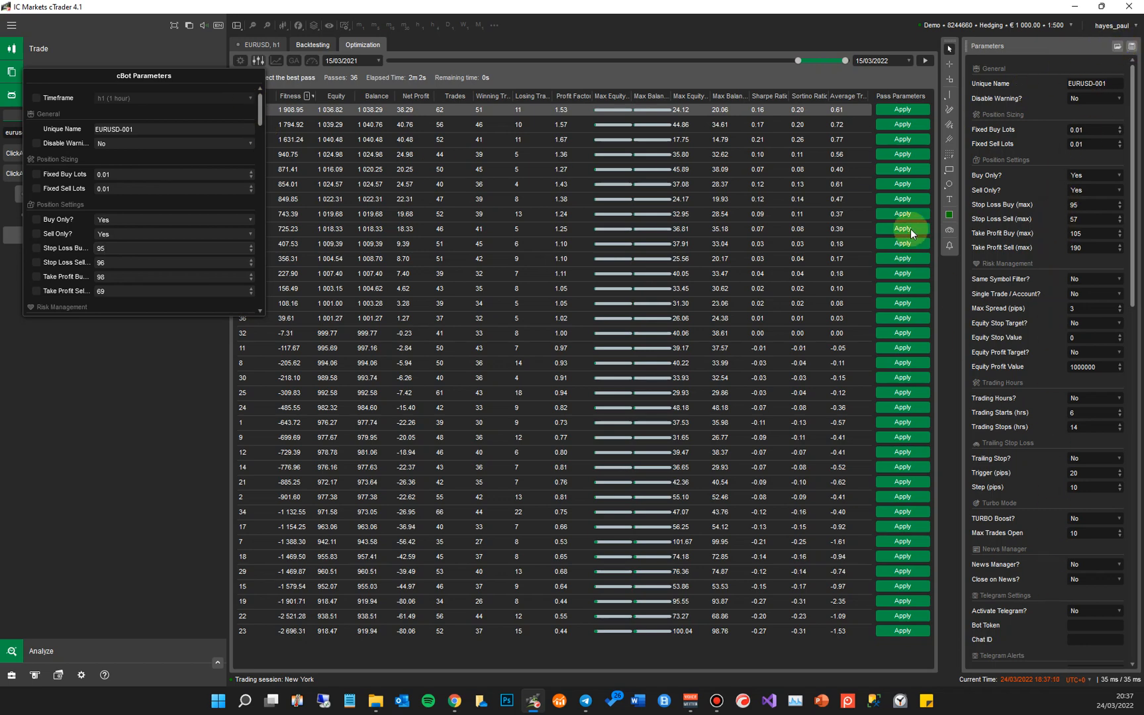
{"action": "mouse_move", "coordinate": [902, 154]}
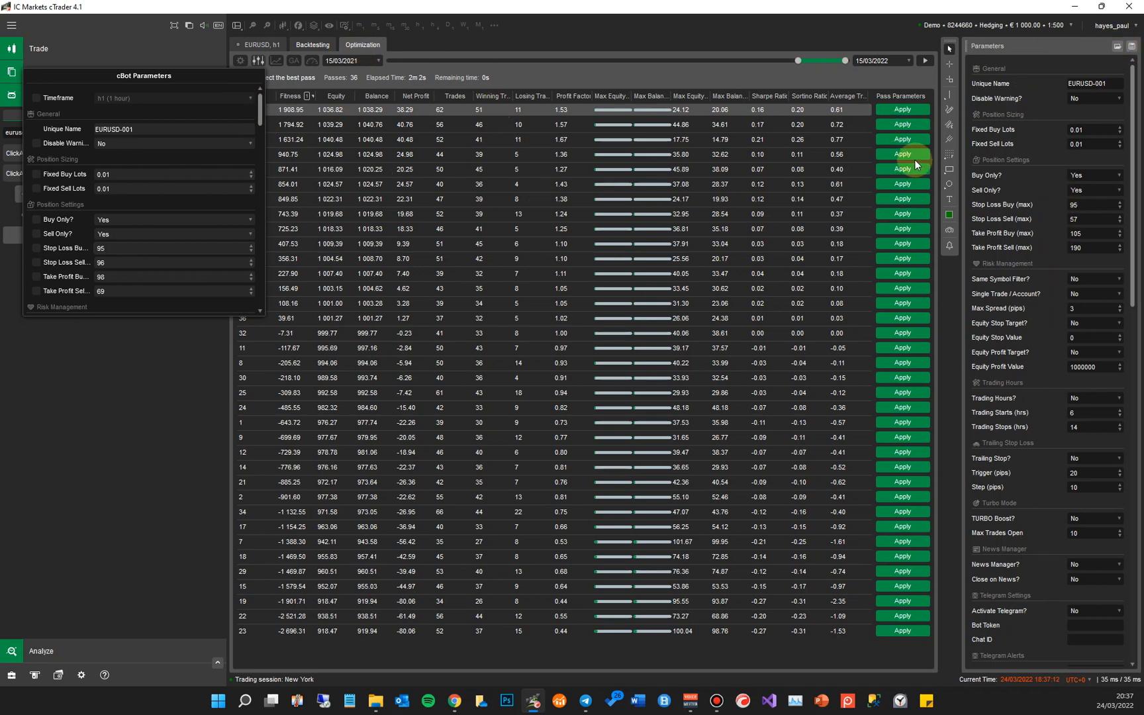
{"action": "left_click", "coordinate": [256, 61]}
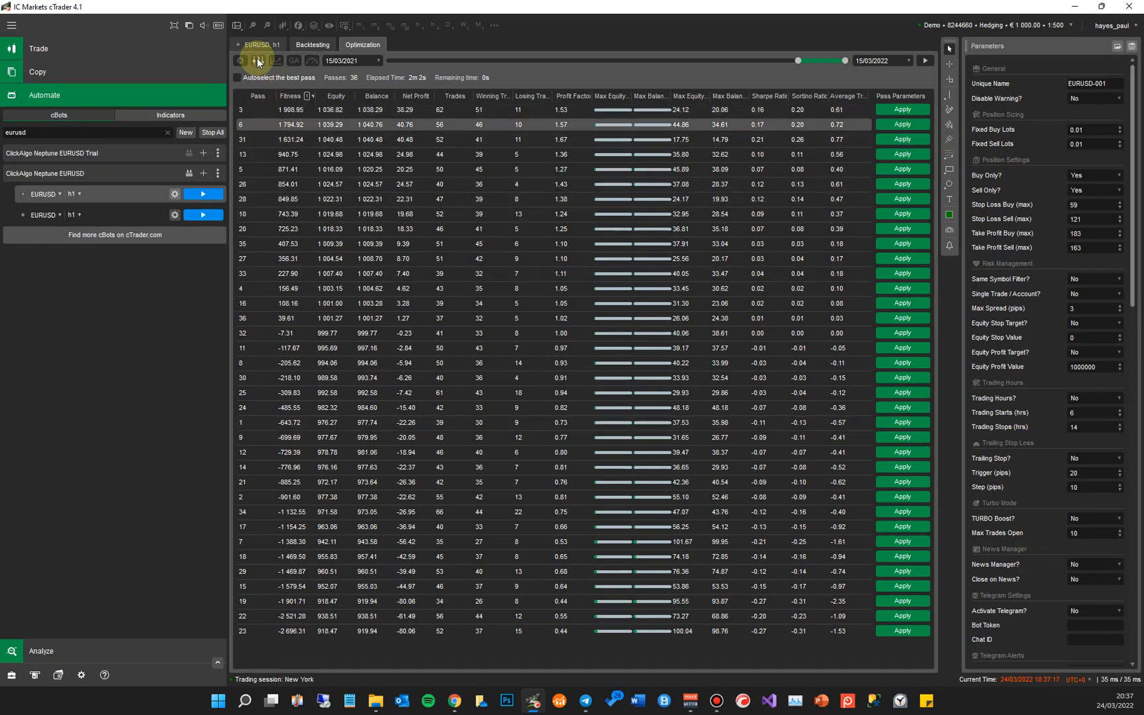
Step: Enter the pass's stop loss and take profit values in the parameter ranges and fix the early Optimizer values, including #17
{"action": "left_click", "coordinate": [255, 60]}
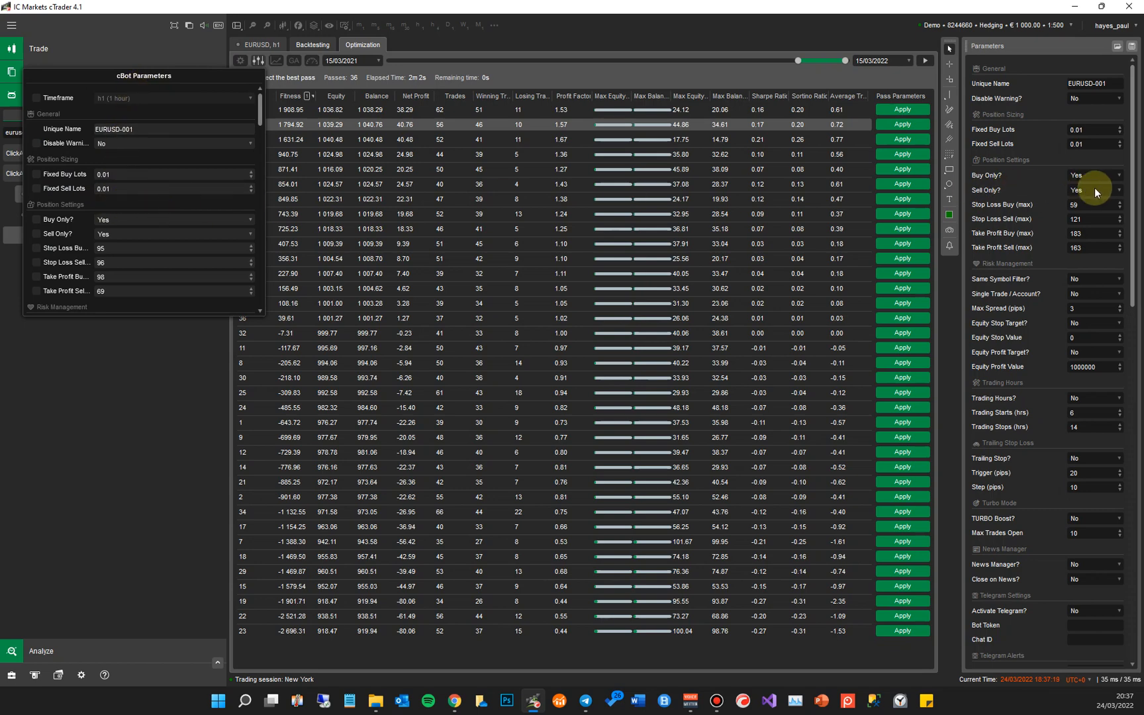
{"action": "mouse_move", "coordinate": [1095, 218]}
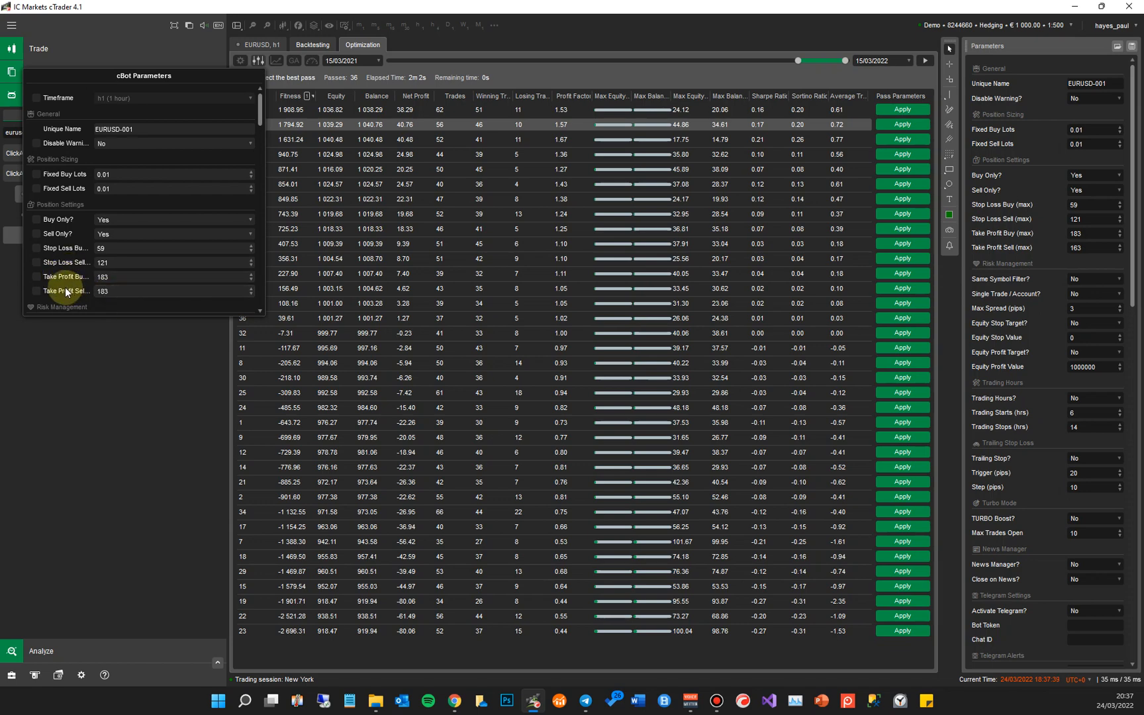
{"action": "scroll", "scroll_direction": "down", "scroll_amount": 3}
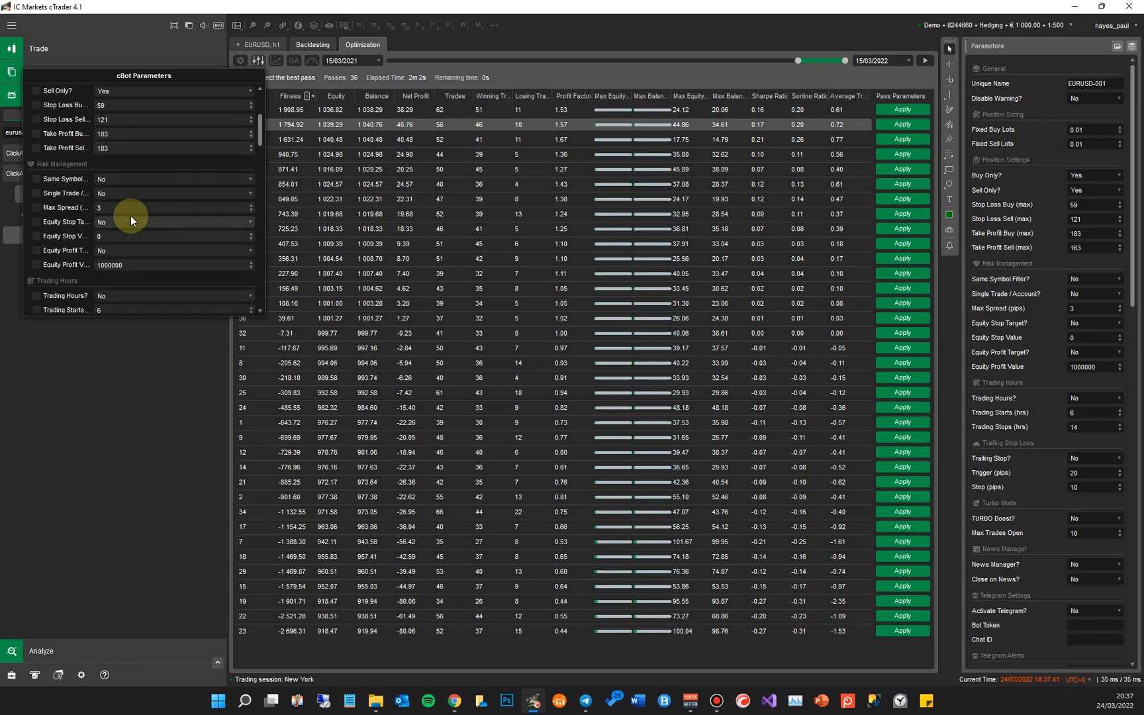
{"action": "left_click", "coordinate": [175, 149]}
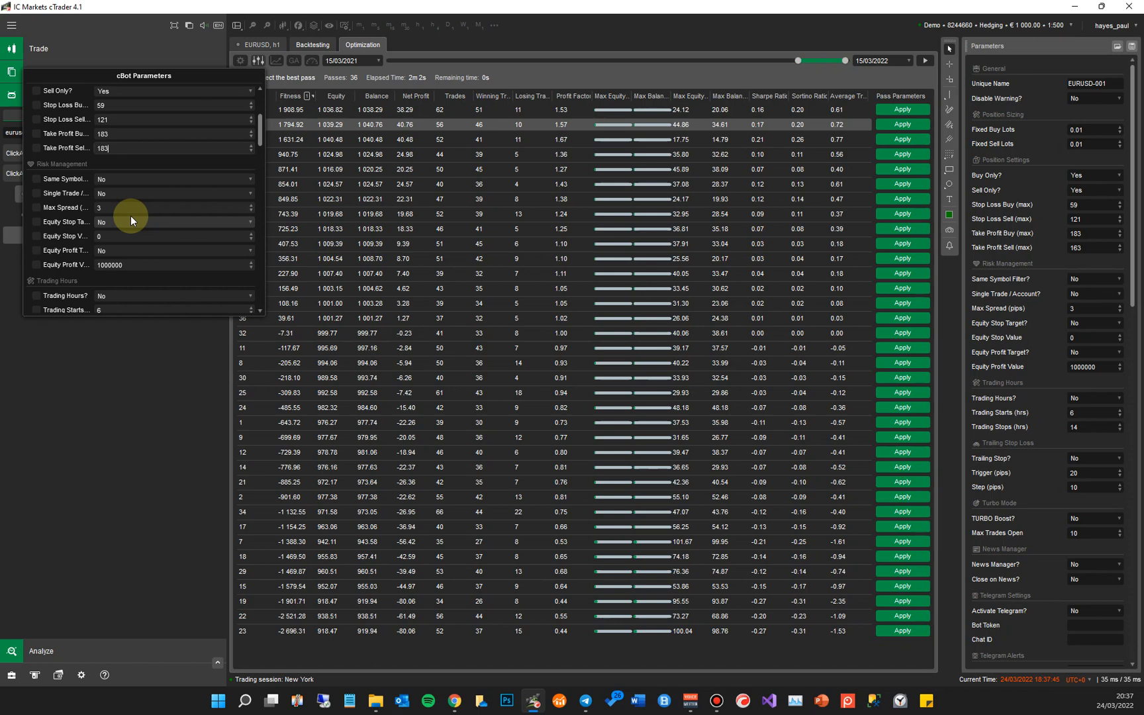
{"action": "mouse_move", "coordinate": [196, 180]}
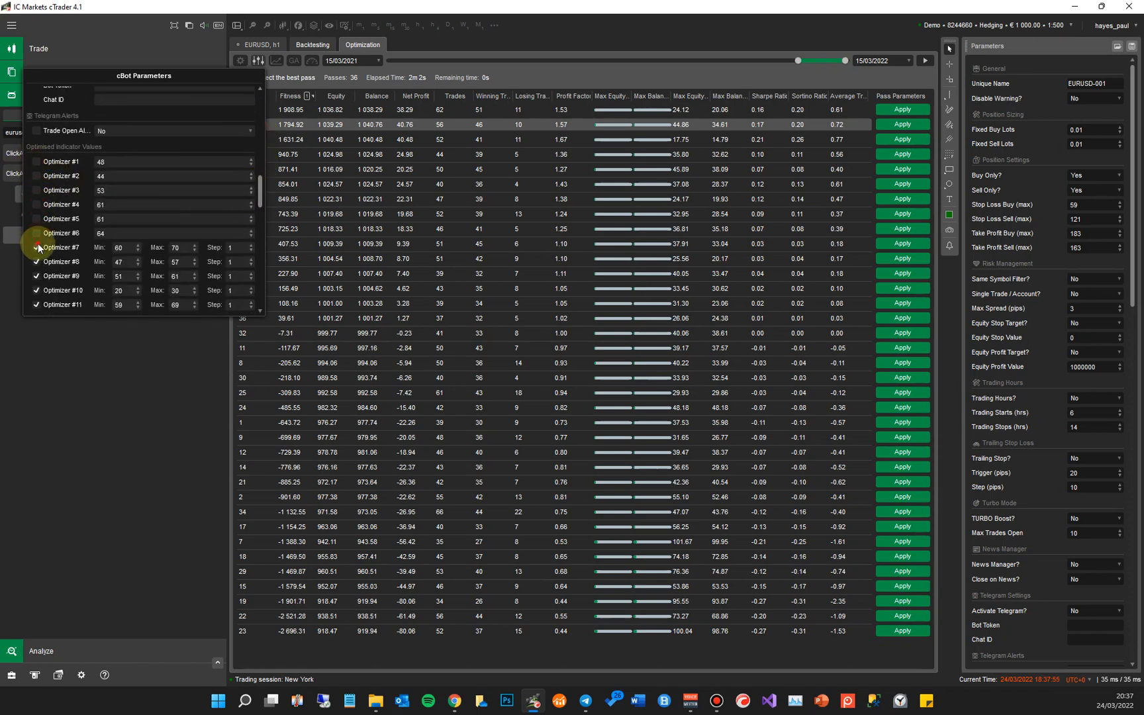
{"action": "scroll", "scroll_direction": "down", "scroll_amount": 3}
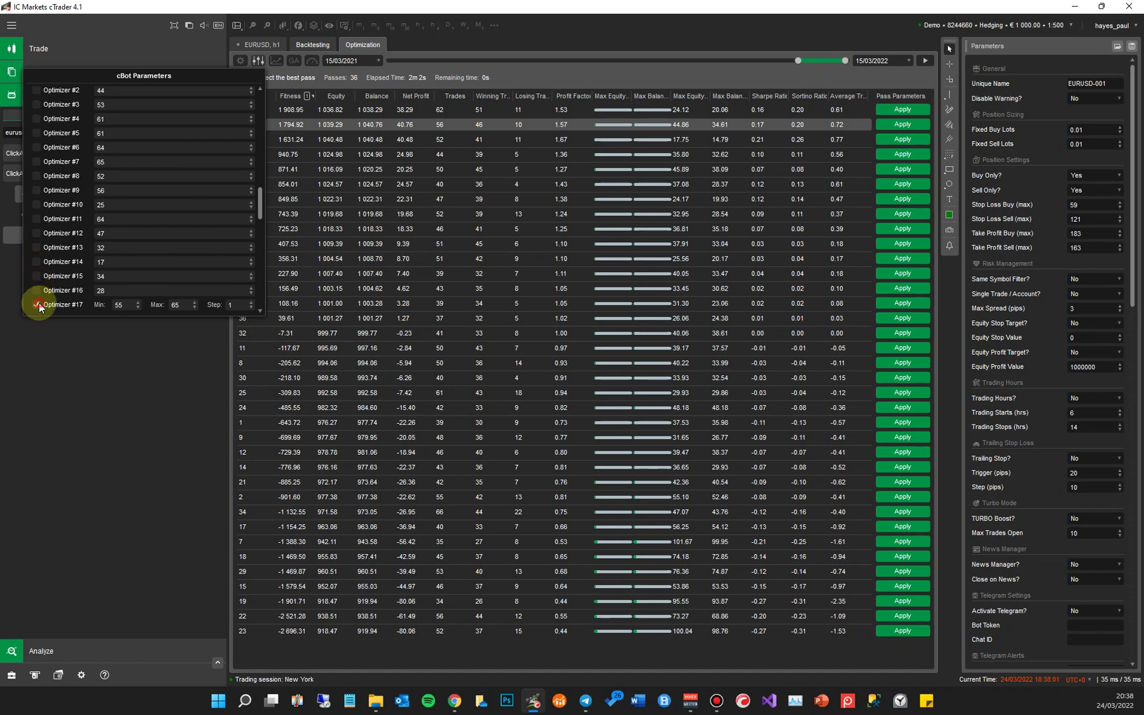
{"action": "left_click", "coordinate": [44, 95]}
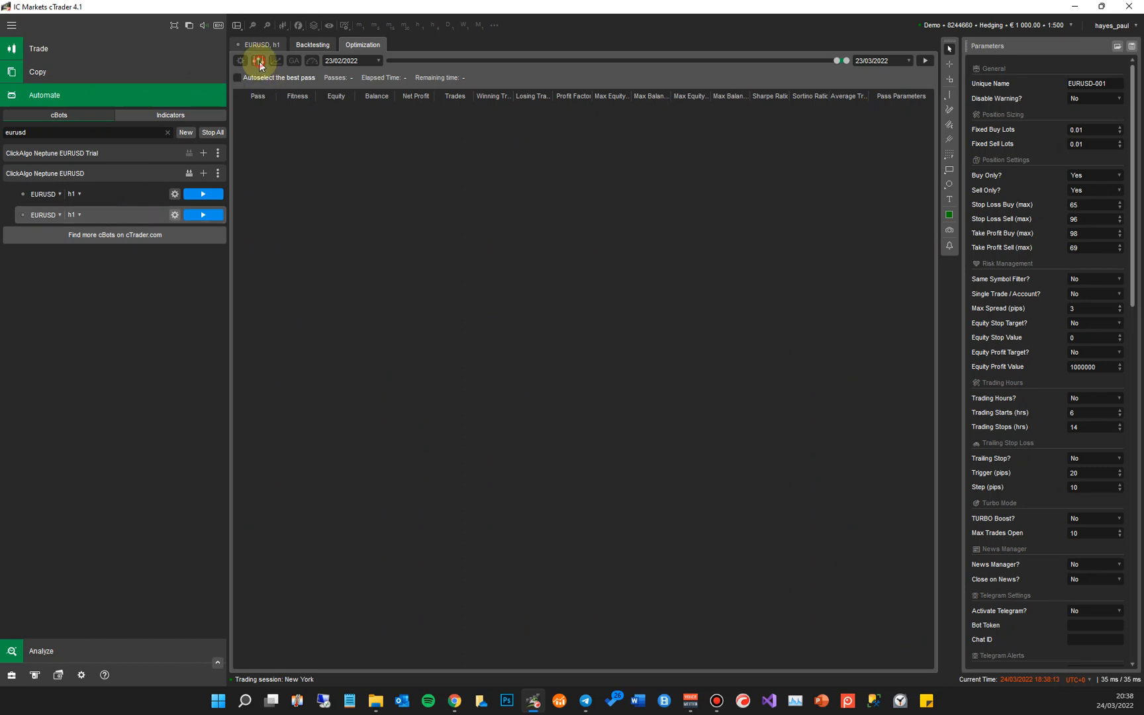
Step: Reopen the parameter ranges after checking the backtesting view and fix Optimizer #19 at a single value
{"action": "left_click", "coordinate": [258, 60]}
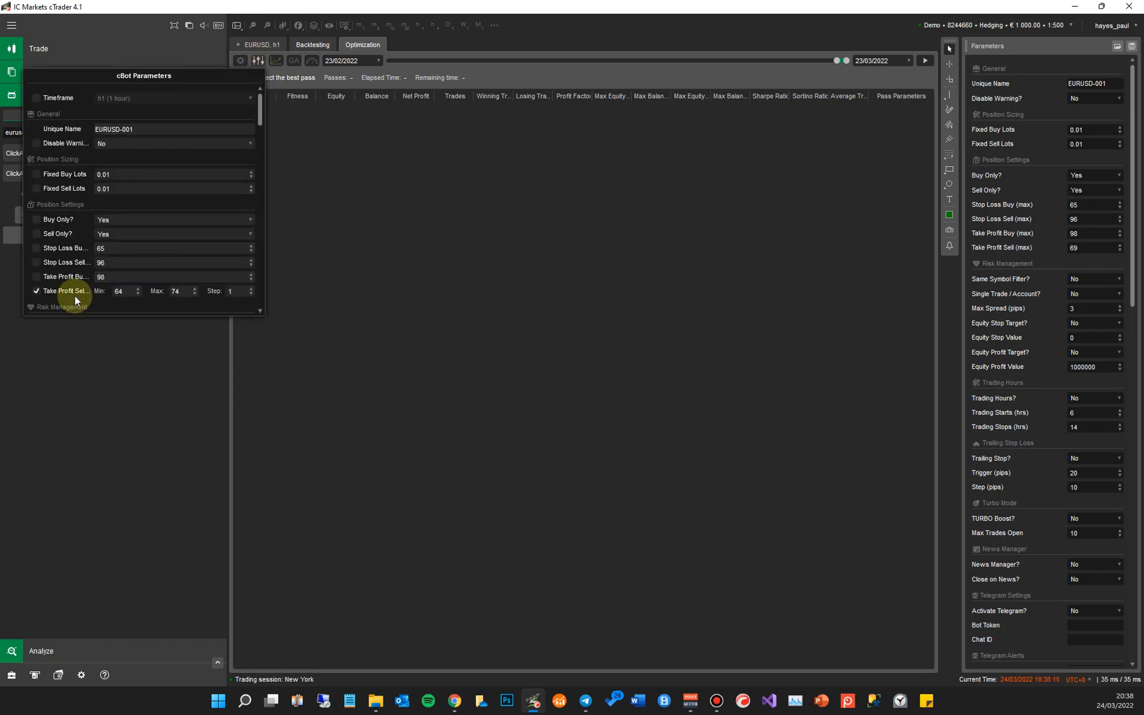
{"action": "left_click", "coordinate": [305, 39]}
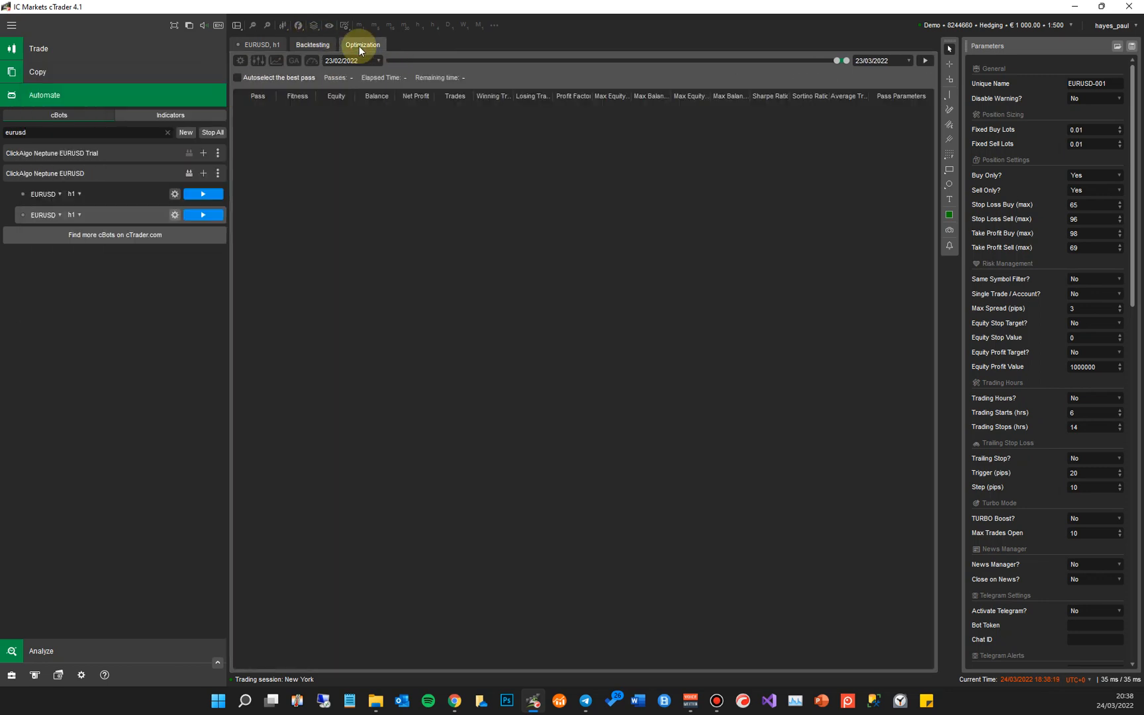
{"action": "left_click", "coordinate": [313, 45]}
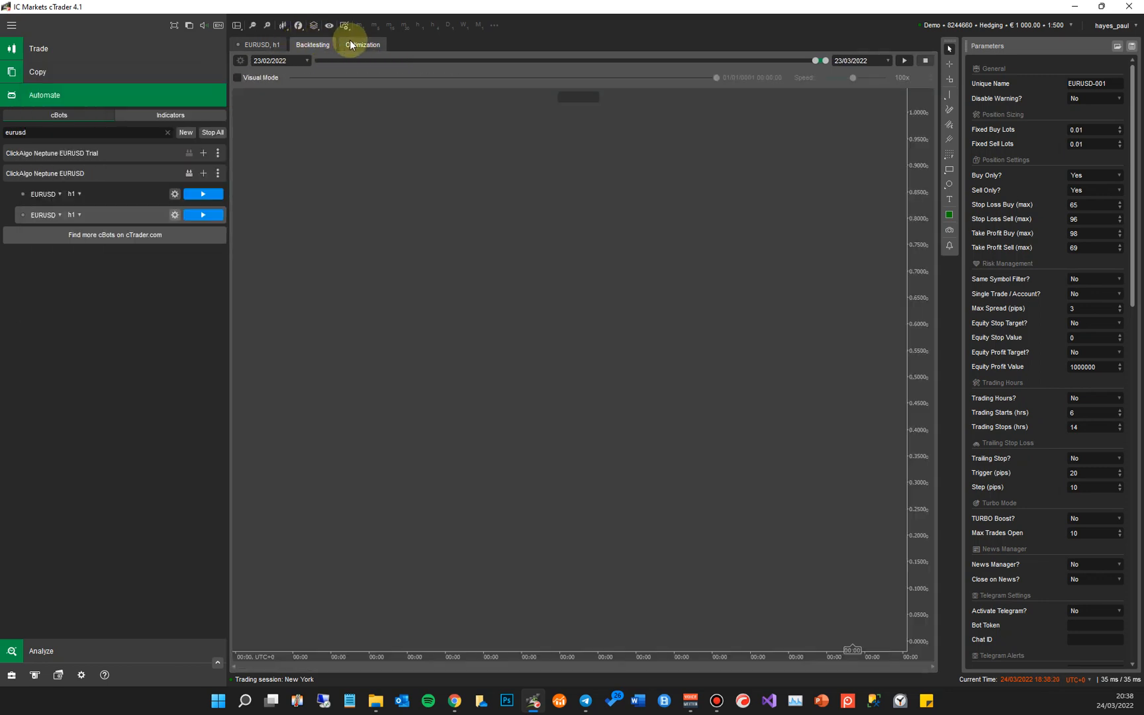
{"action": "left_click", "coordinate": [363, 45]}
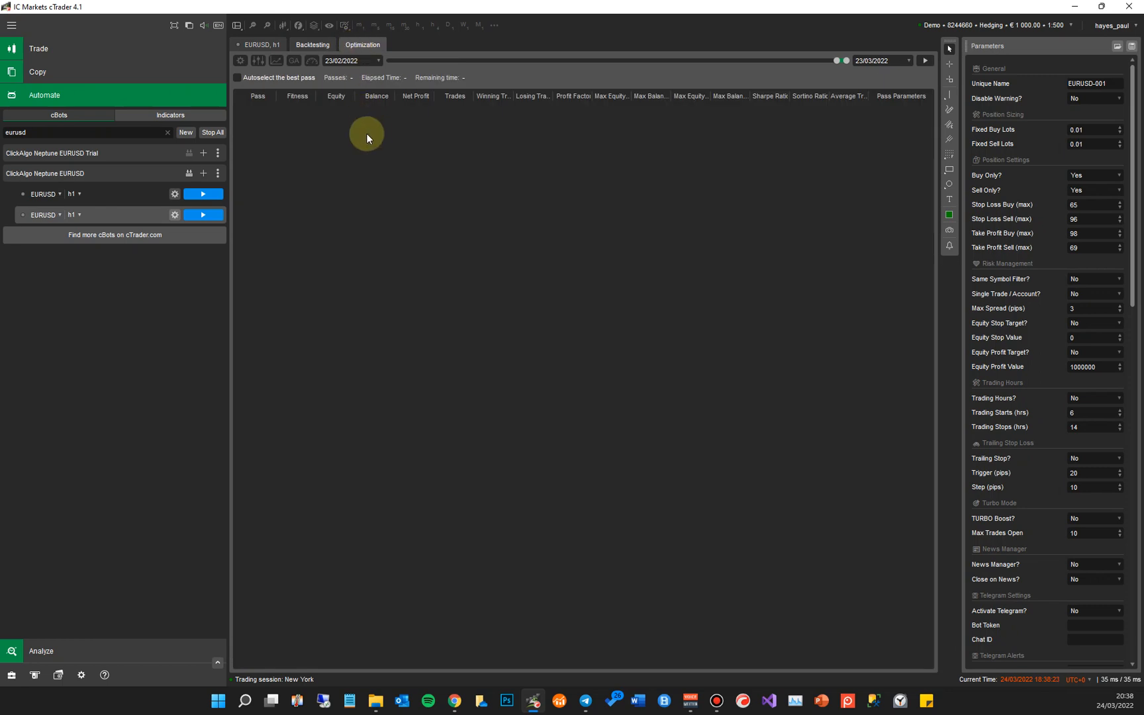
{"action": "left_click", "coordinate": [257, 61]}
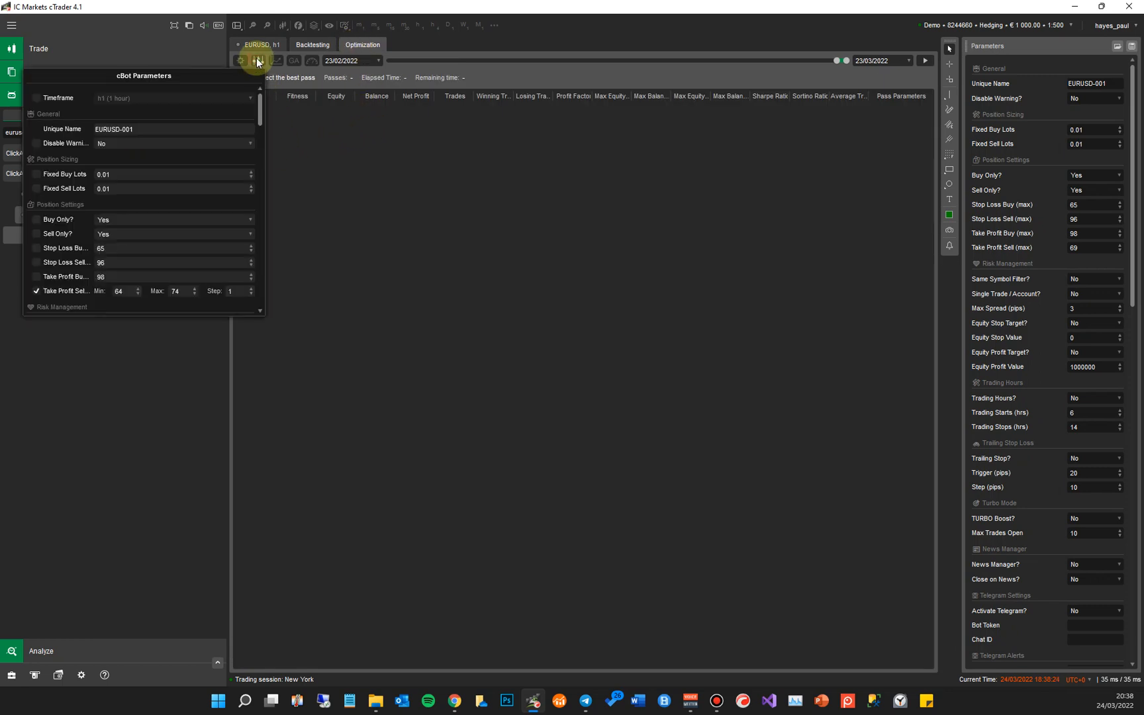
{"action": "scroll", "scroll_direction": "down", "scroll_amount": 3}
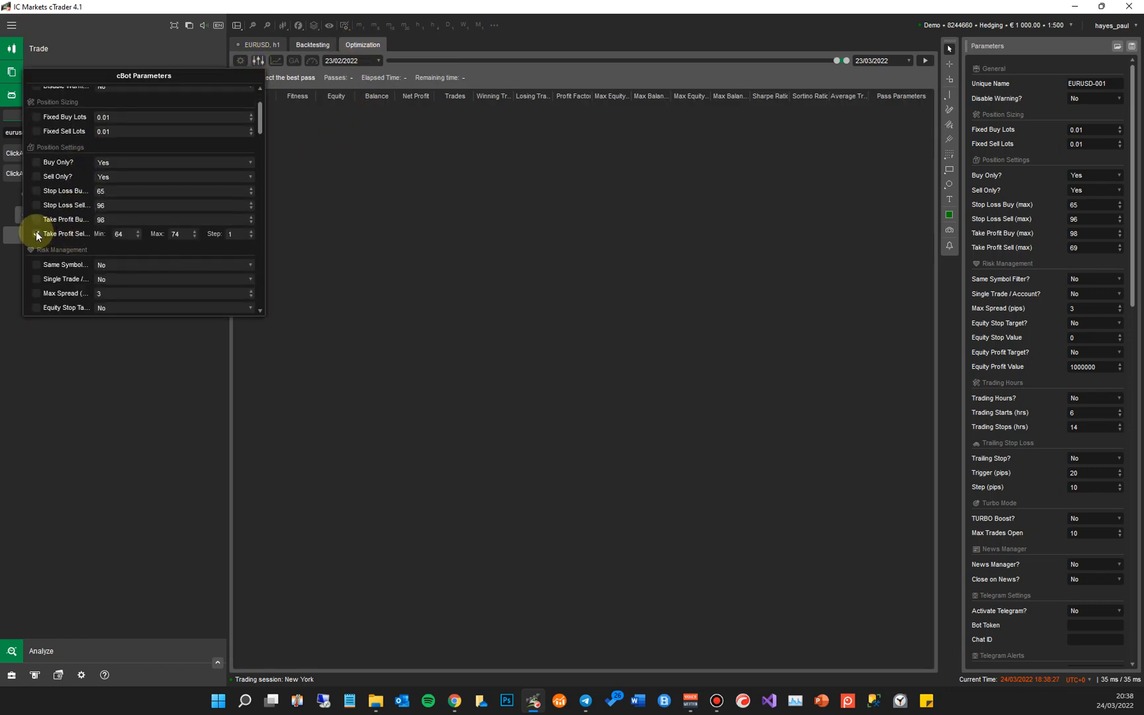
{"action": "scroll", "scroll_direction": "down", "scroll_amount": 3}
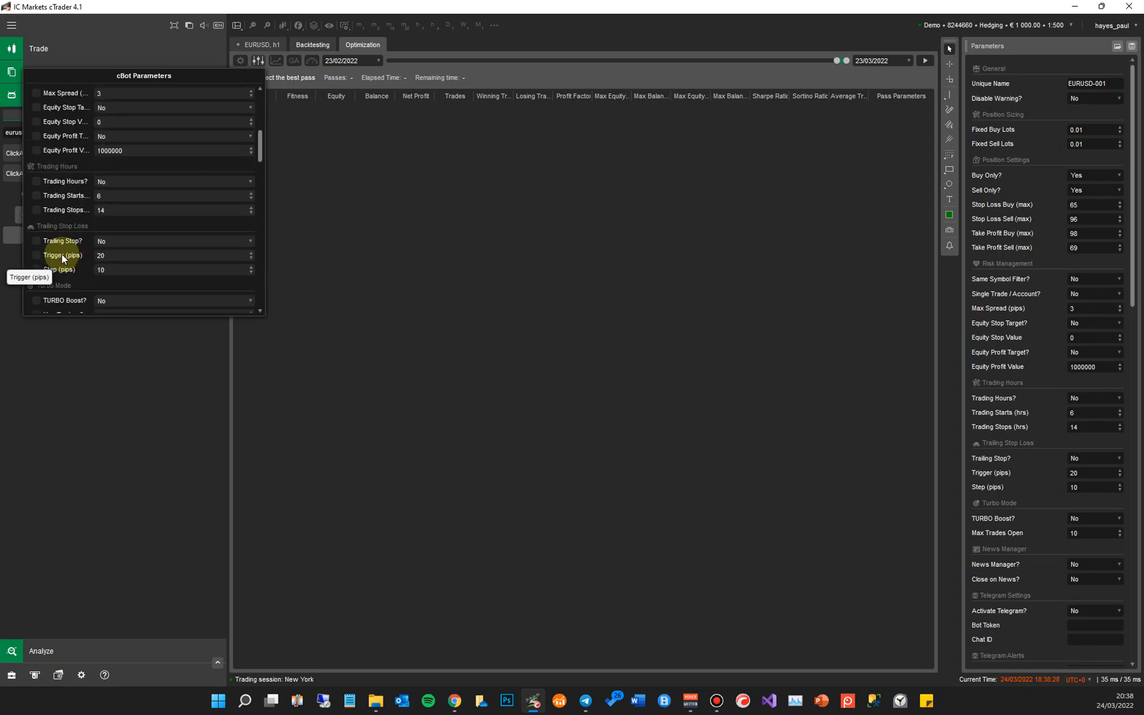
{"action": "scroll", "scroll_direction": "down", "scroll_amount": 3}
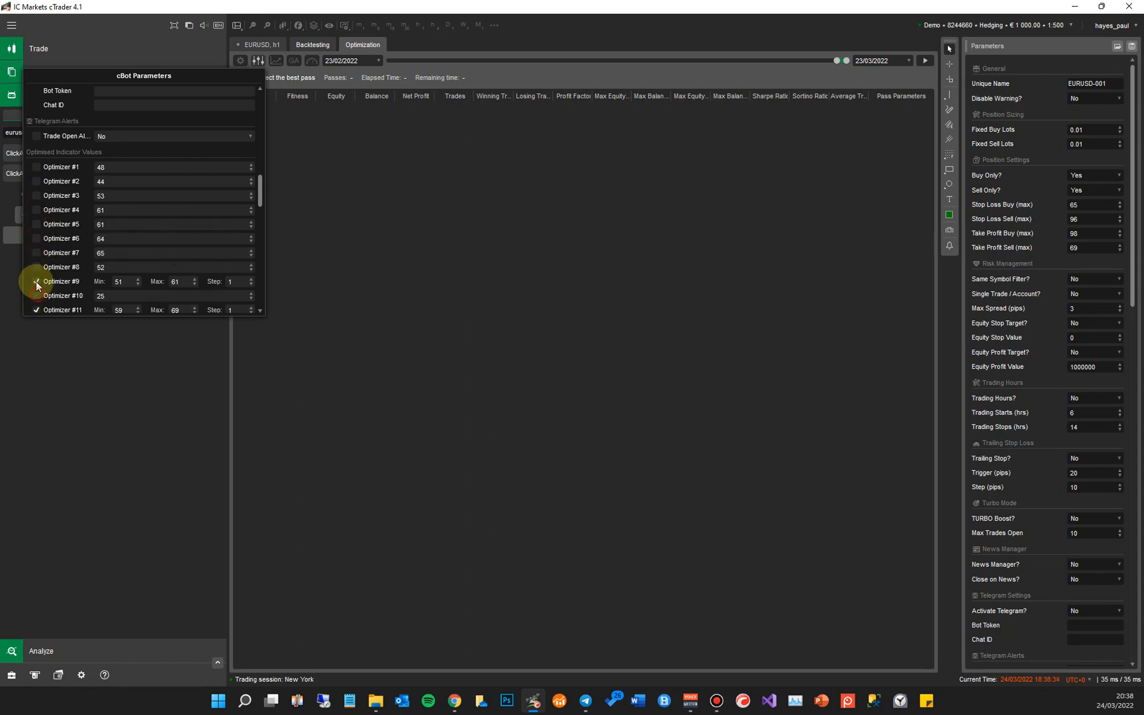
{"action": "scroll", "scroll_direction": "down", "scroll_amount": 3}
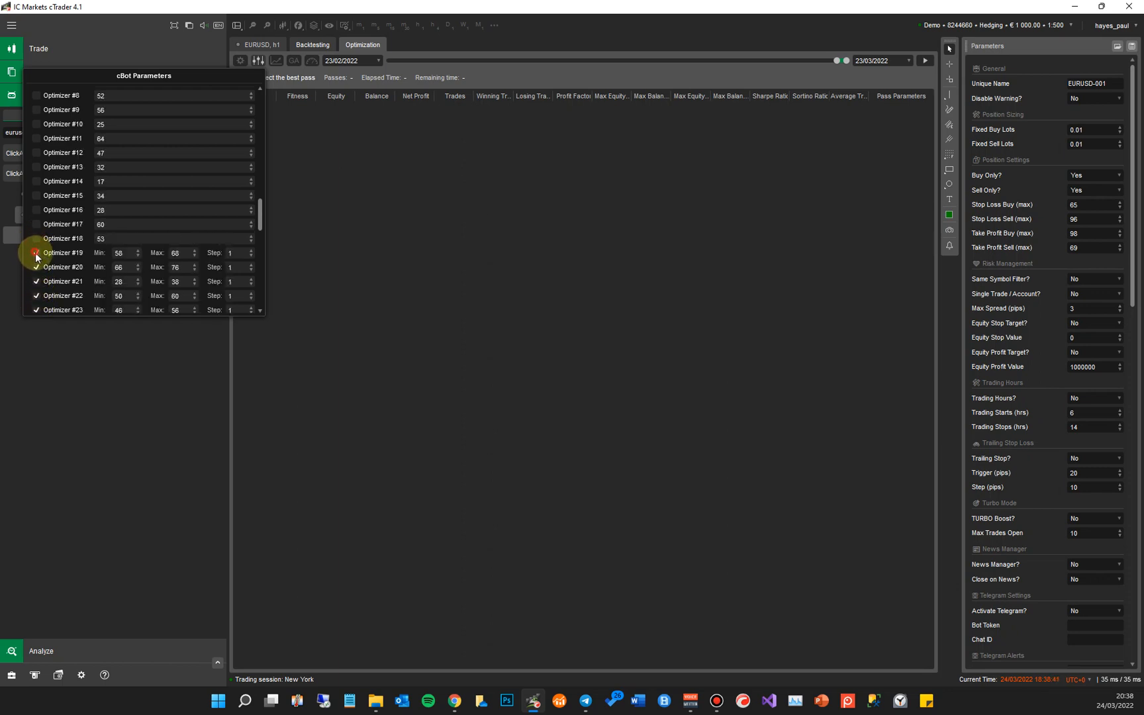
{"action": "left_click", "coordinate": [37, 253]}
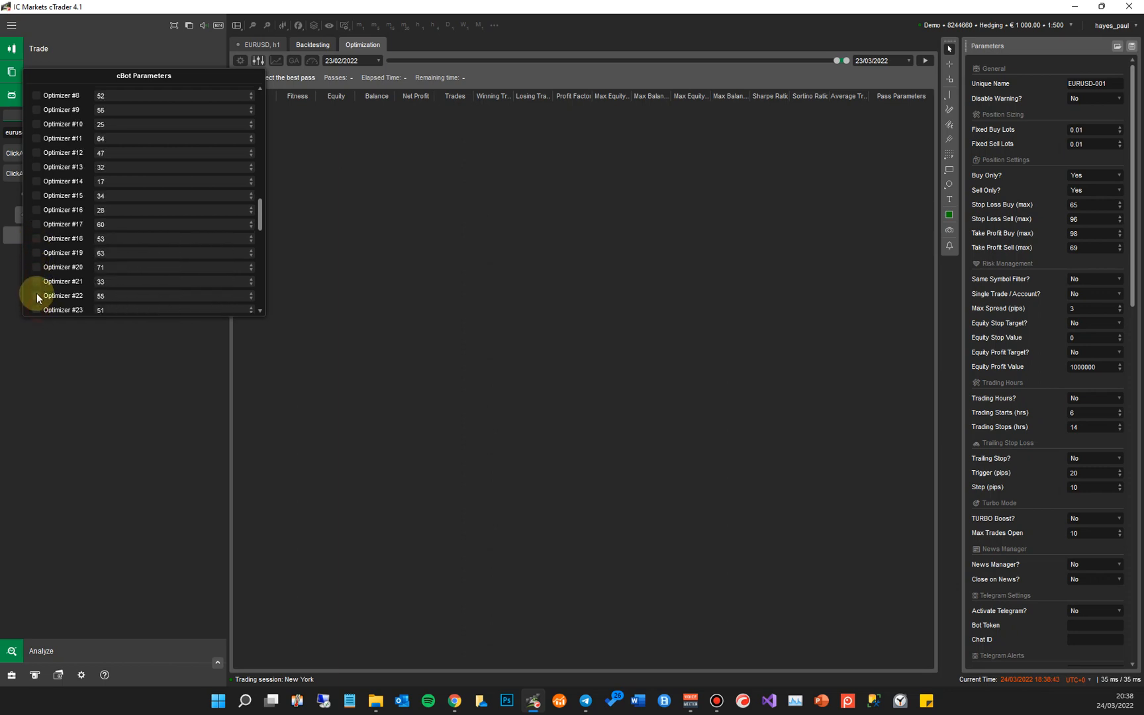
Step: Fix Optimizers #36, #43 and #57 at single values instead of optimising them
{"action": "scroll", "scroll_direction": "down", "scroll_amount": 3}
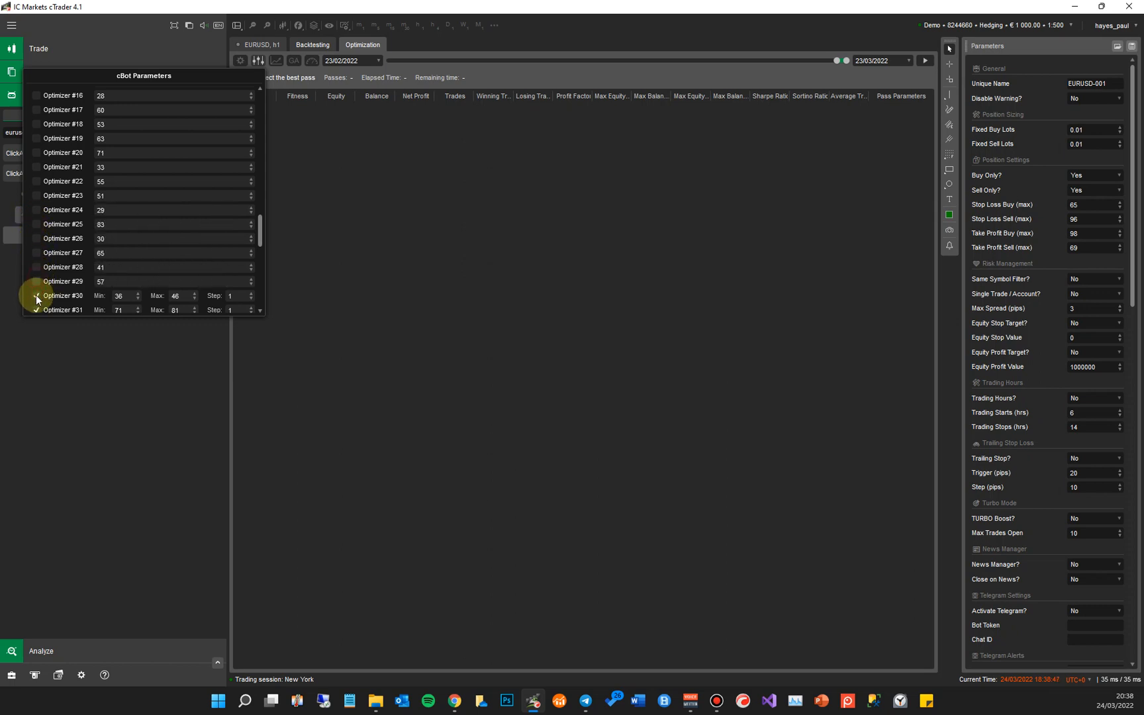
{"action": "scroll", "scroll_direction": "down", "scroll_amount": 3}
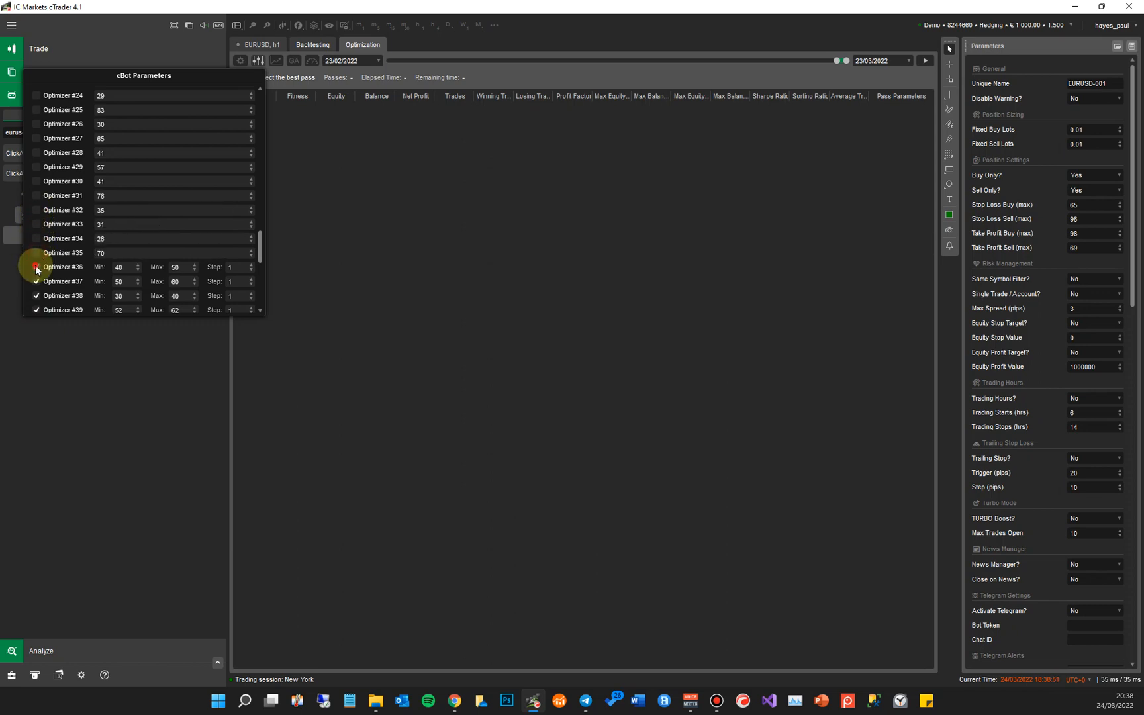
{"action": "left_click", "coordinate": [36, 266]}
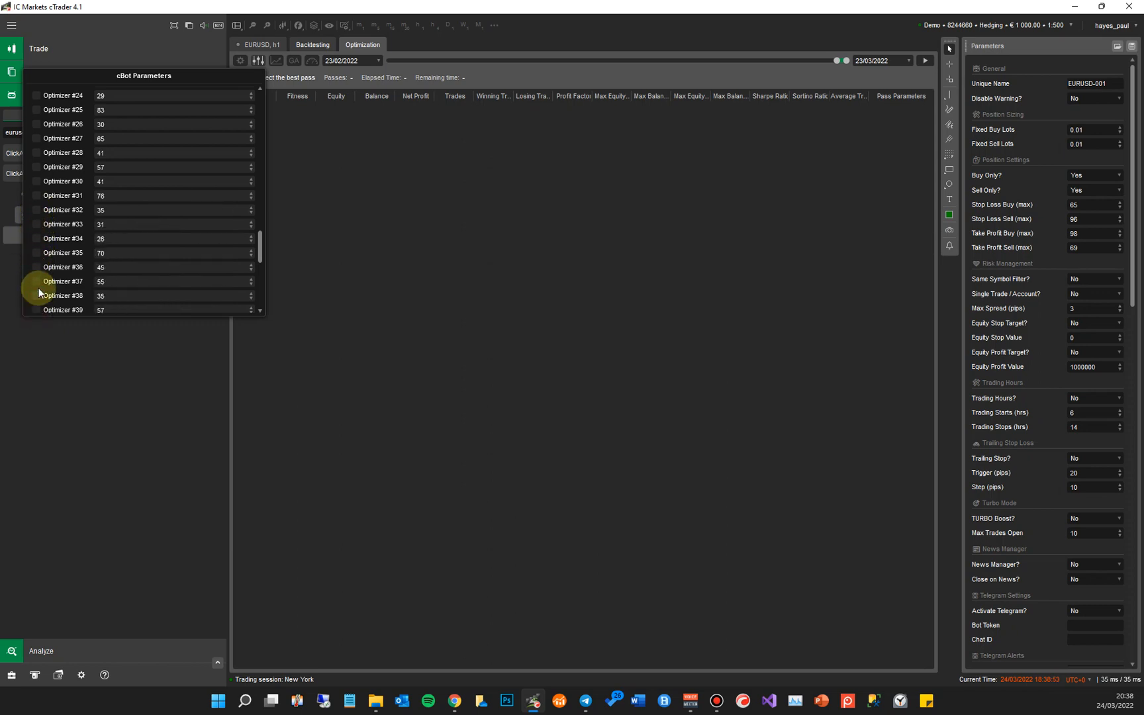
{"action": "scroll", "scroll_direction": "down", "scroll_amount": 3}
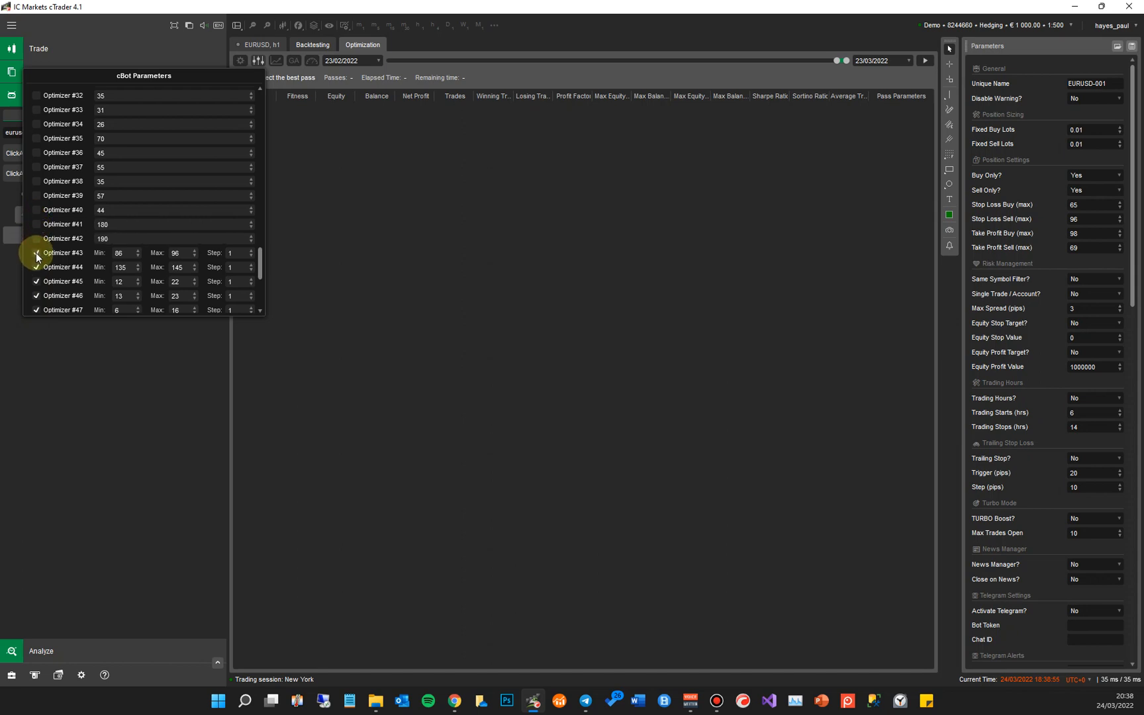
{"action": "left_click", "coordinate": [36, 309]}
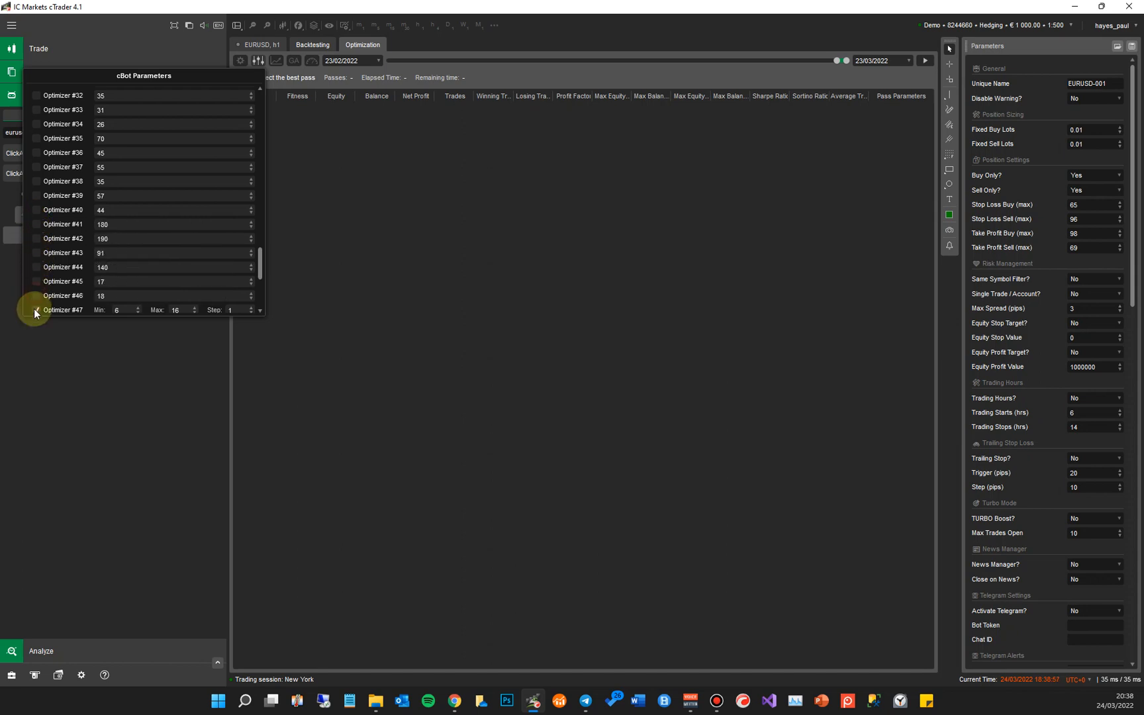
{"action": "scroll", "scroll_direction": "down", "scroll_amount": 3}
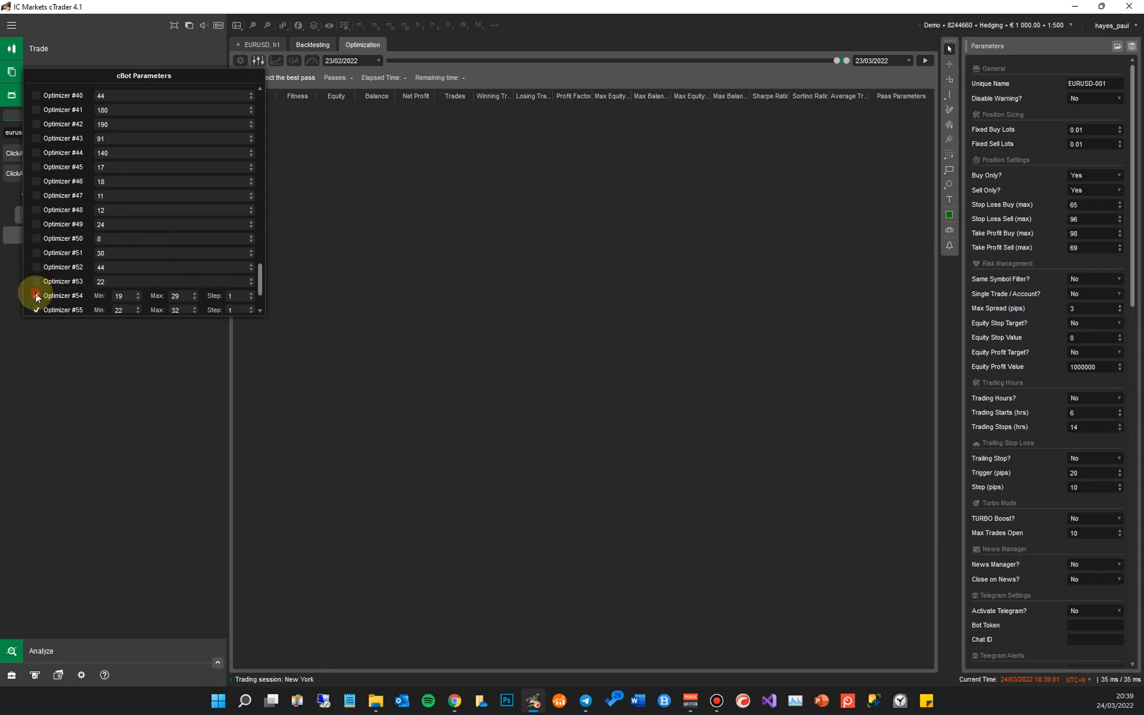
{"action": "scroll", "scroll_direction": "down", "scroll_amount": 3}
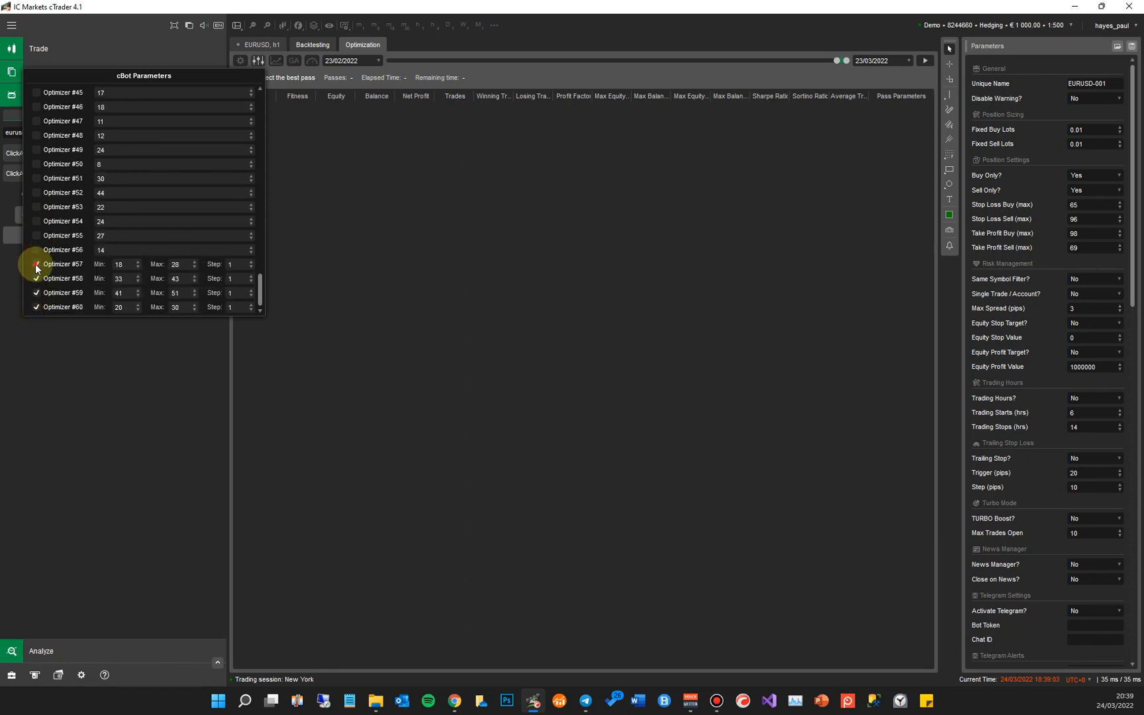
{"action": "left_click", "coordinate": [37, 282]}
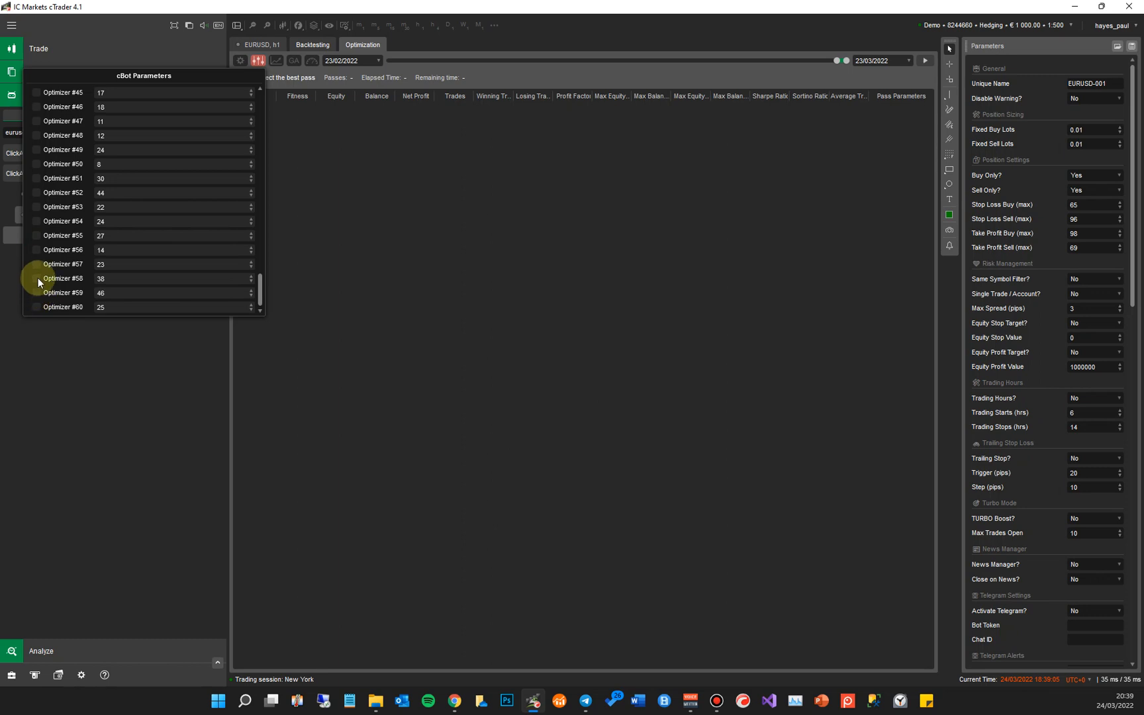
{"action": "scroll", "scroll_direction": "up", "scroll_amount": 3}
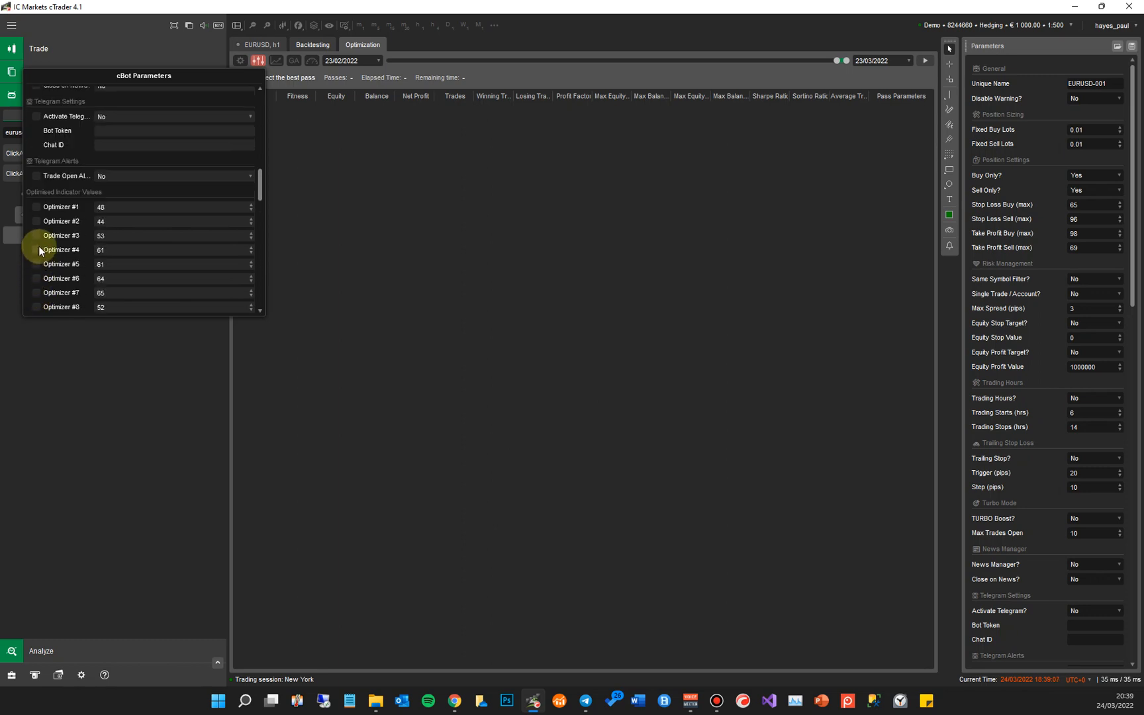
{"action": "scroll", "scroll_direction": "up", "scroll_amount": 3}
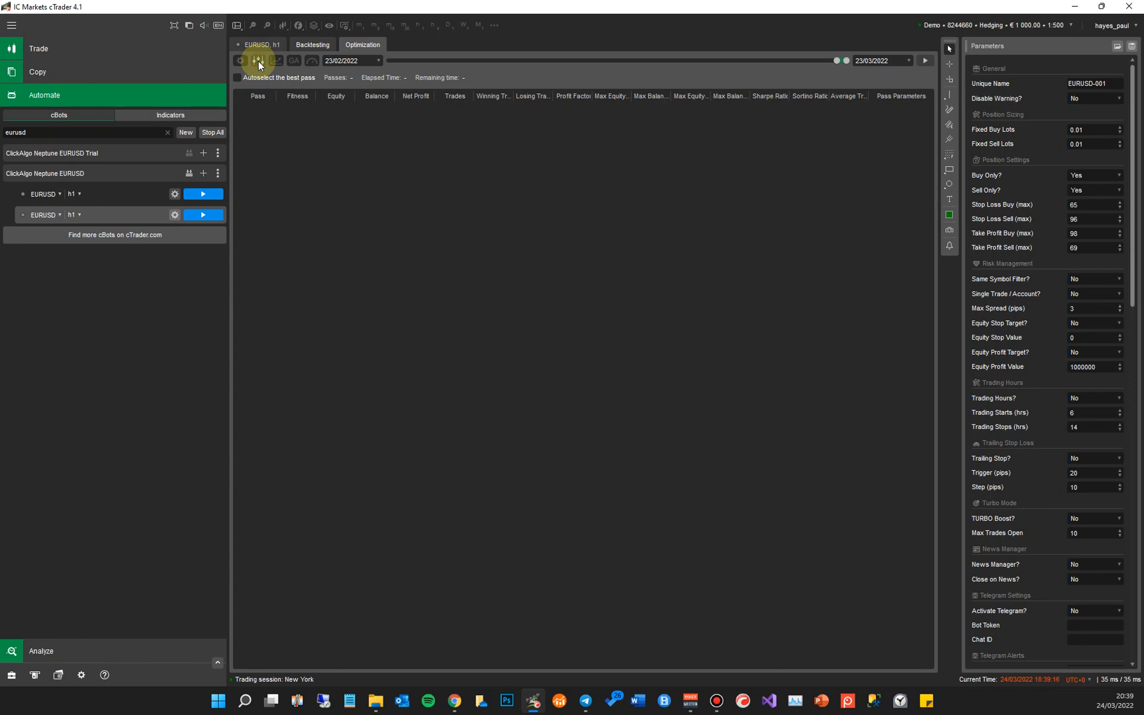
Step: Enable Trailing Stop and optimise only its Trigger from 15 to 25 pips, step 1, from 15/03/2021
{"action": "left_click", "coordinate": [257, 61]}
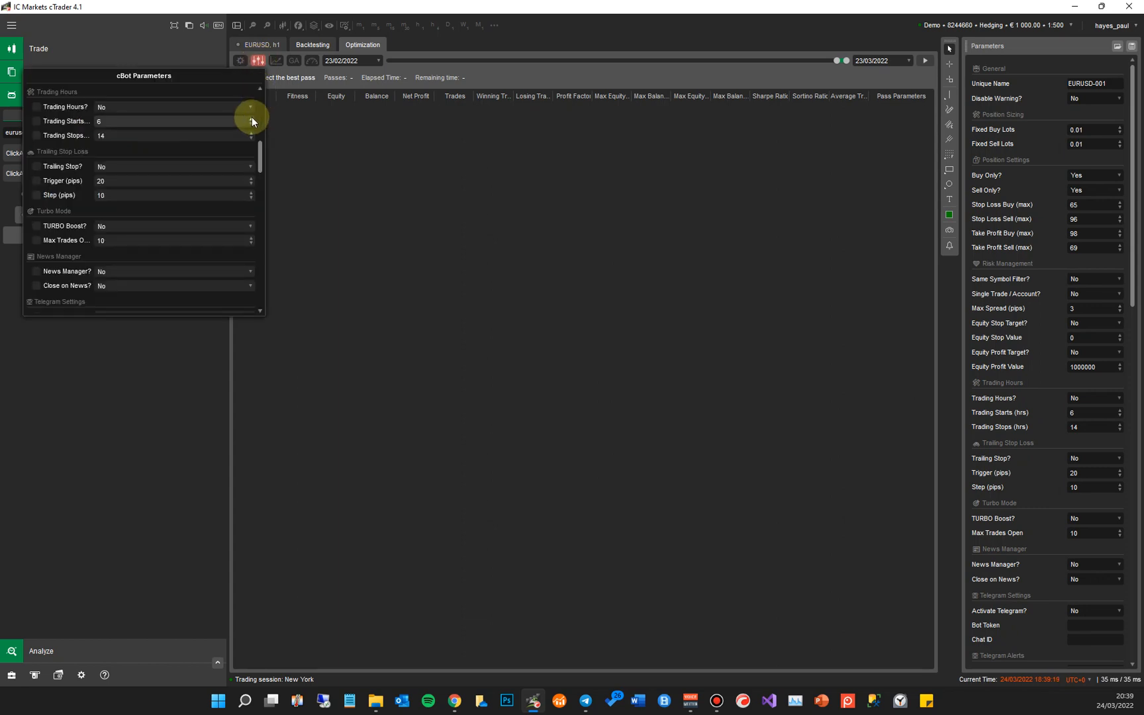
{"action": "mouse_move", "coordinate": [115, 174]}
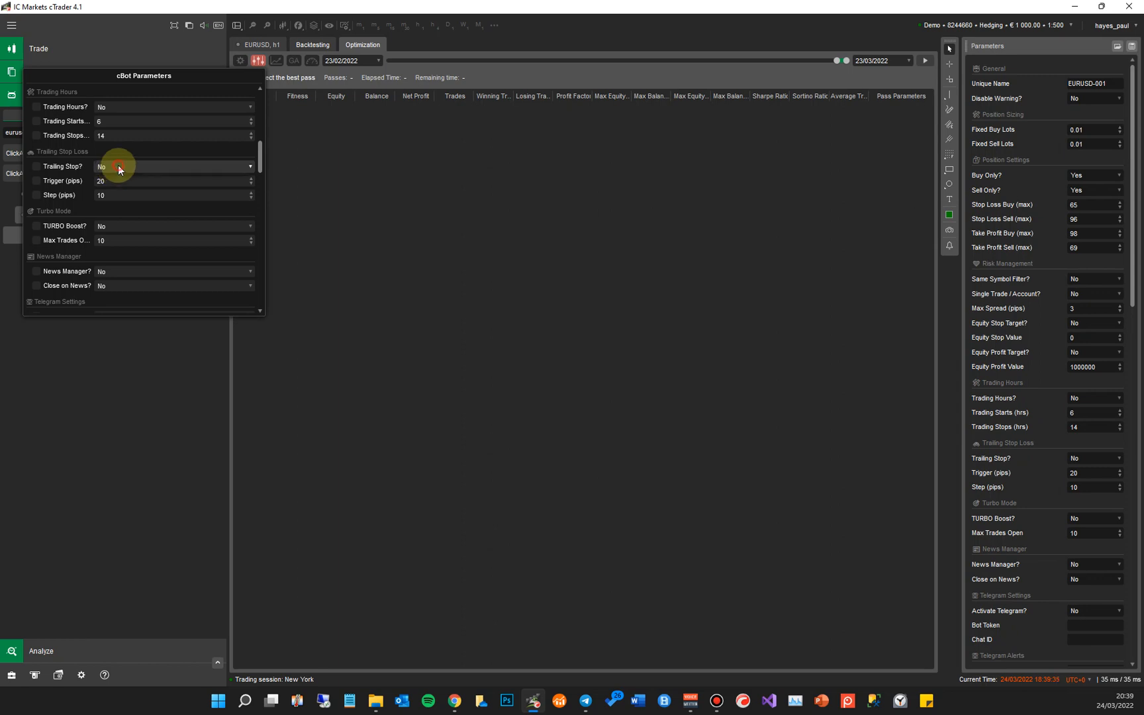
{"action": "left_click", "coordinate": [173, 167]}
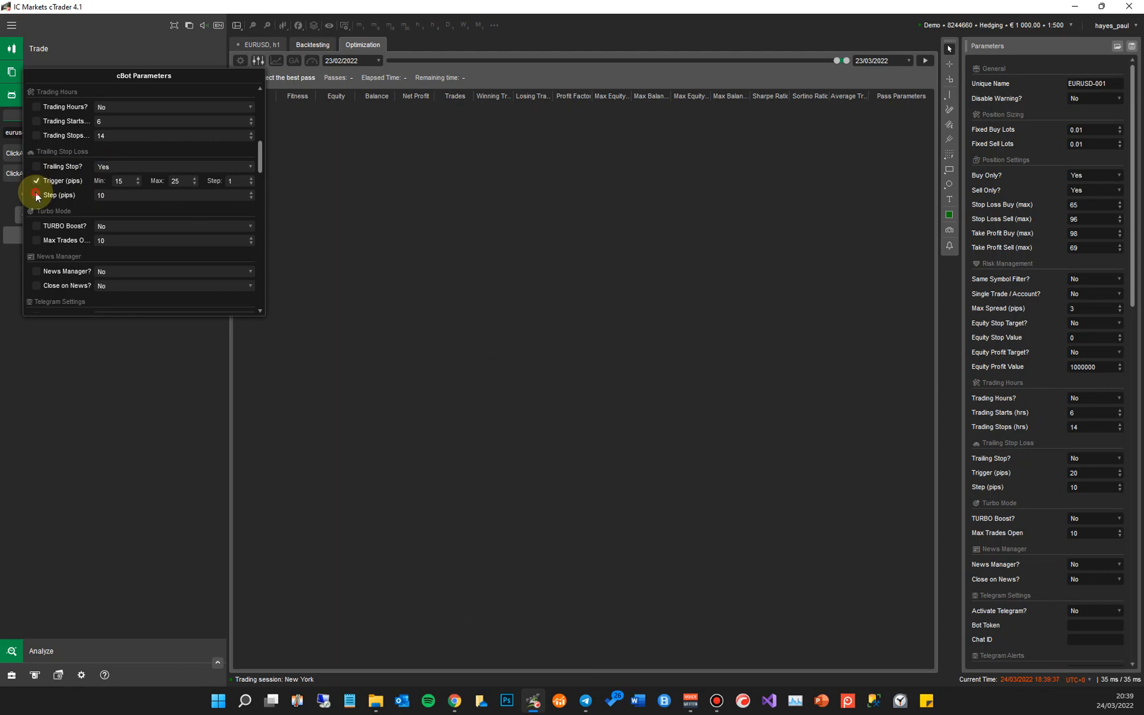
{"action": "left_click", "coordinate": [37, 195]}
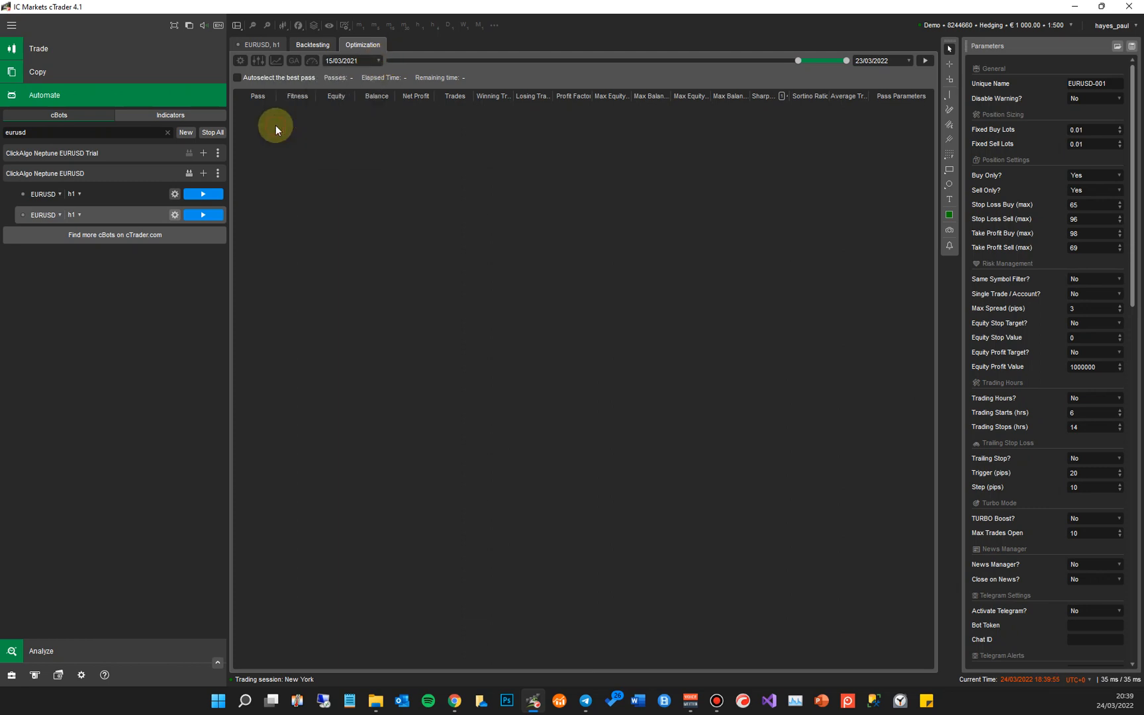
Step: Set the end date to 15/03/2022 and start the optimisation run
{"action": "left_click", "coordinate": [881, 61]}
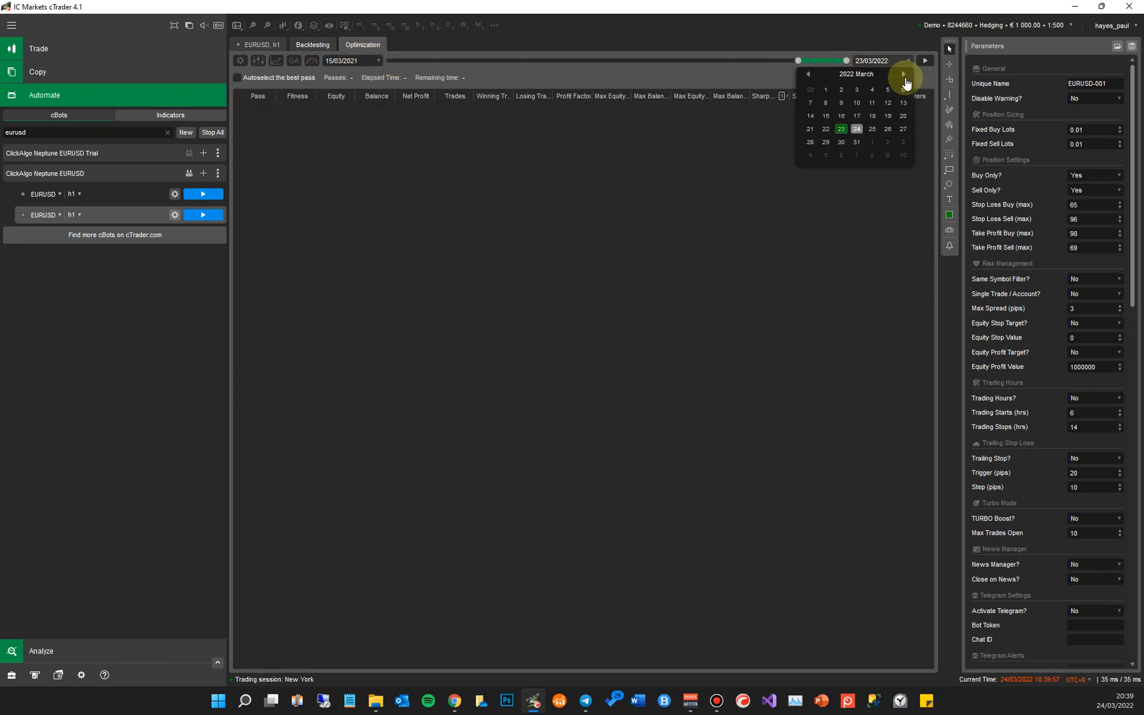
{"action": "left_click", "coordinate": [824, 104]}
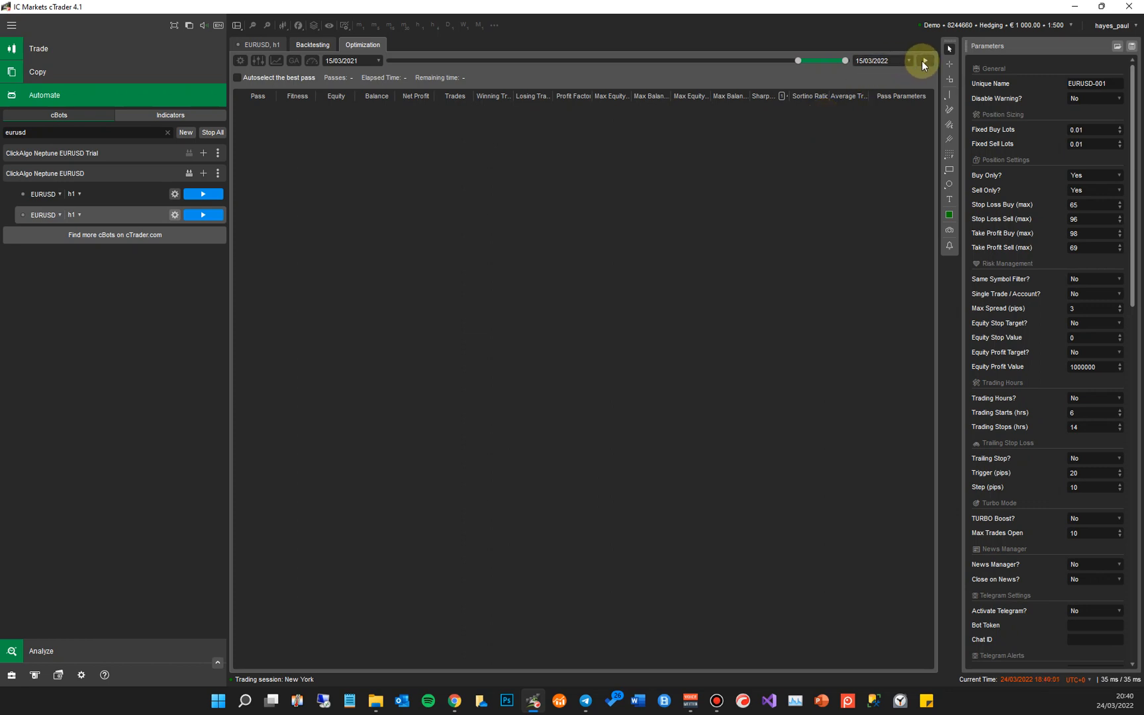
{"action": "left_click", "coordinate": [922, 61]}
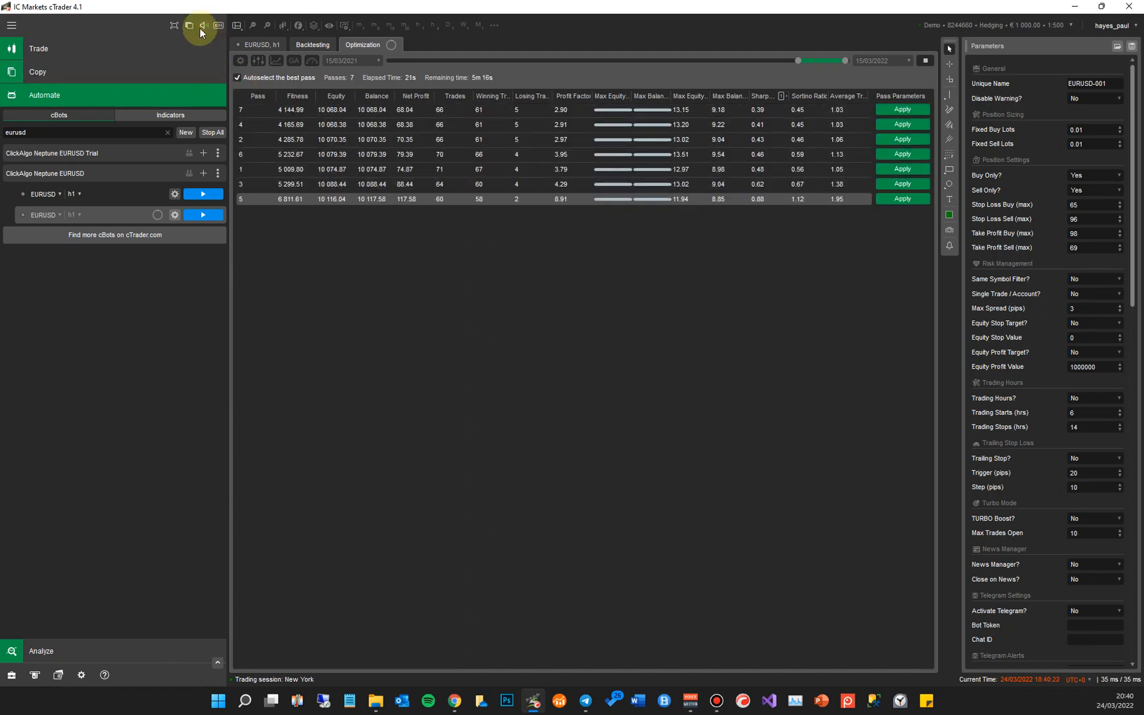
Step: Review the best pass's equity curve and trade statistics, stop the run, and set Starting Capital to 1000
{"action": "left_click", "coordinate": [188, 25]}
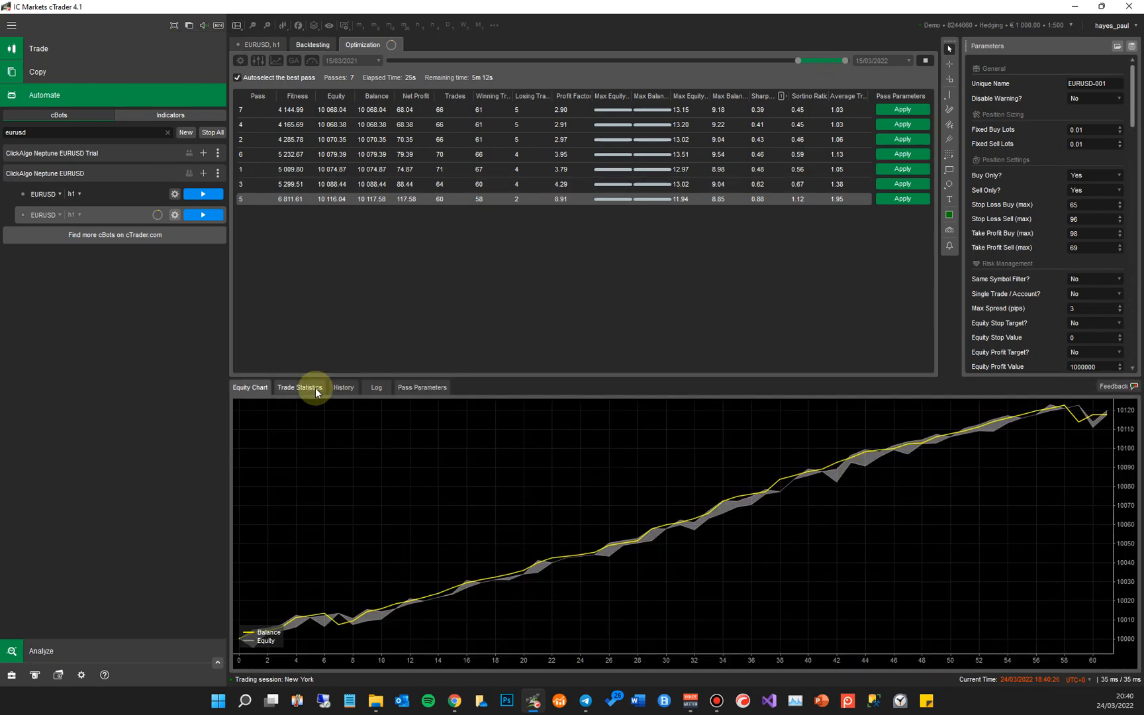
{"action": "left_click", "coordinate": [300, 388]}
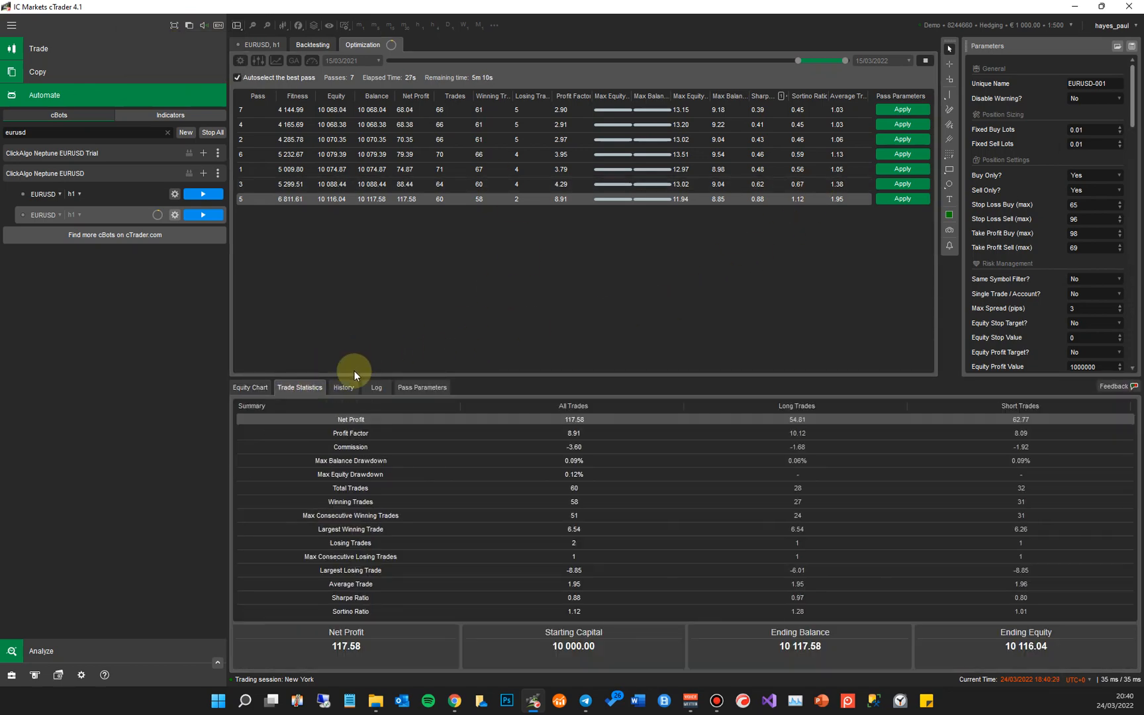
{"action": "left_click", "coordinate": [249, 388]}
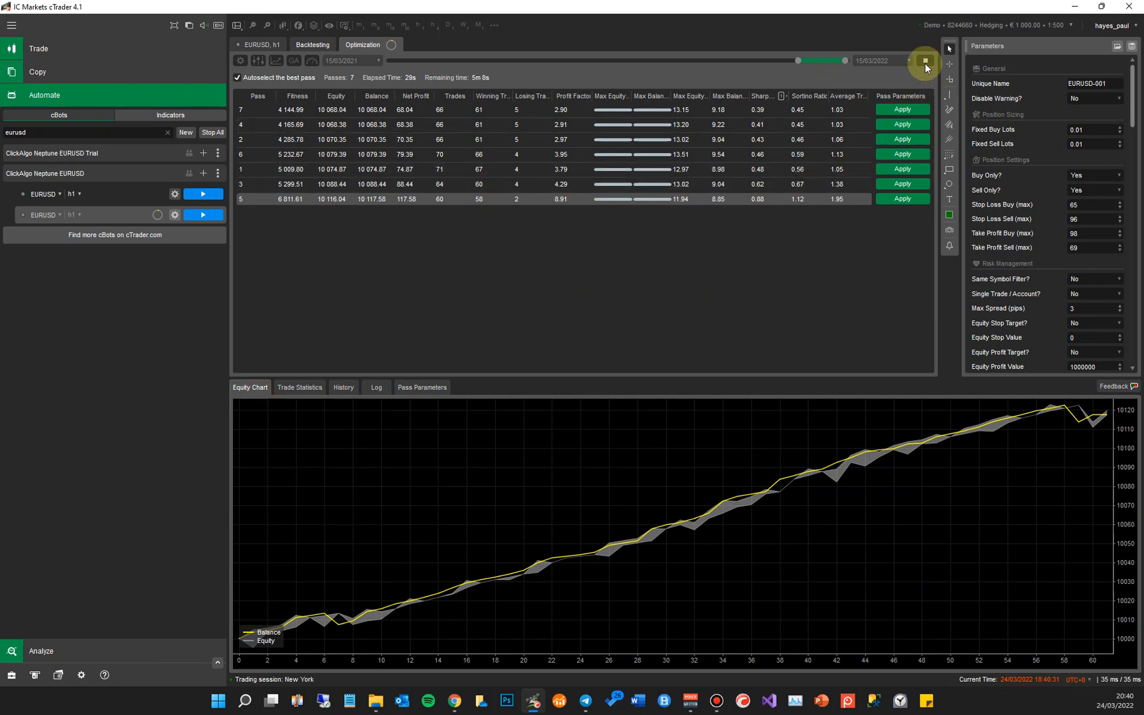
{"action": "left_click", "coordinate": [239, 60]}
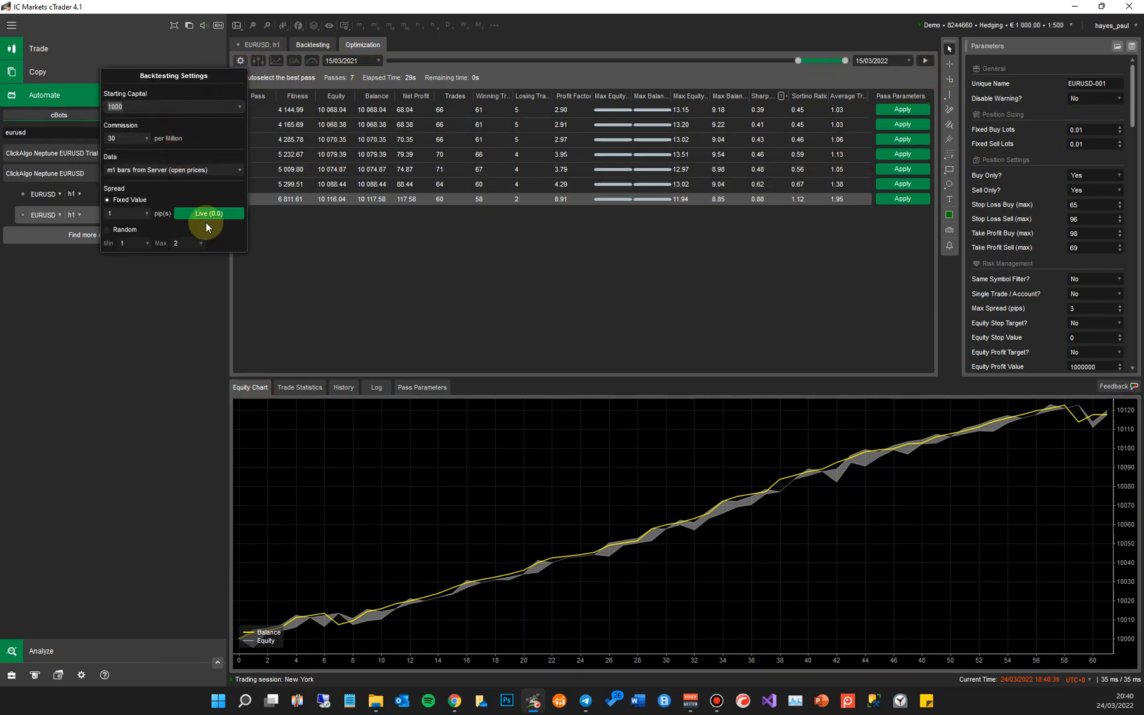
{"action": "left_click", "coordinate": [923, 60]}
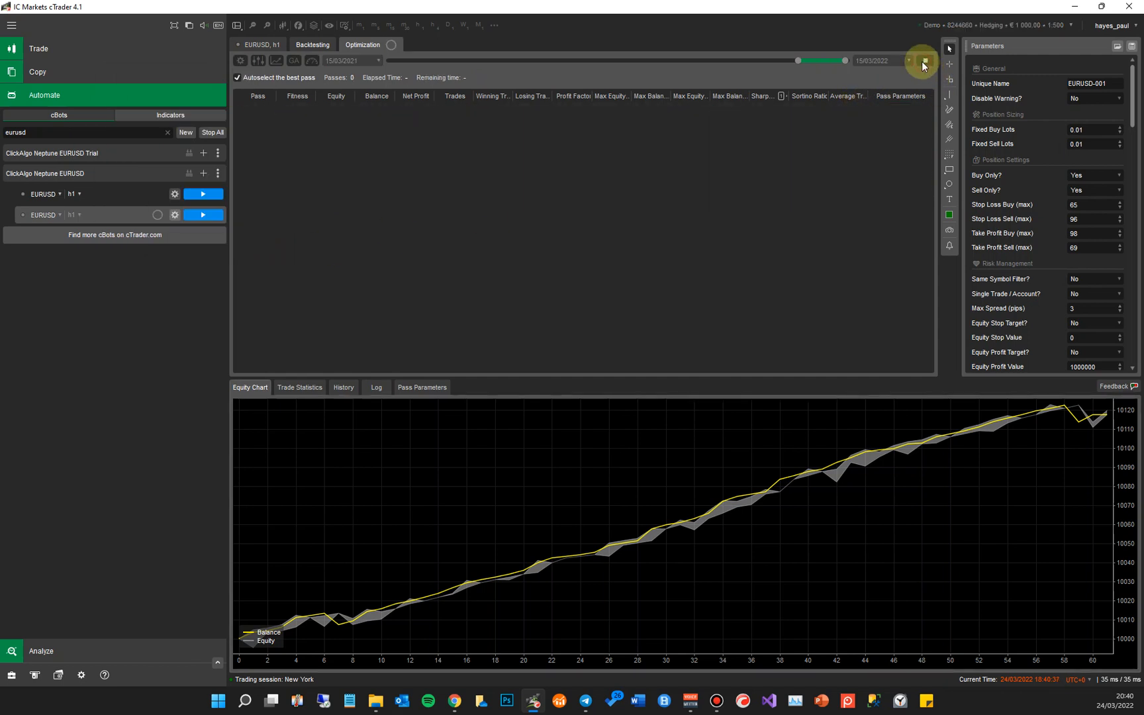
Step: Rerun the optimisation with 1000 capital and view the best pass's trade statistics (131.43 net)
{"action": "left_click", "coordinate": [922, 61]}
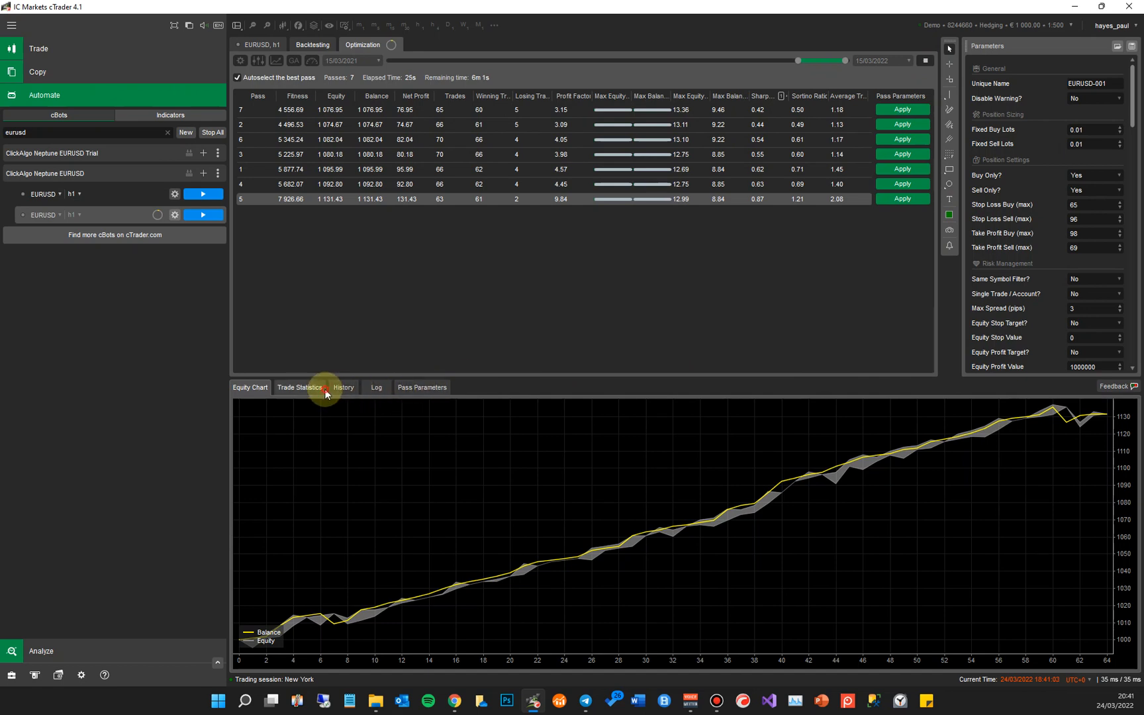
{"action": "left_click", "coordinate": [299, 387]}
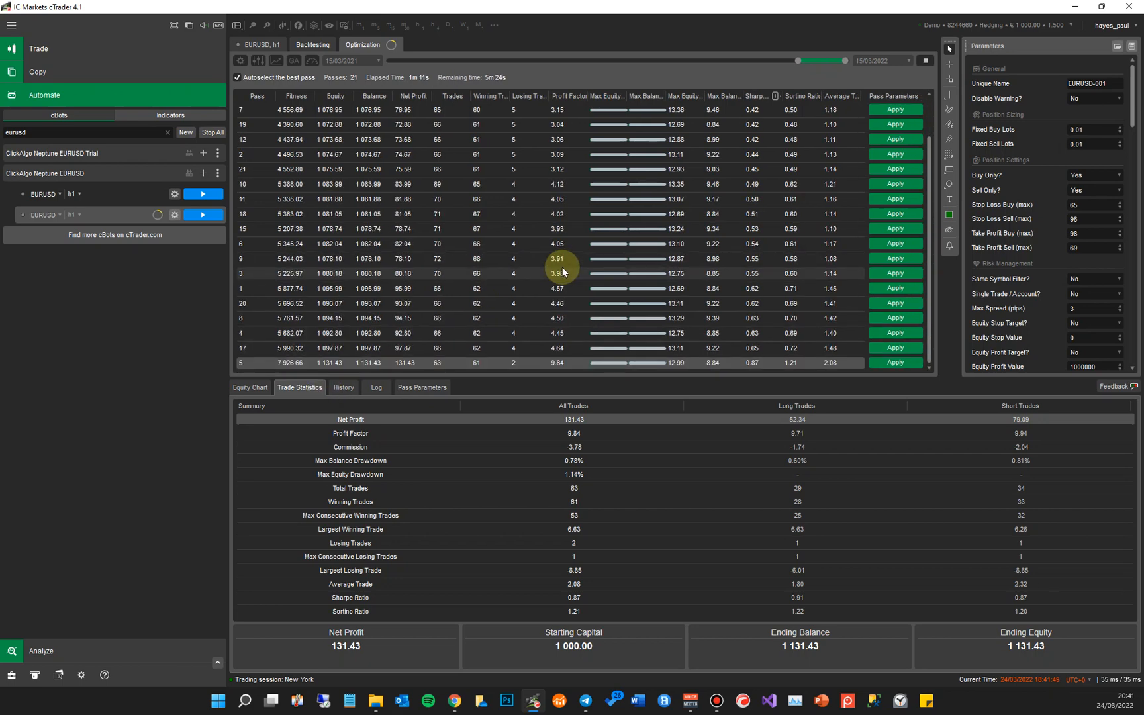
{"action": "mouse_move", "coordinate": [580, 465]}
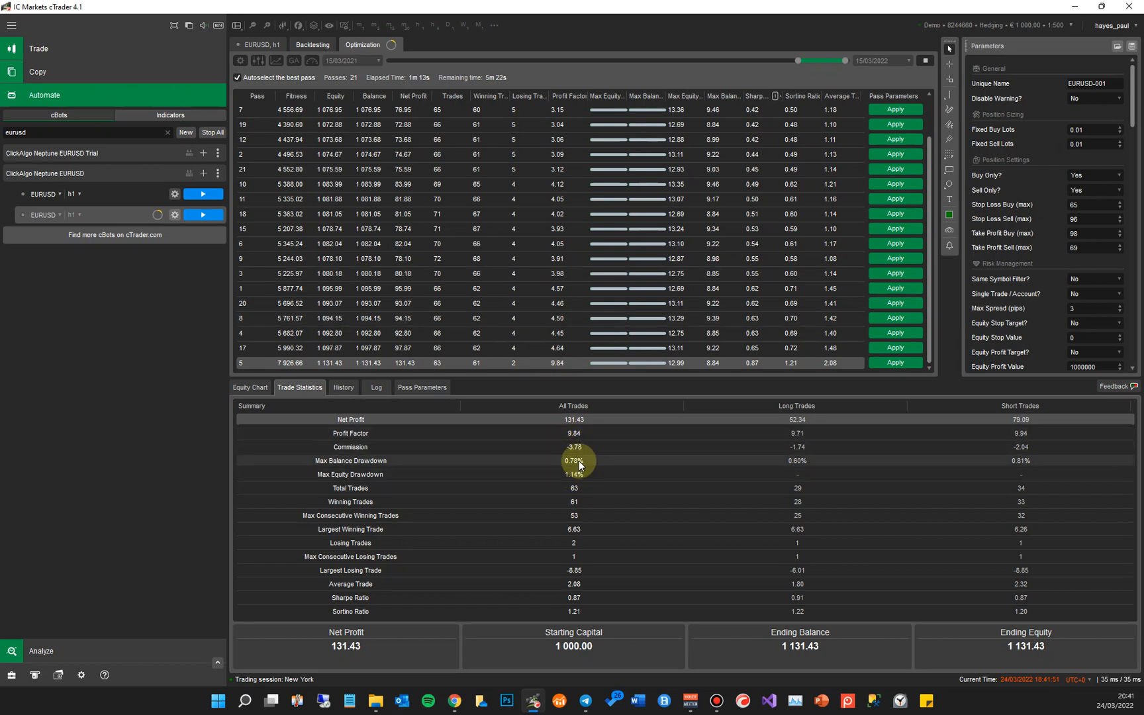
{"action": "mouse_move", "coordinate": [539, 490]}
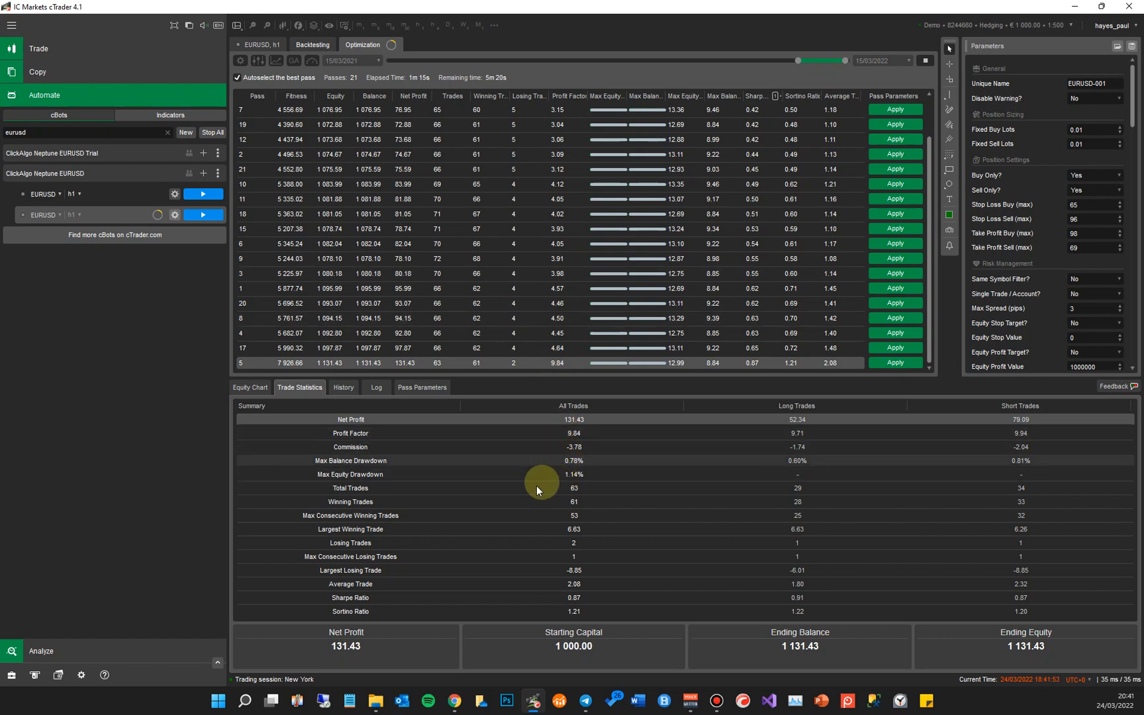
{"action": "mouse_move", "coordinate": [592, 467]}
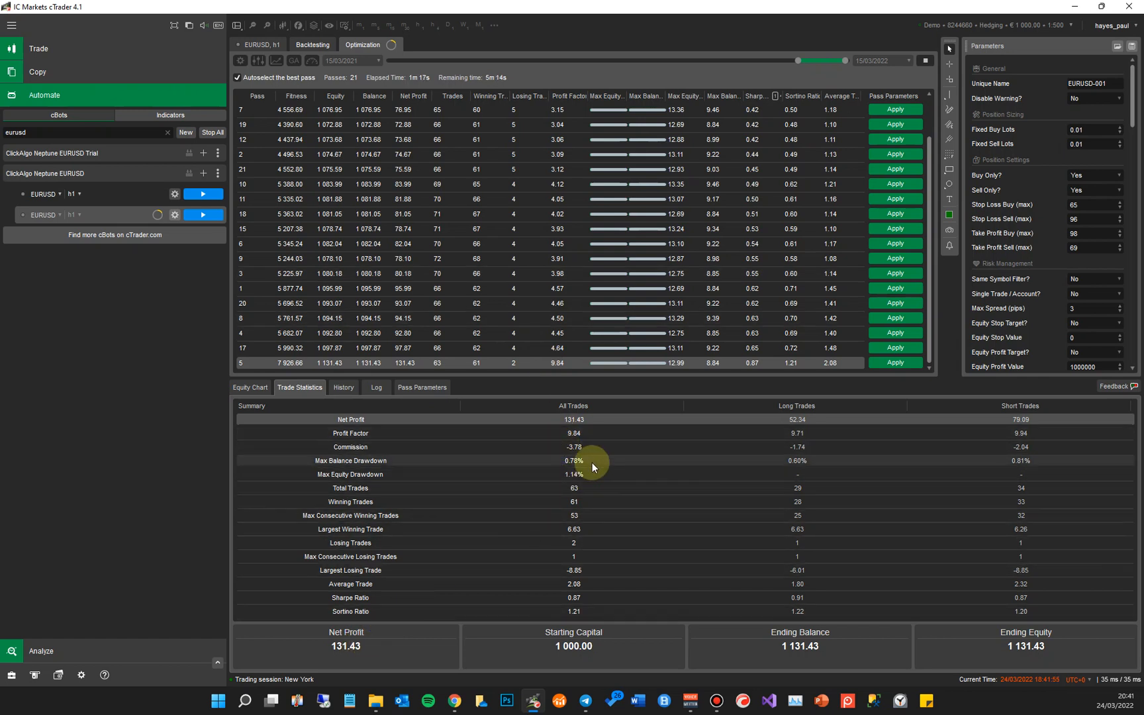
{"action": "mouse_move", "coordinate": [592, 474]}
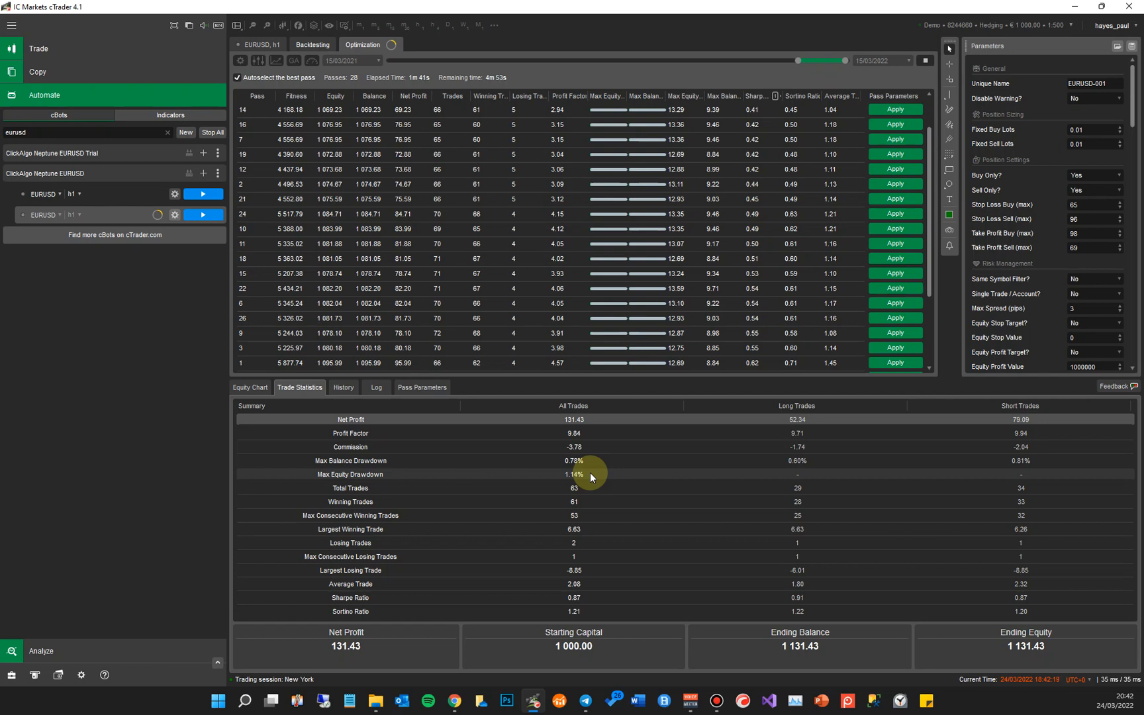
{"action": "mouse_move", "coordinate": [454, 701]}
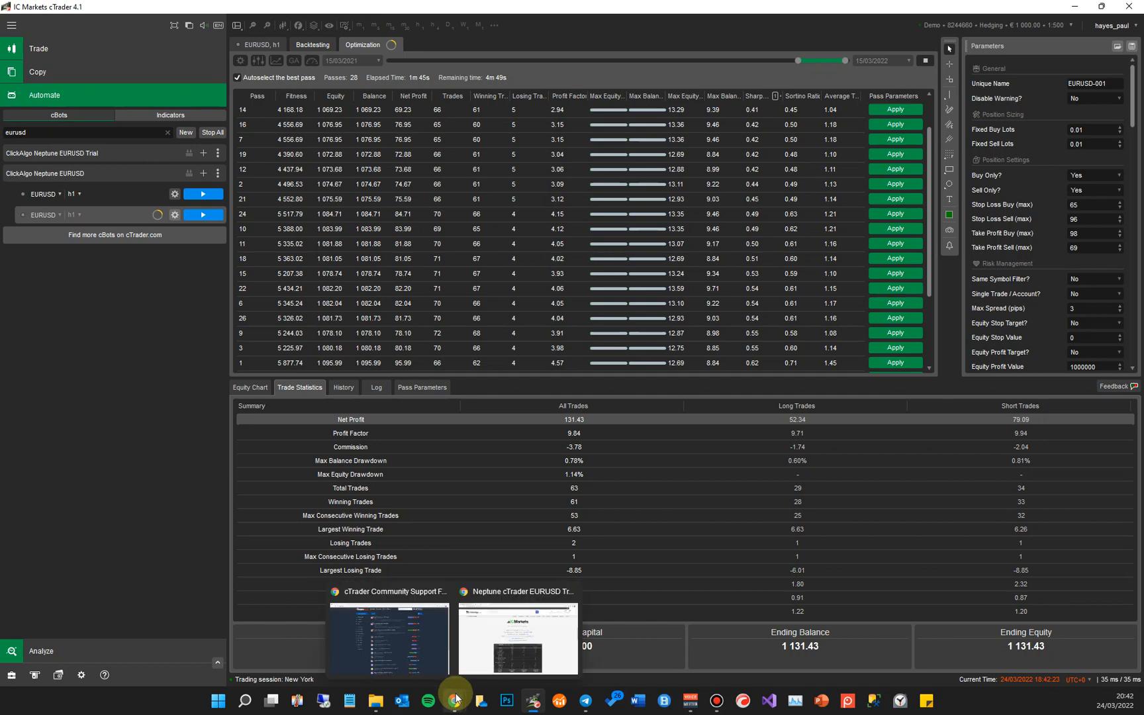
Step: From the Neptune product page, visit the ClickAlgo Help Centre, then open the Suggestions forum
{"action": "left_click", "coordinate": [516, 639]}
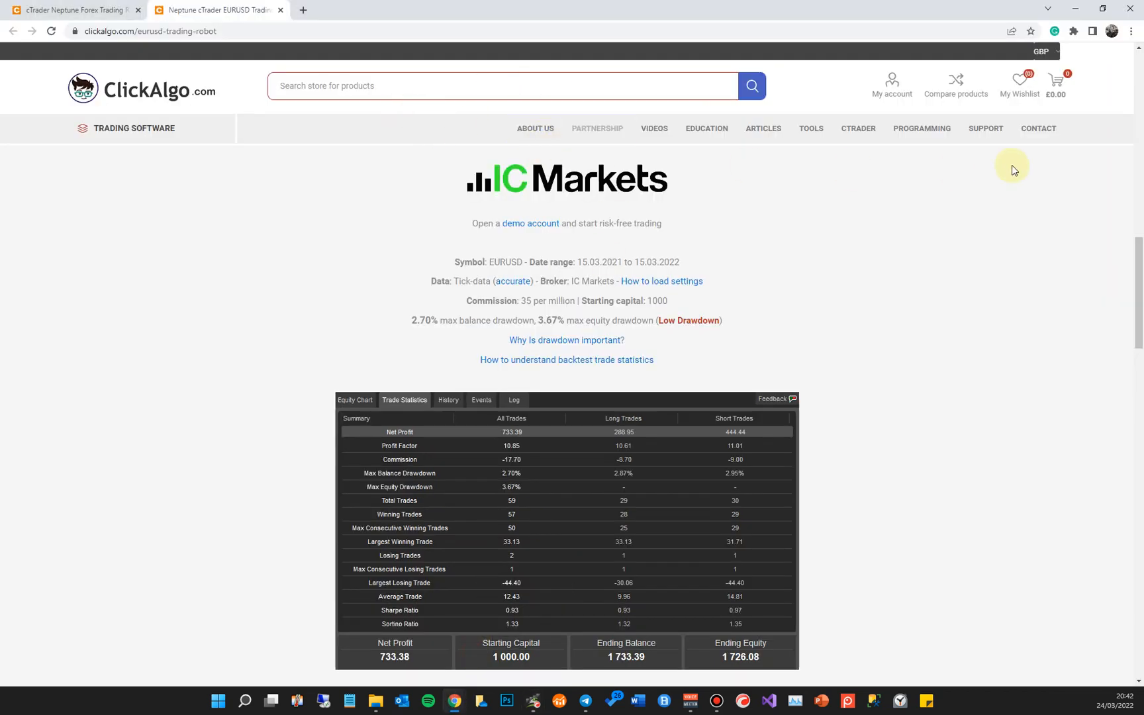
{"action": "left_click", "coordinate": [1038, 128]}
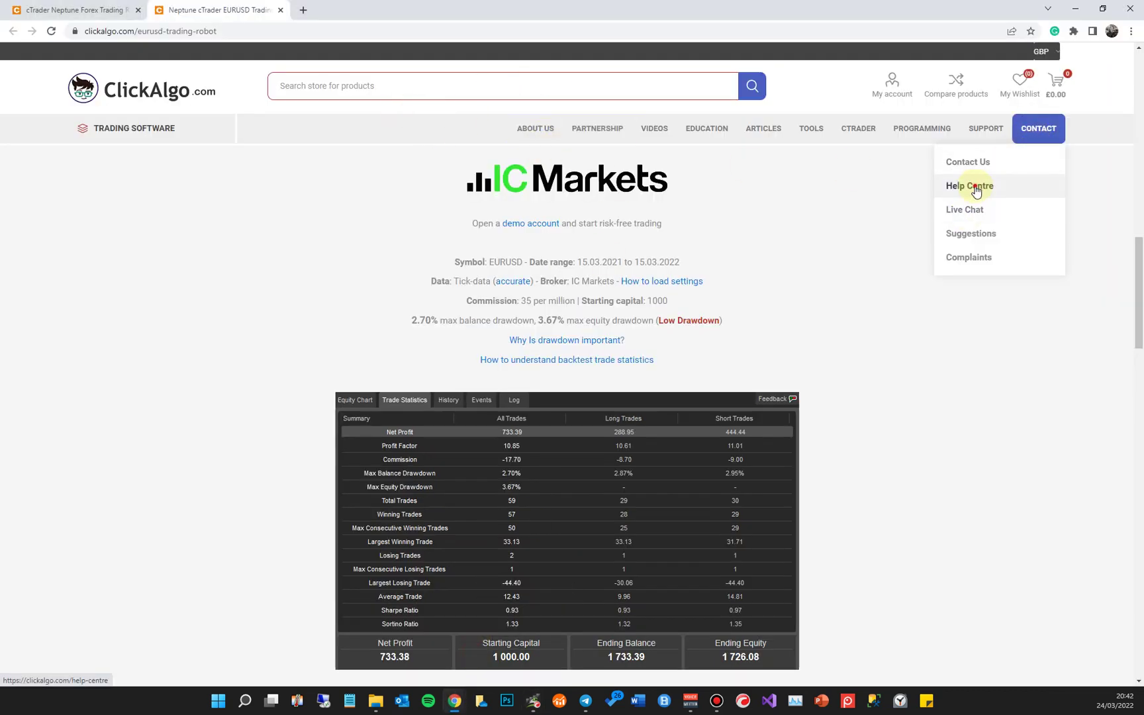
{"action": "left_click", "coordinate": [968, 186]}
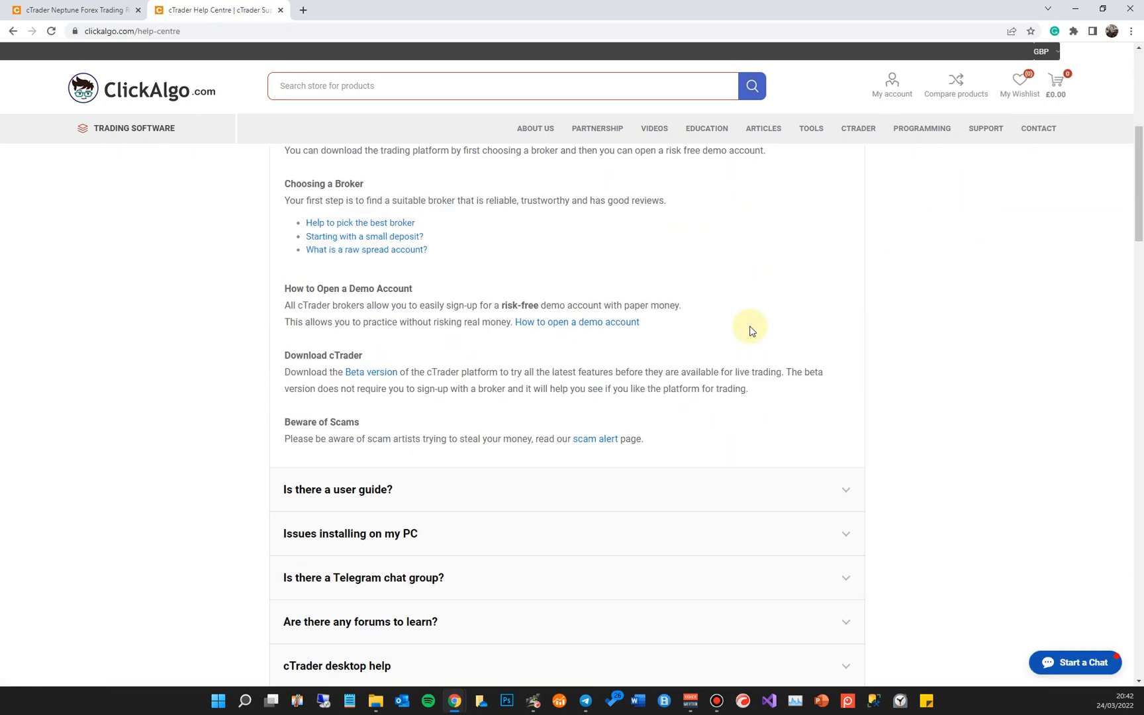
{"action": "scroll", "scroll_direction": "down", "scroll_amount": 3}
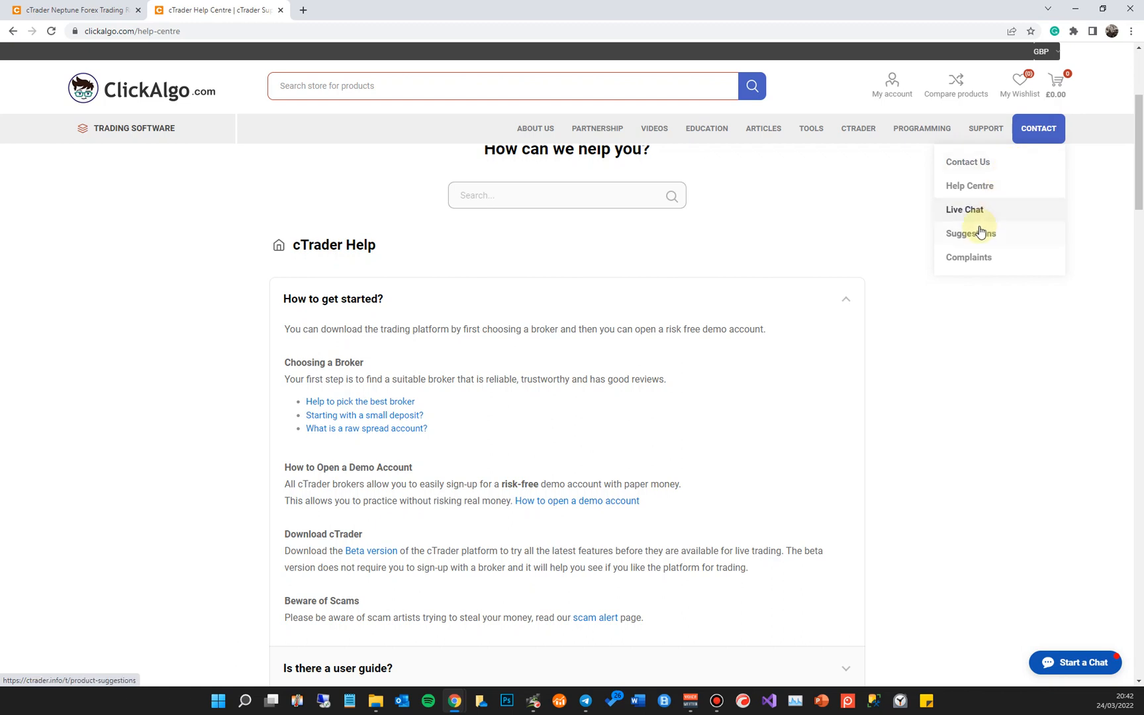
{"action": "left_click", "coordinate": [971, 233]}
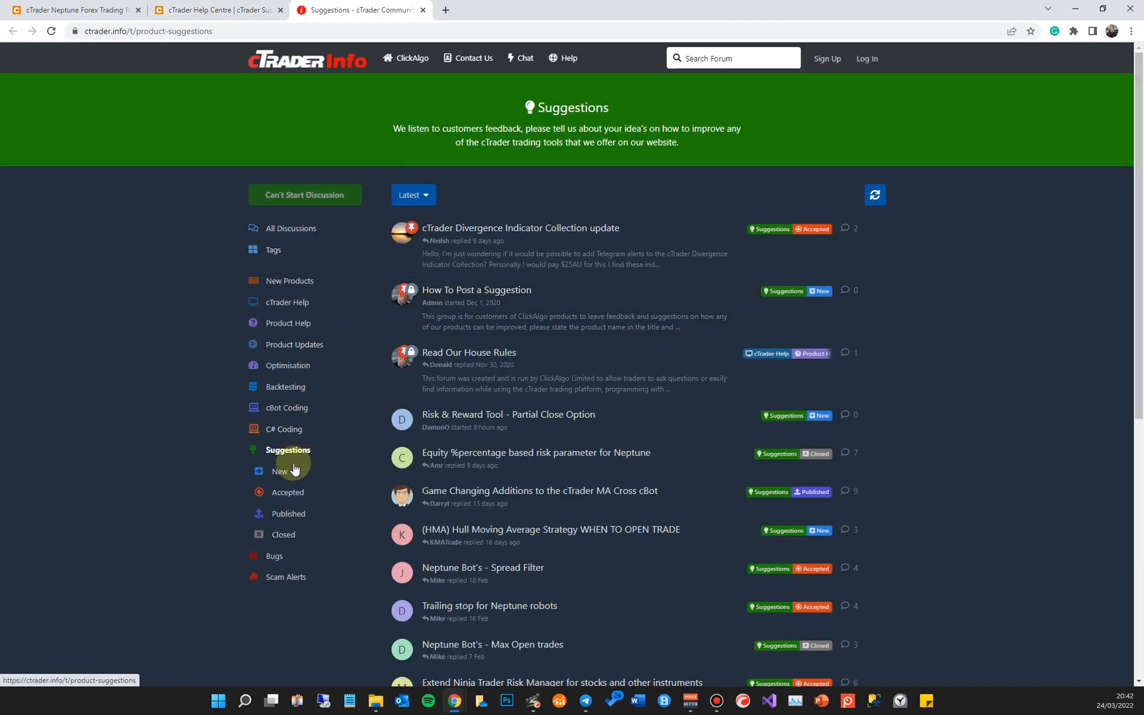
{"action": "mouse_move", "coordinate": [287, 366]}
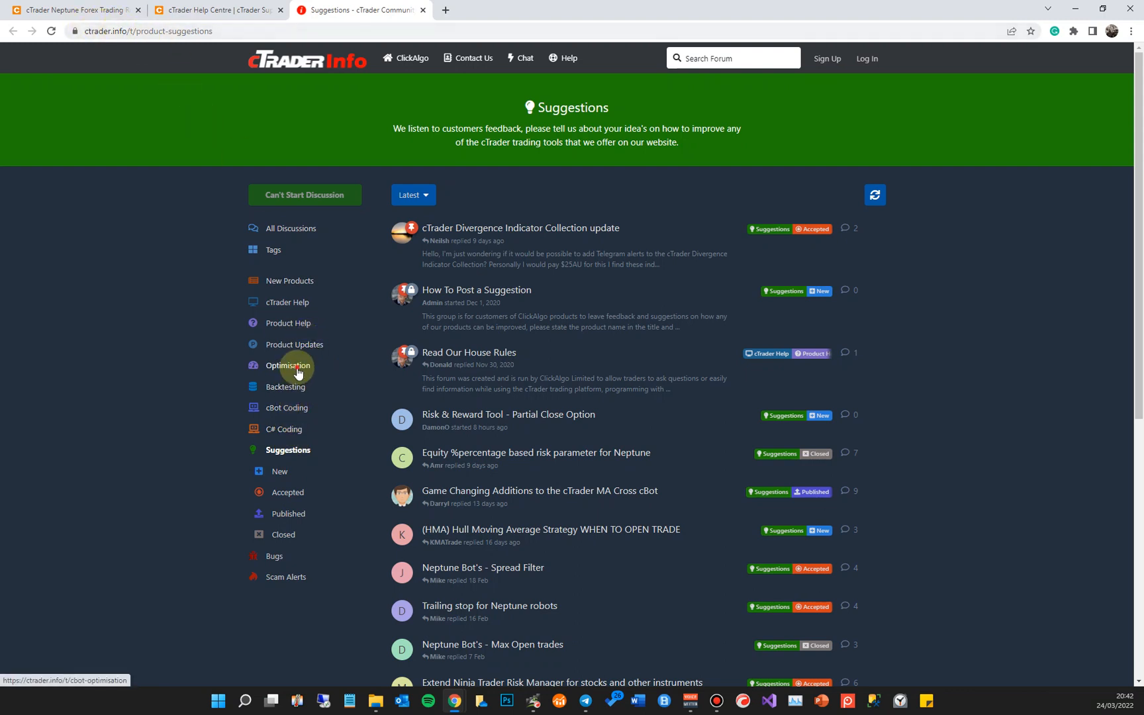
Step: Browse the Neptune optimisation group and read the cTrader Optimisation Guide thread with its replies
{"action": "left_click", "coordinate": [287, 365]}
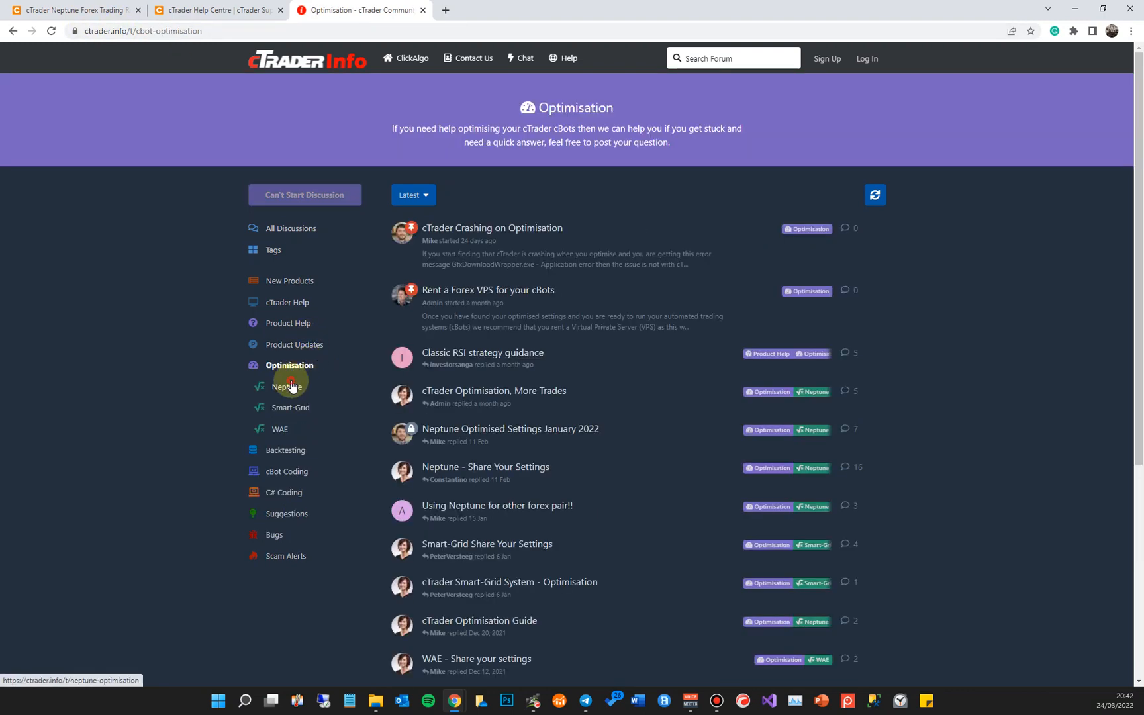
{"action": "left_click", "coordinate": [289, 386]}
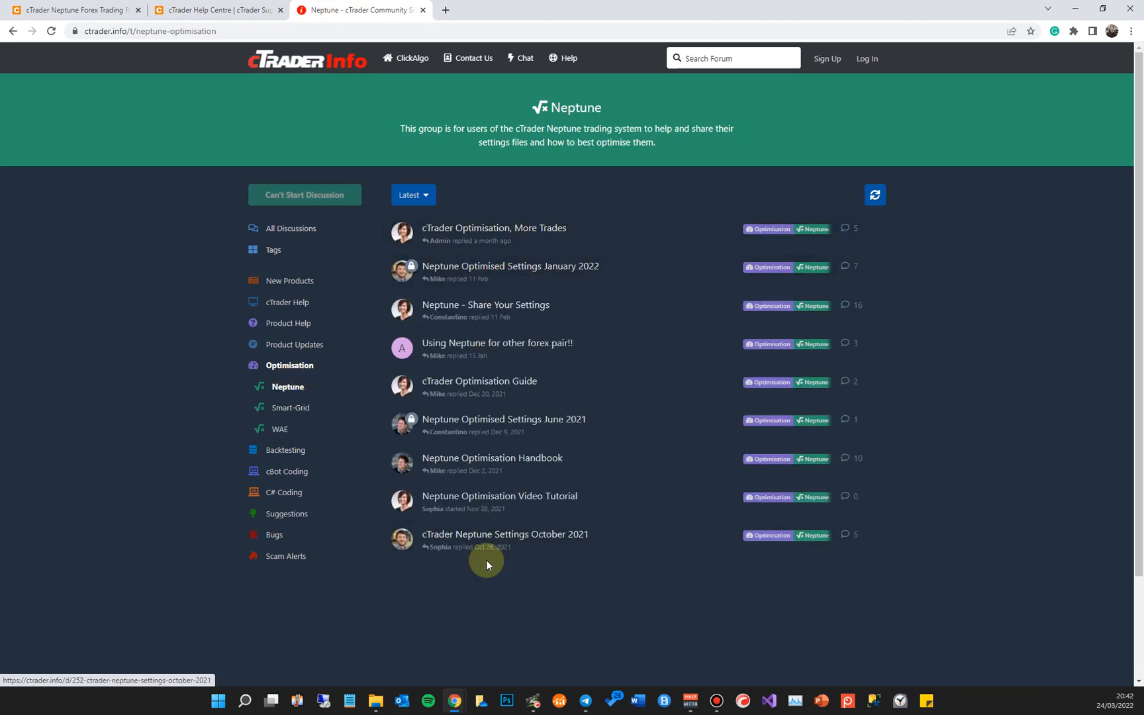
{"action": "mouse_move", "coordinate": [487, 565]}
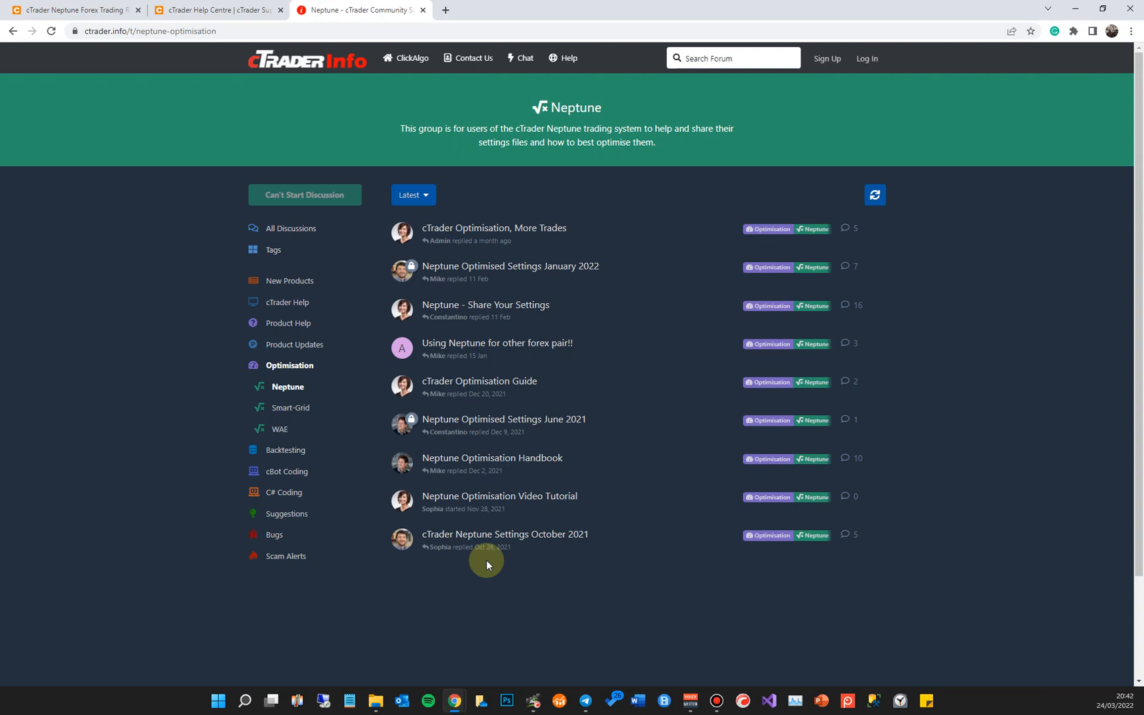
{"action": "mouse_move", "coordinate": [485, 276]}
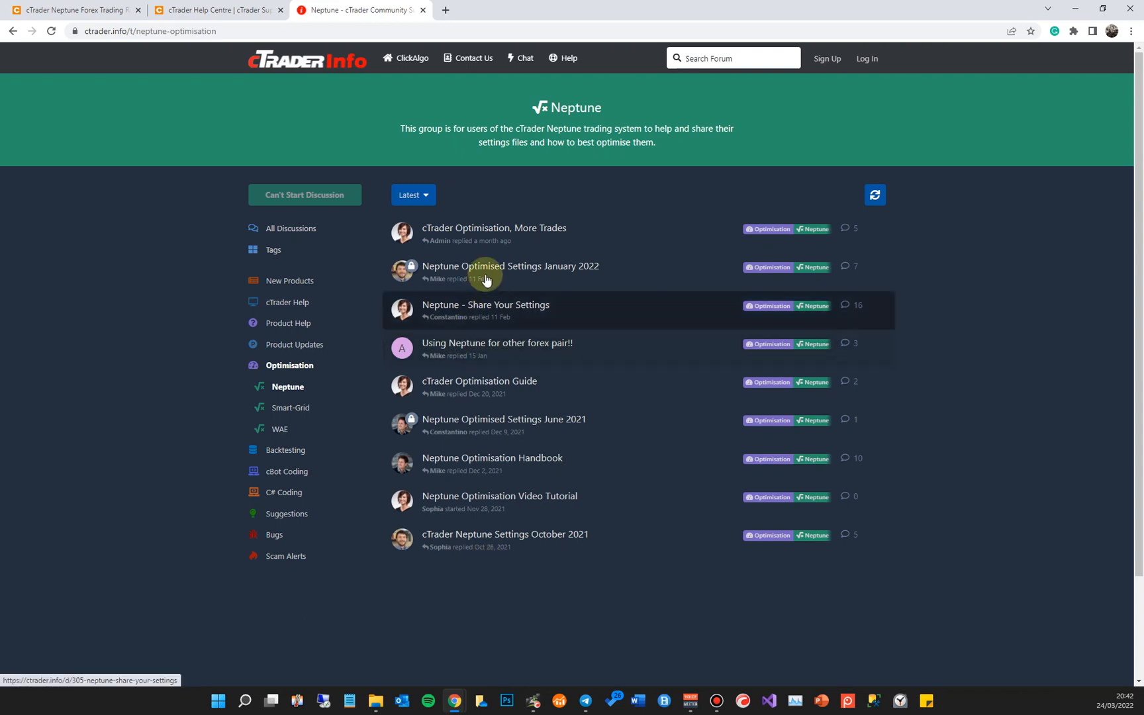
{"action": "mouse_move", "coordinate": [499, 269]}
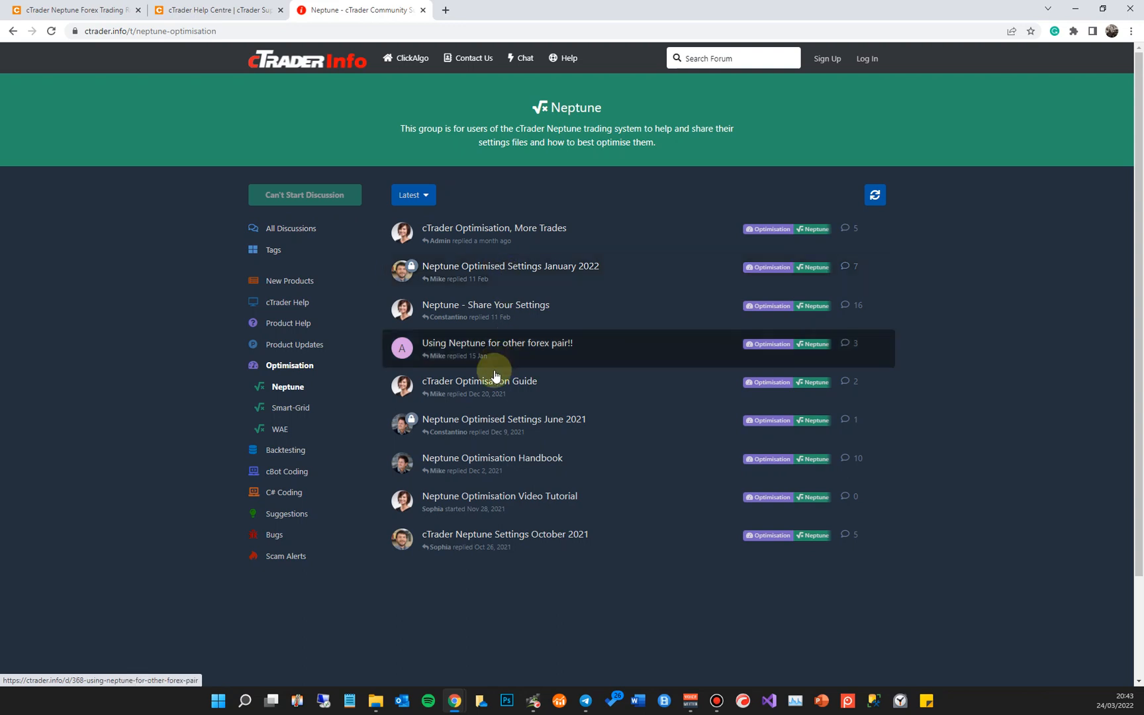
{"action": "left_click", "coordinate": [478, 381]}
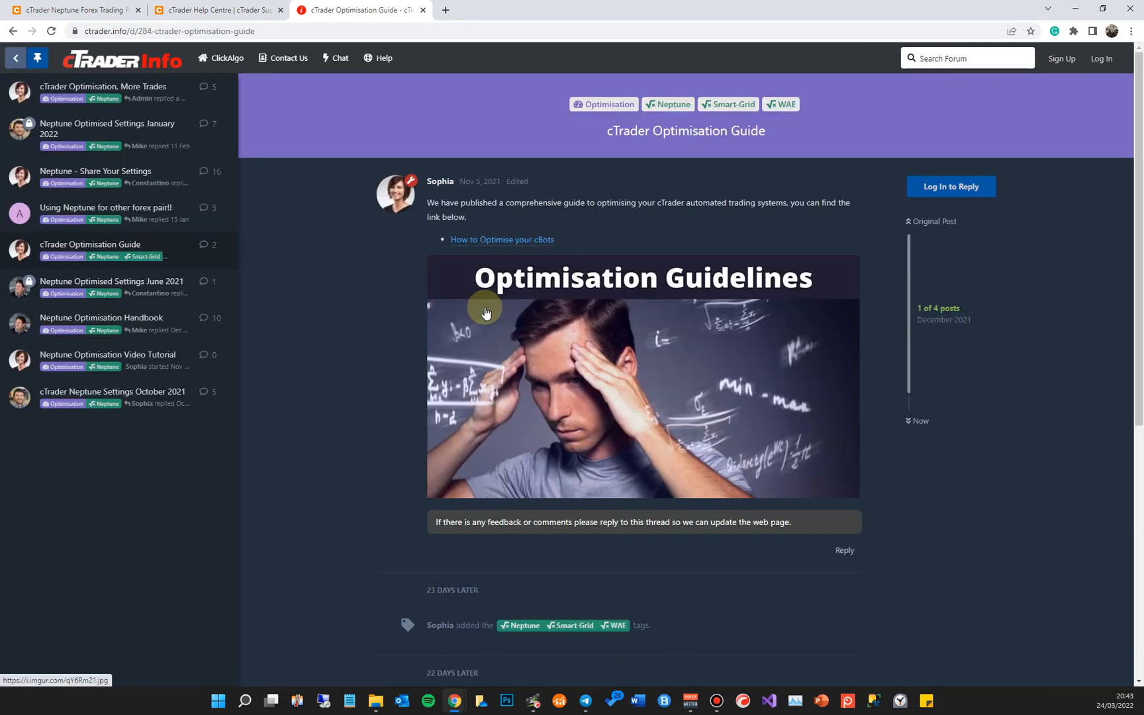
{"action": "scroll", "scroll_direction": "down", "scroll_amount": 3}
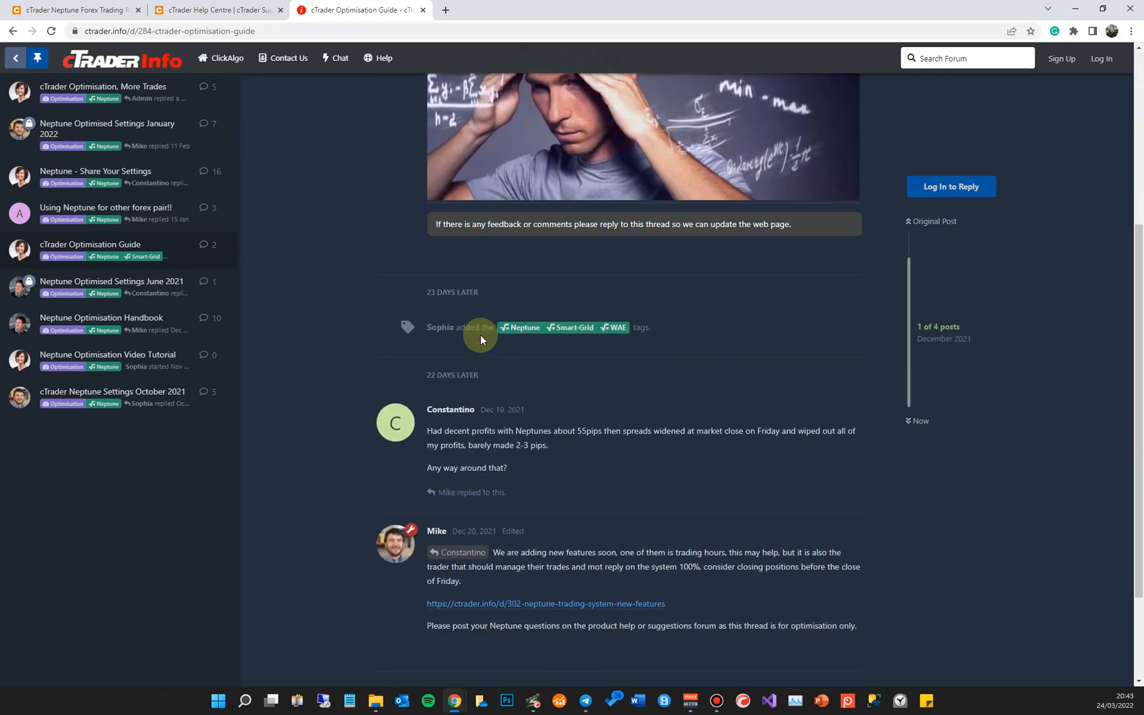